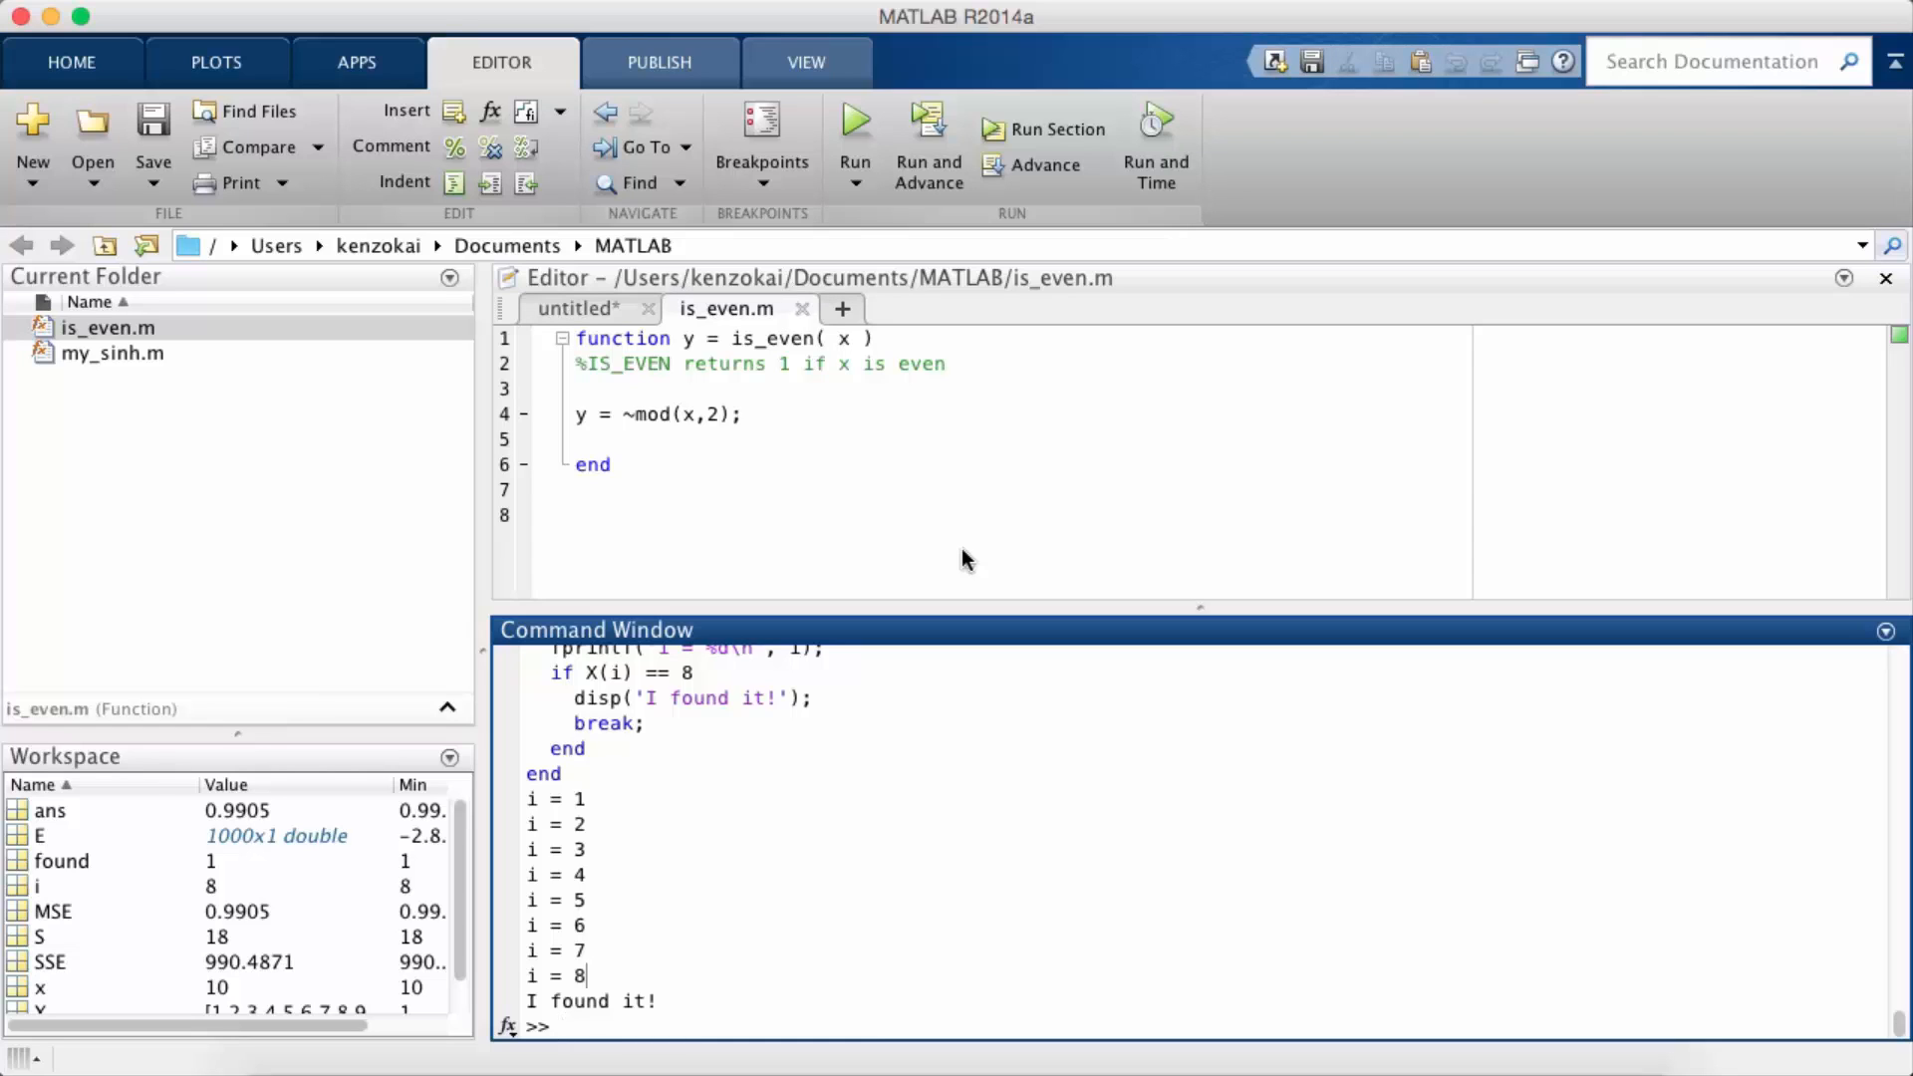
{"action": "mouse_move", "coordinate": [682, 1018]}
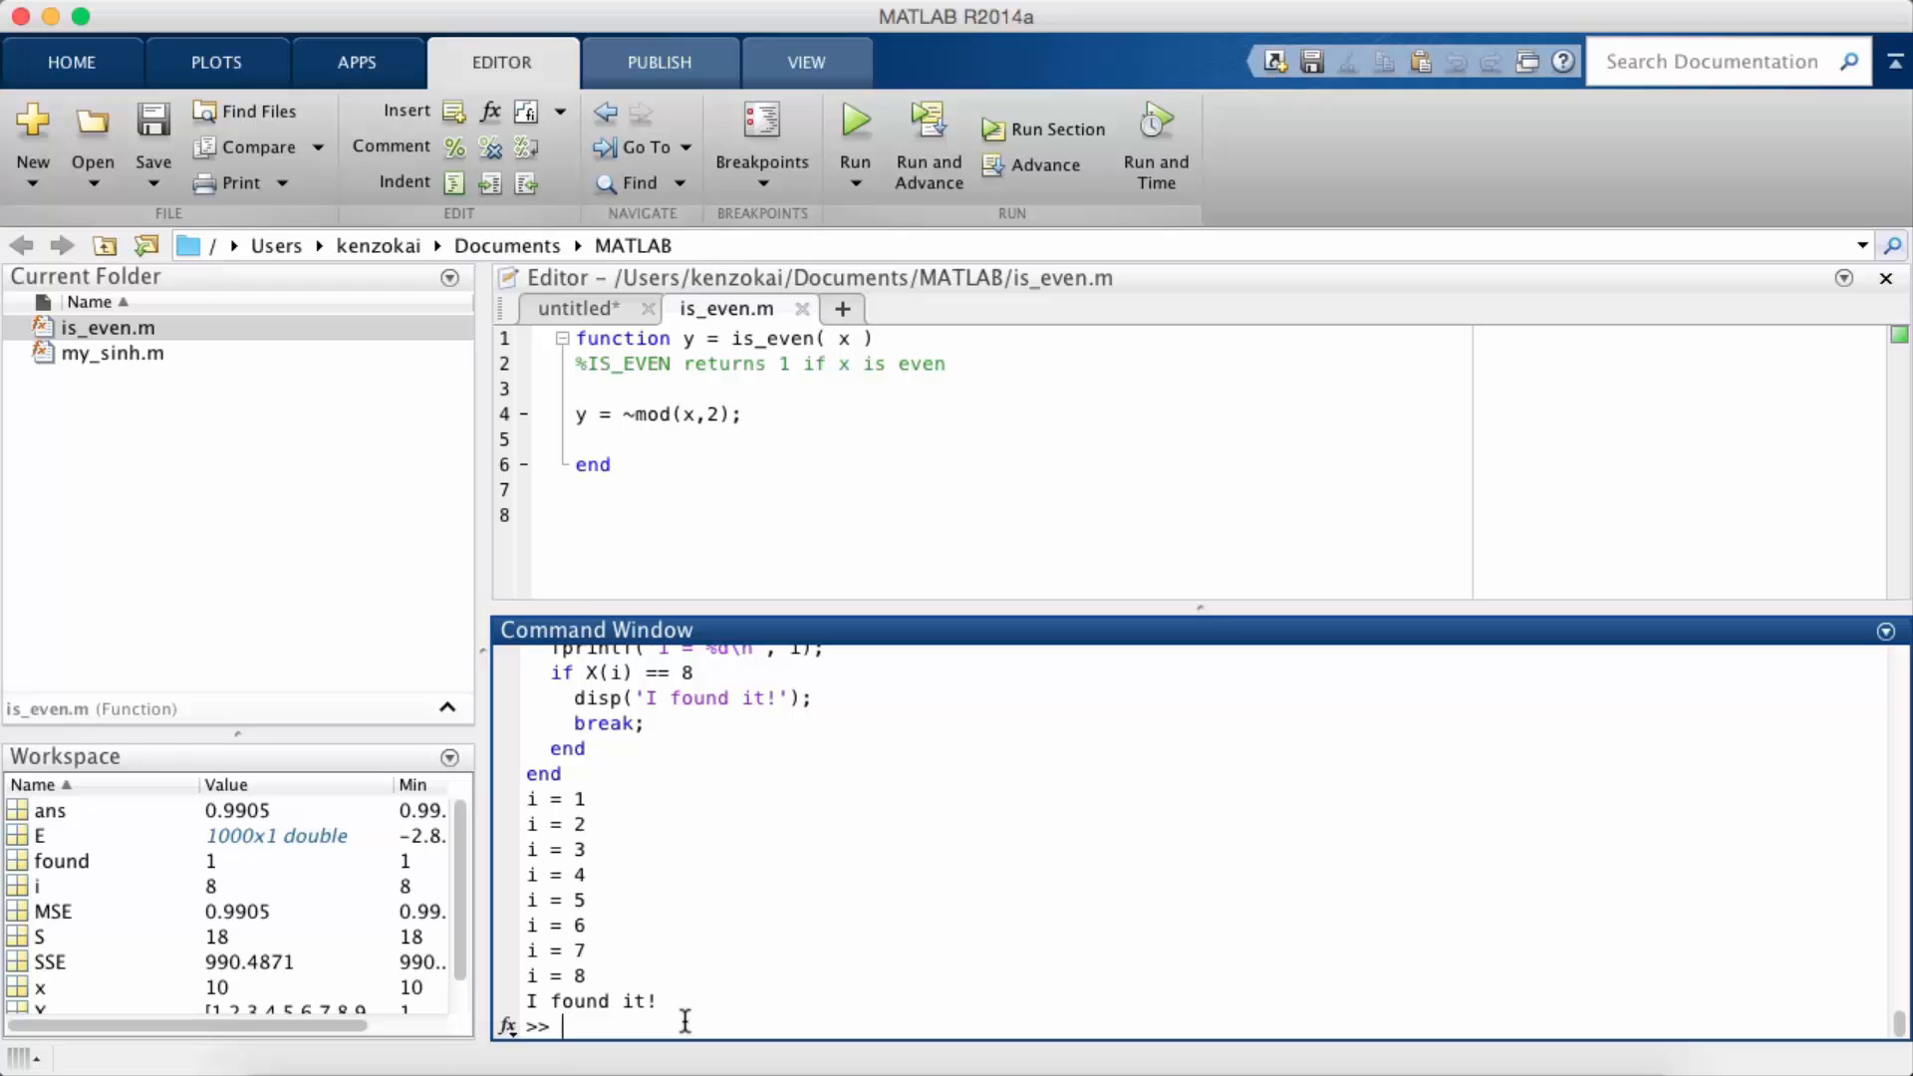
- Run disp('I found it!') at the prompt so it prints I found it!
{"action": "type", "text": "disp("}
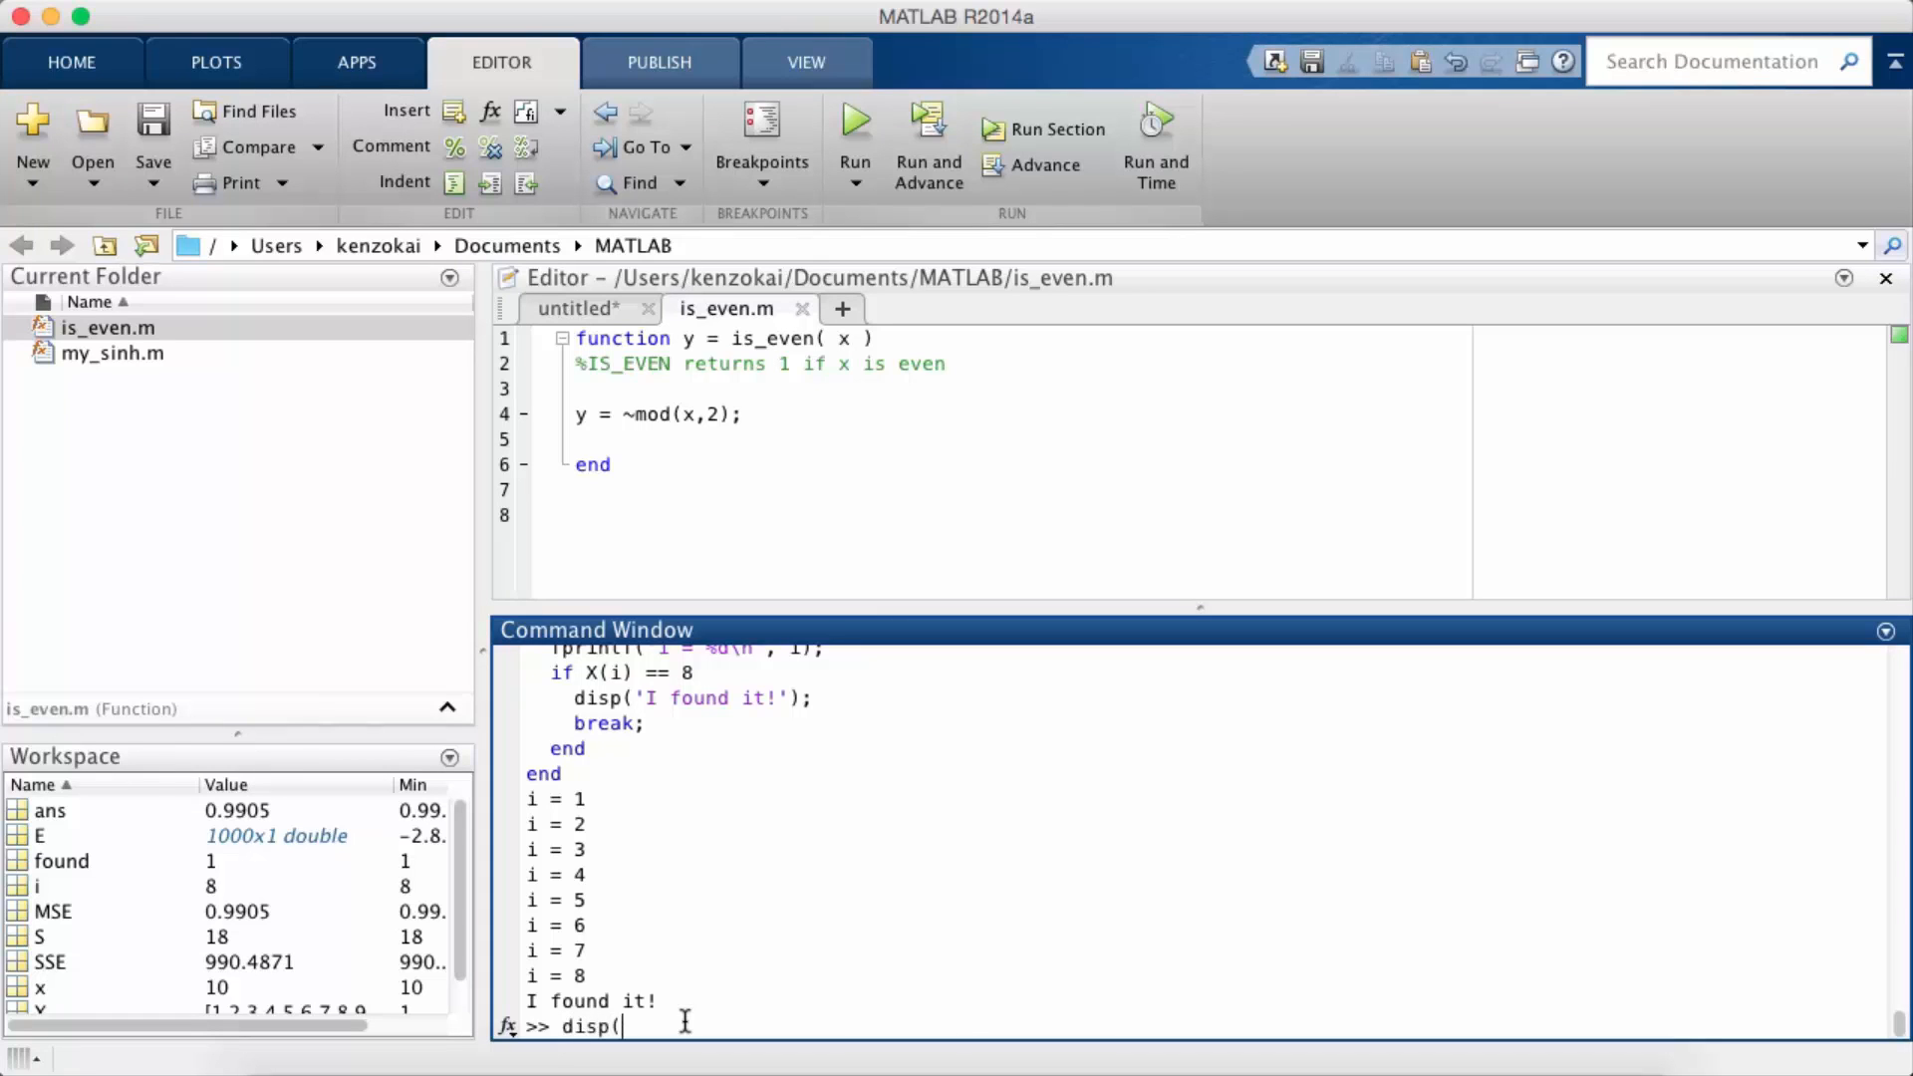
{"action": "type", "text": "'"}
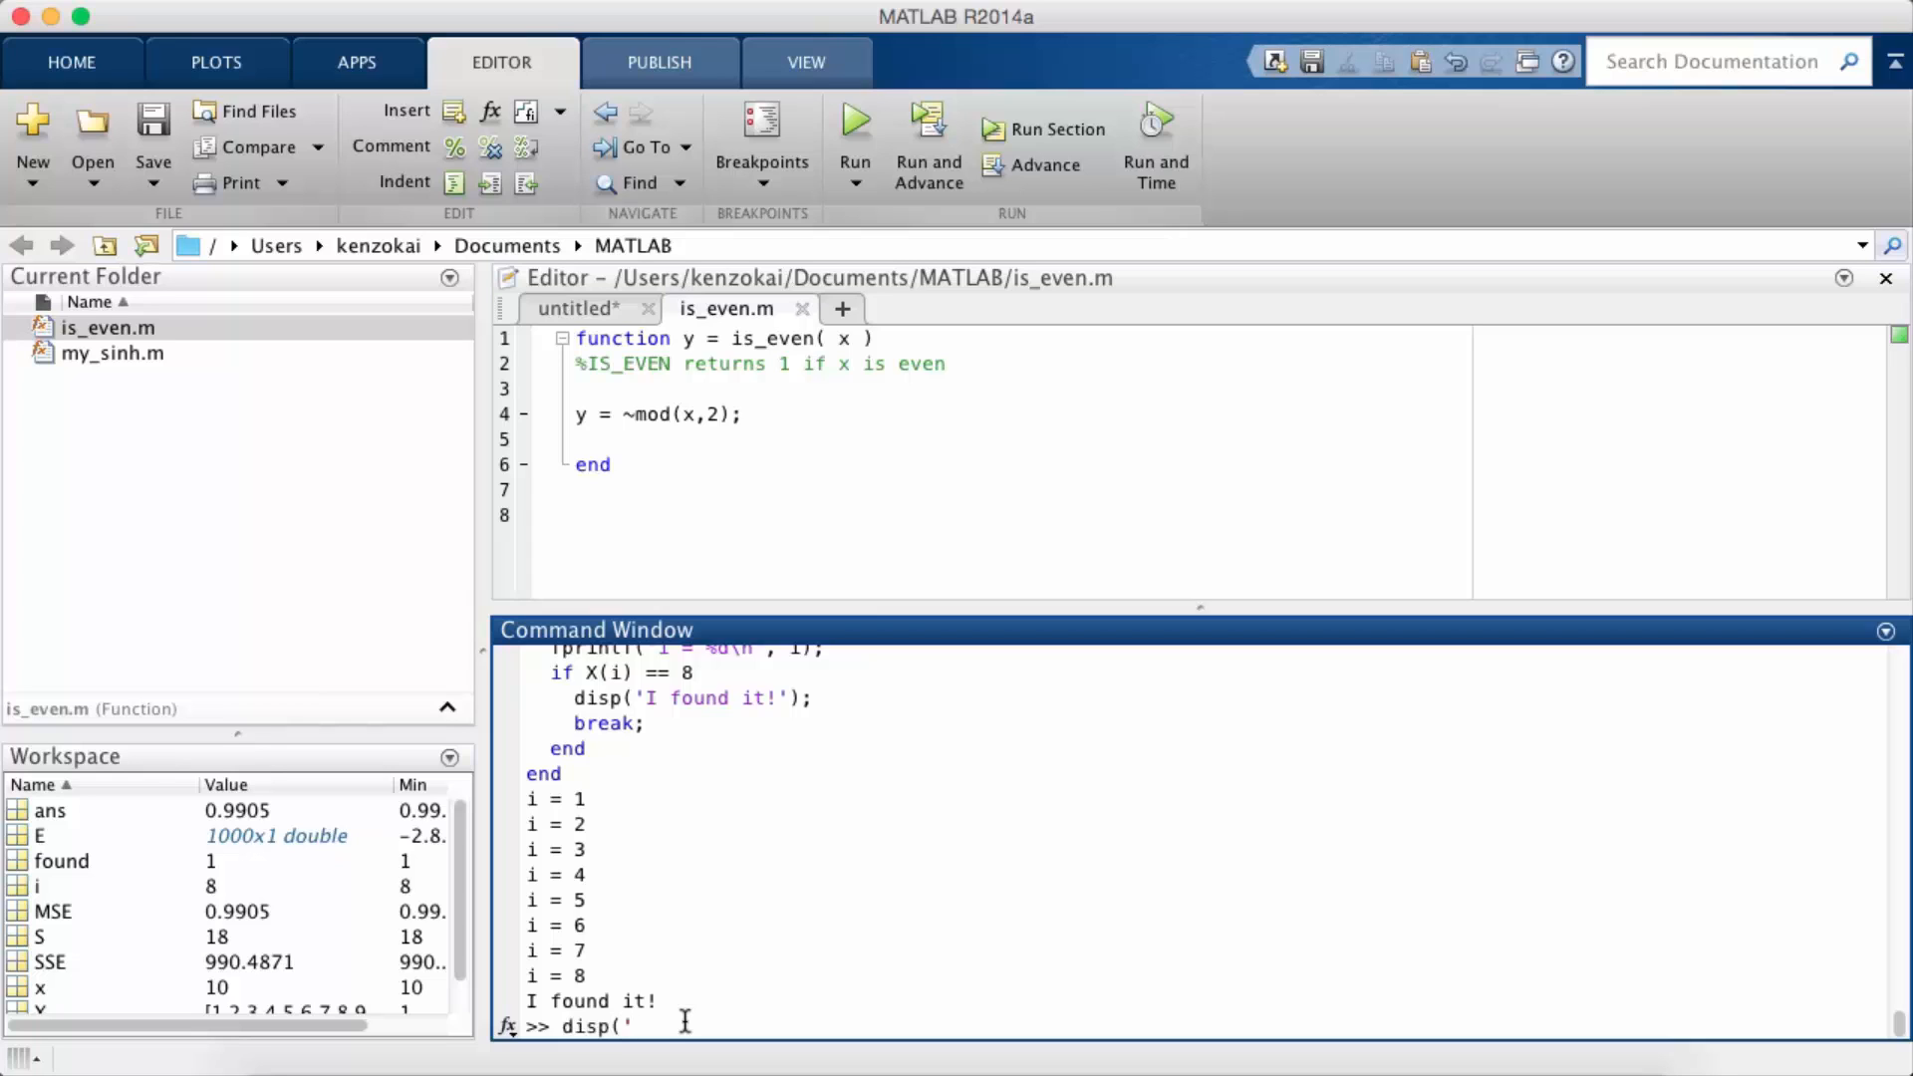
{"action": "type", "text": "I found it!"}
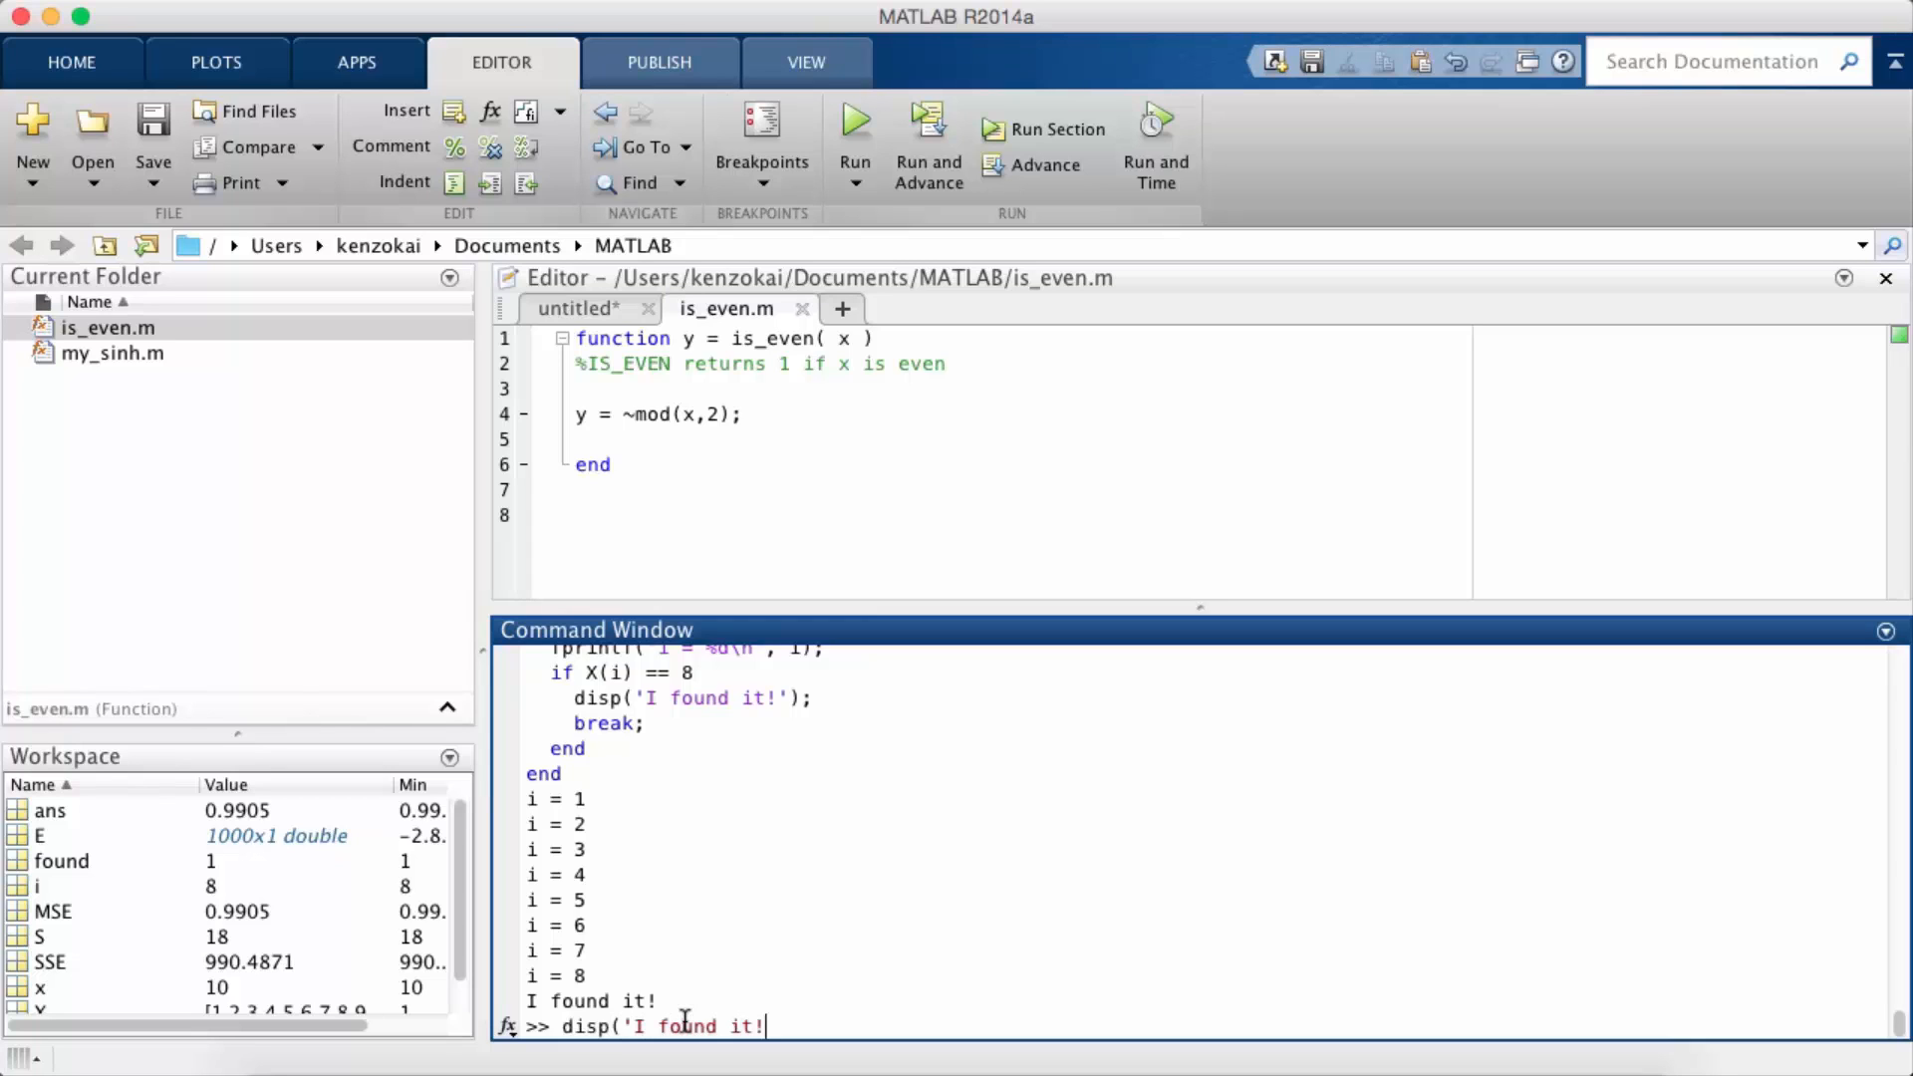
{"action": "type", "text": "'"}
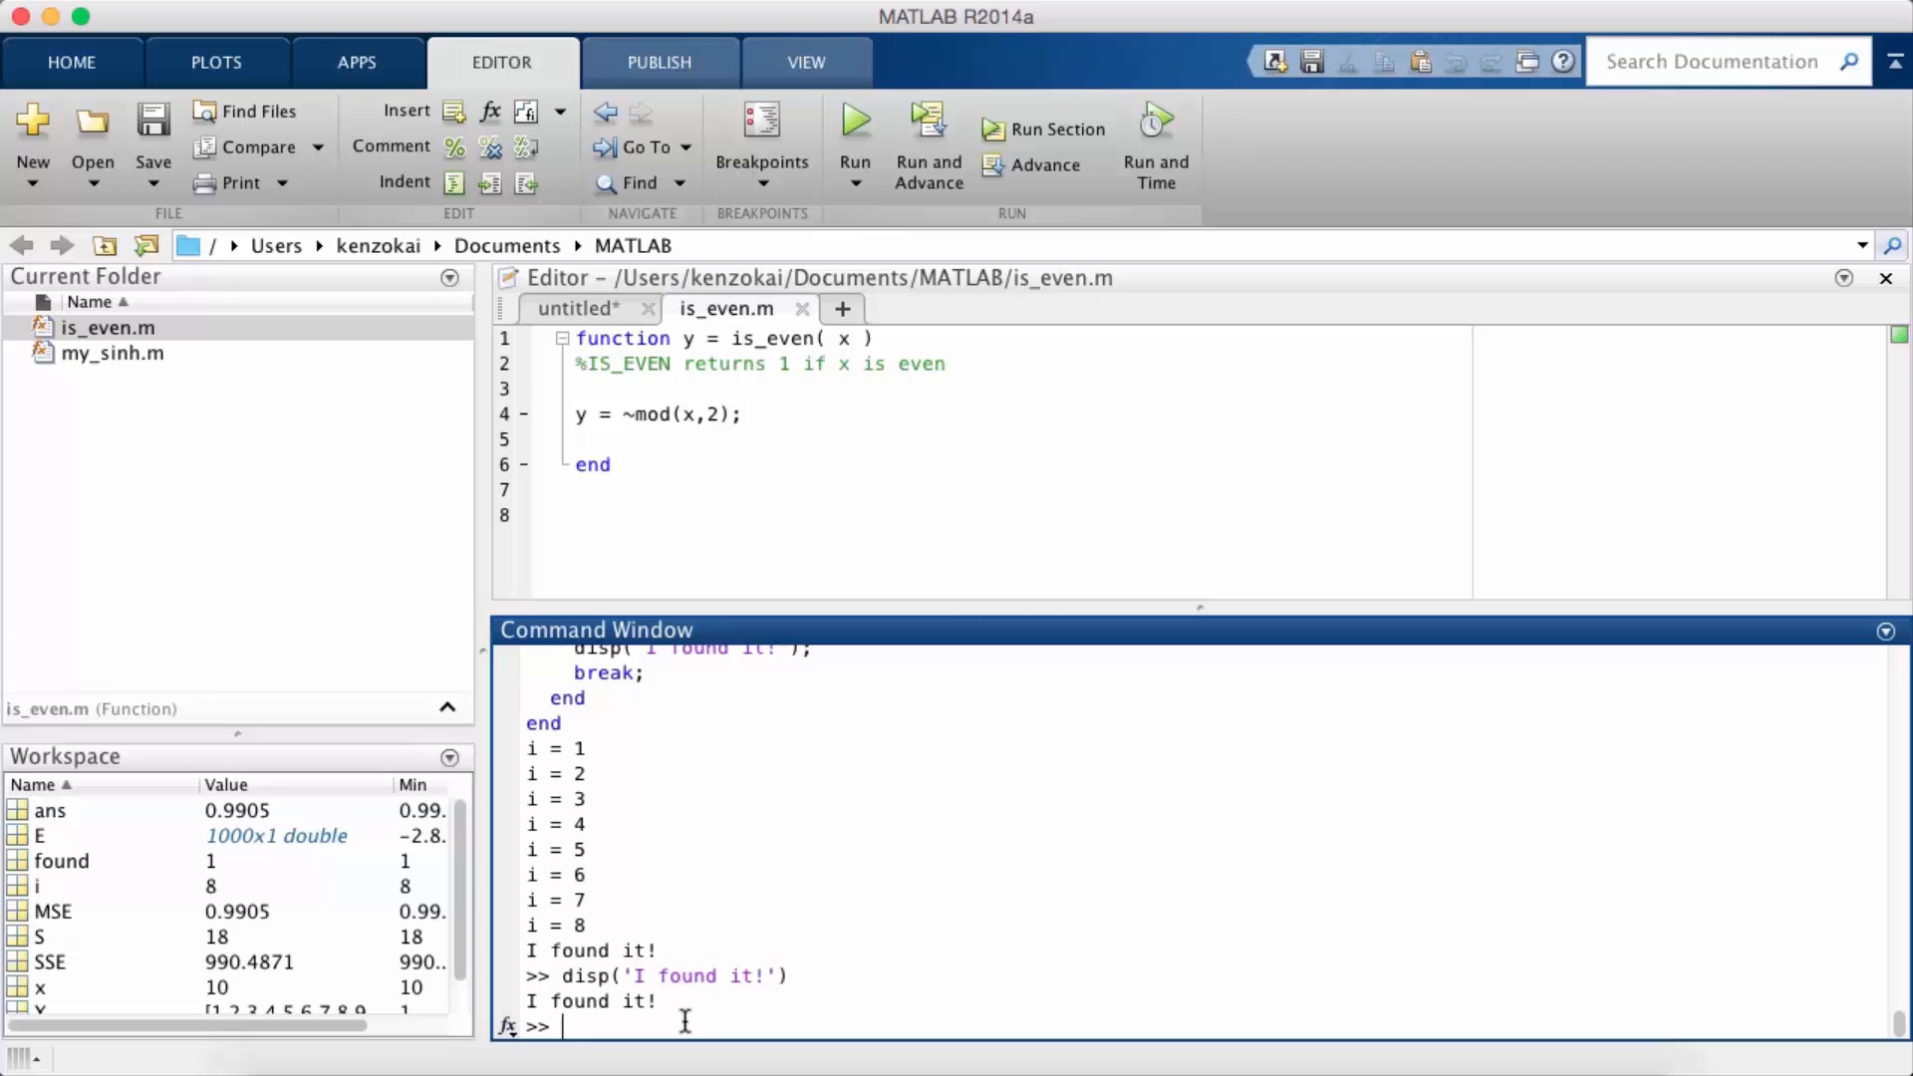
{"action": "mouse_move", "coordinate": [756, 988]}
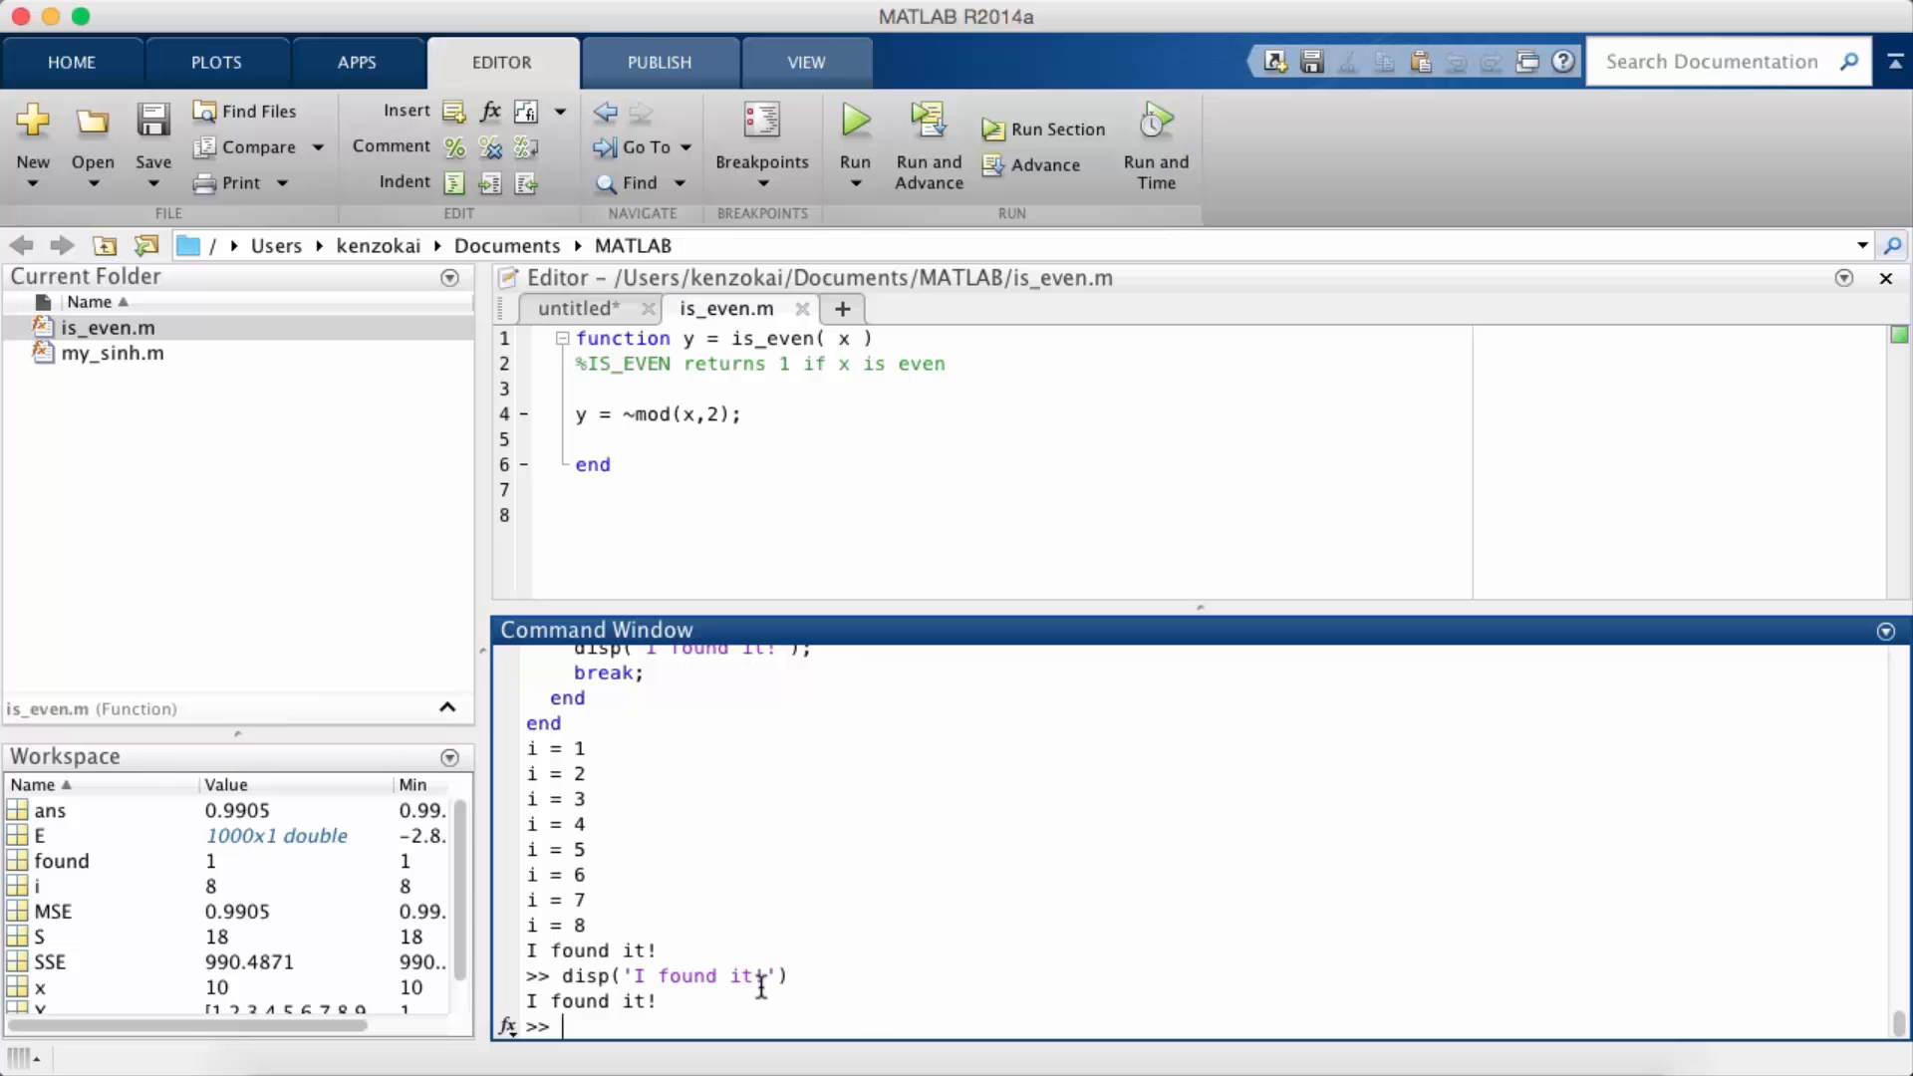
- Run 1:10 to list numbers 1 through 10, then whos to show workspace variables
{"action": "type", "text": "1:10"}
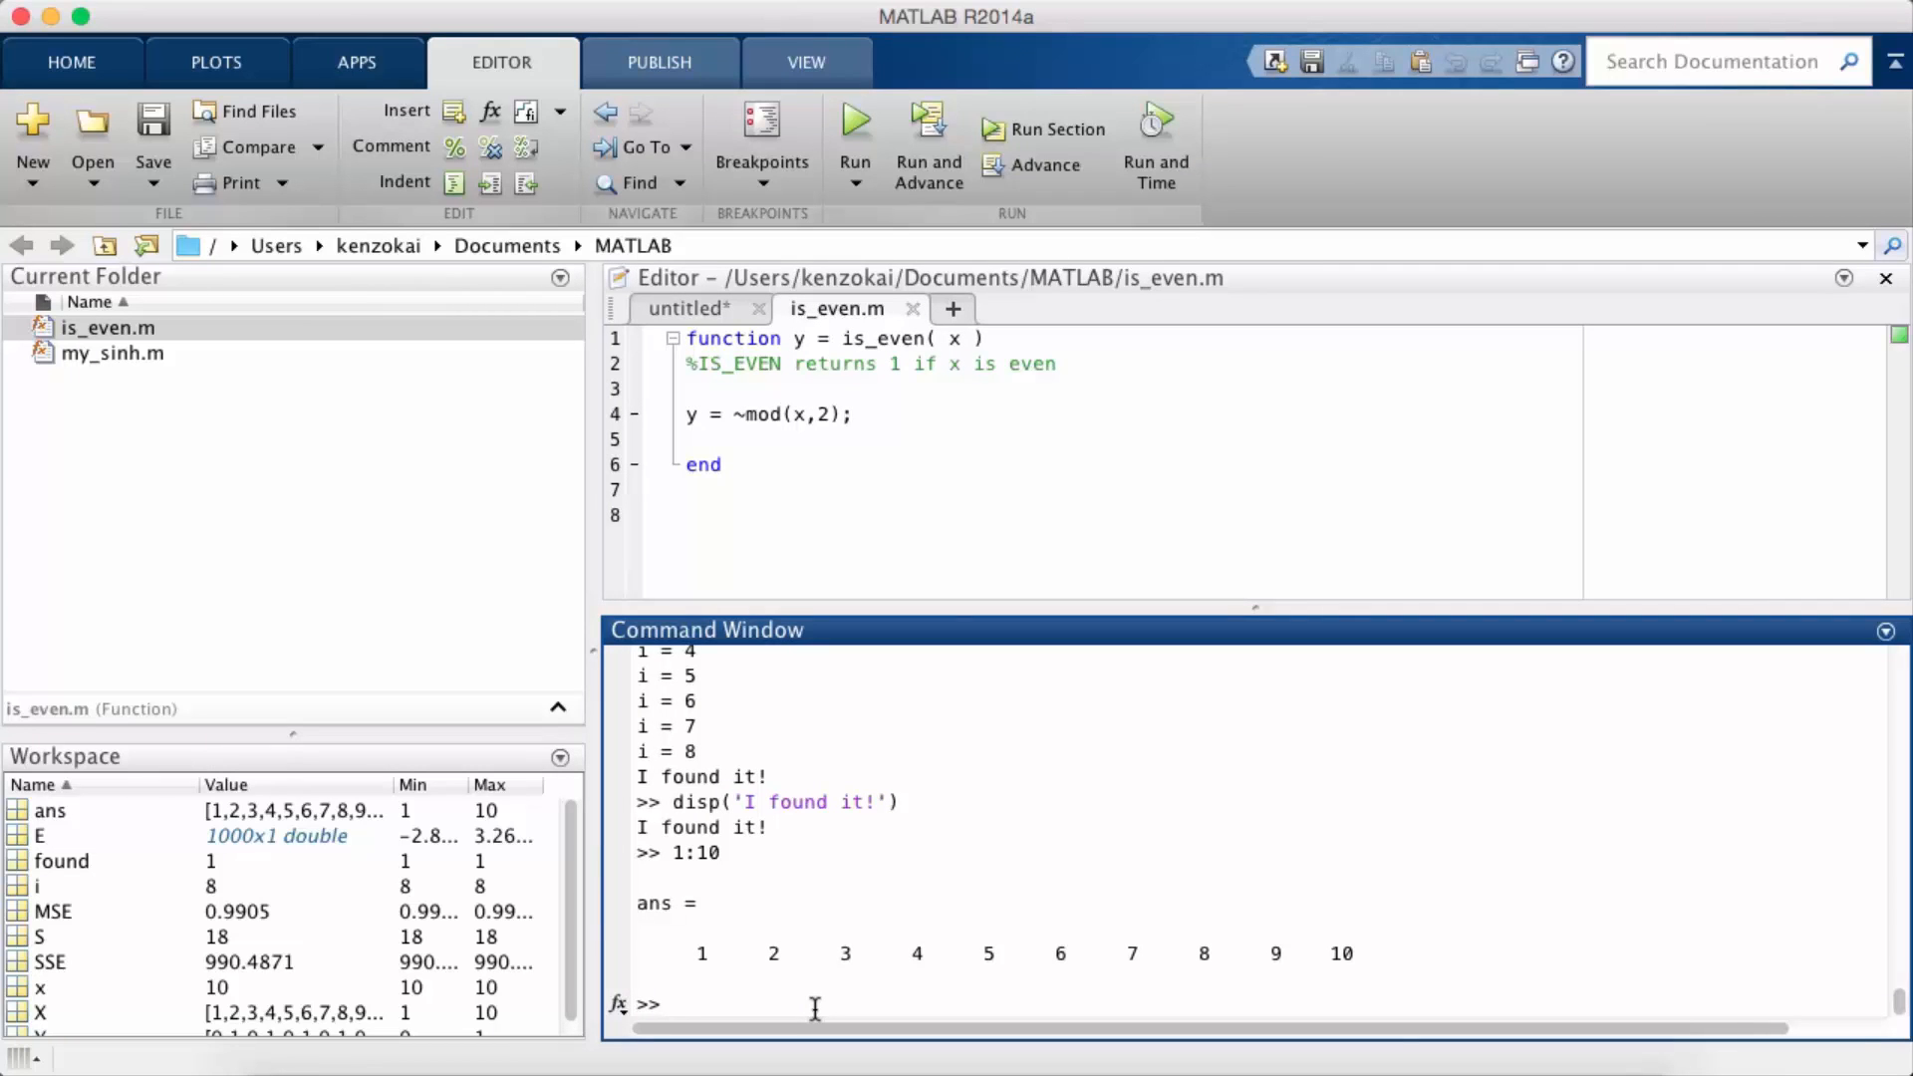
{"action": "type", "text": "whos"}
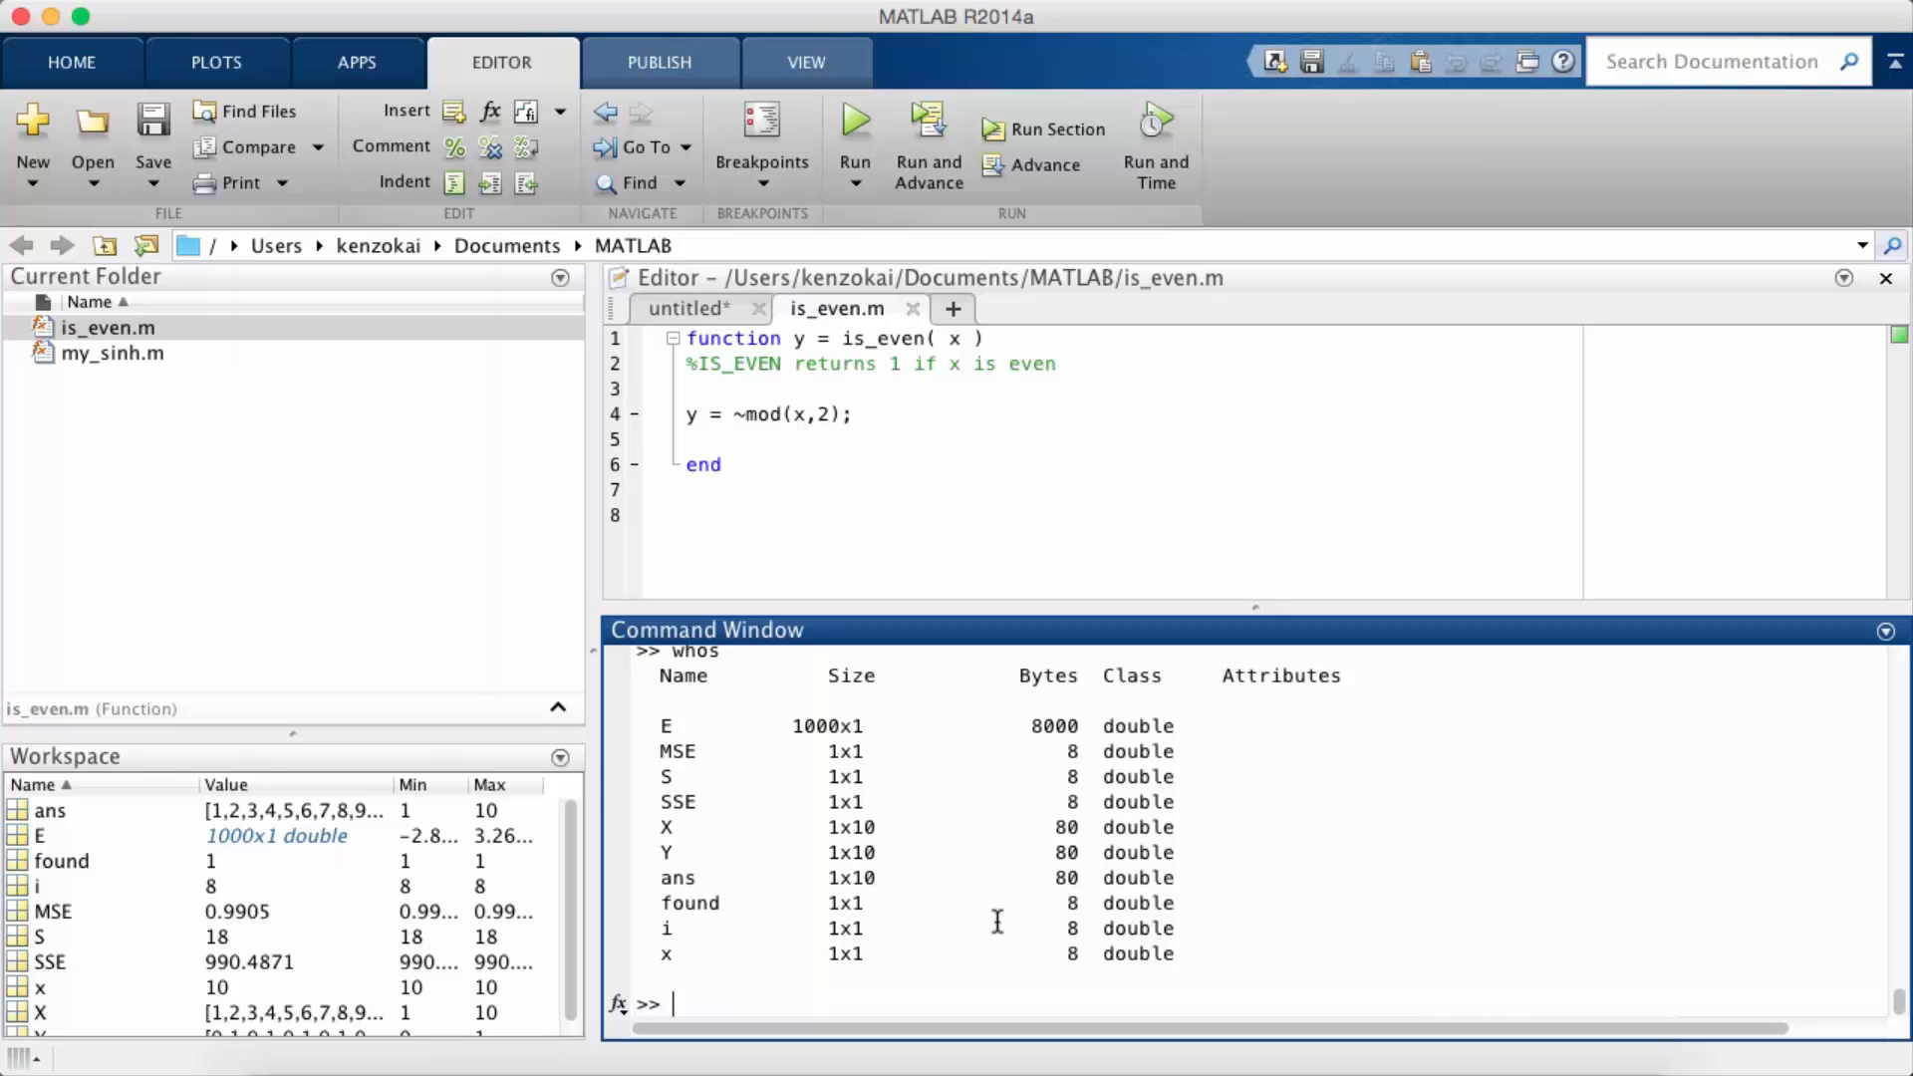
- Run class('I found it!') to get ans = char
{"action": "type", "text": "cl"}
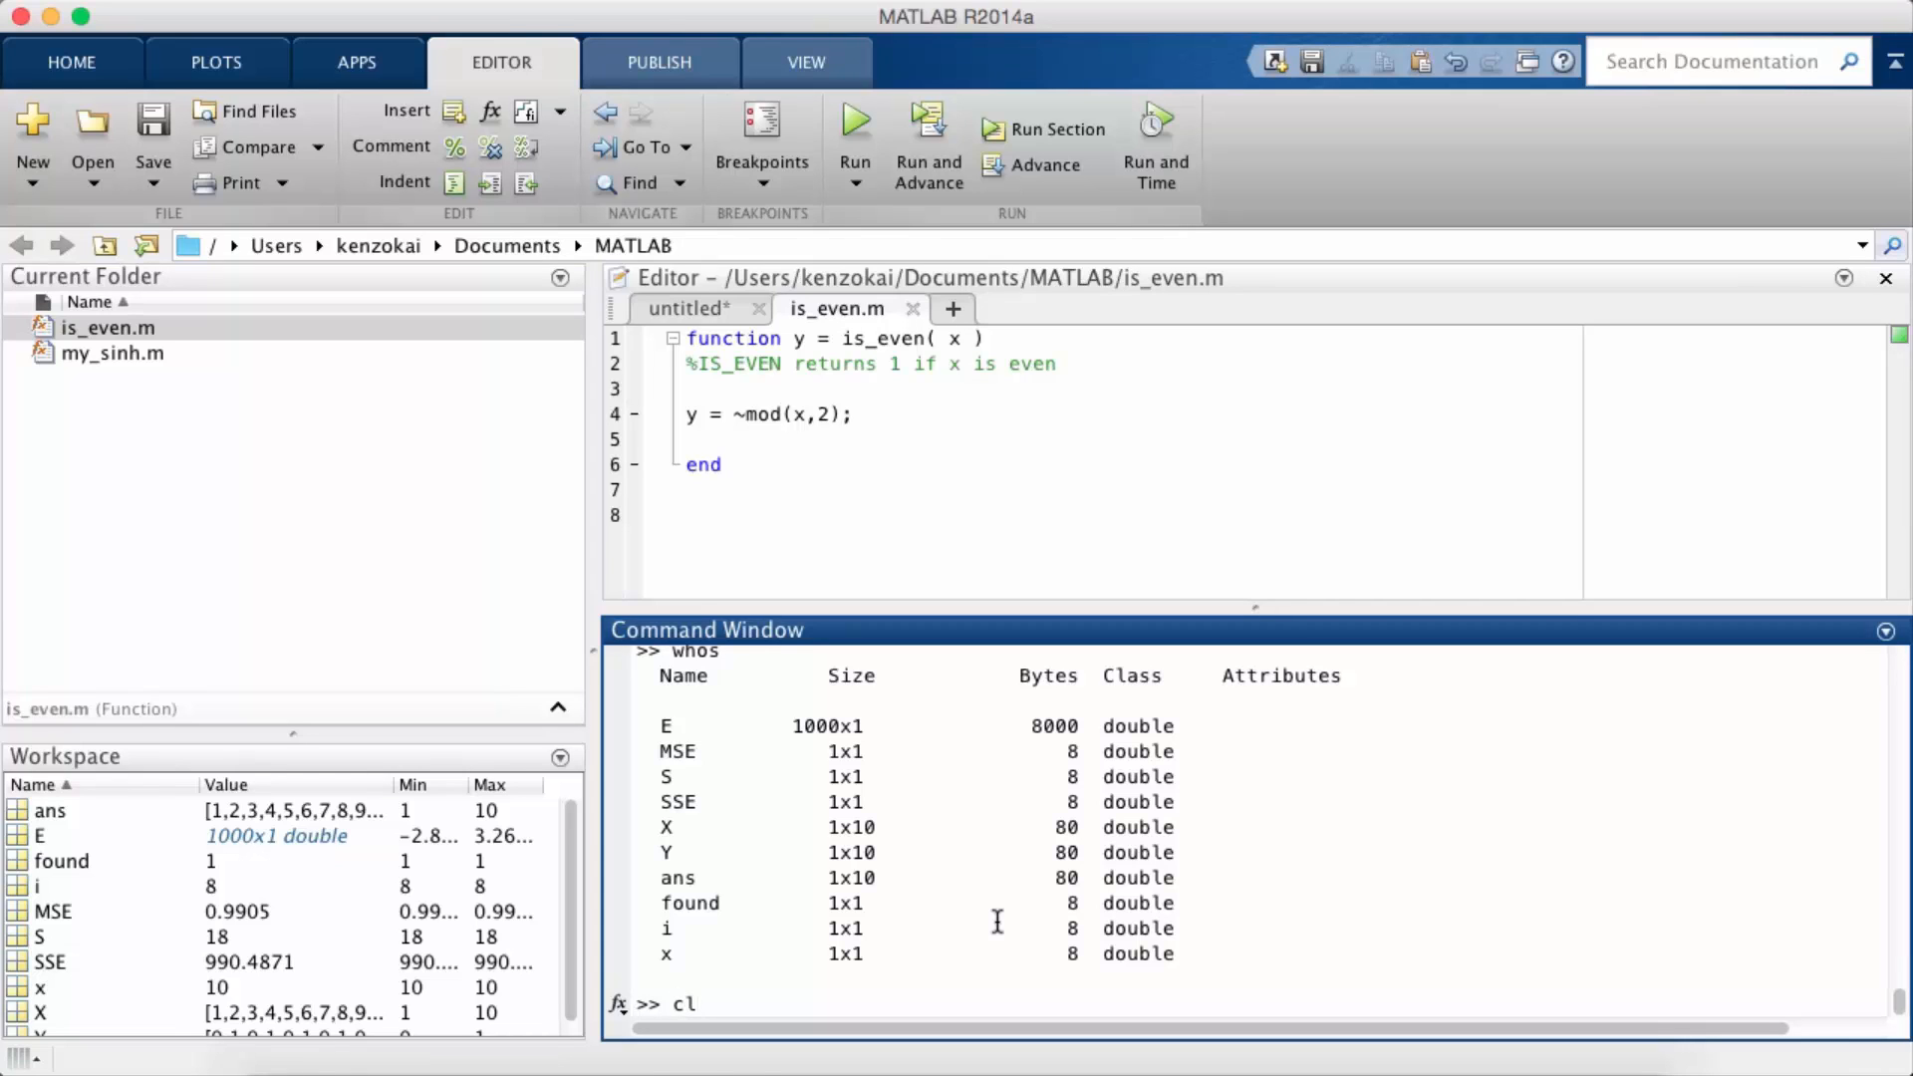
{"action": "type", "text": "ass("}
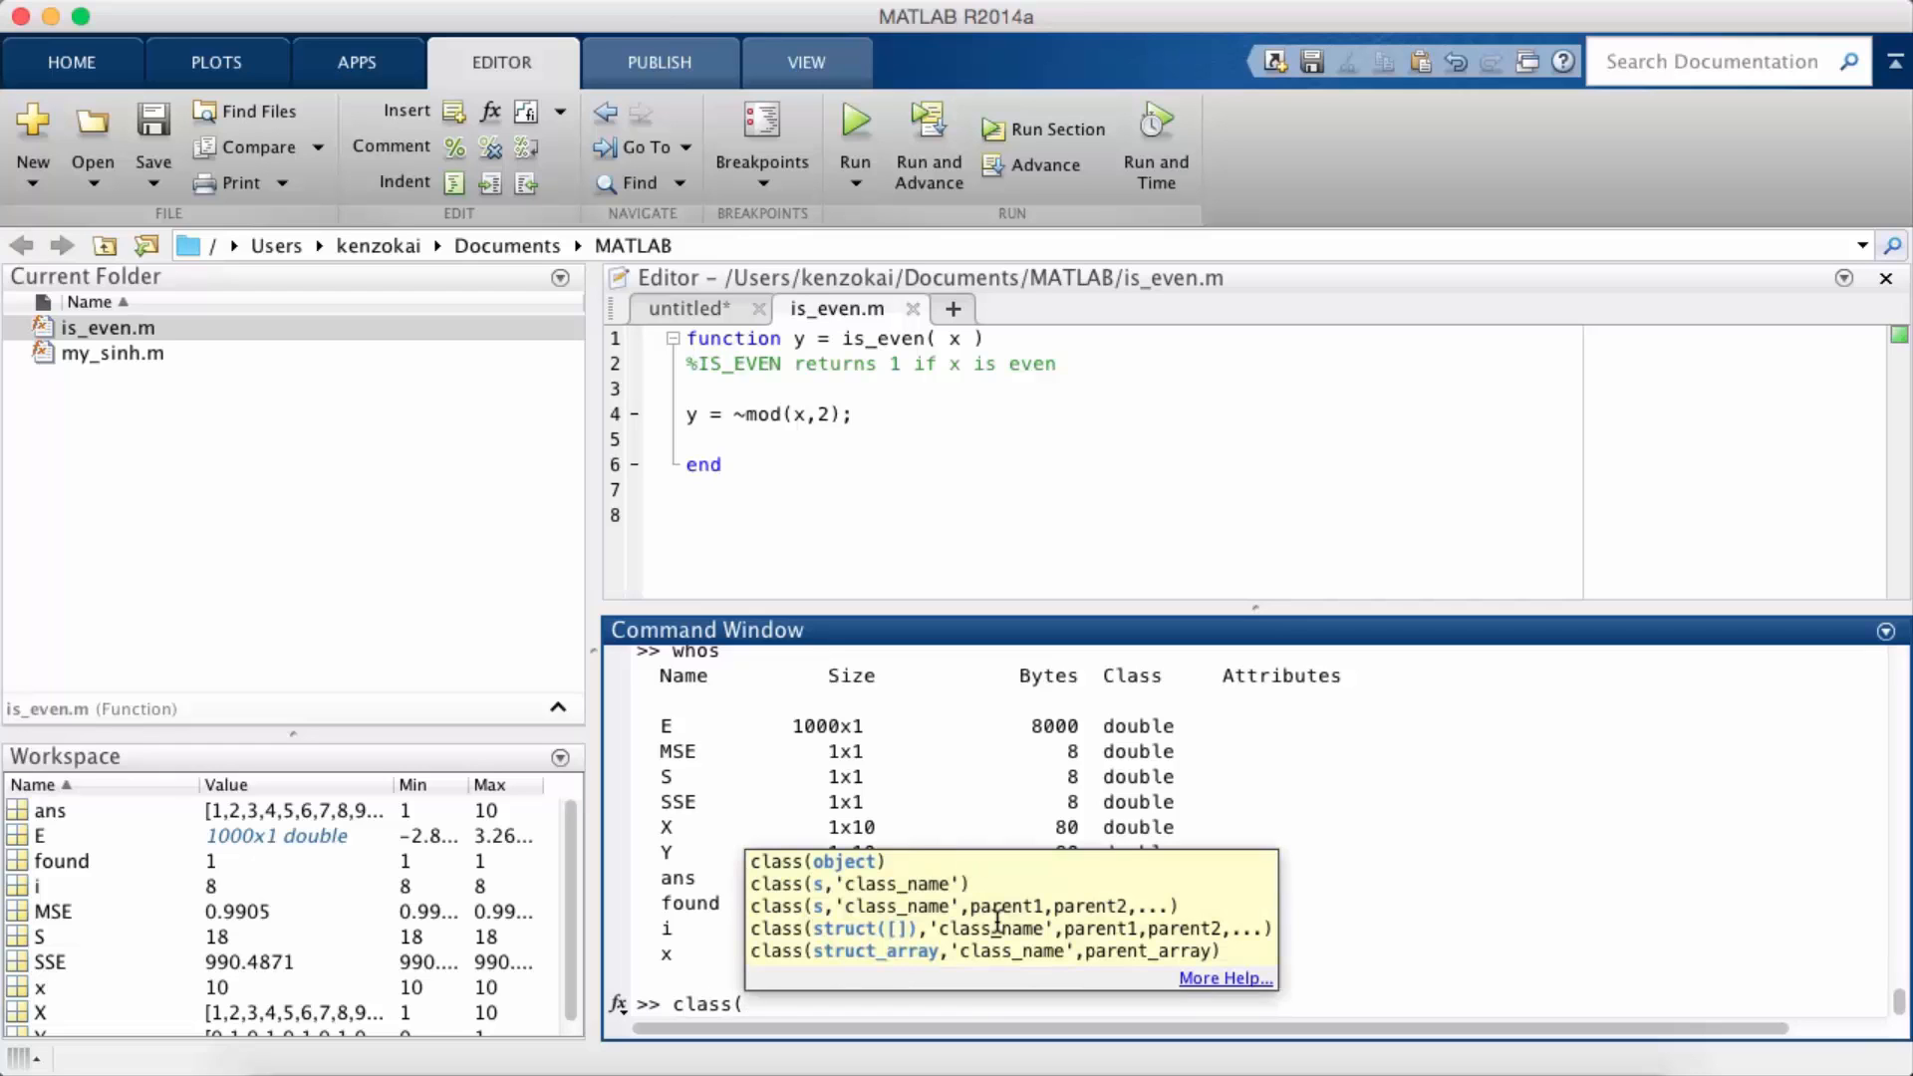
{"action": "type", "text": "'"}
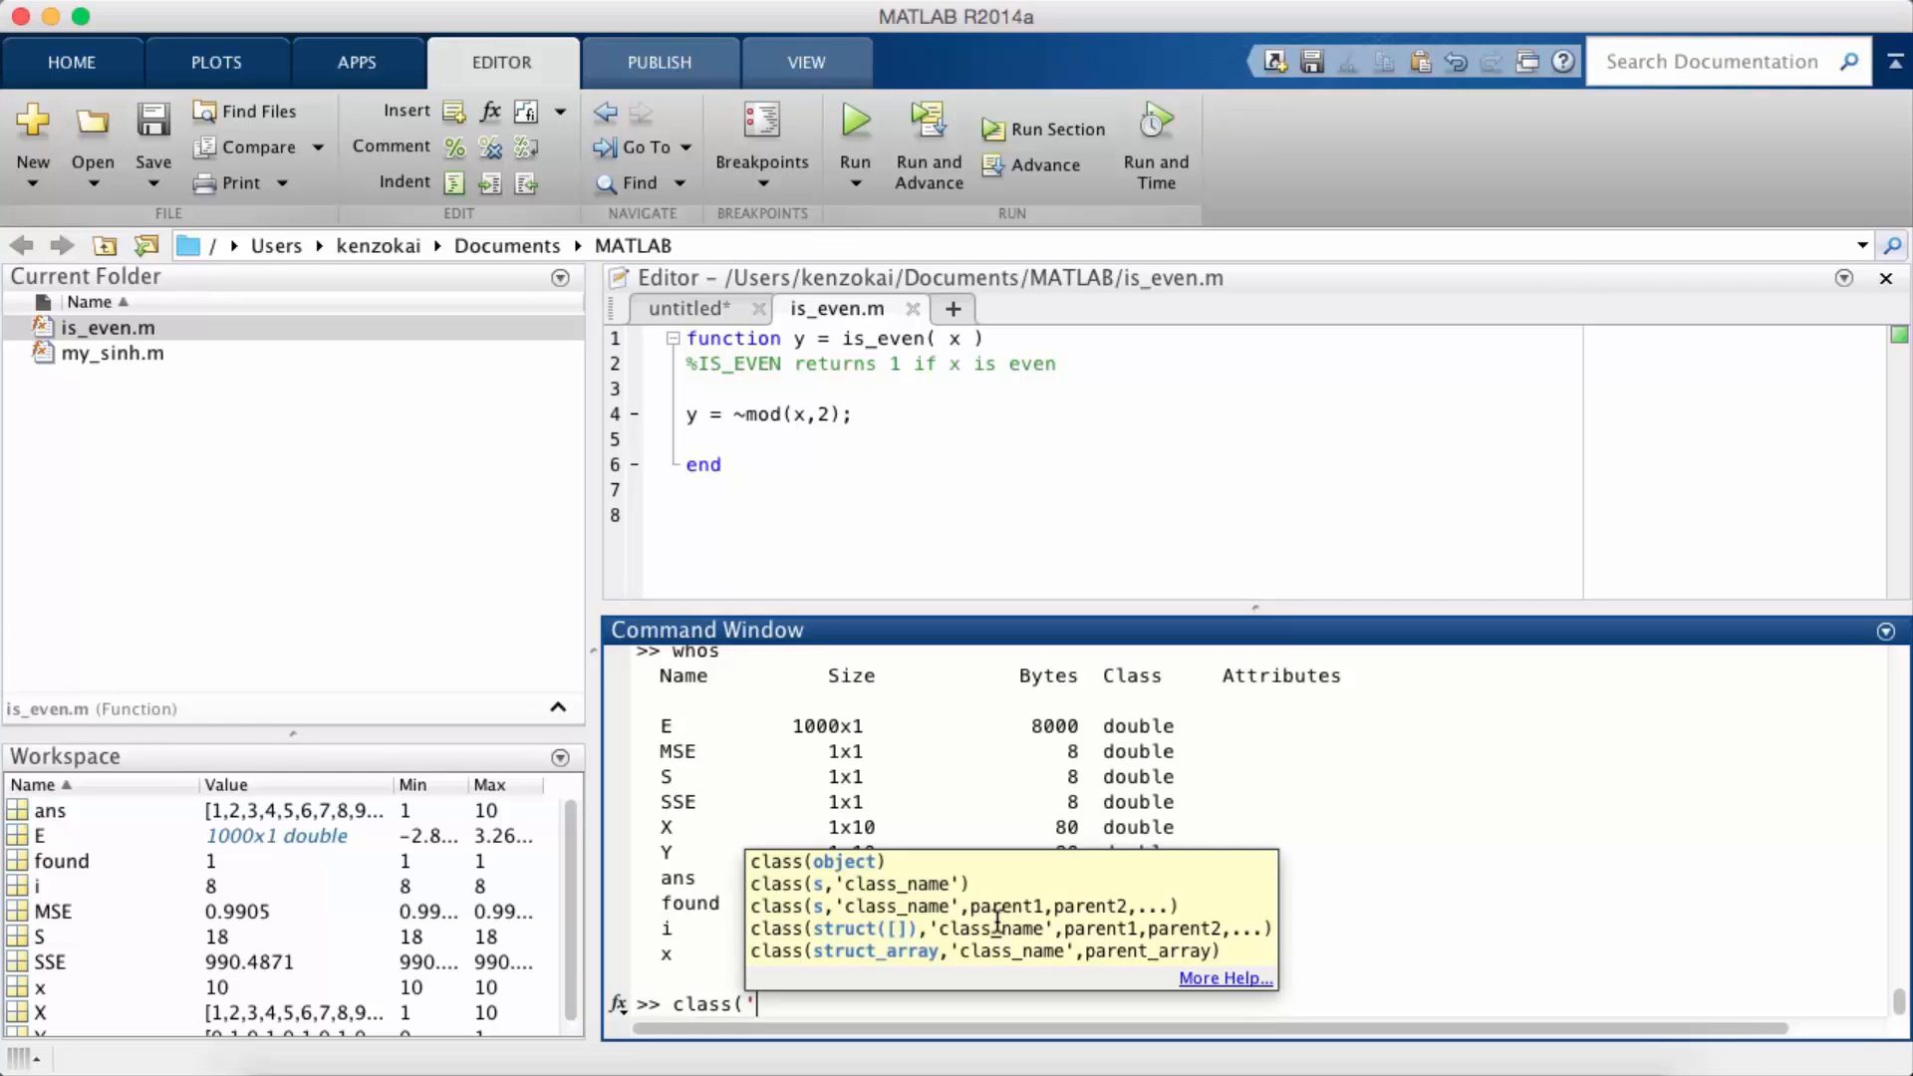
{"action": "type", "text": "I found it!"}
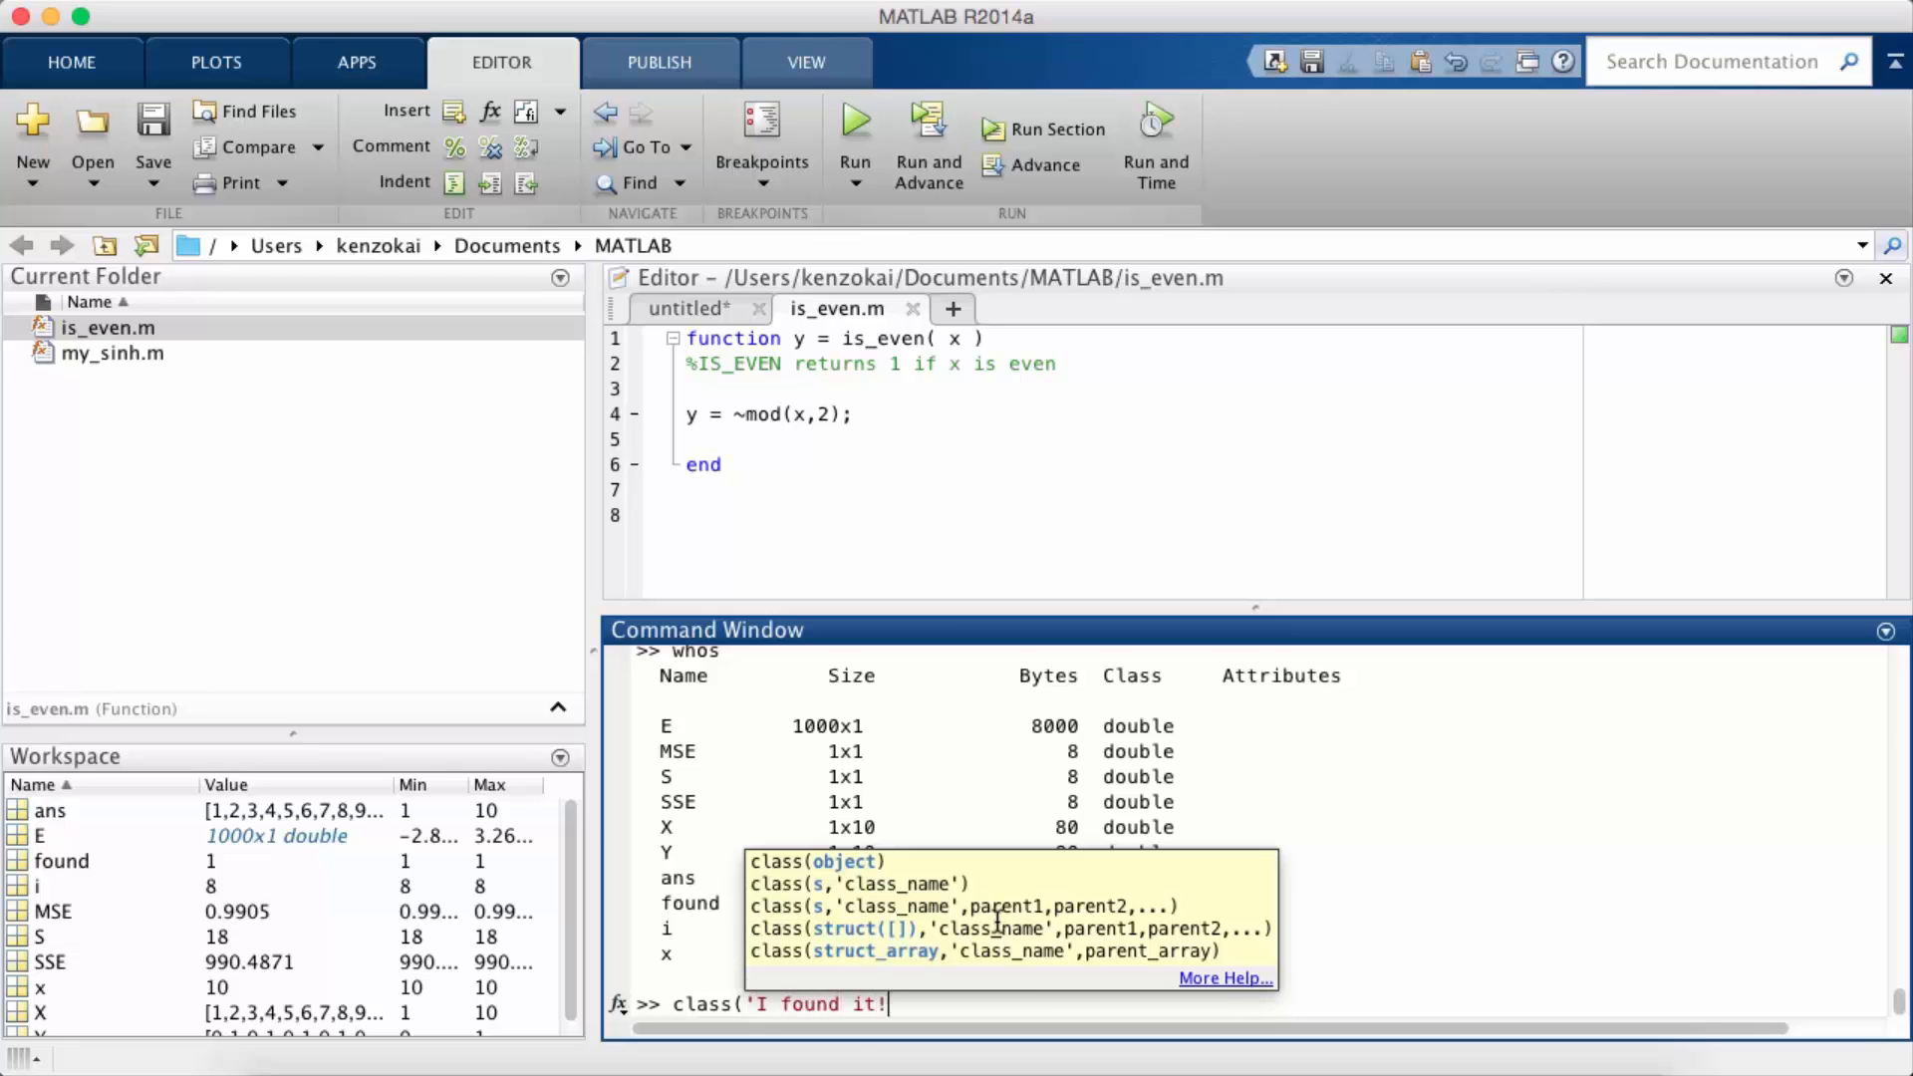
{"action": "type", "text": ")"}
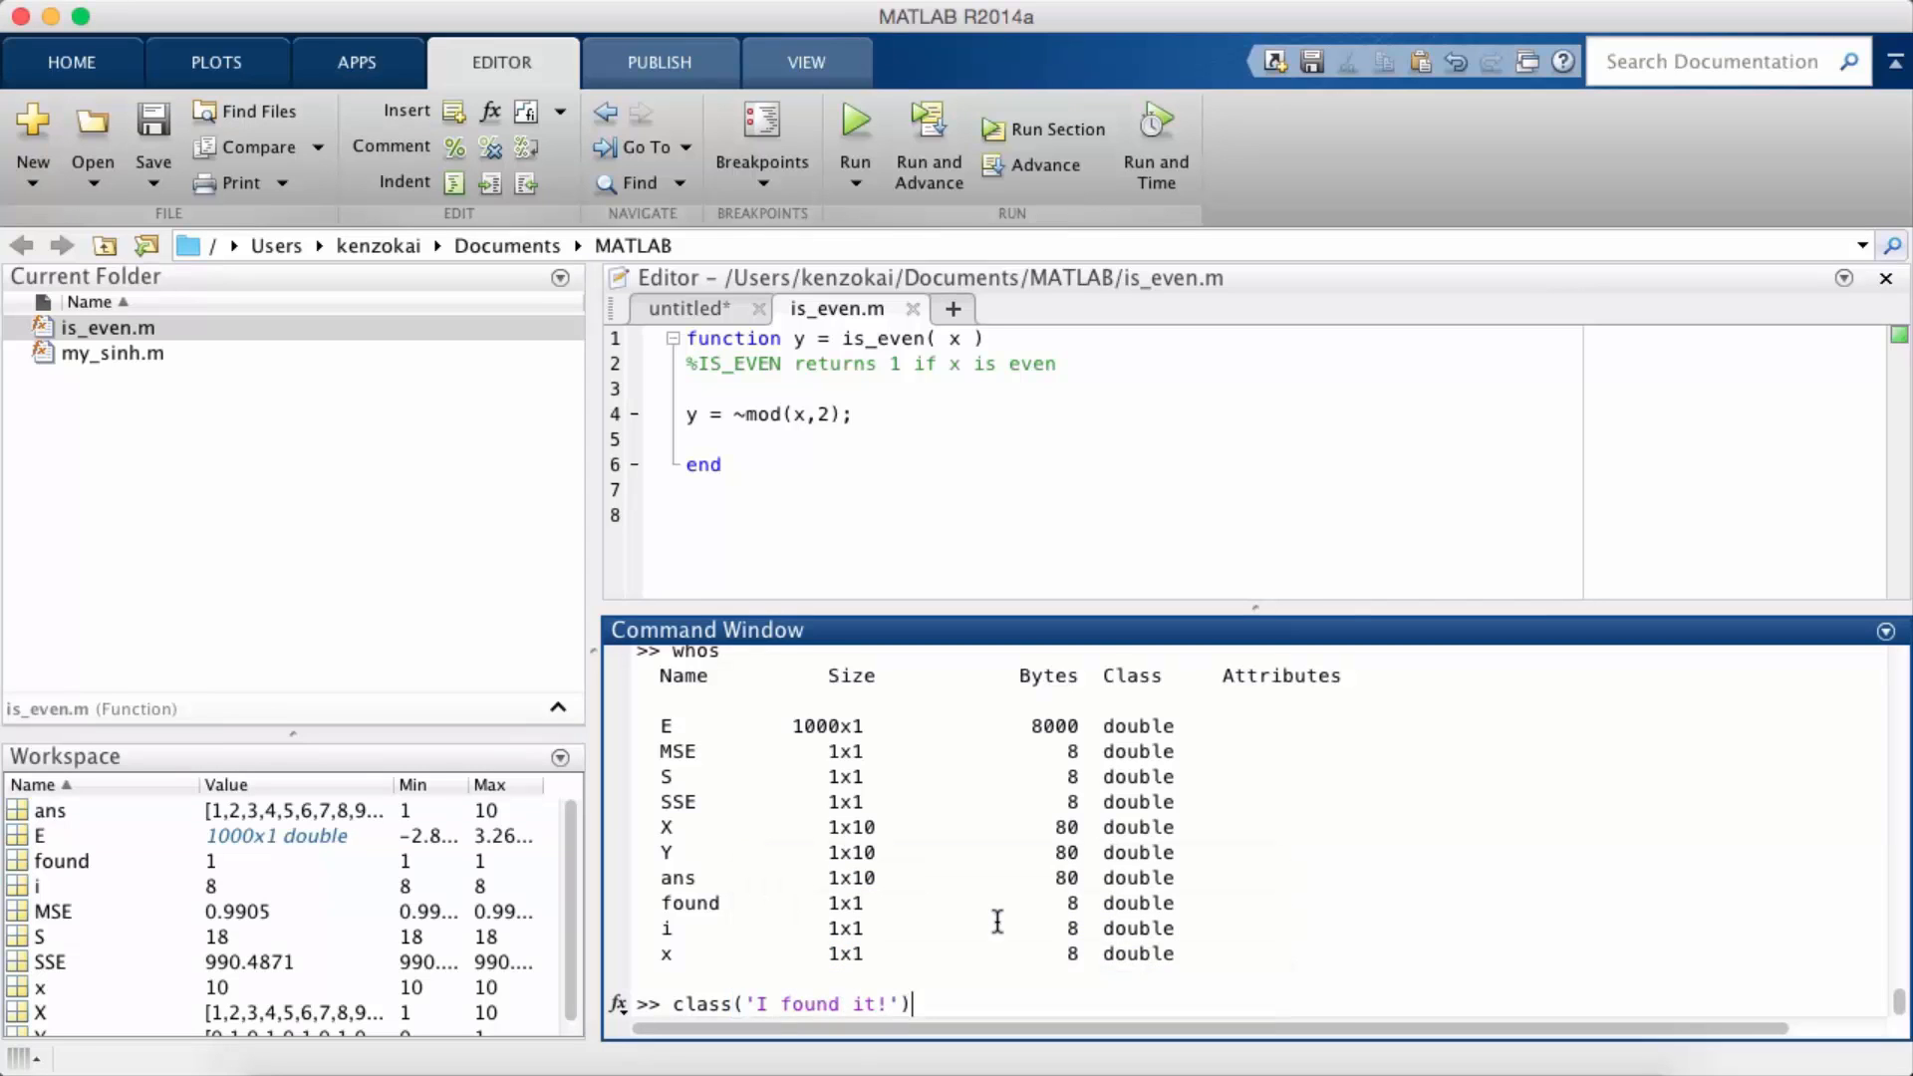
{"action": "key", "text": "enter"}
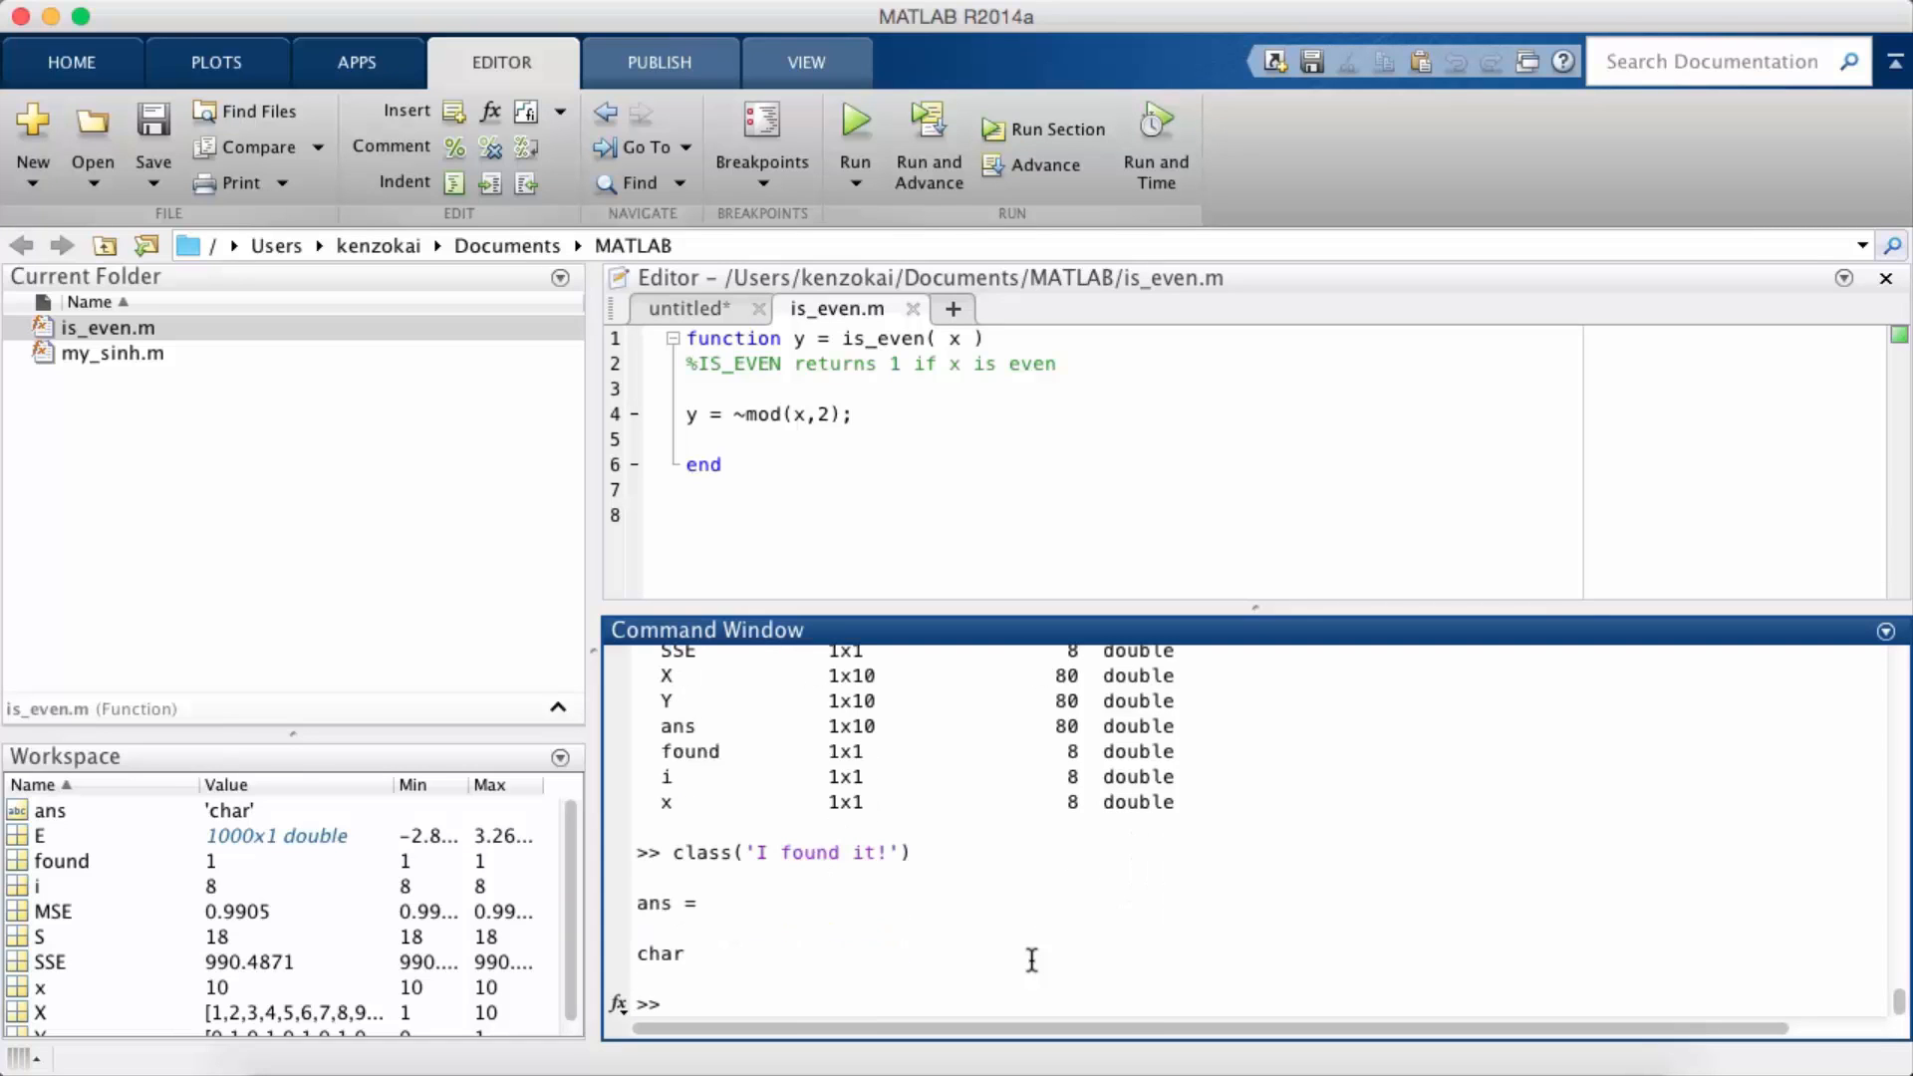
- Create my_string = 'I found it!' in the workspace
{"action": "type", "text": "my_"}
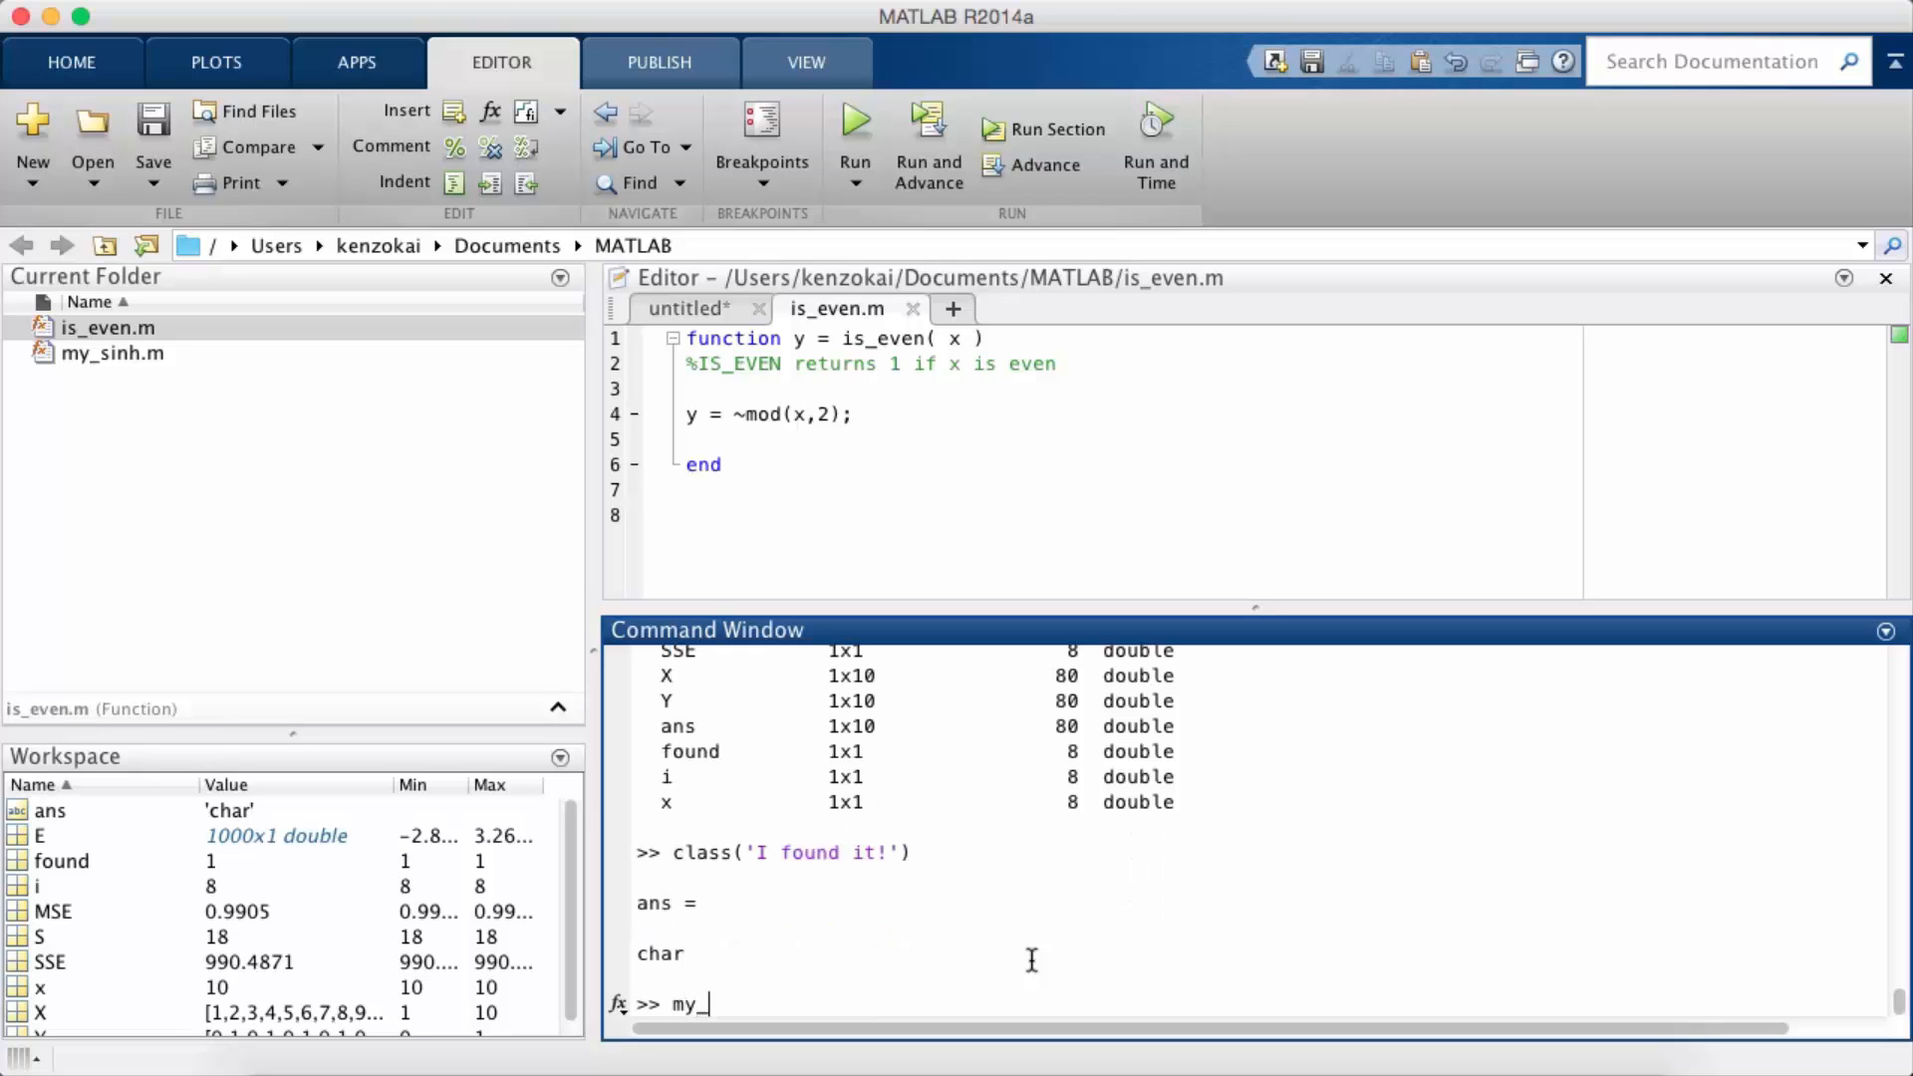
{"action": "type", "text": "string = '"}
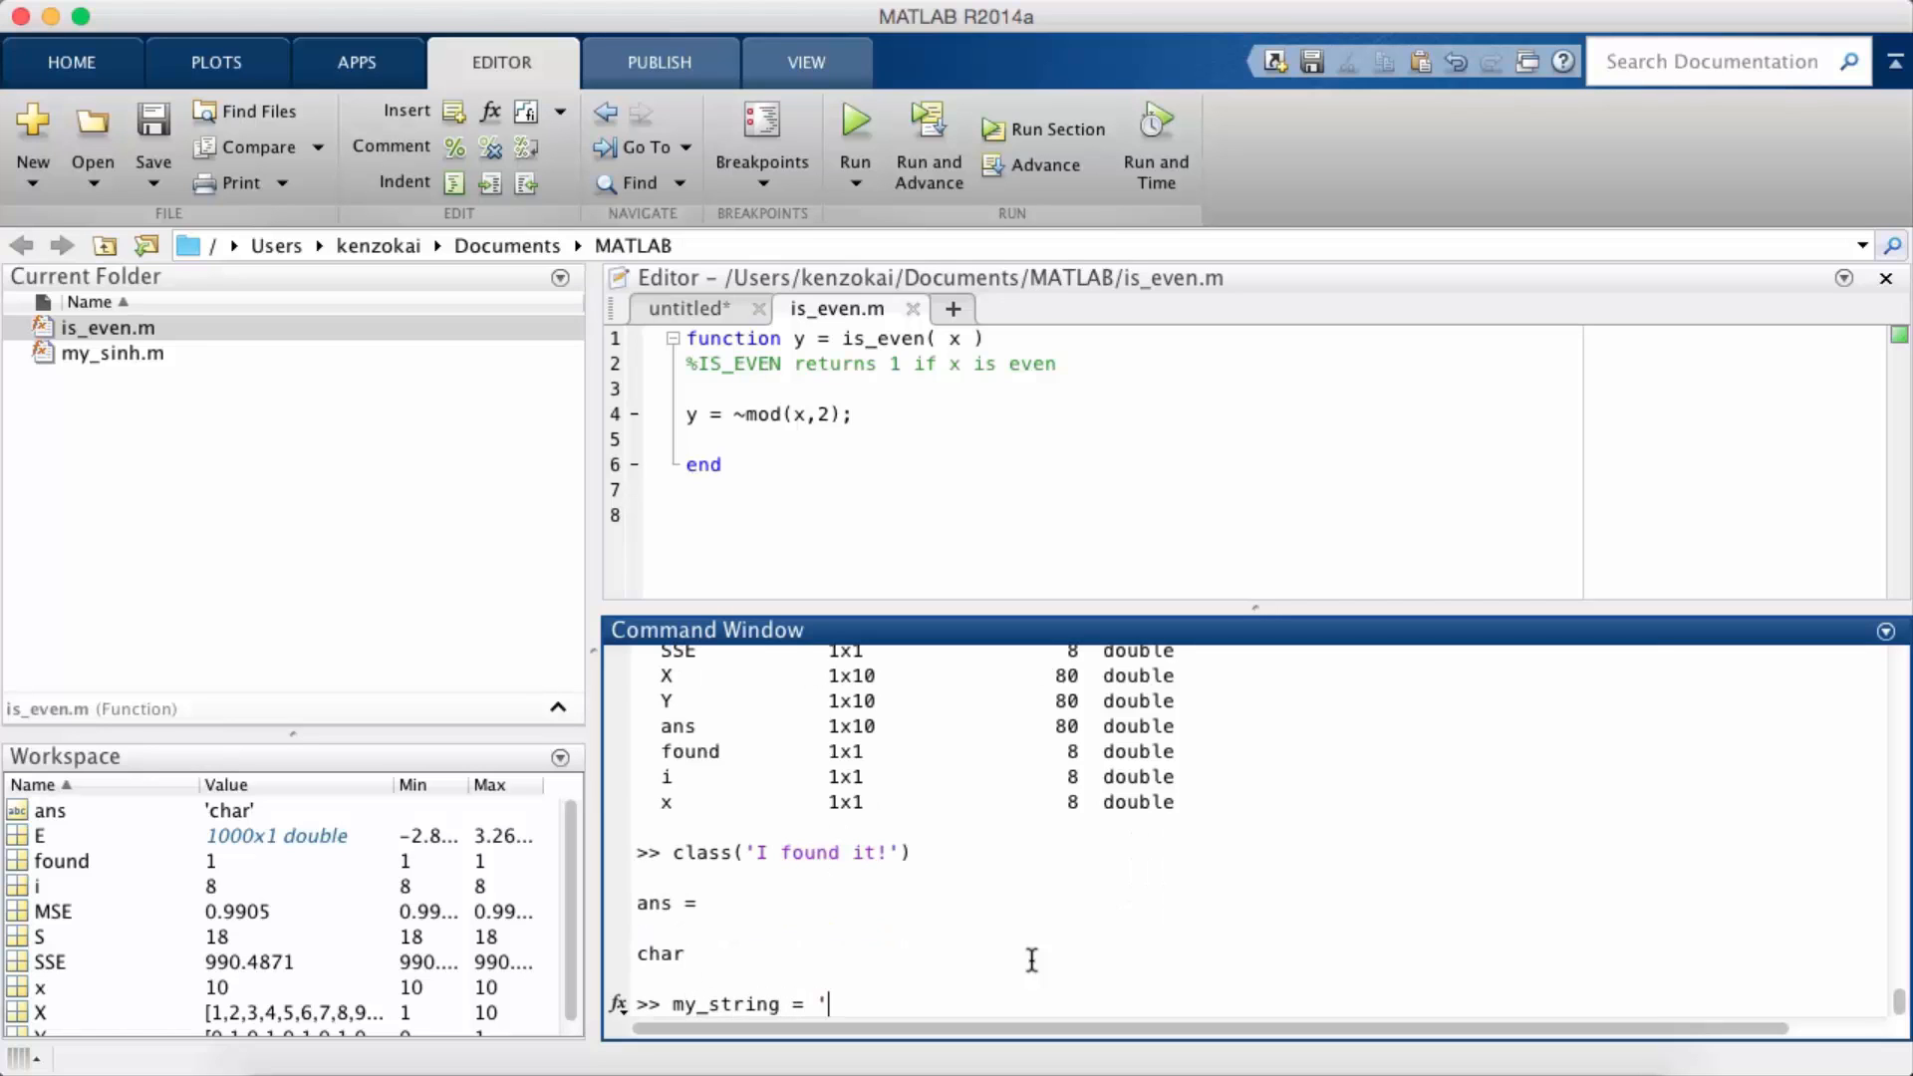
{"action": "type", "text": "I found it!"}
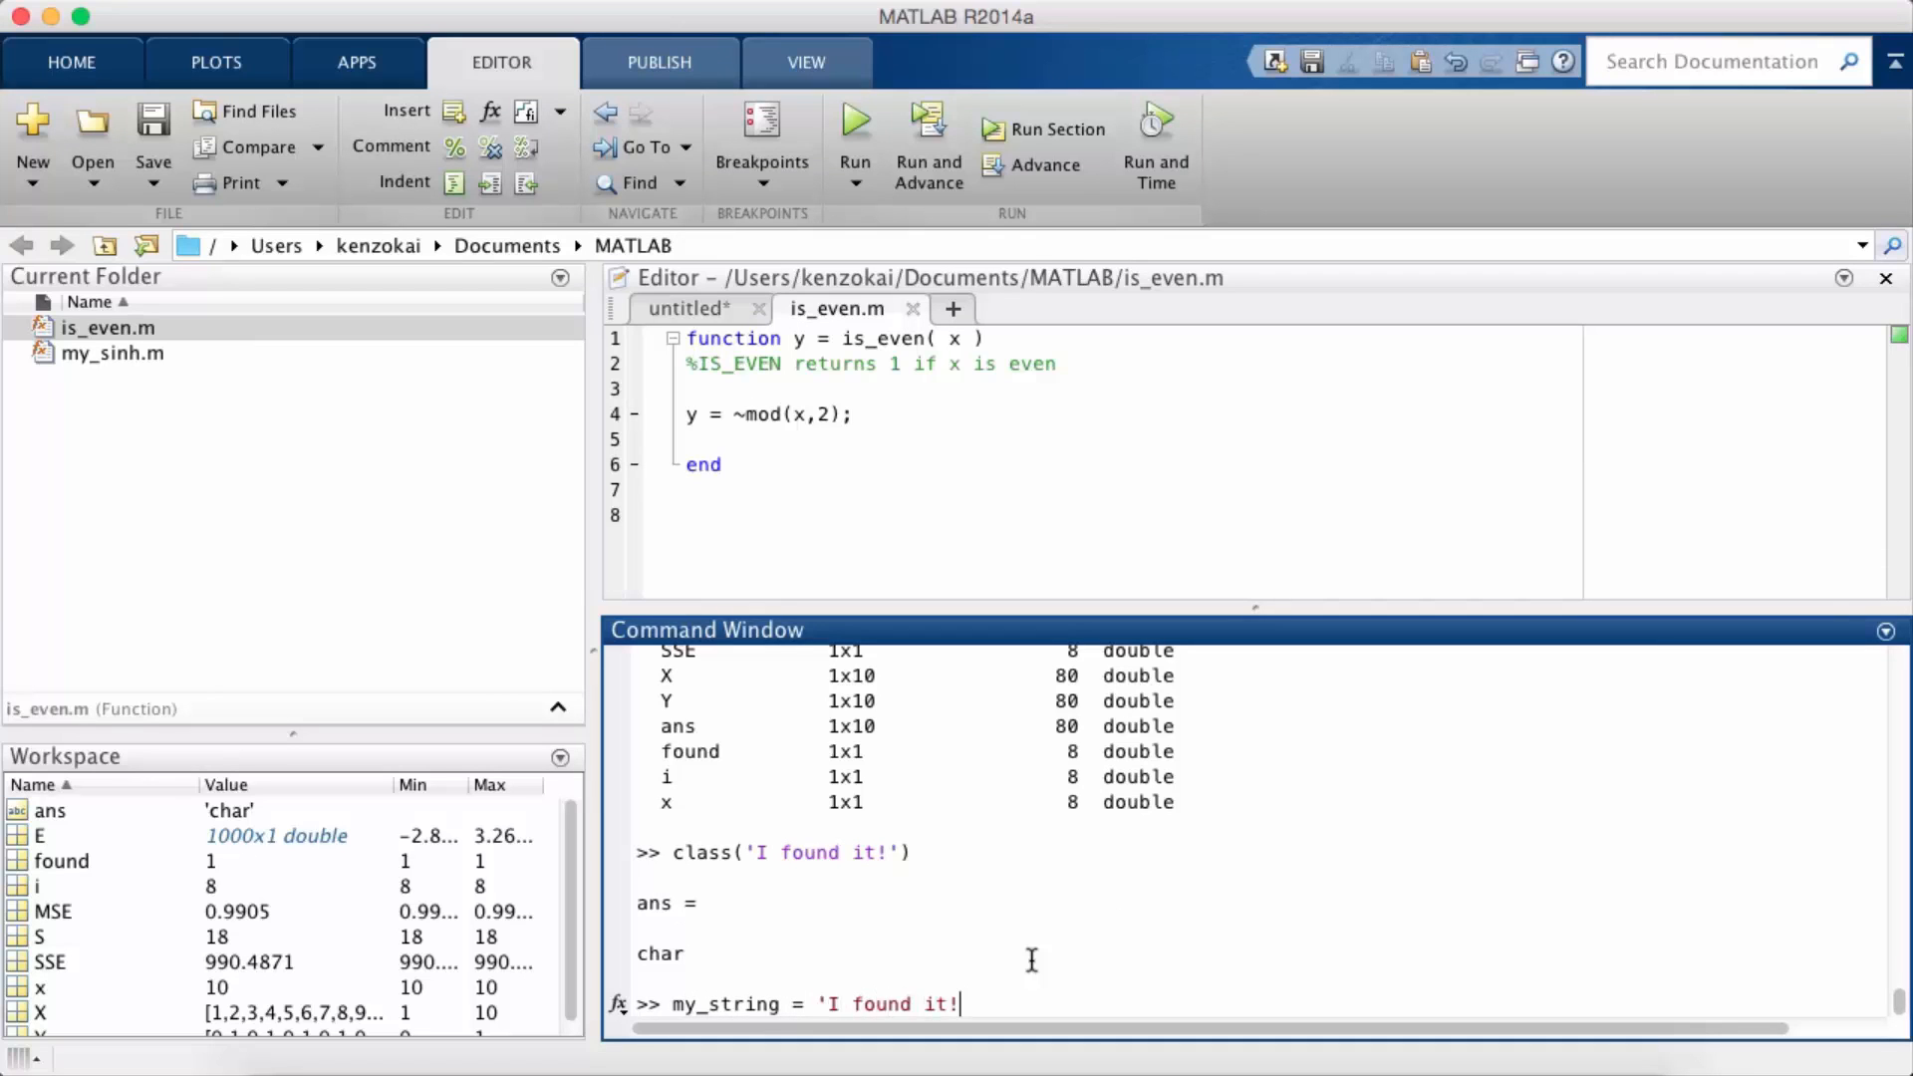
{"action": "key", "text": "enter"}
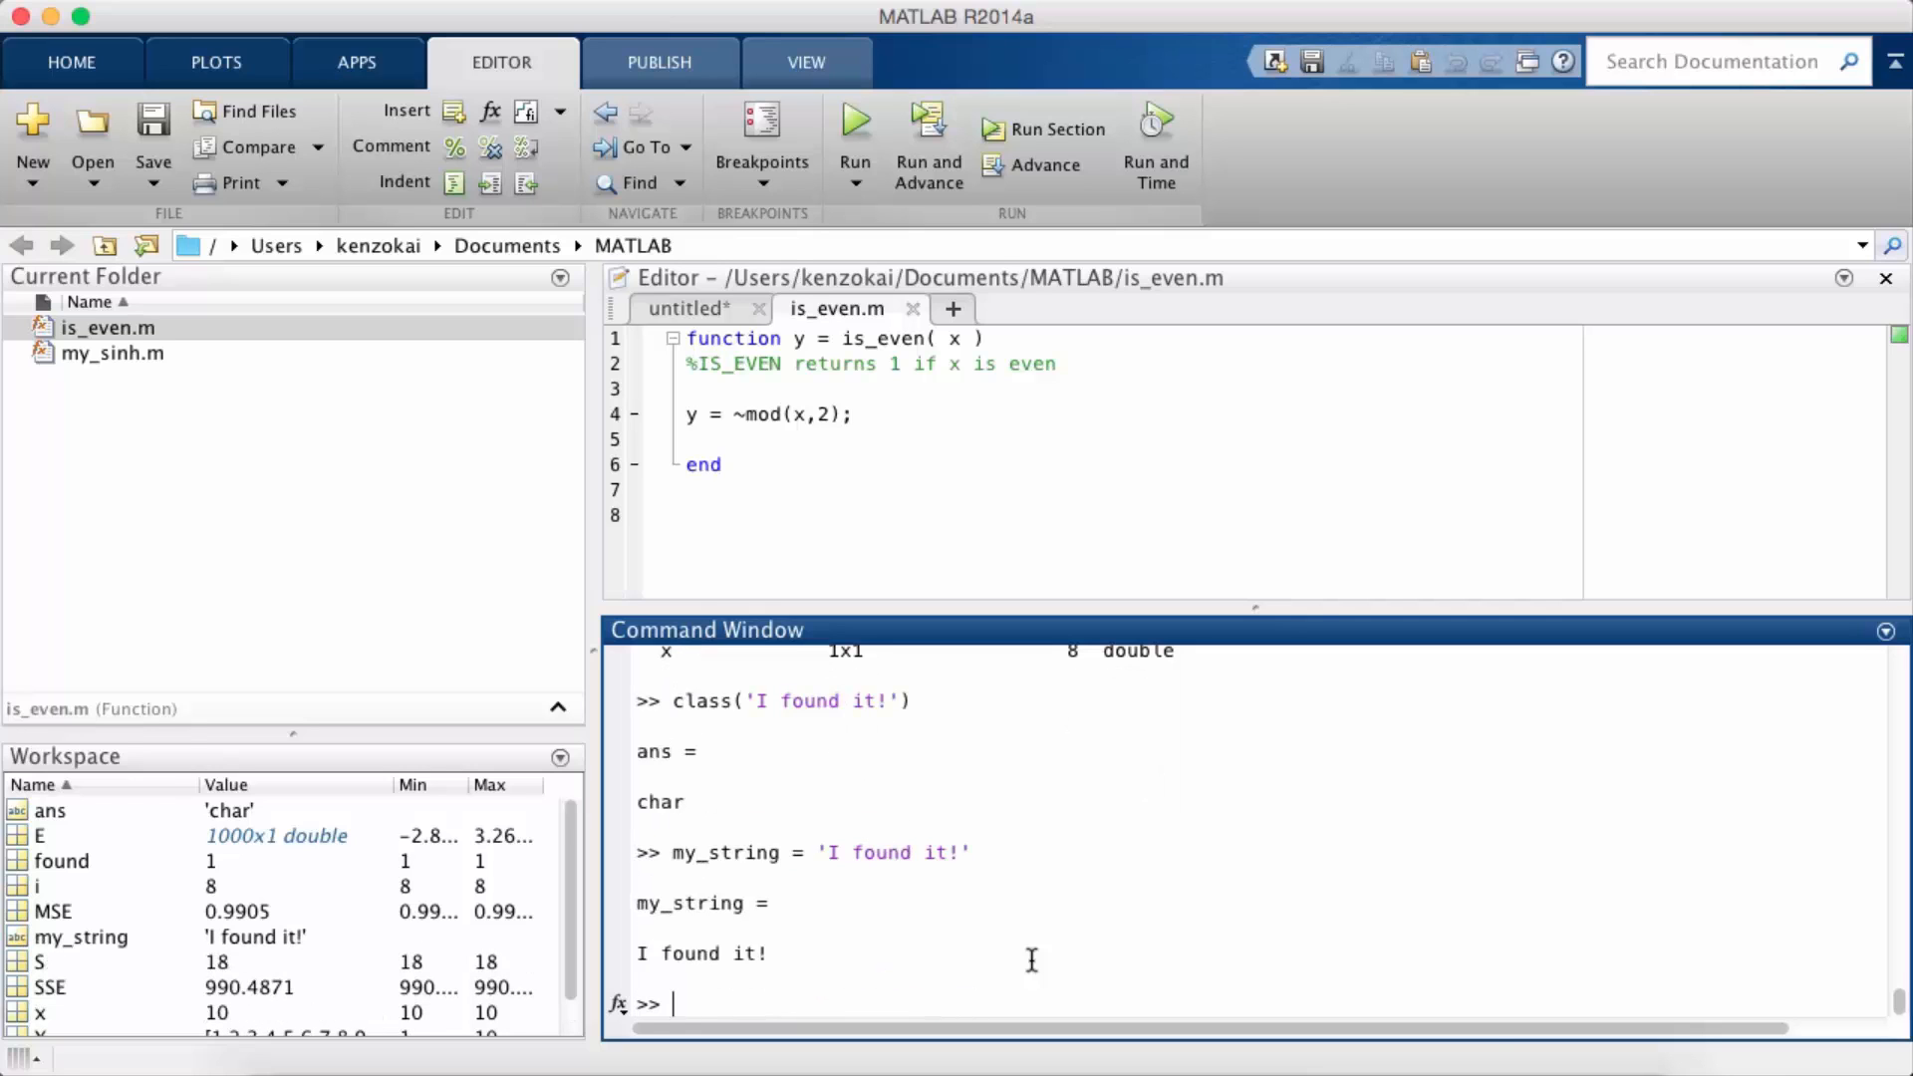
- Run whos to list the workspace variables
{"action": "type", "text": "whos"}
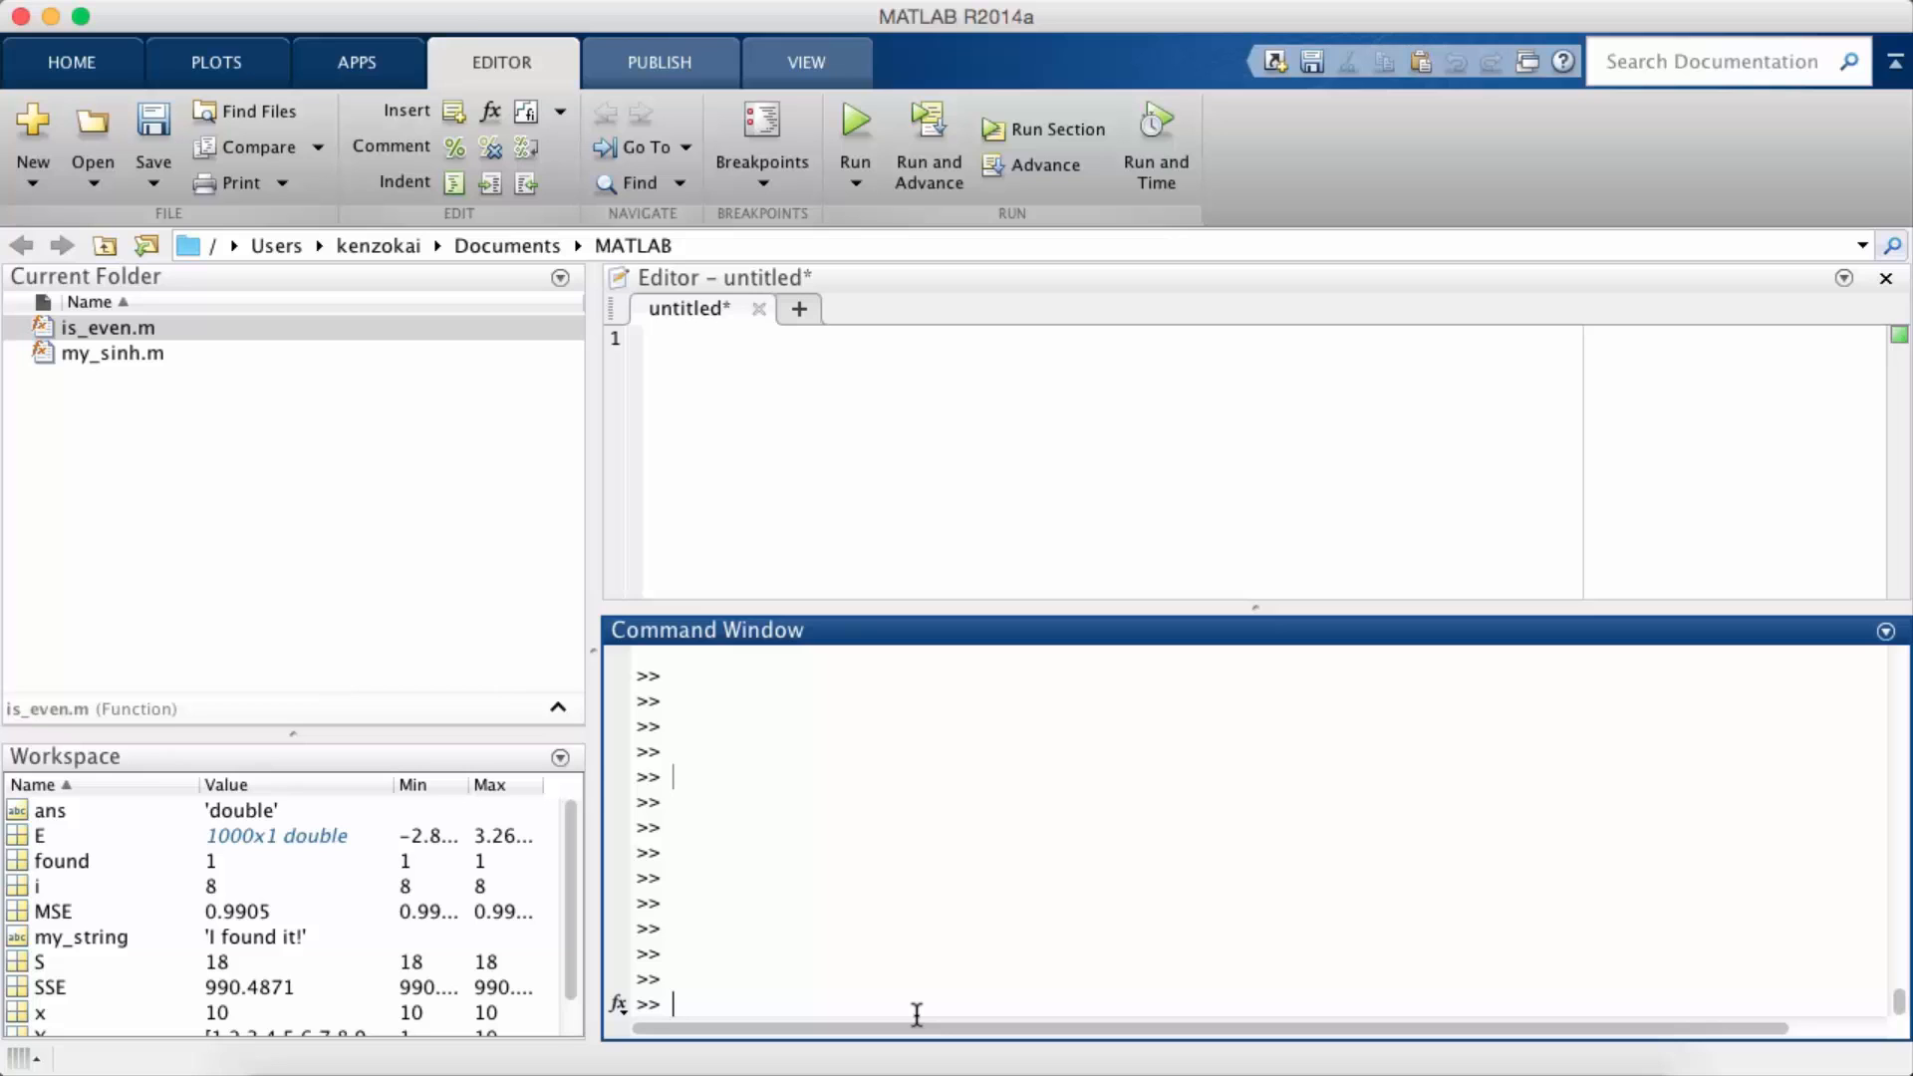
- Create my_struct.name = 'My new struct' and confirm class(my_struct) is struct
{"action": "type", "text": "my_stru"}
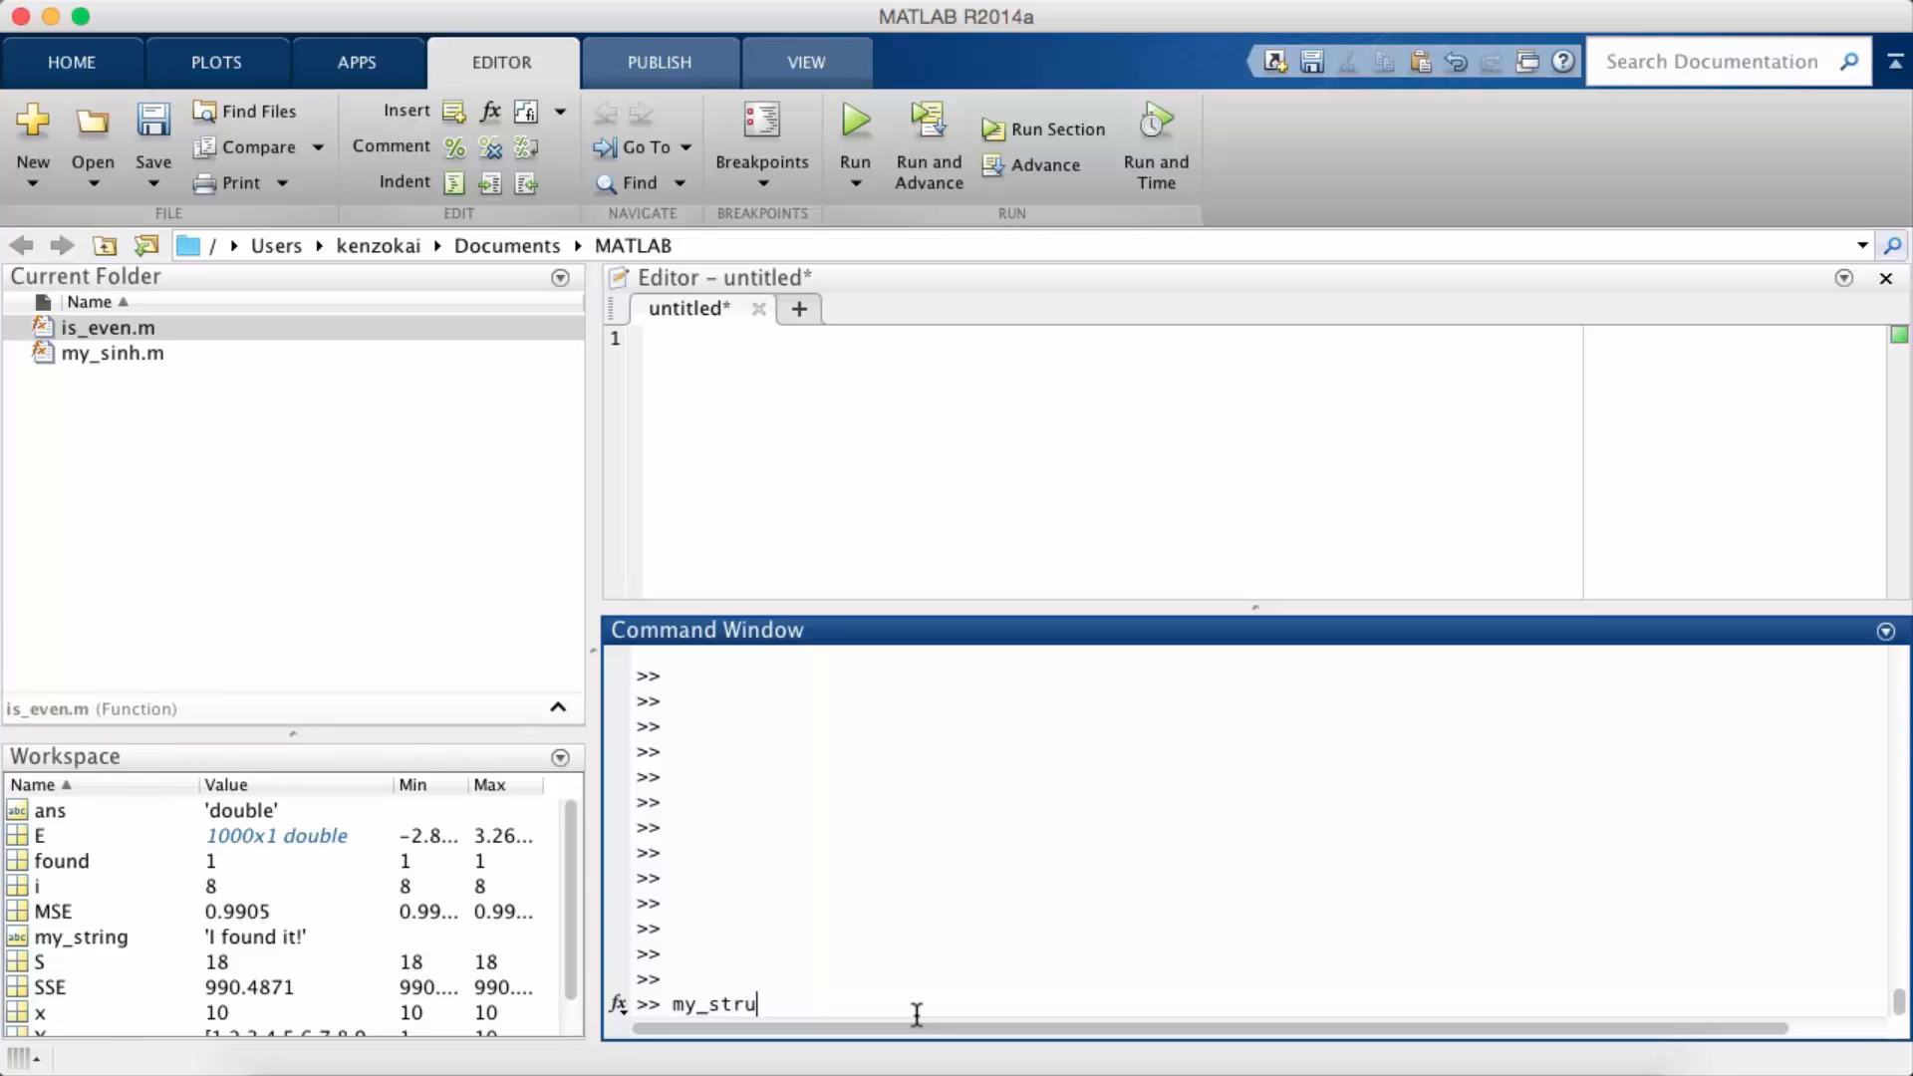
{"action": "type", "text": "ct."}
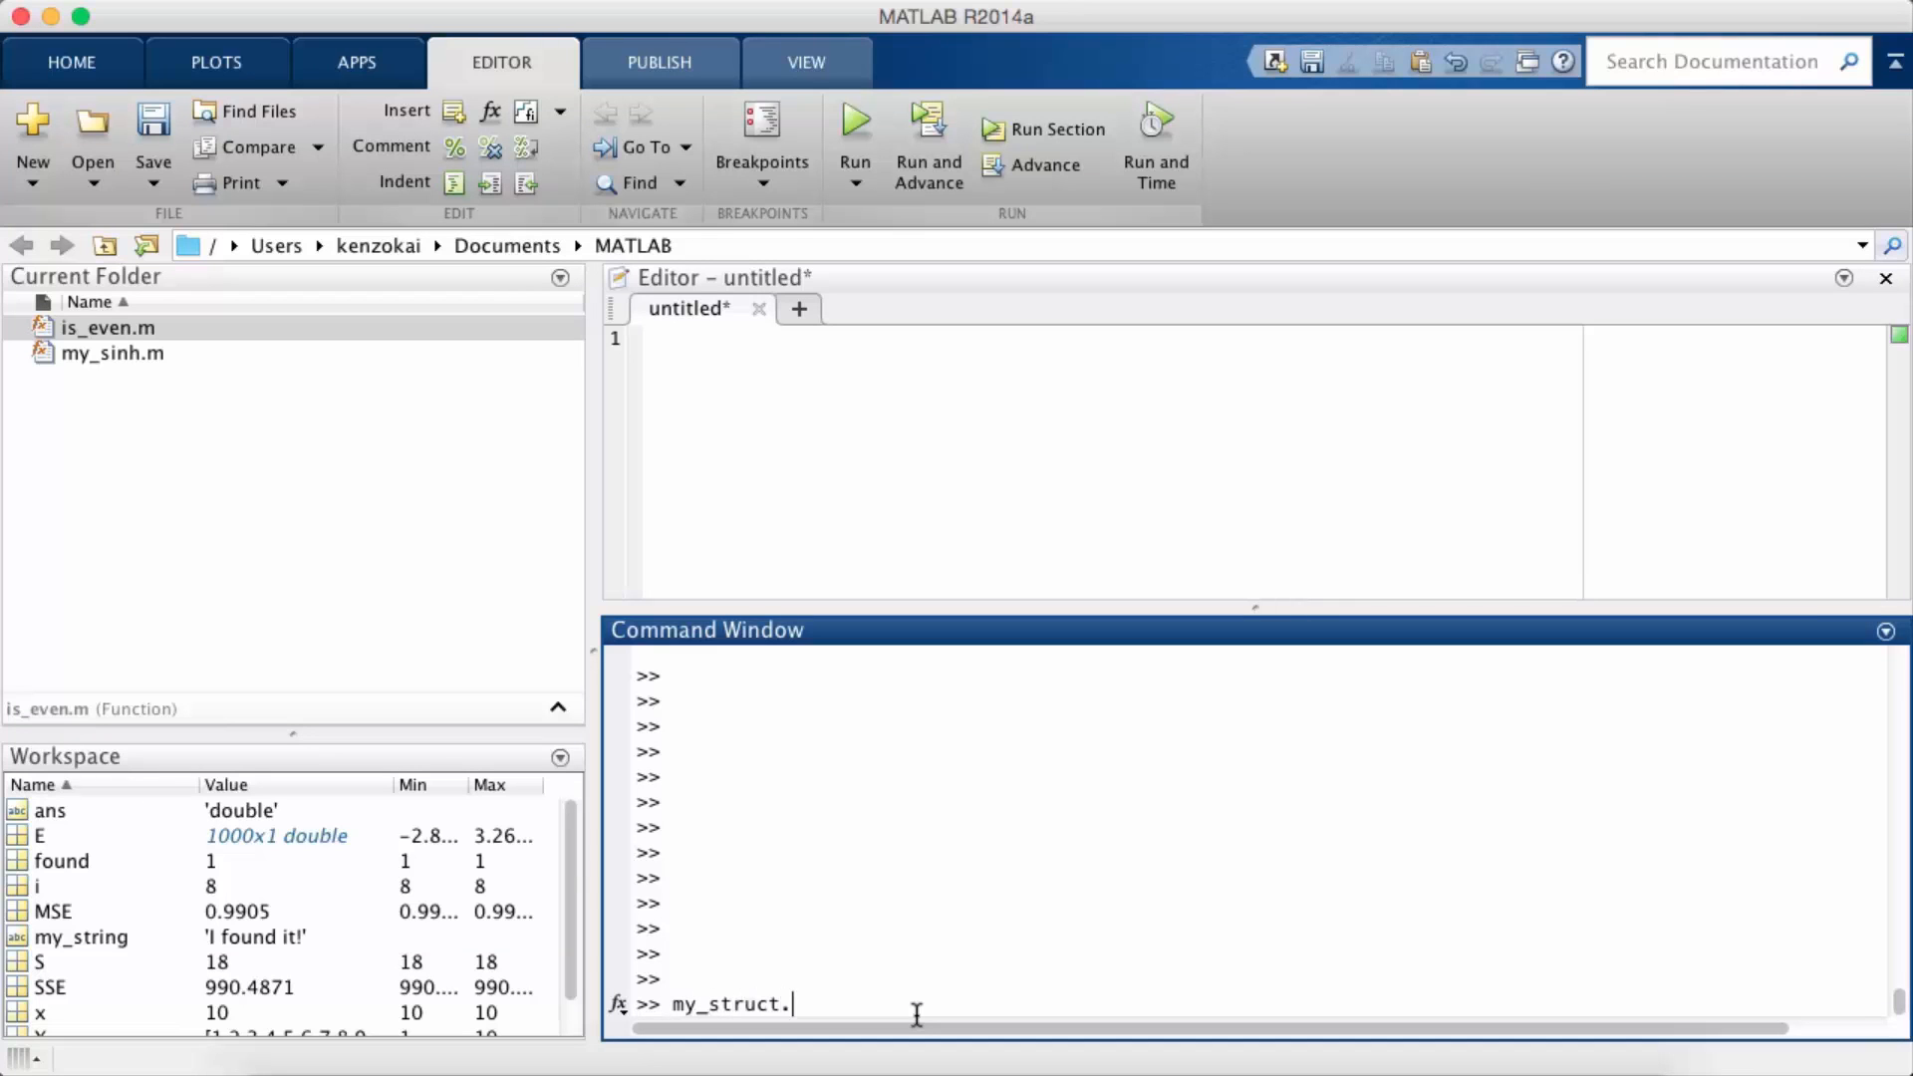
{"action": "type", "text": "name"}
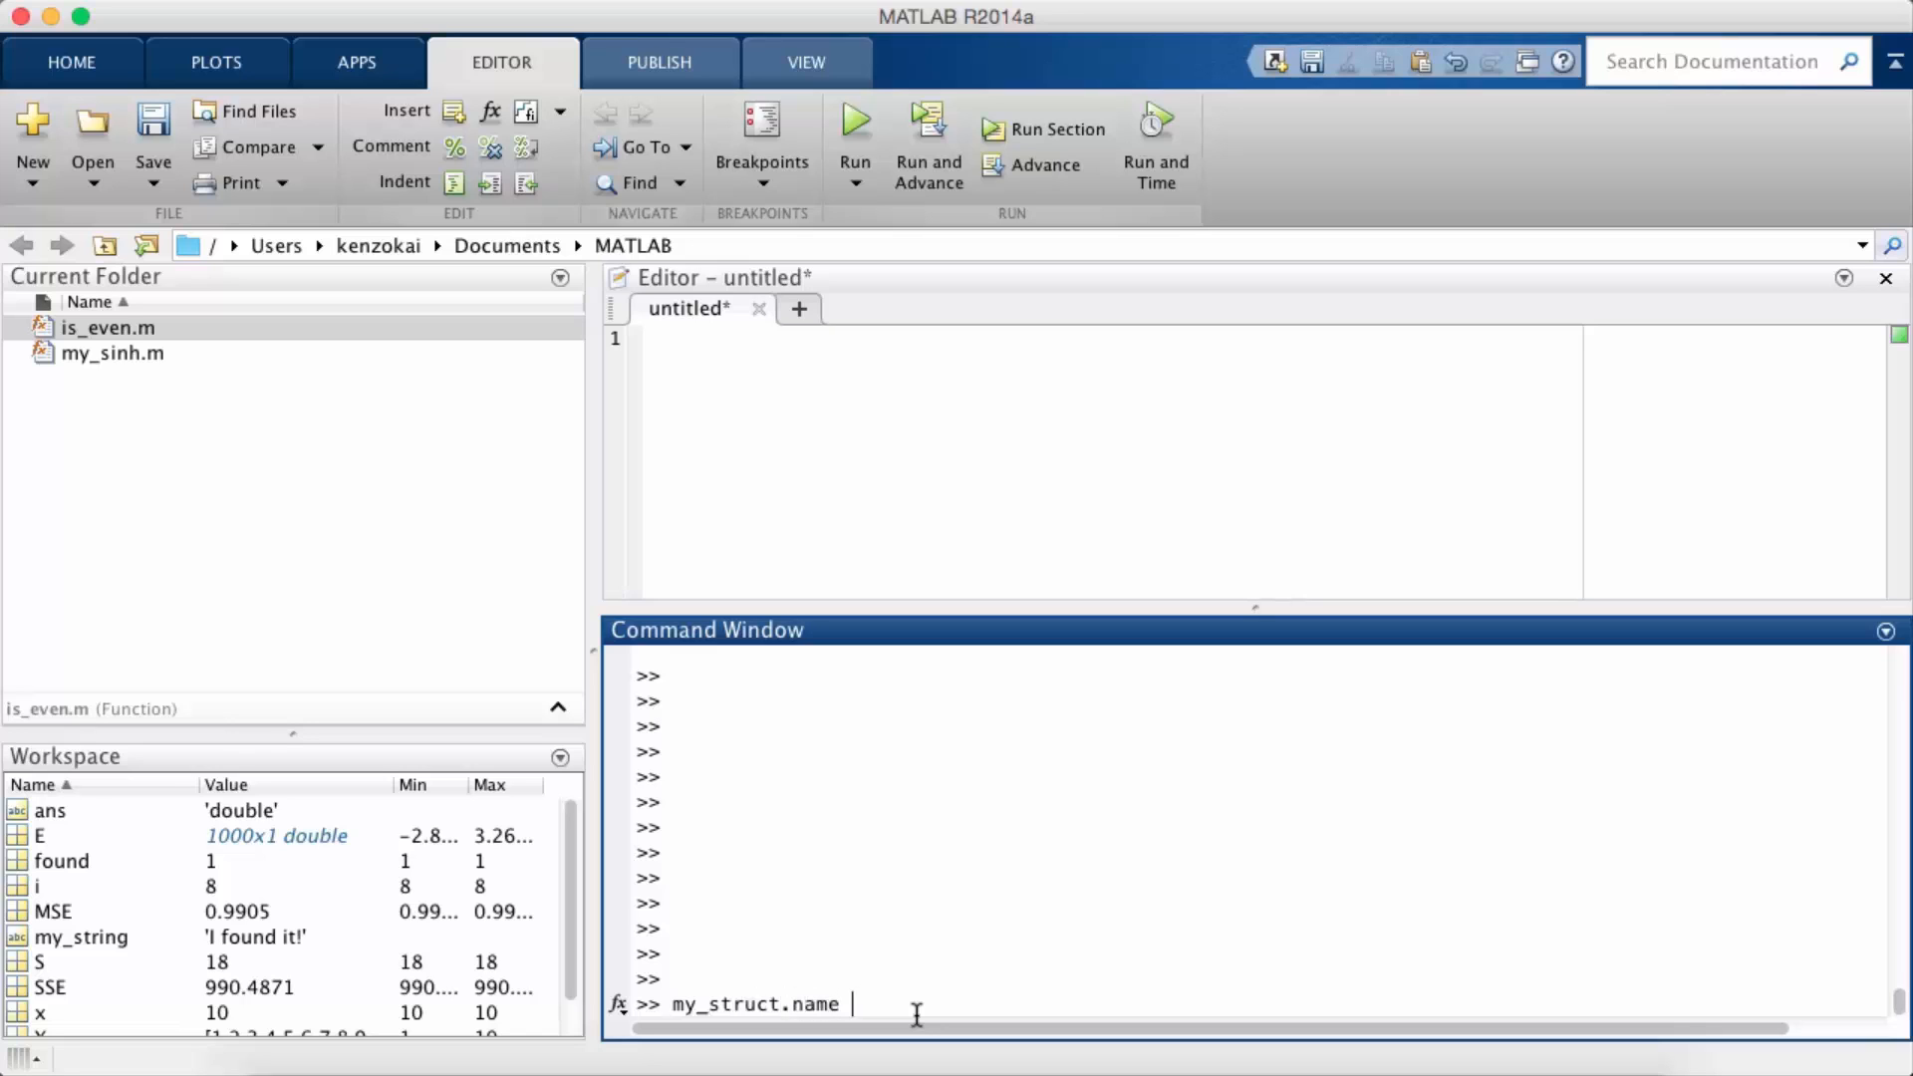
{"action": "type", "text": "= 'My"}
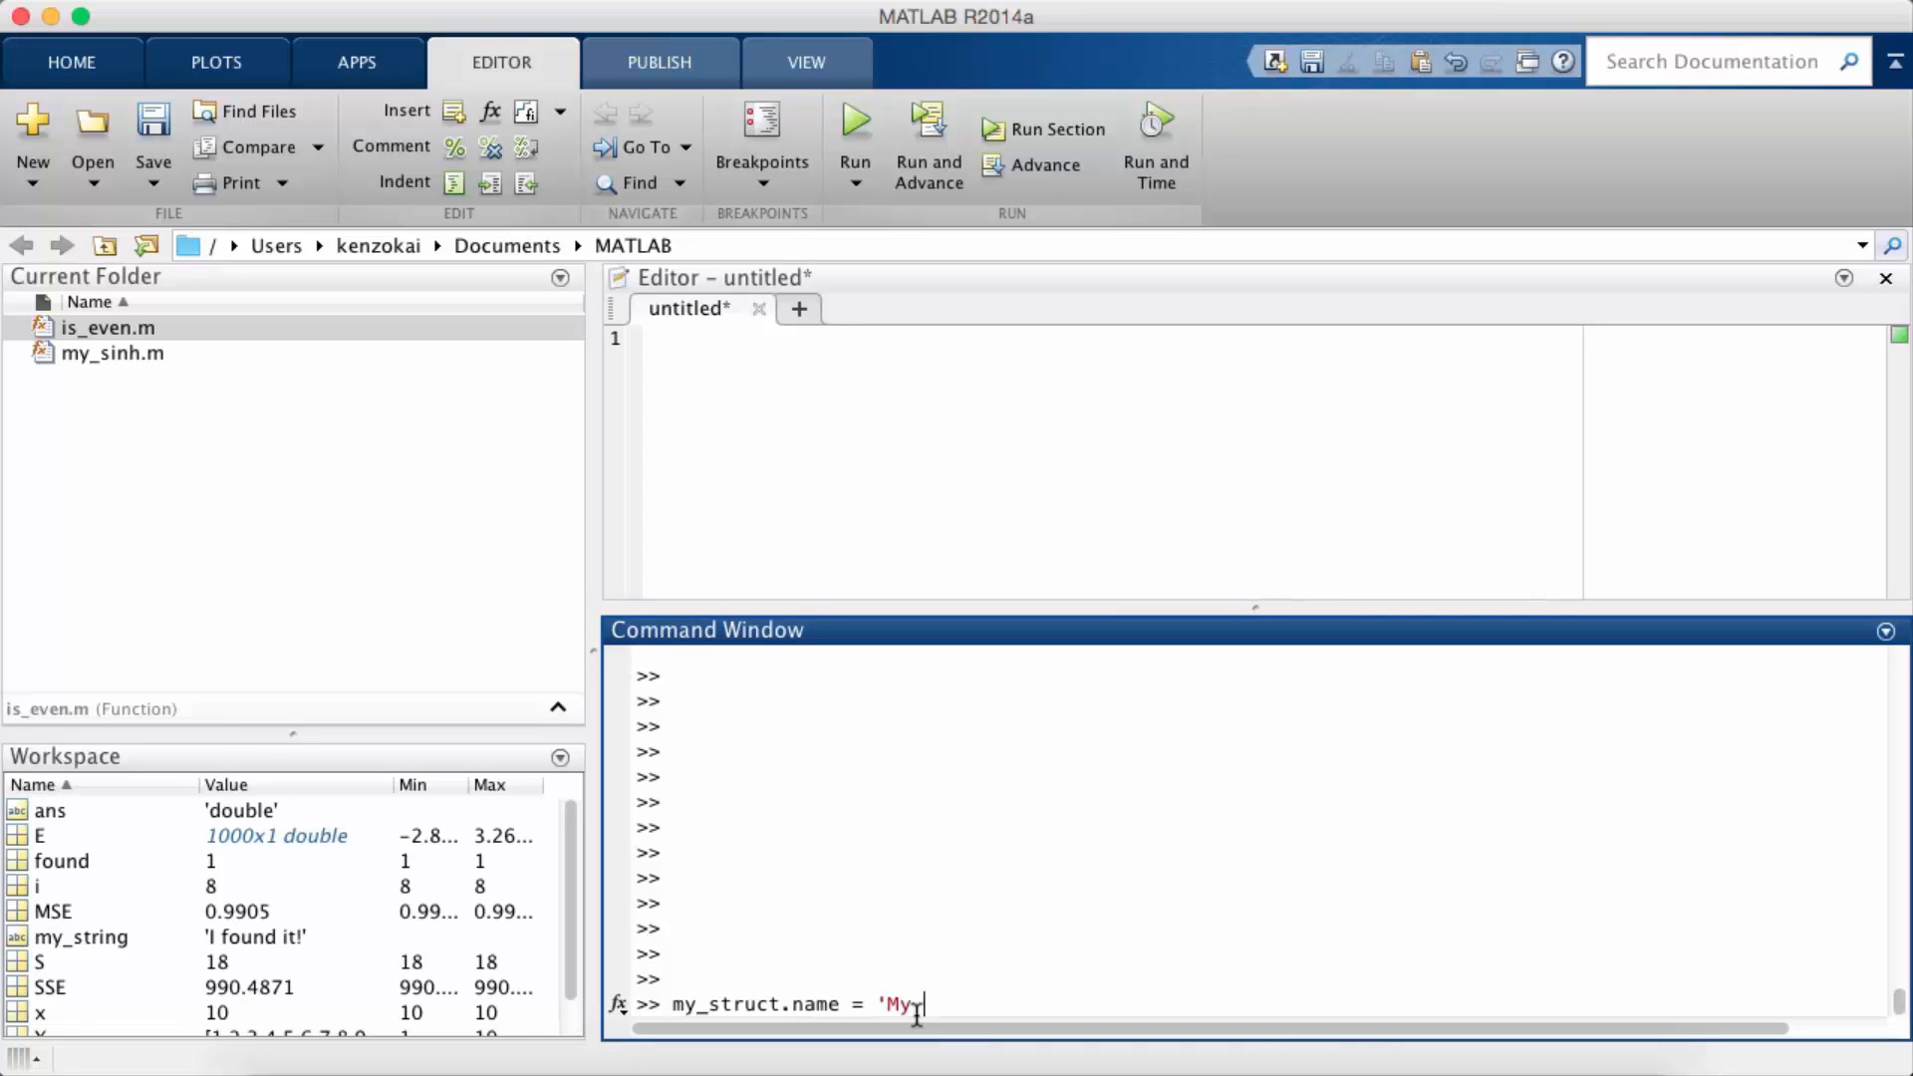
{"action": "type", "text": "new struct'"}
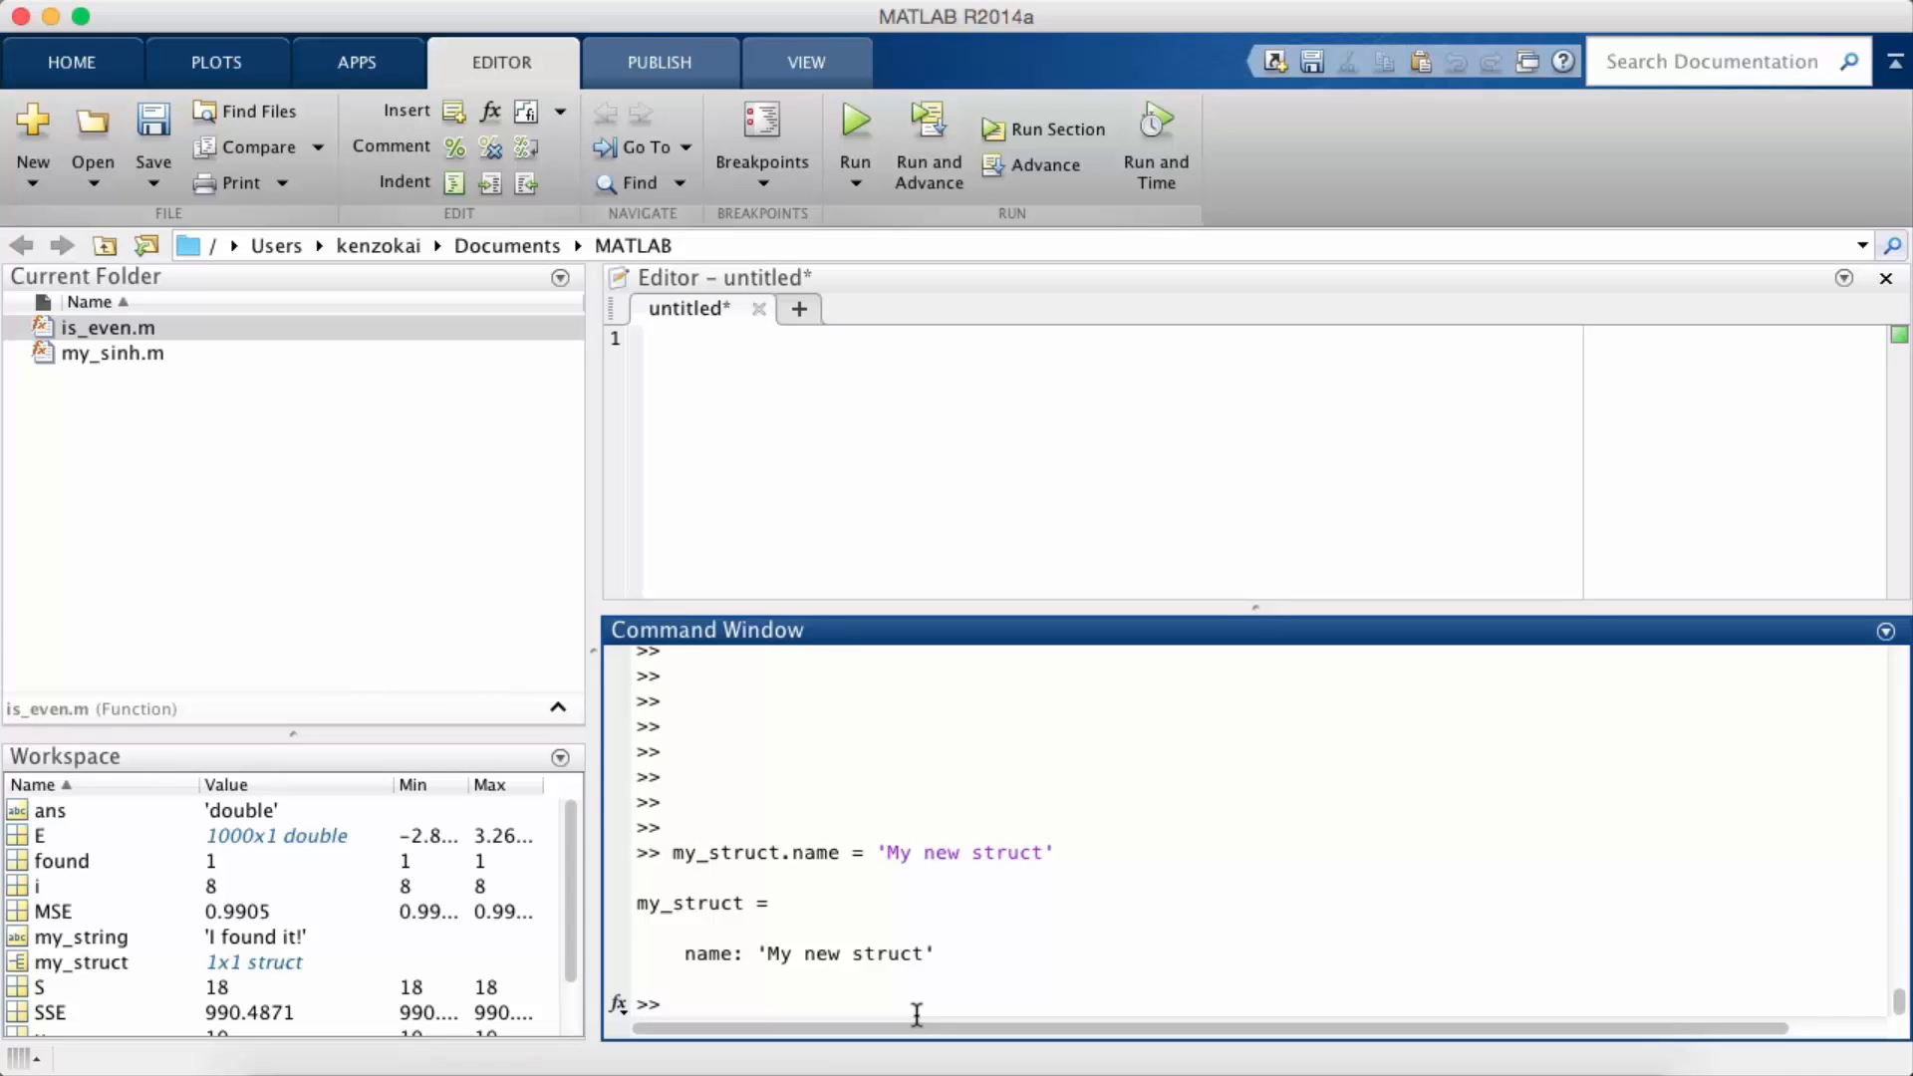
{"action": "type", "text": "class(my"}
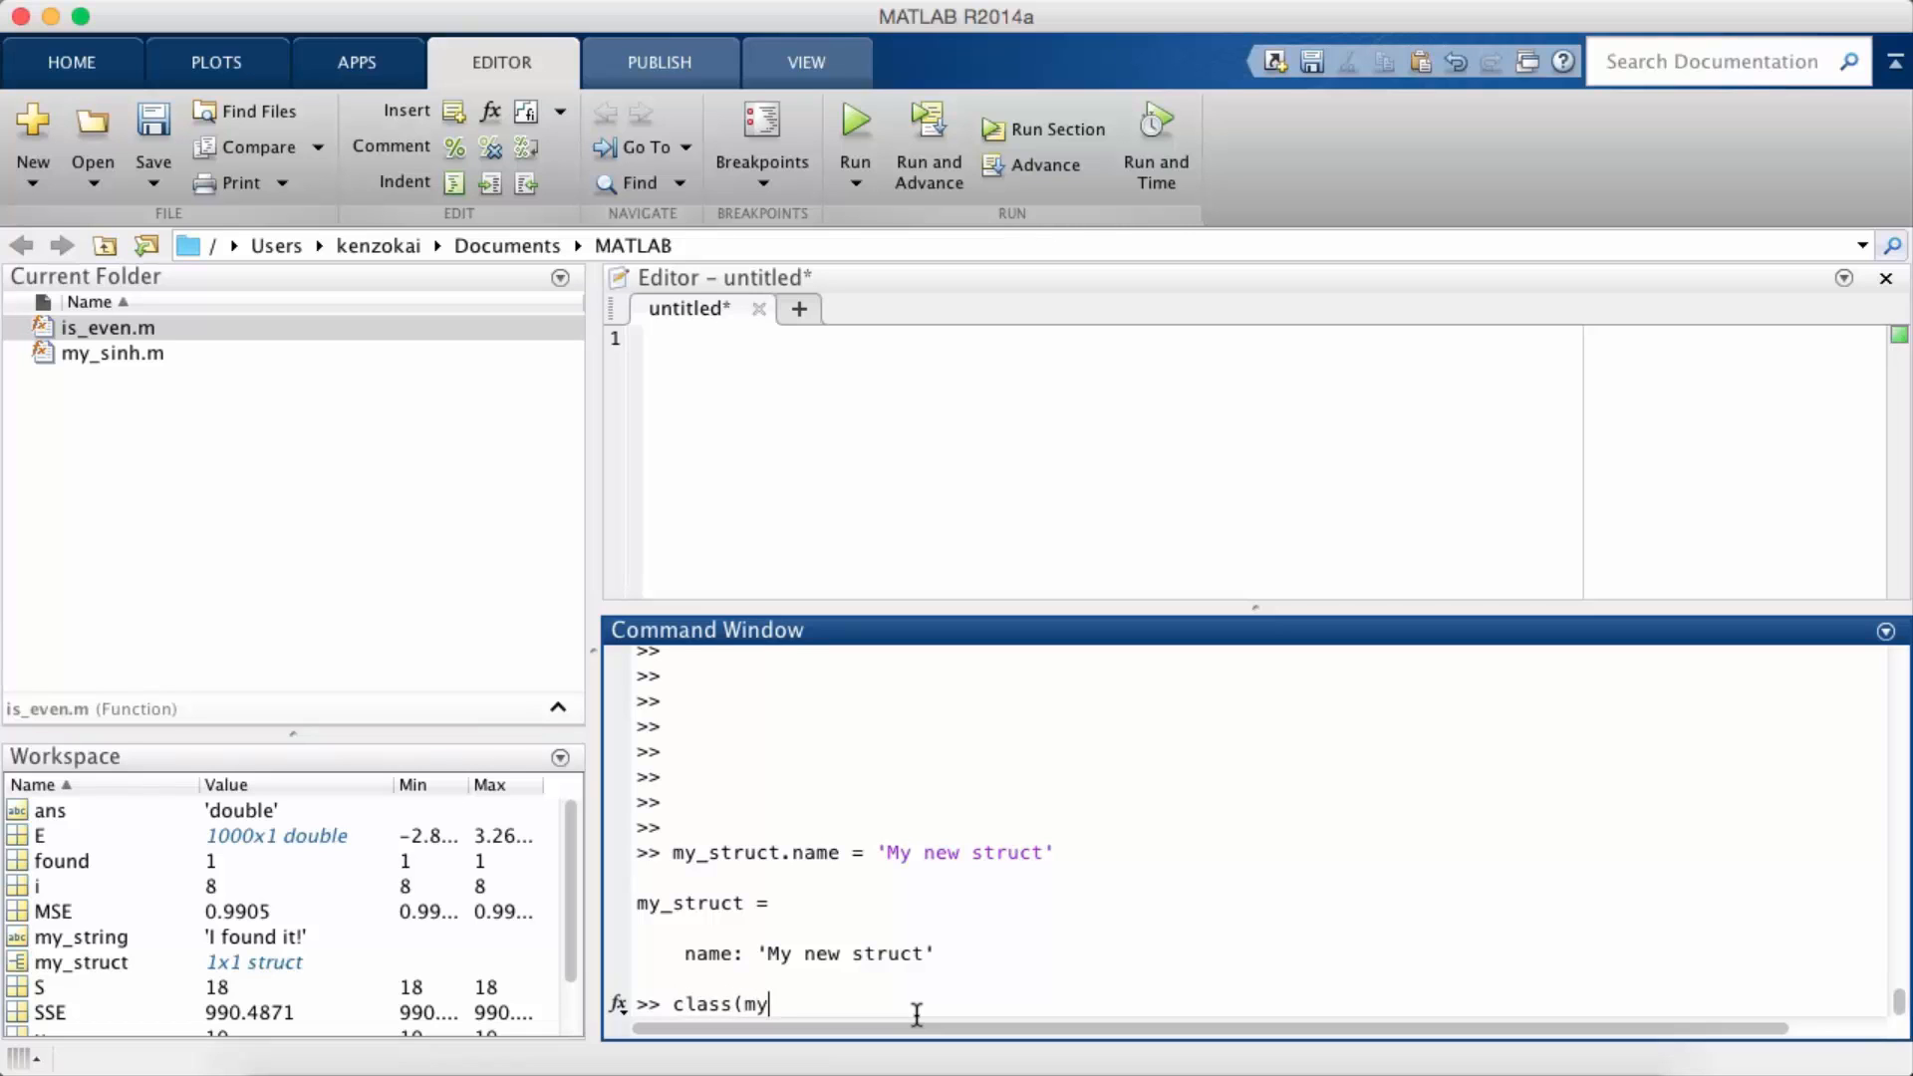
{"action": "type", "text": "_struct"}
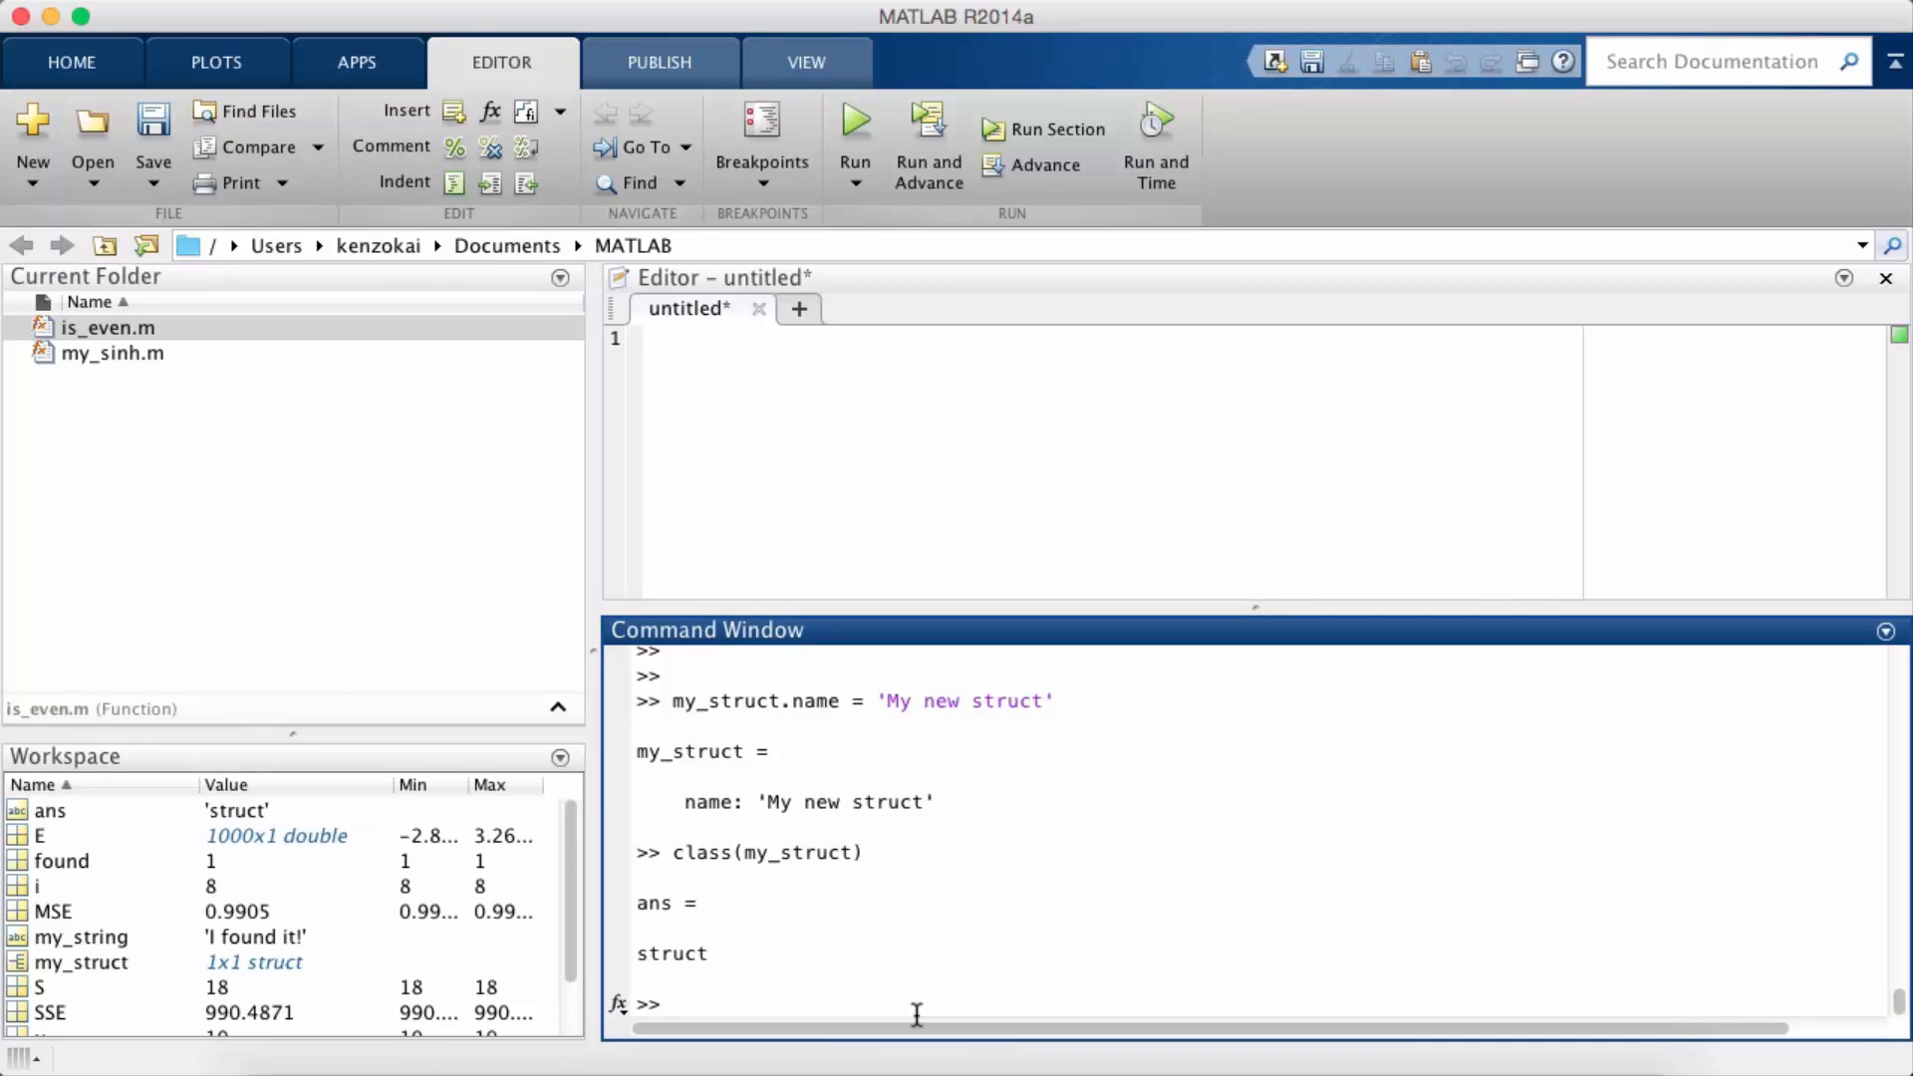
- Add my_struct.age = 25 to the struct
{"action": "type", "text": "my"}
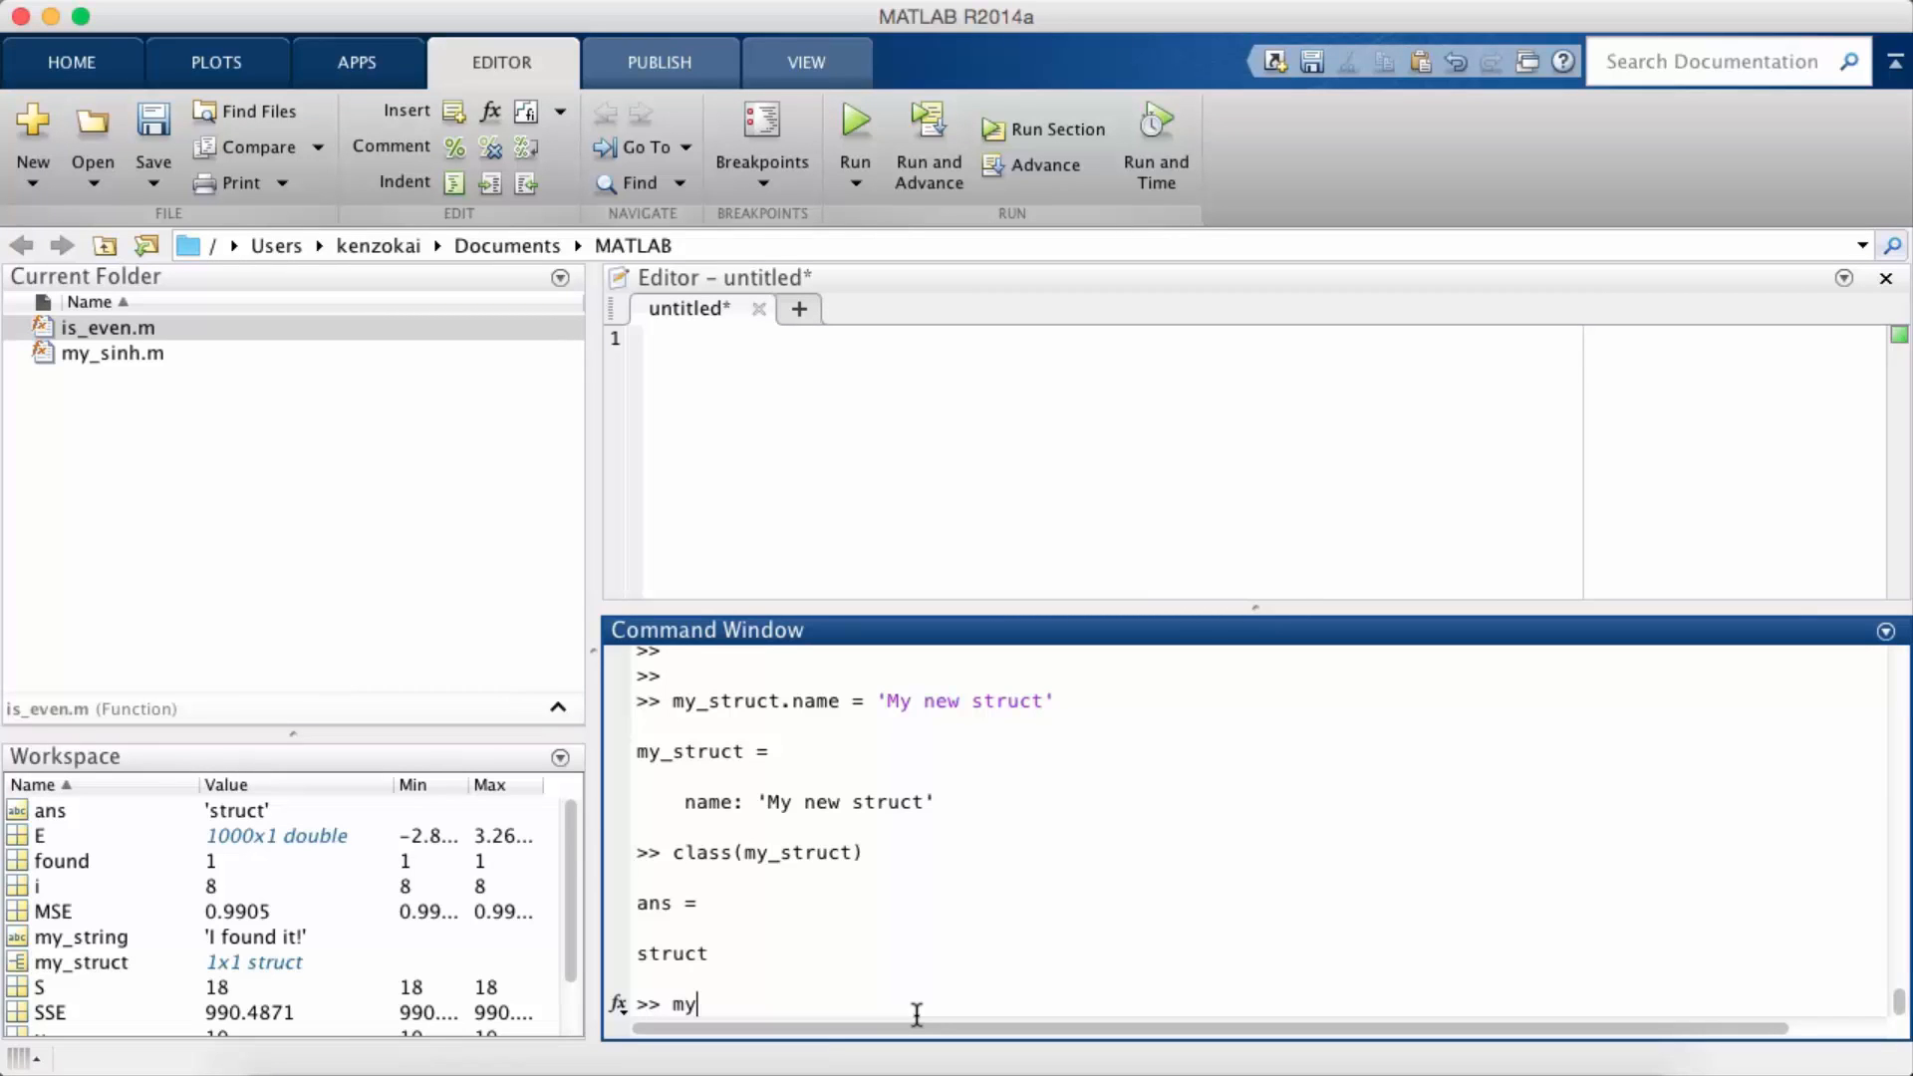
{"action": "type", "text": "_struct."}
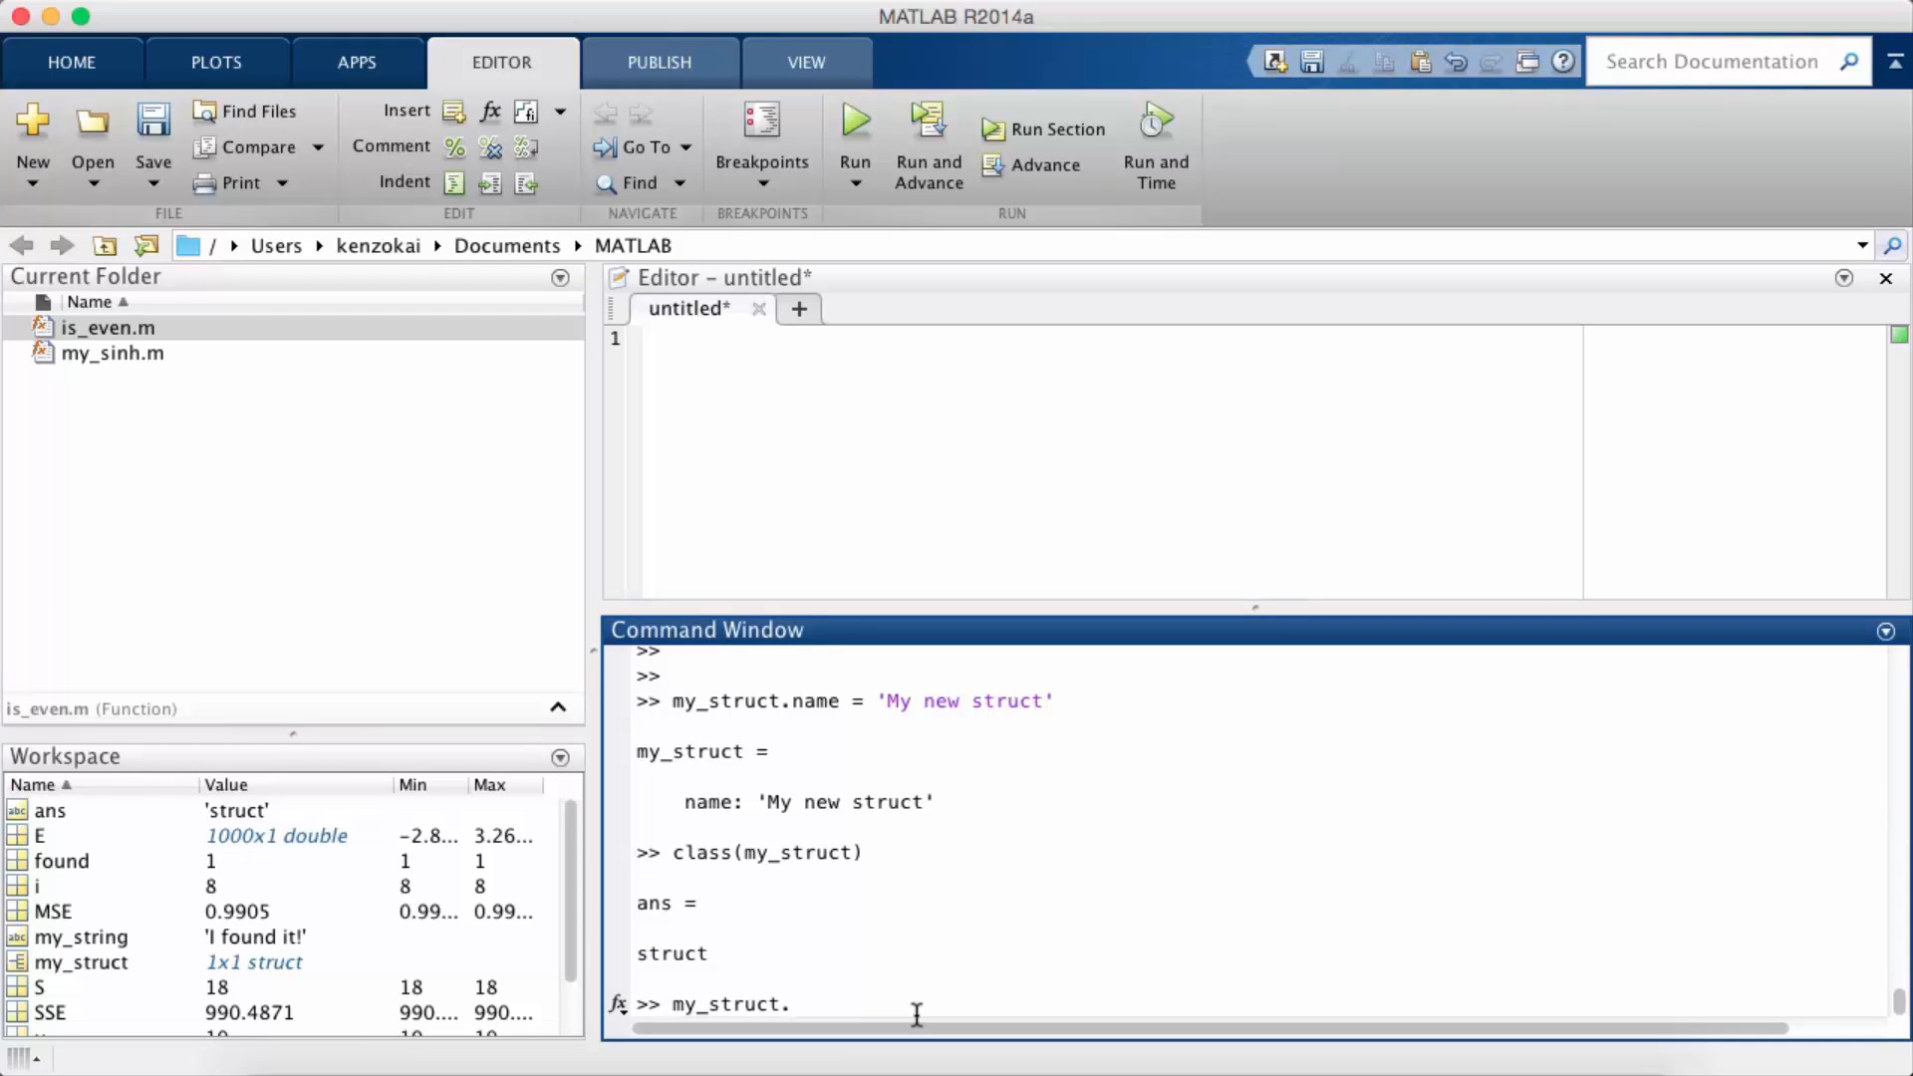
{"action": "type", "text": "age = 25"}
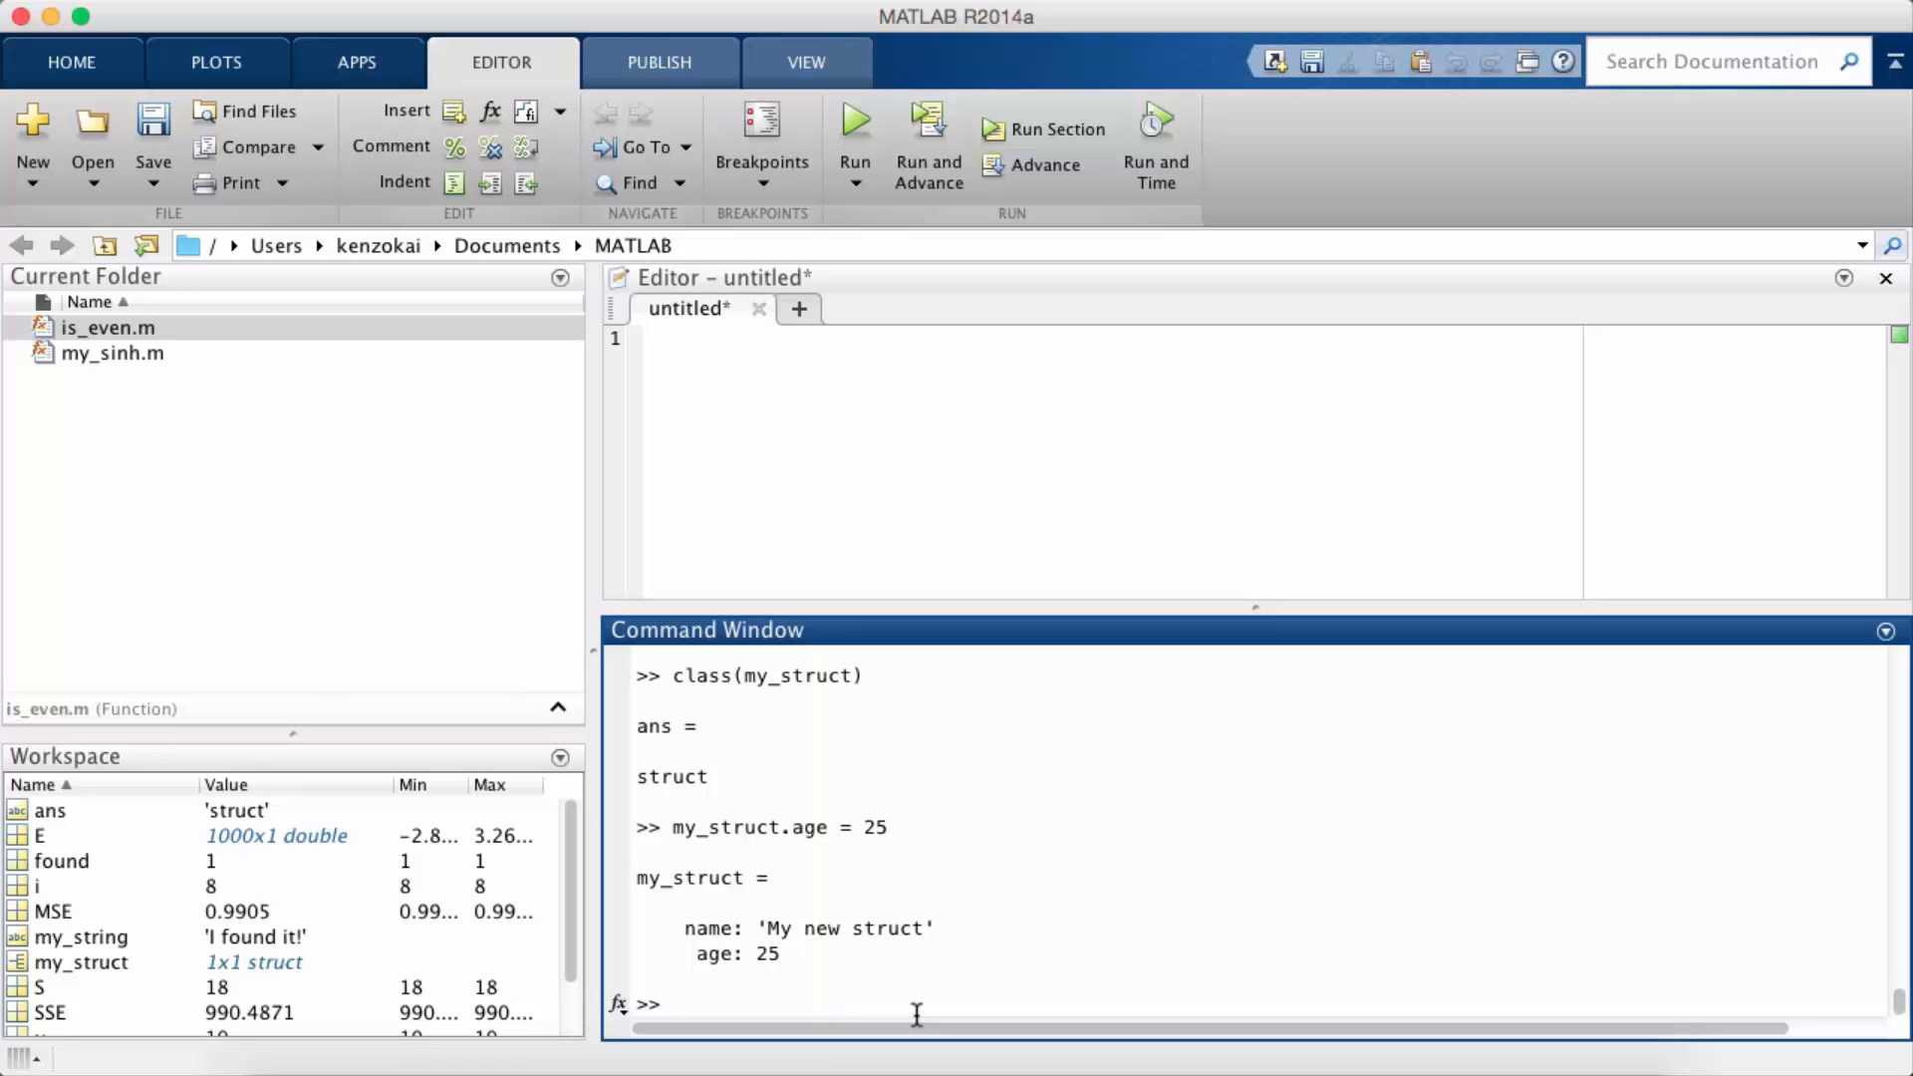
- Check class(my_struct.name) is char and class(my_struct.age) is double
{"action": "type", "text": "class"}
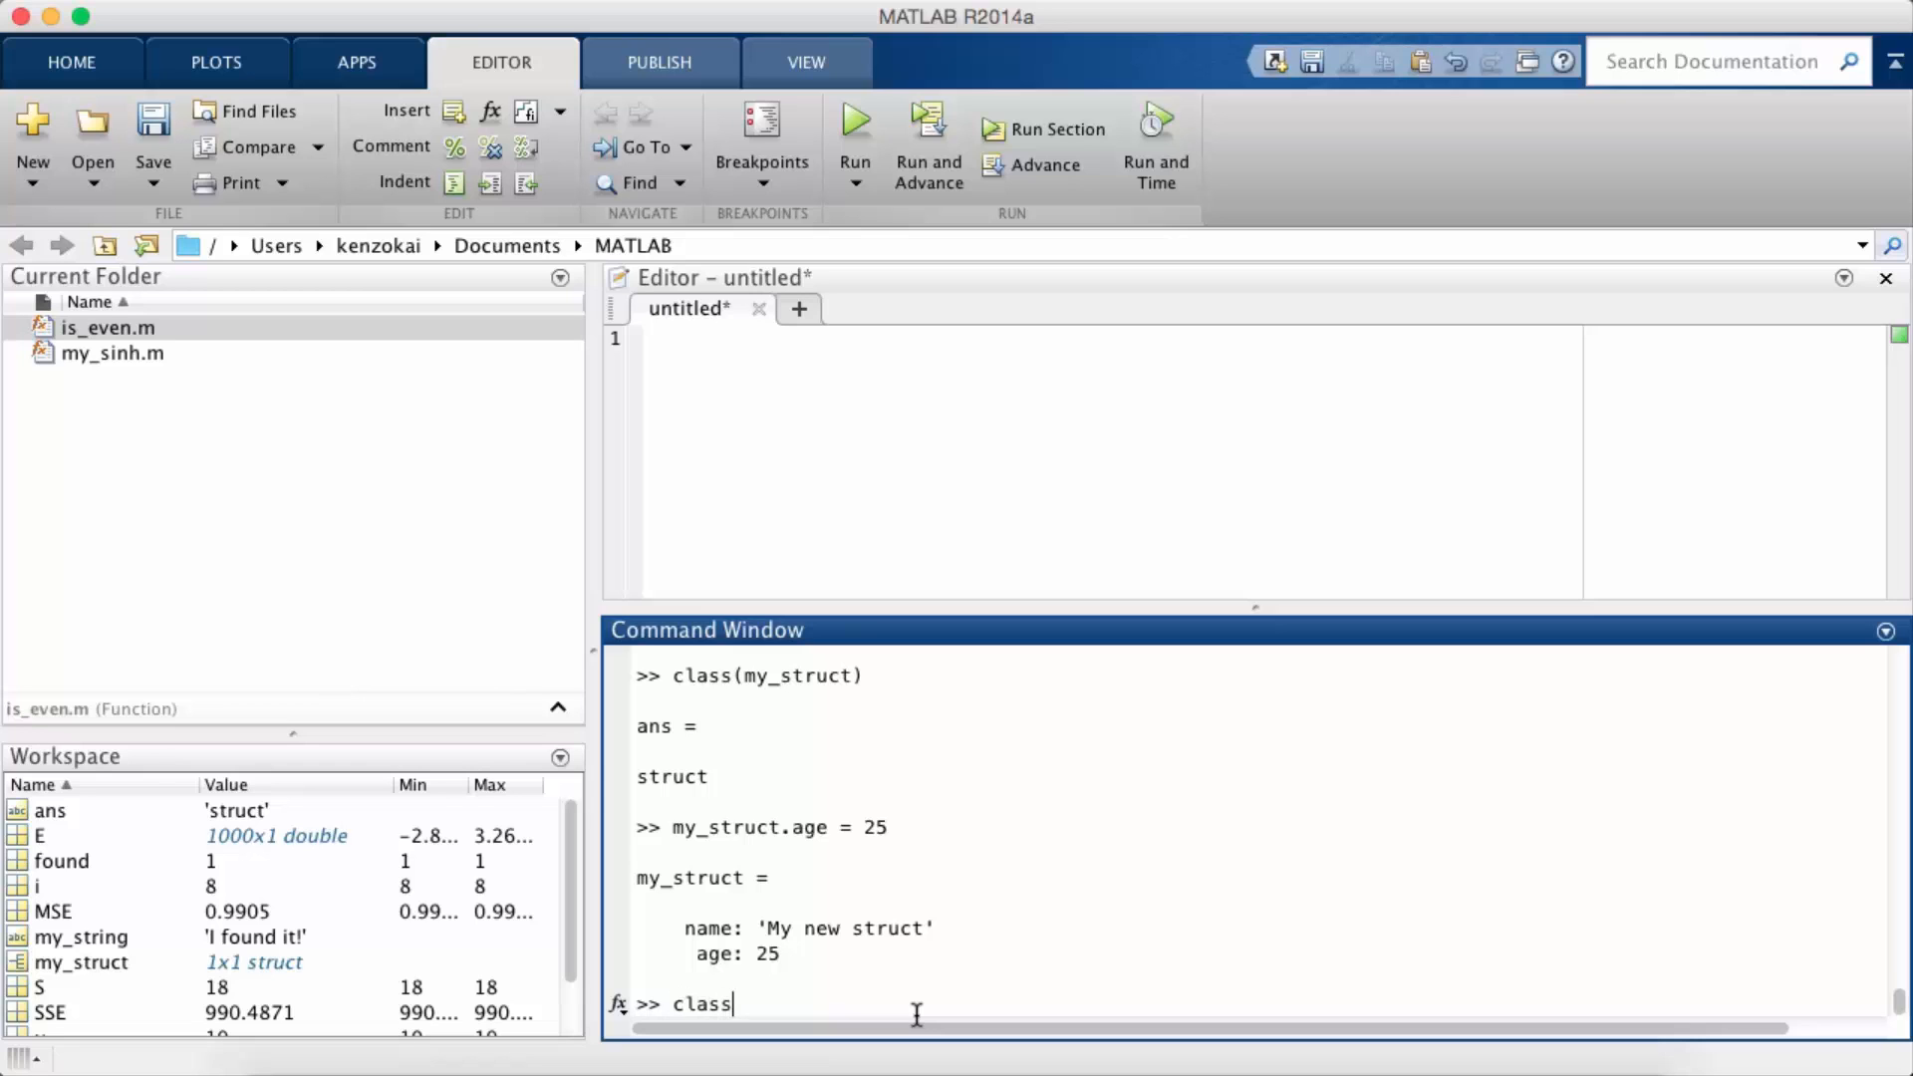
{"action": "type", "text": "(my_struct.name"}
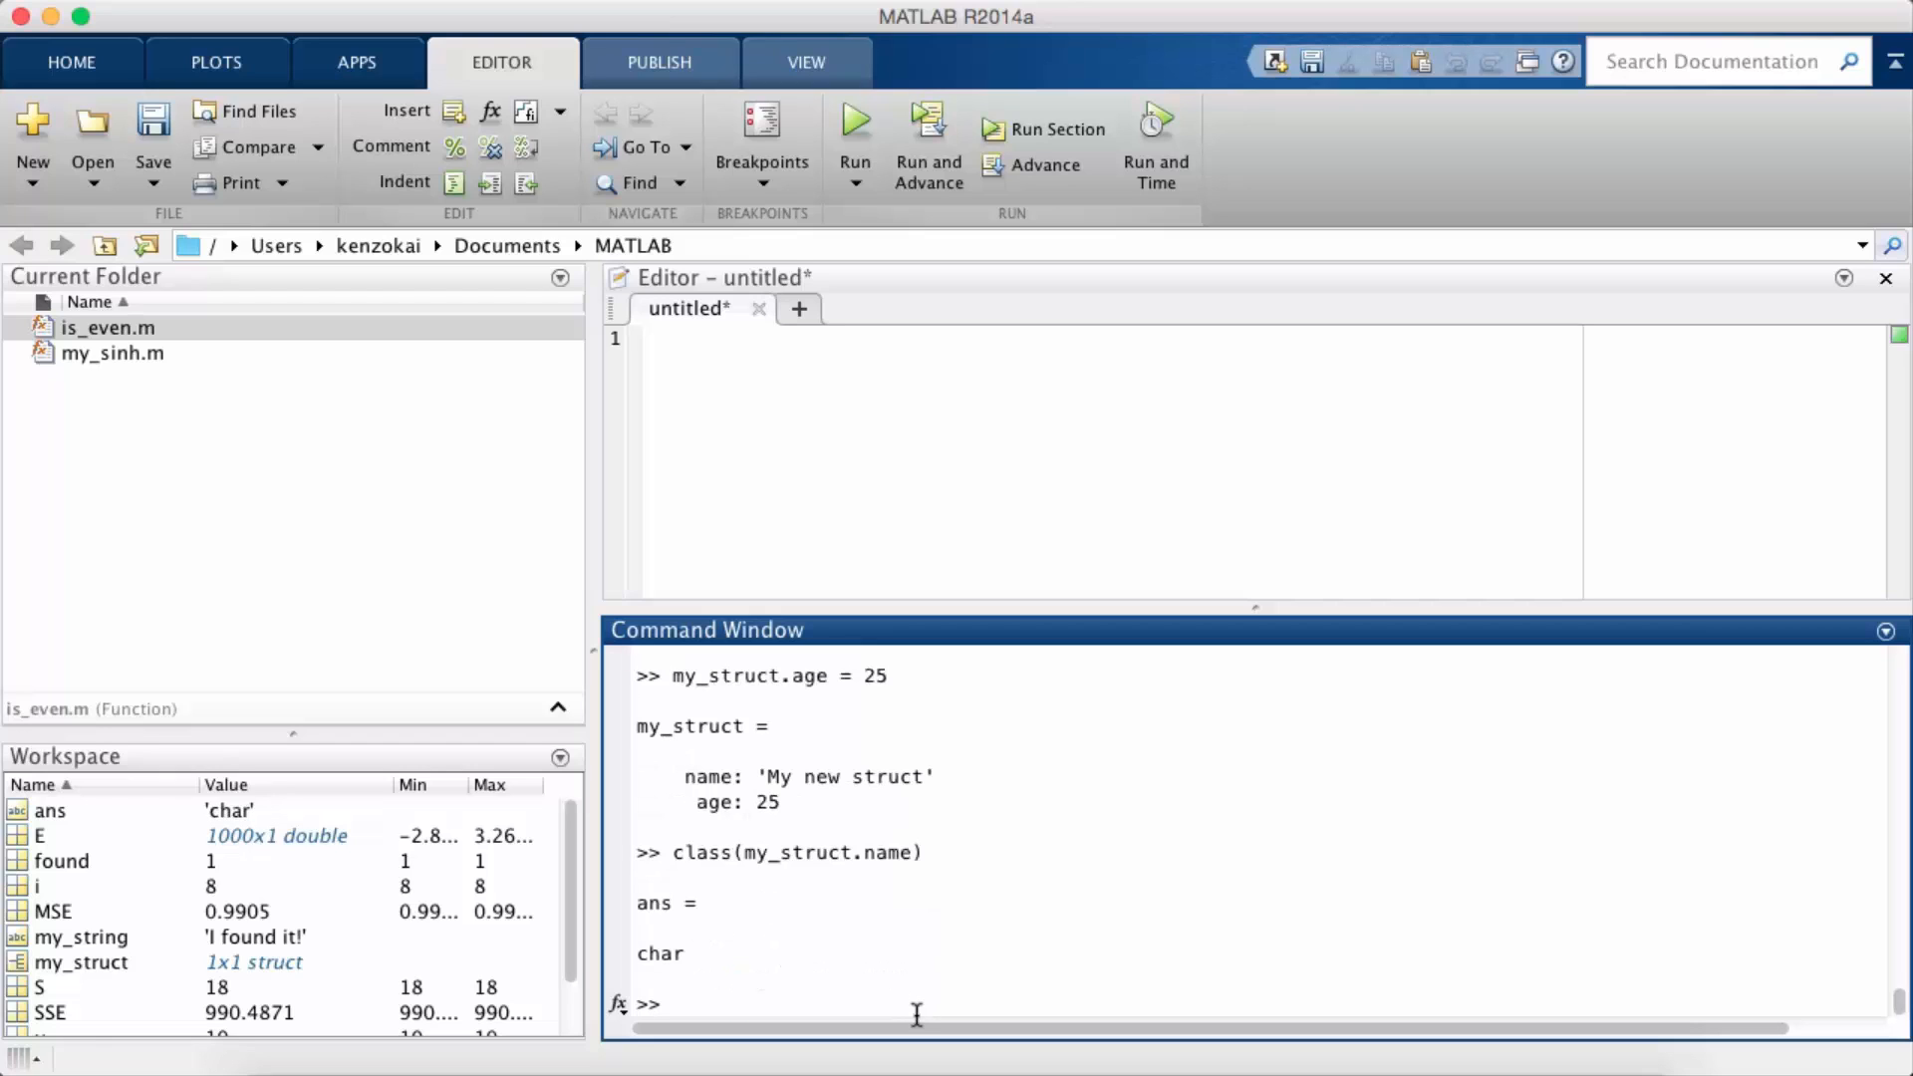
{"action": "type", "text": "m"}
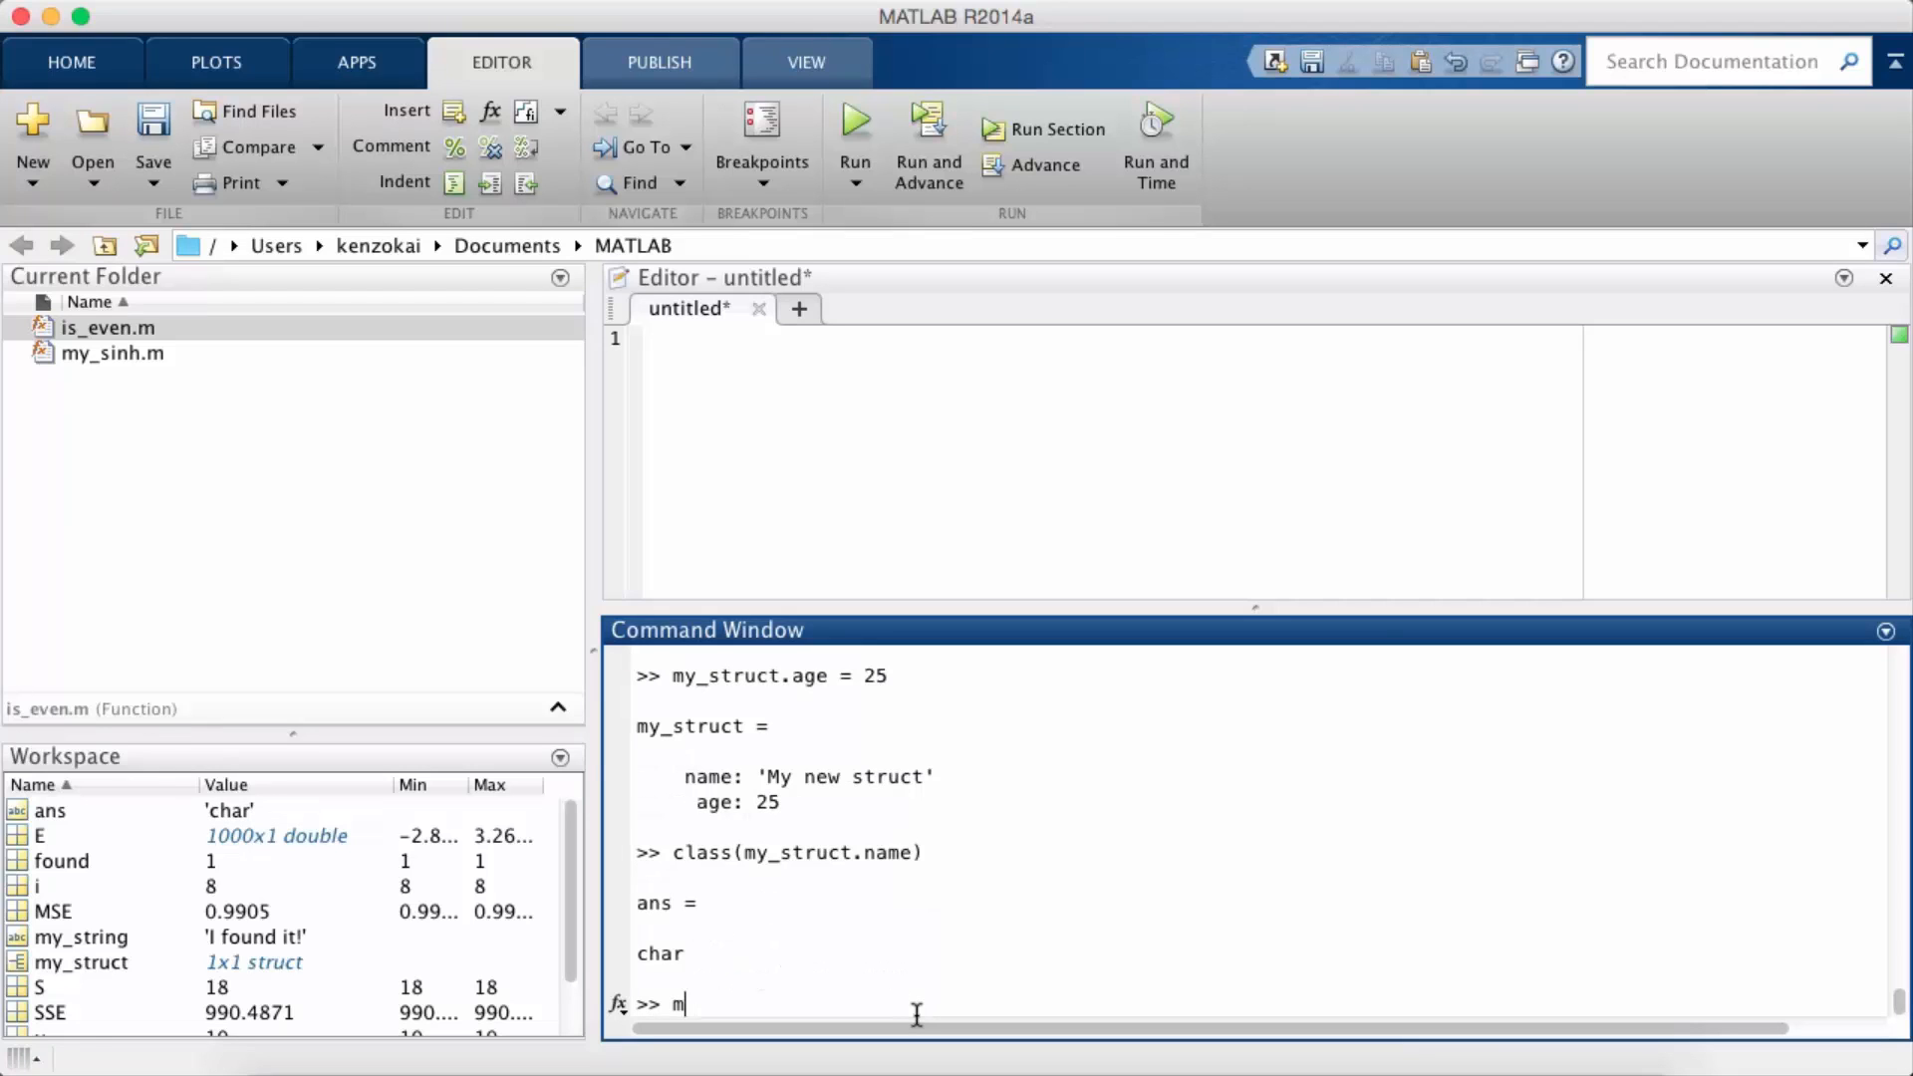
{"action": "type", "text": "class(my_struct.age"}
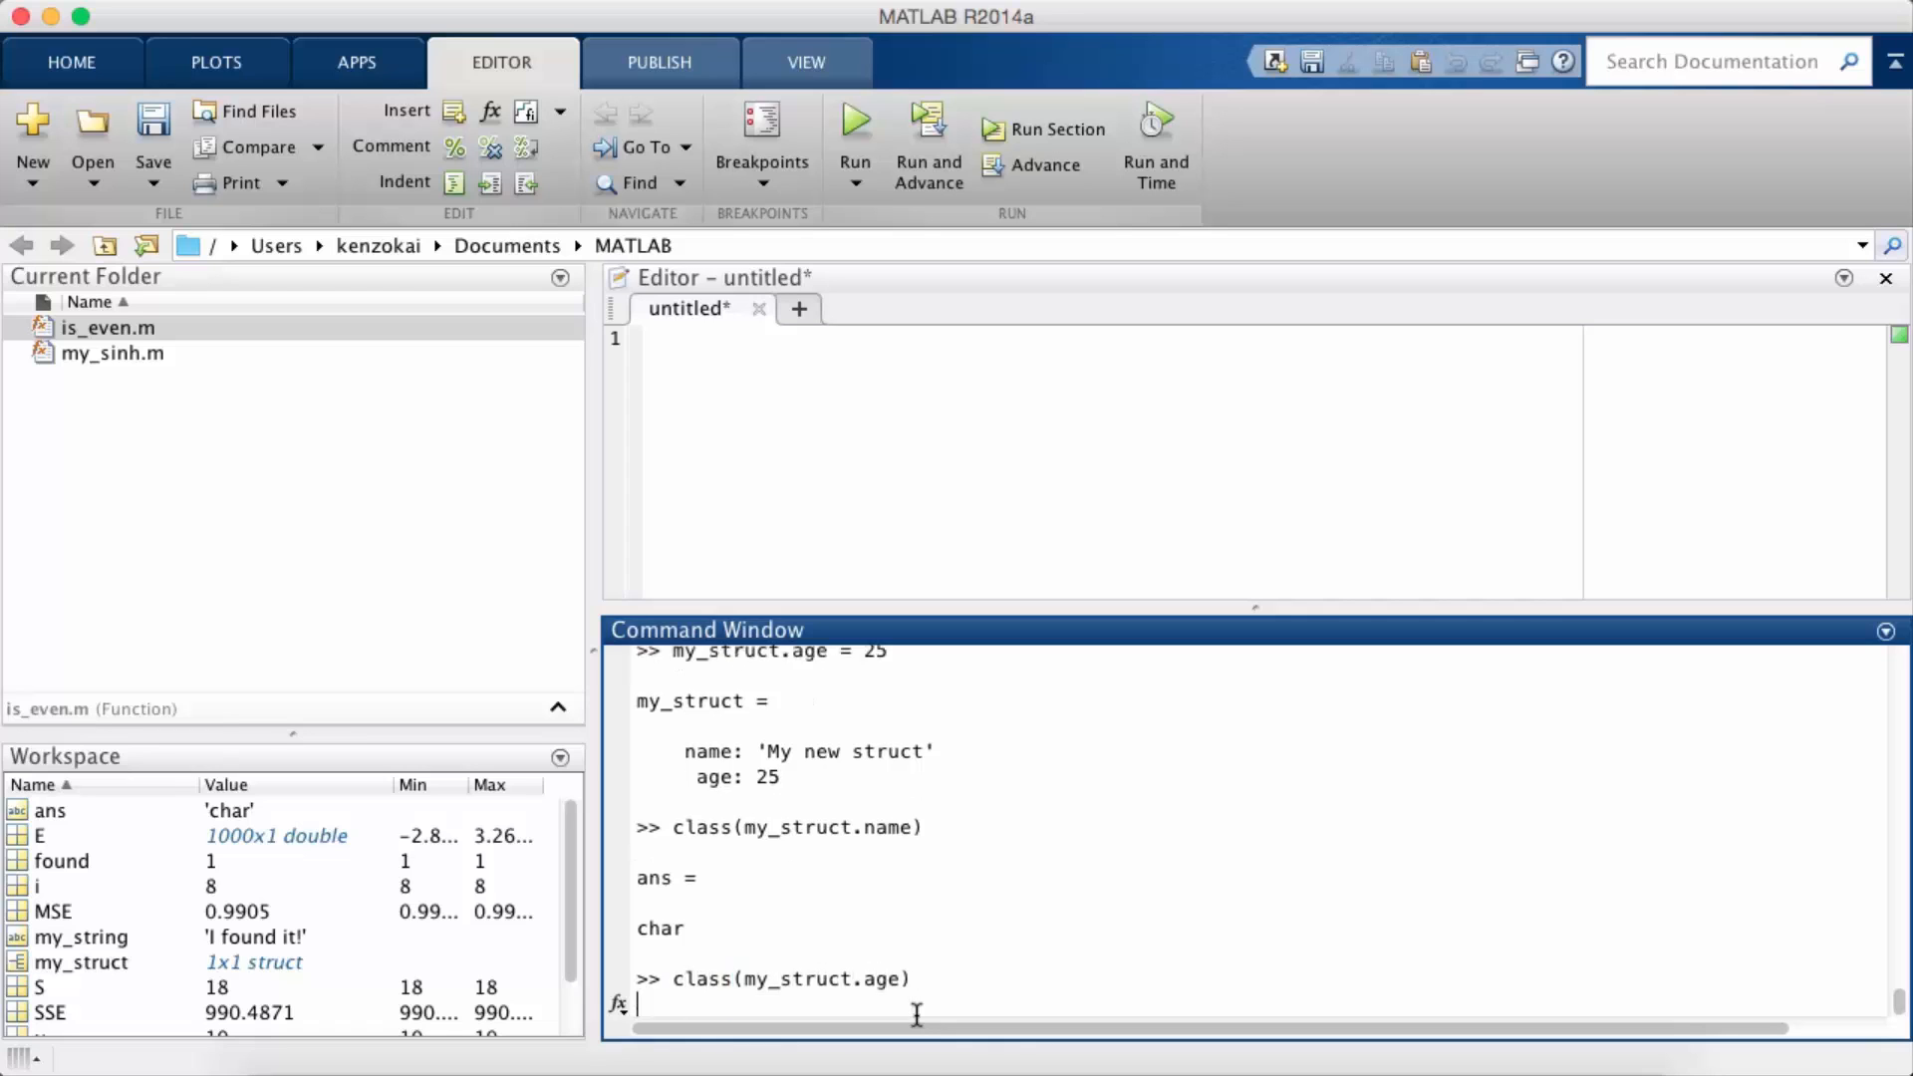
{"action": "key", "text": "enter"}
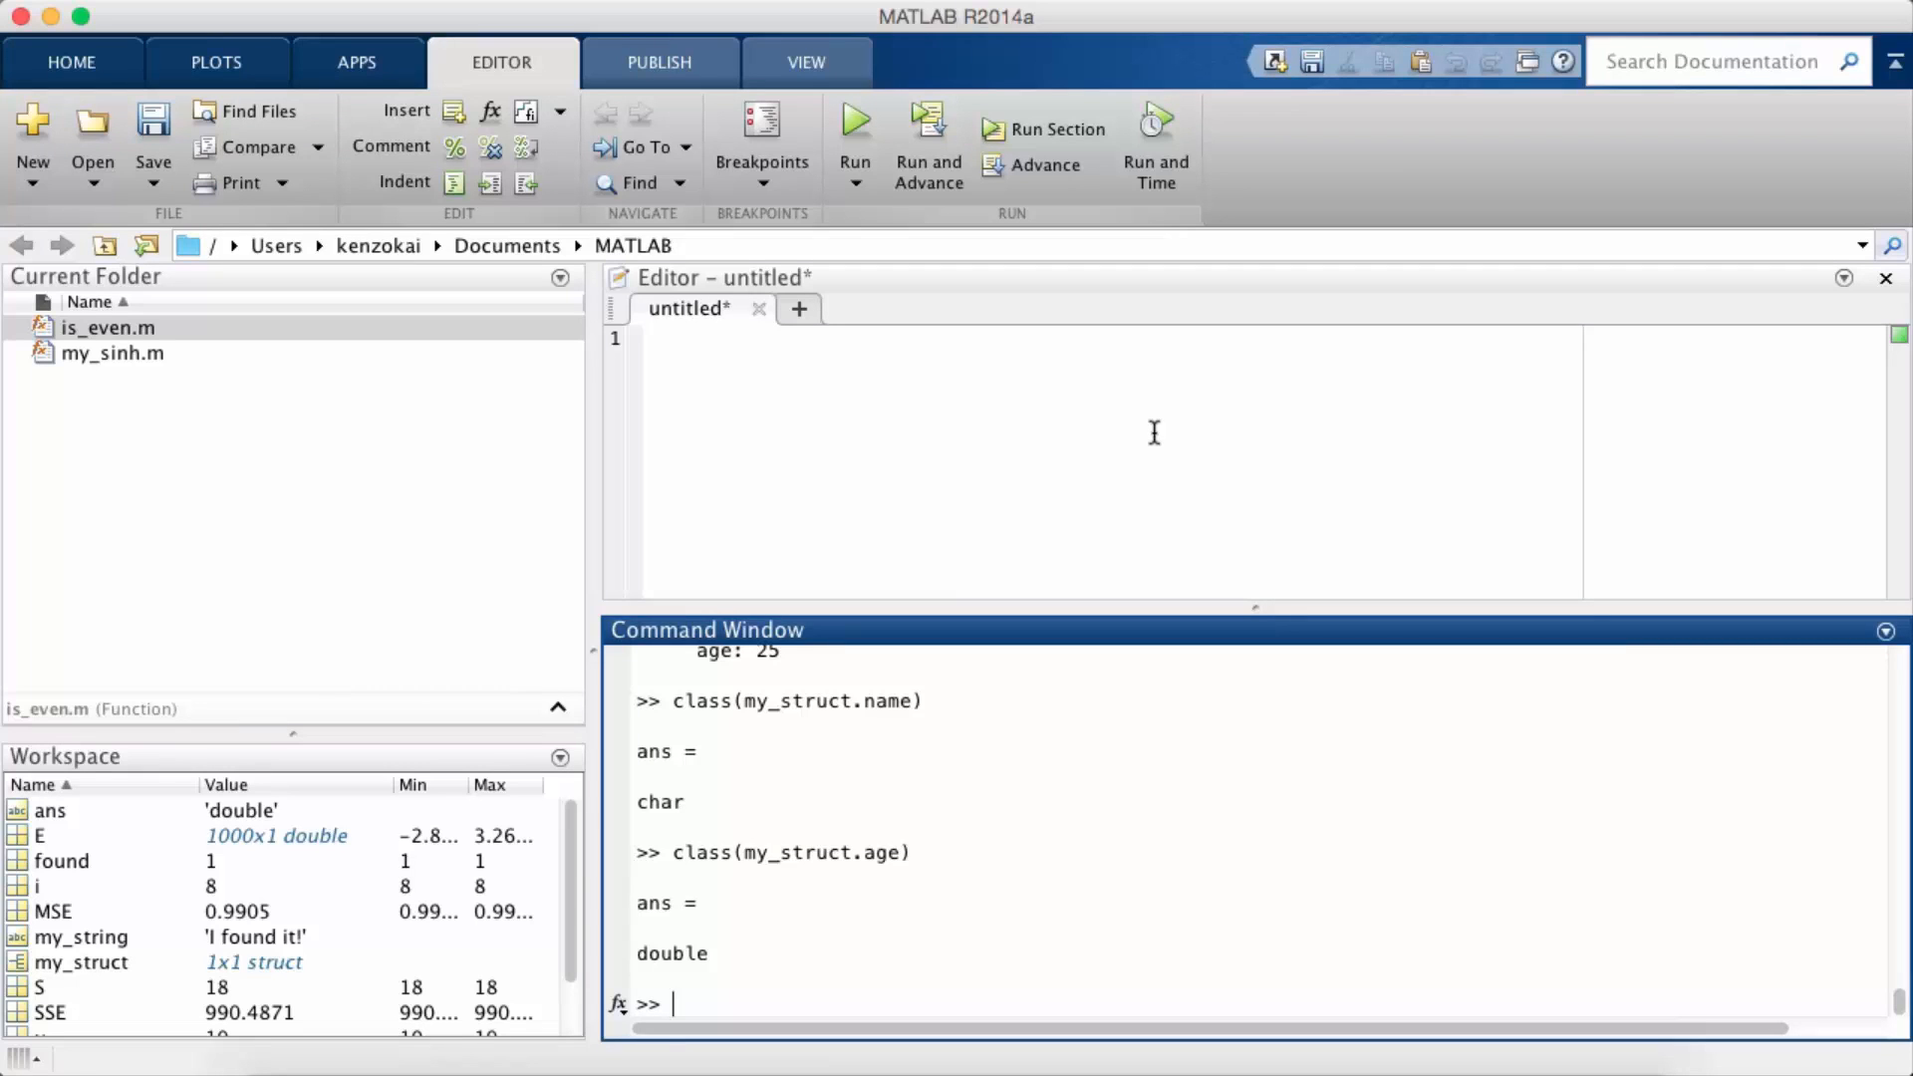
- Run isfield checks showing my_struct has name (1) but no gender (0)
{"action": "type", "text": "is"}
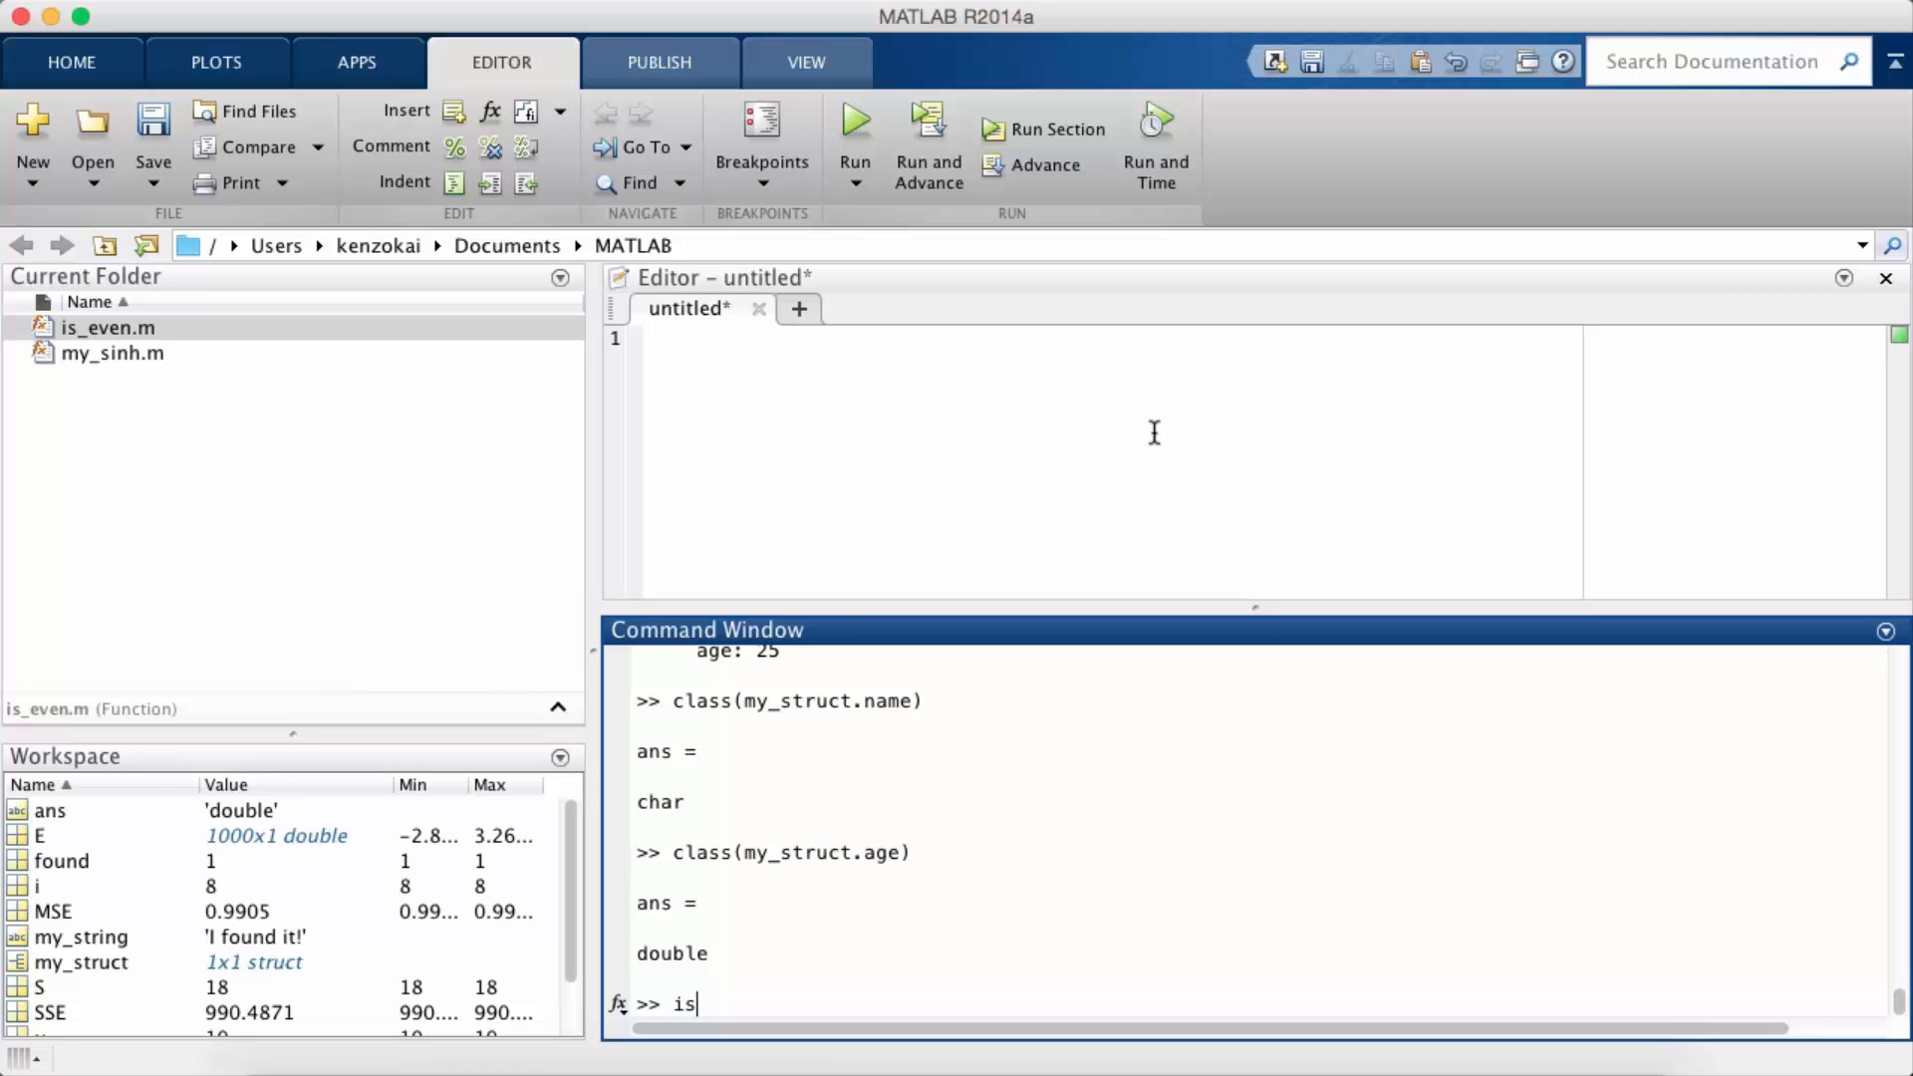
{"action": "type", "text": "field(my_st"}
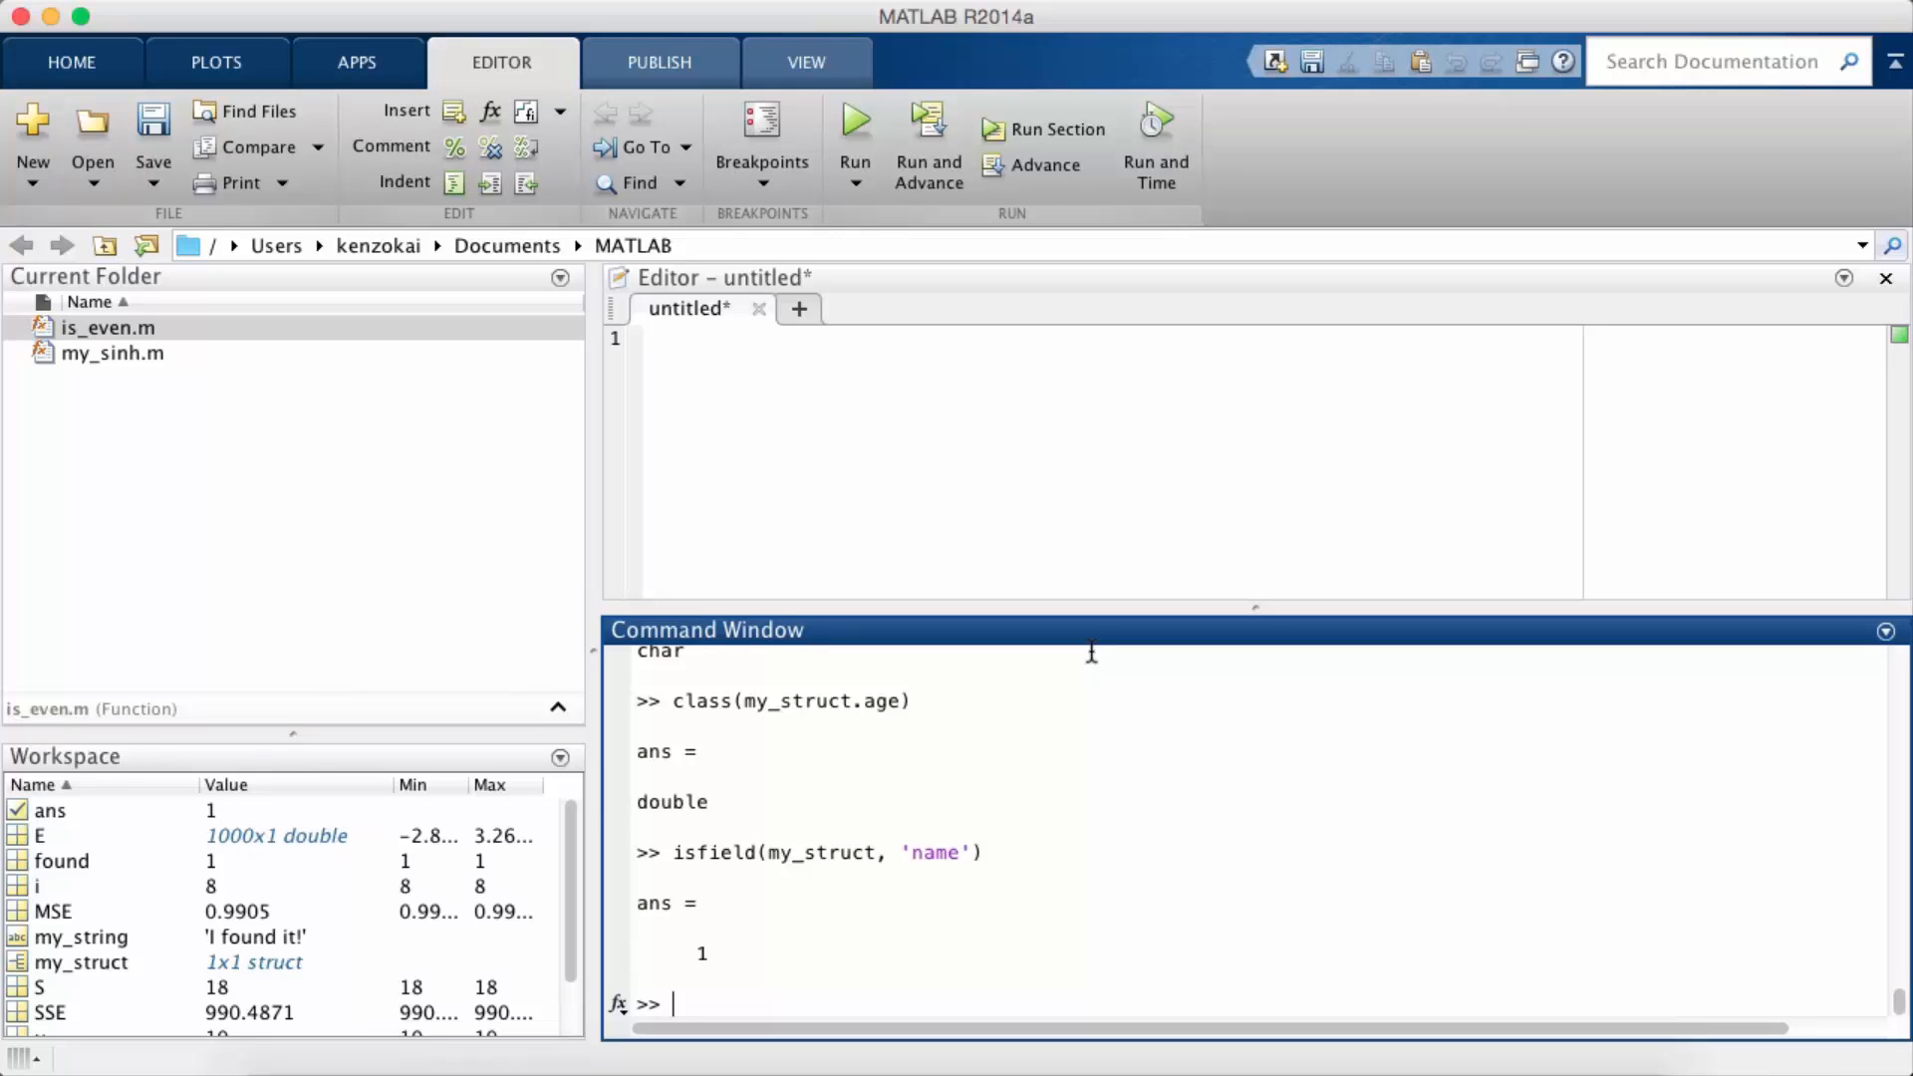
{"action": "type", "text": "isfield(my_struct, 'name')"}
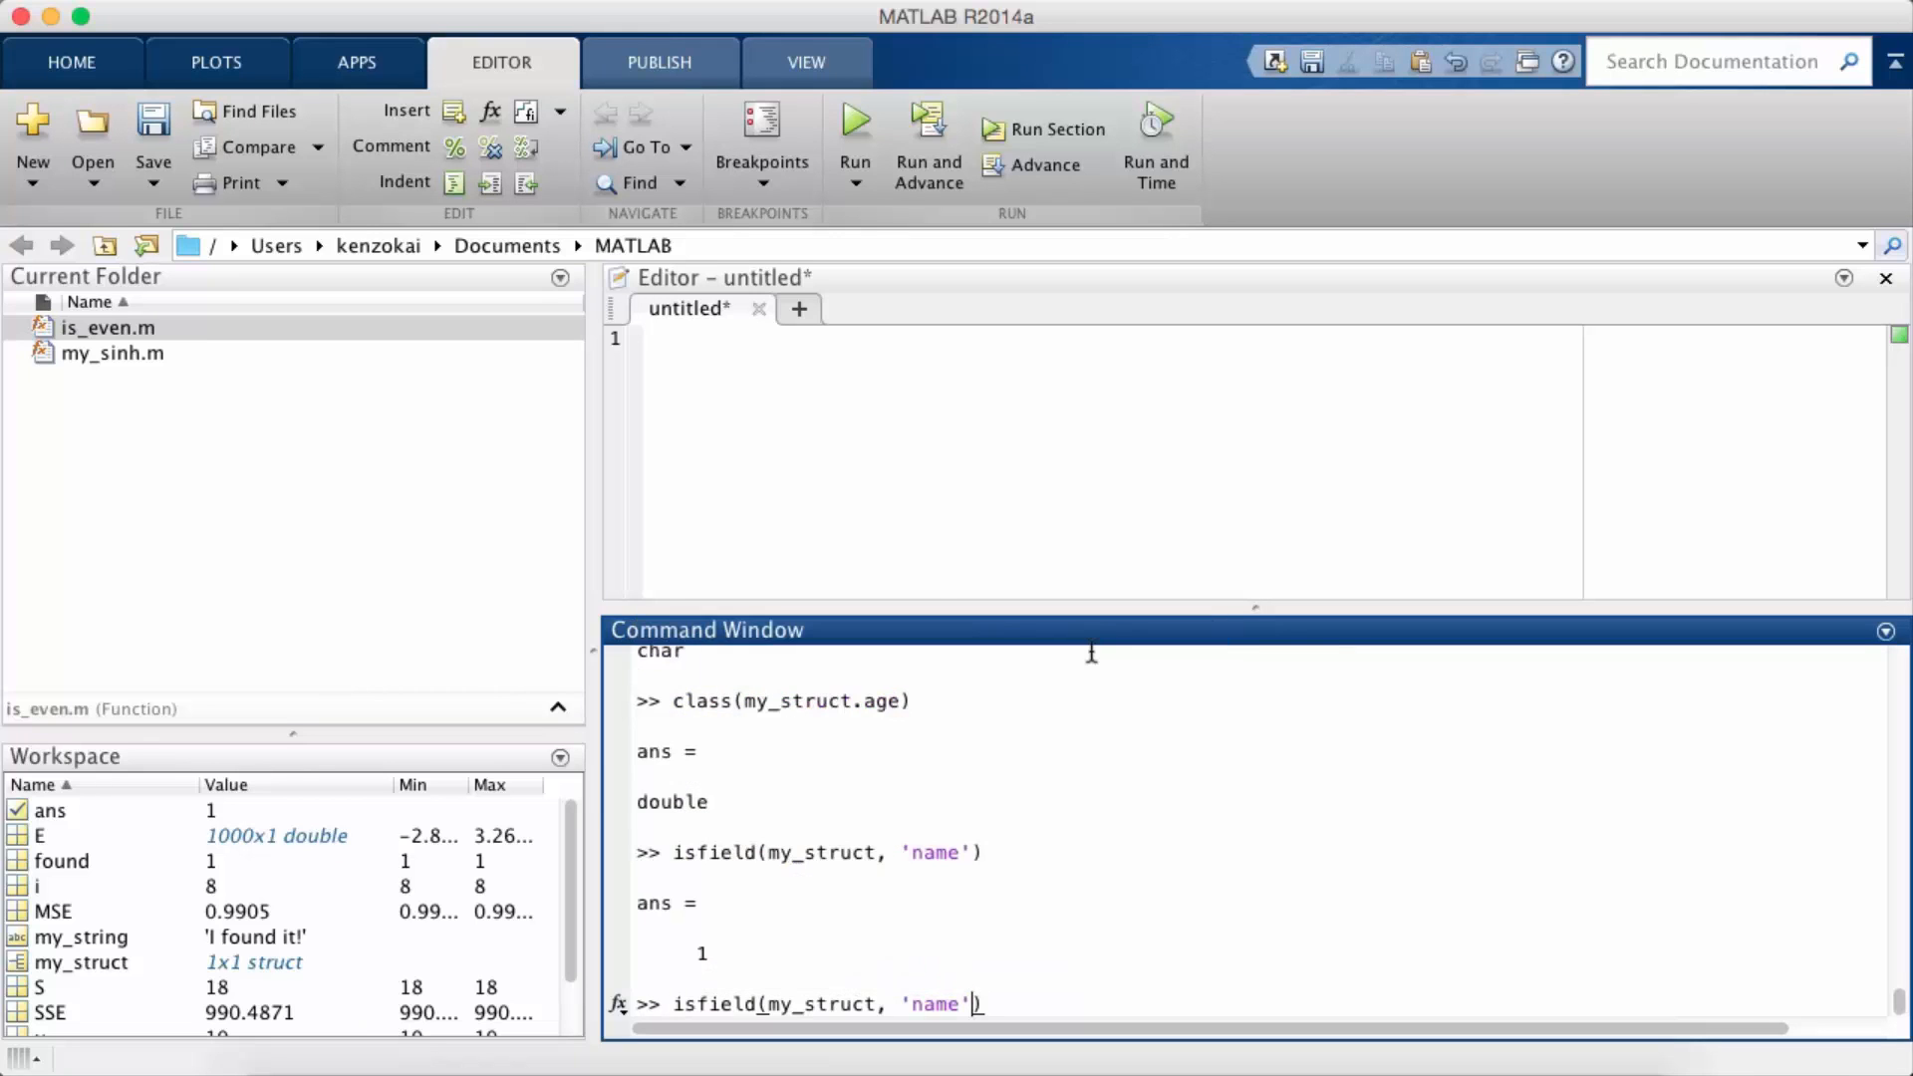
{"action": "key", "text": "backspace"}
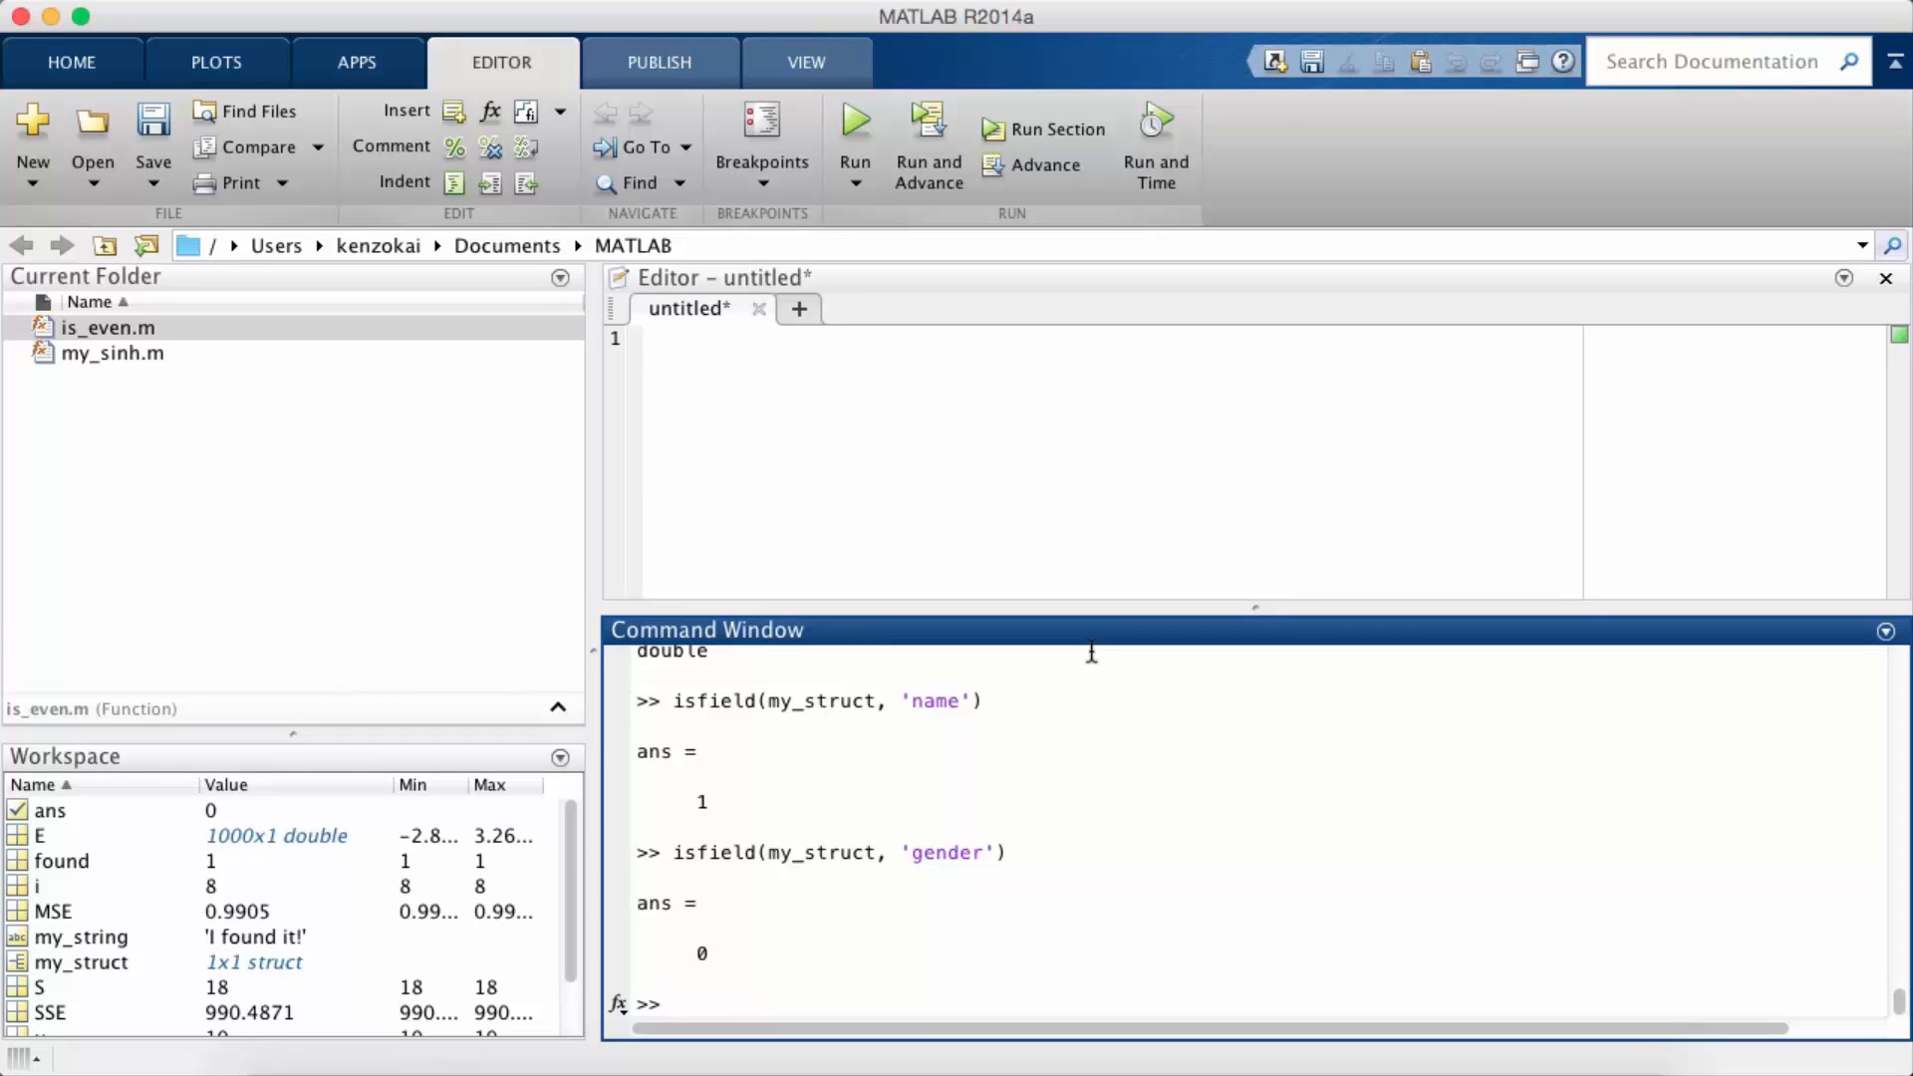
{"action": "type", "text": "rmf"}
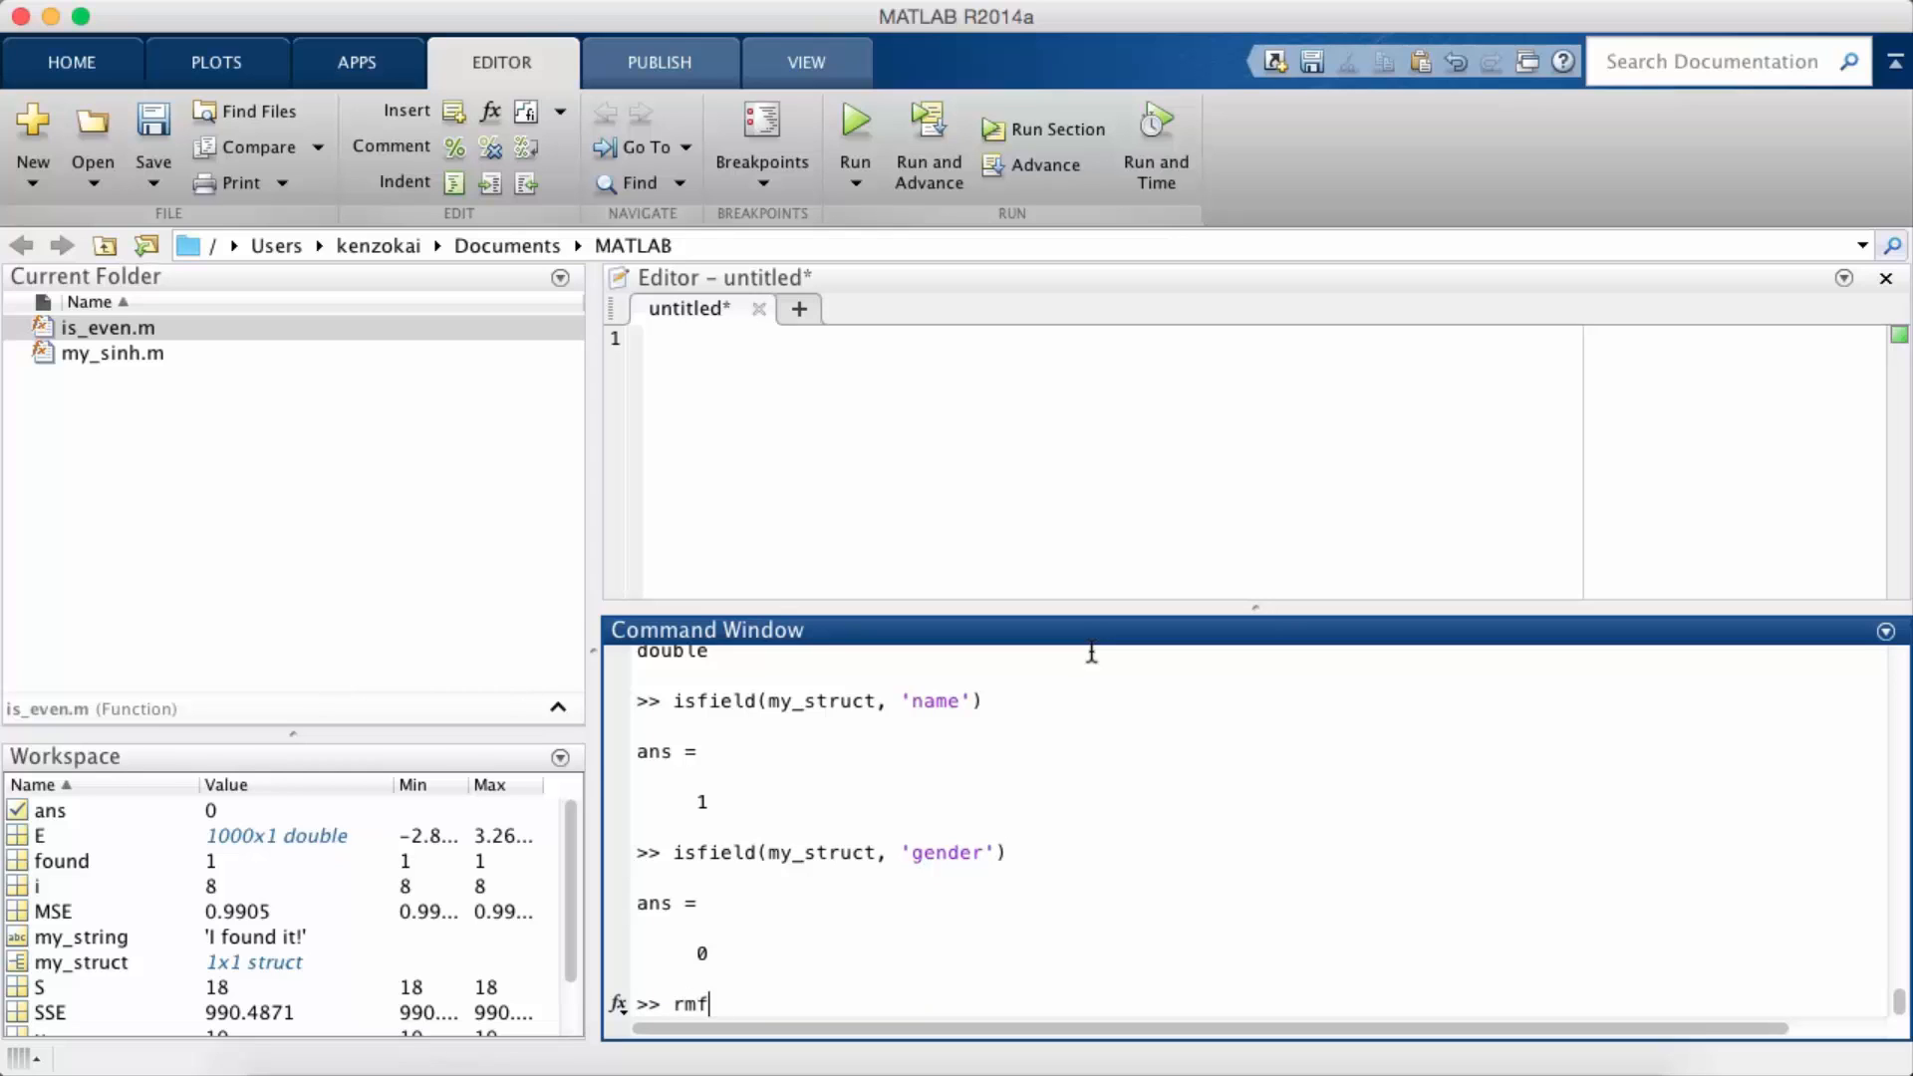
- Remove the age field with rmfield(my_struct, 'age') after the misspelled rmfeild errors
{"action": "type", "text": "eild("}
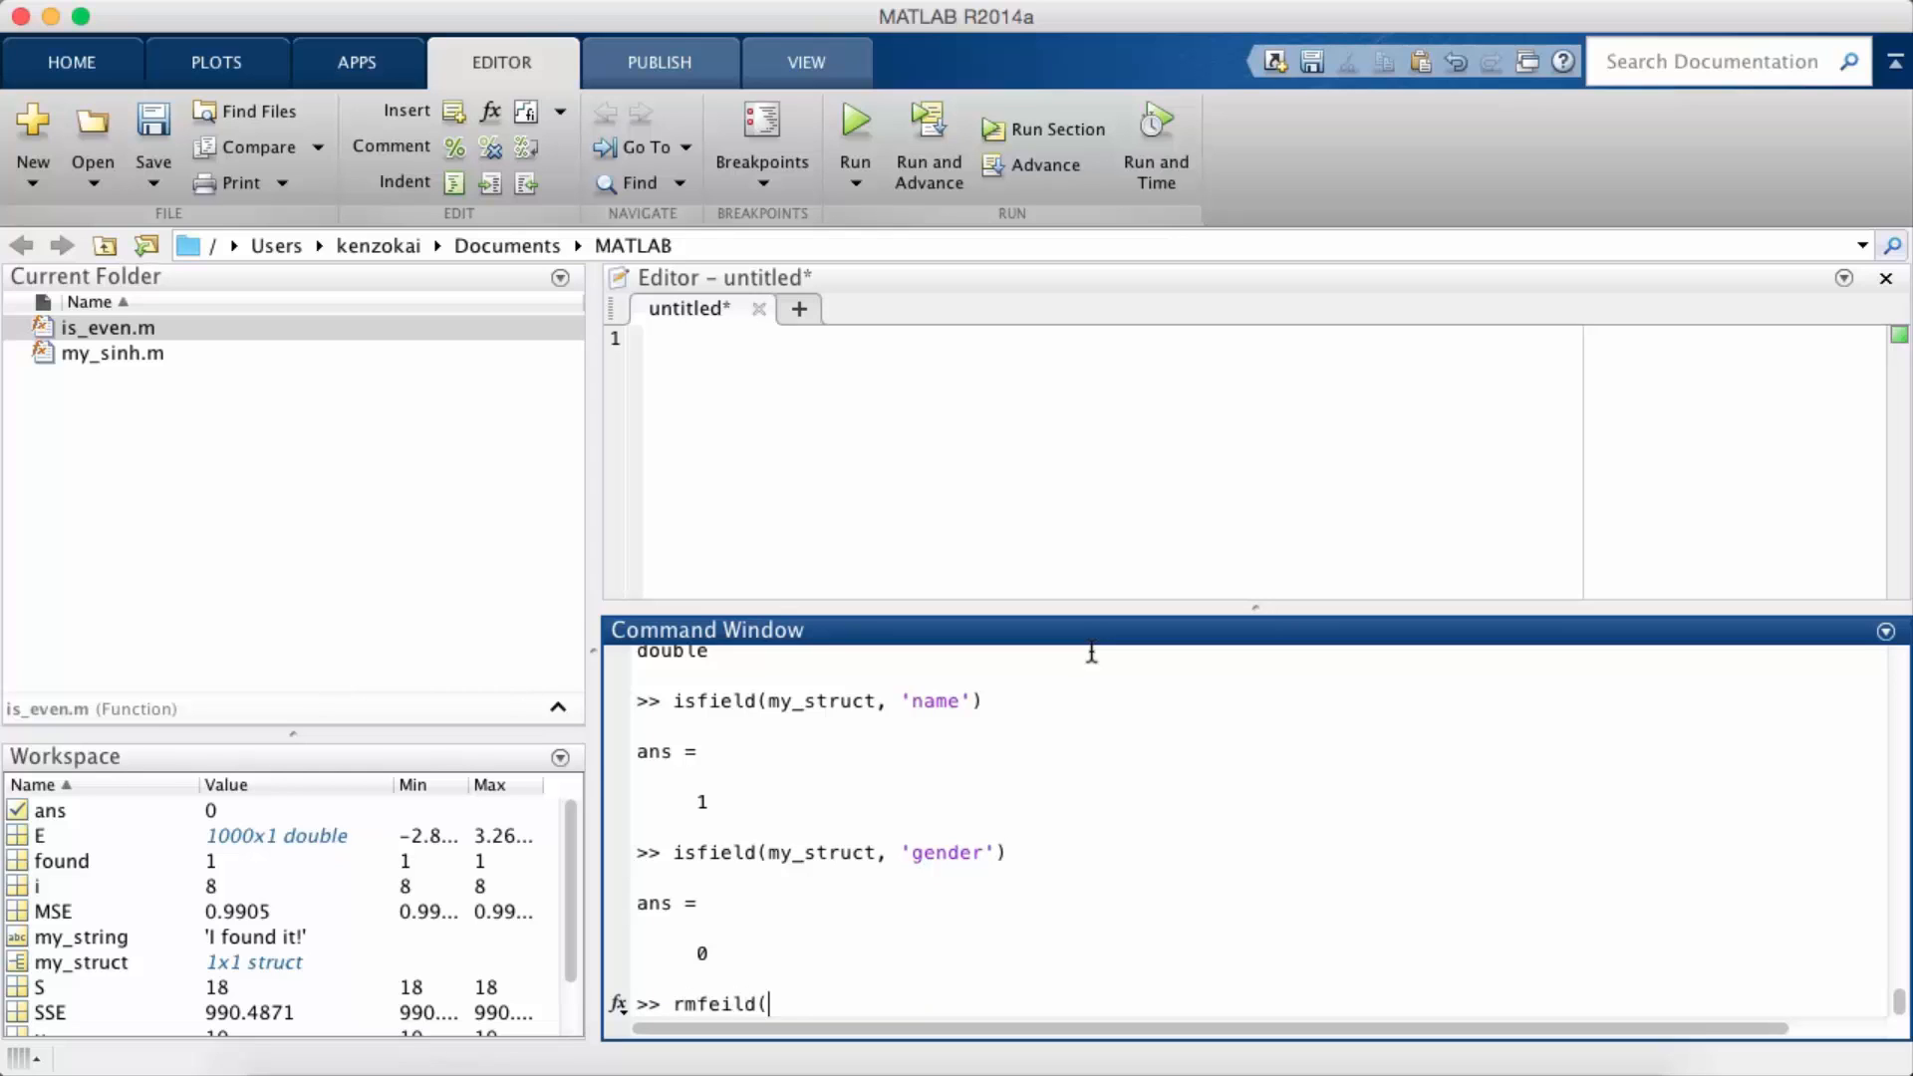
{"action": "type", "text": "my_struct"}
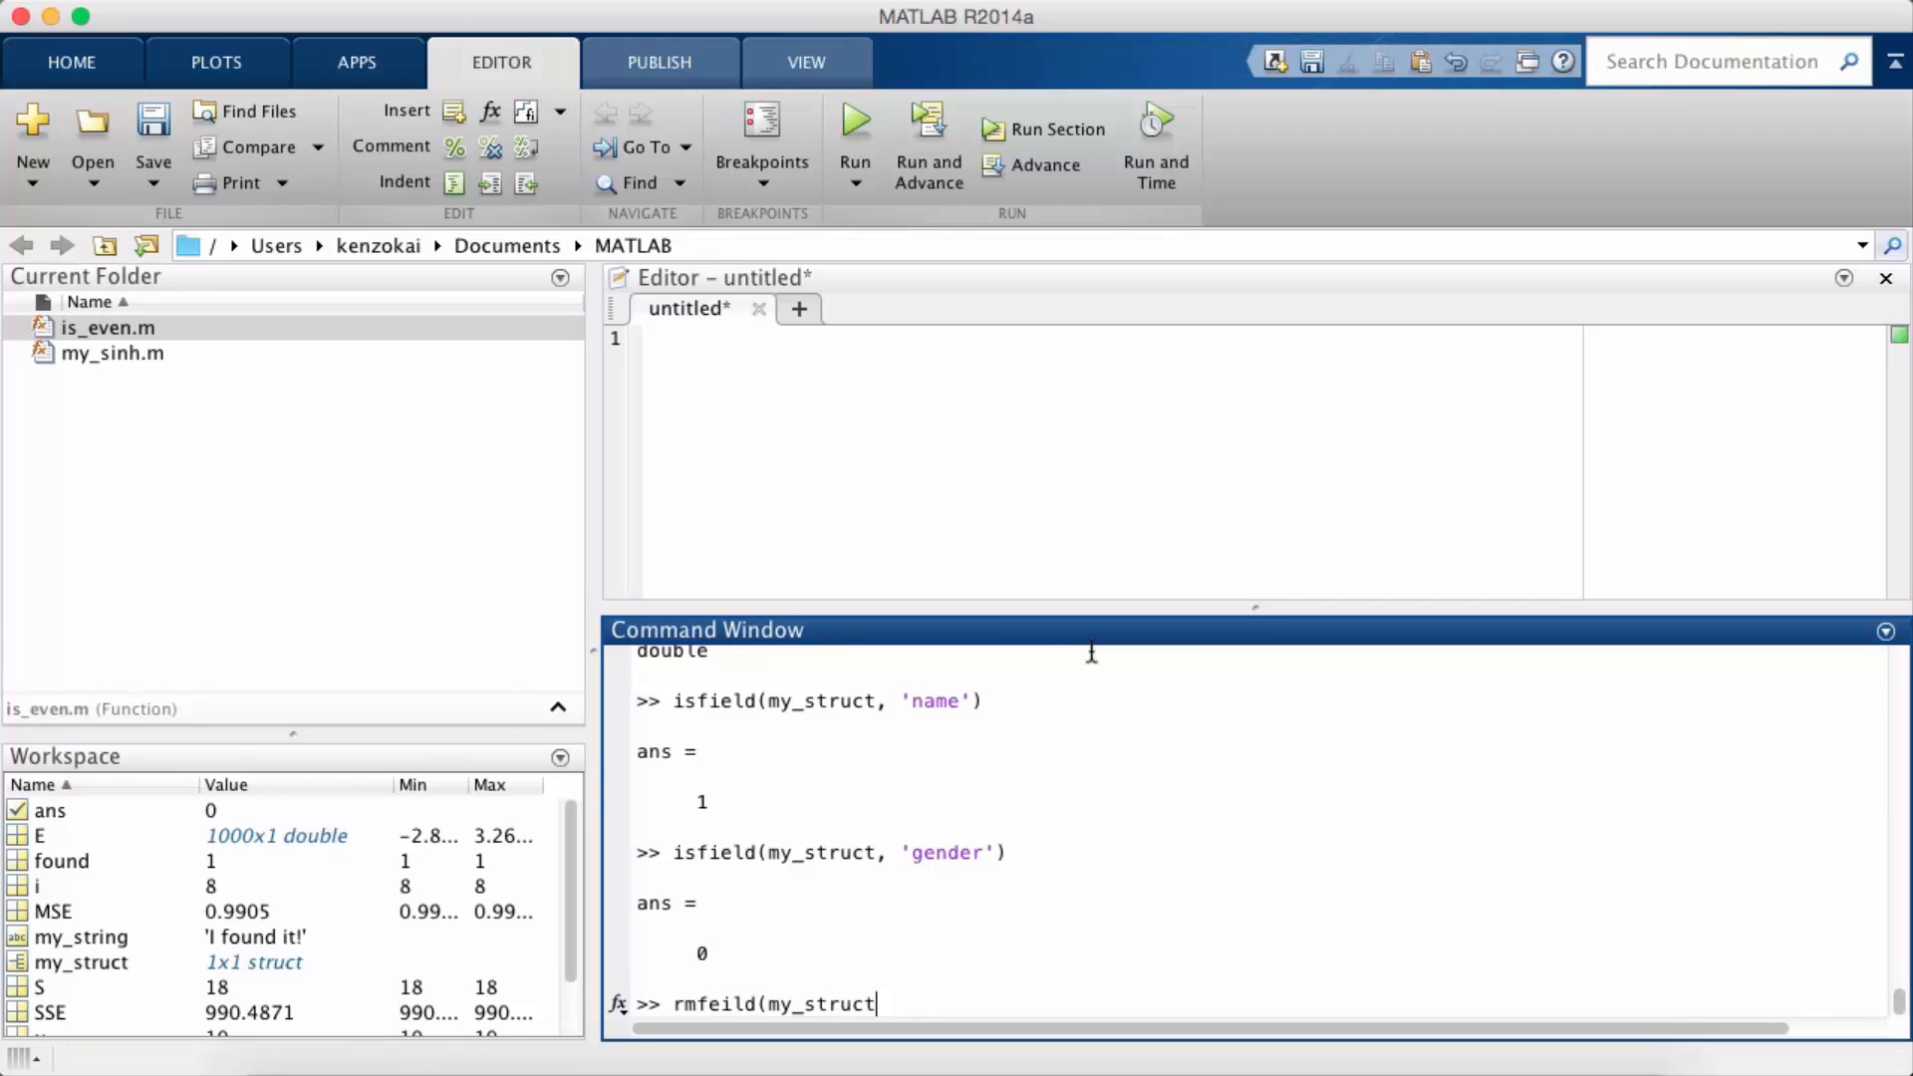
{"action": "type", "text": ", 'age'"}
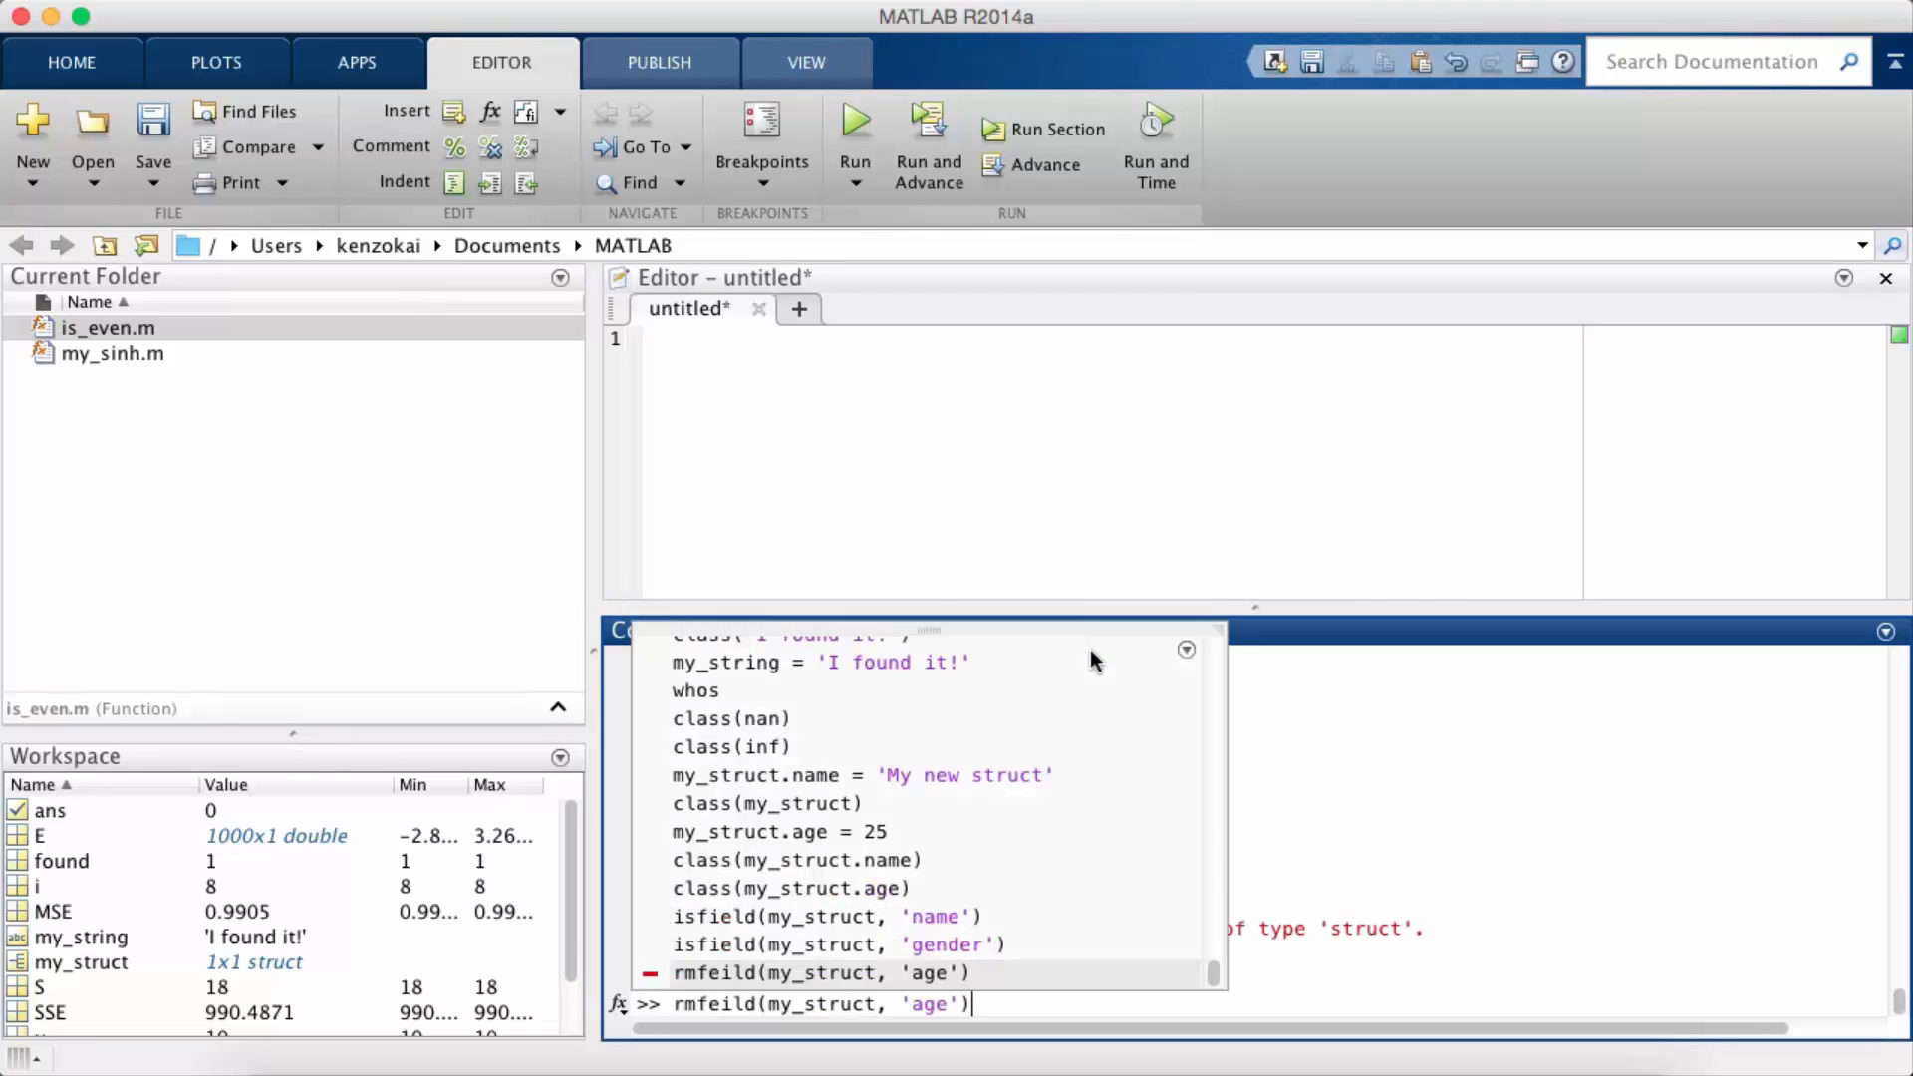
{"action": "key", "text": "enter"}
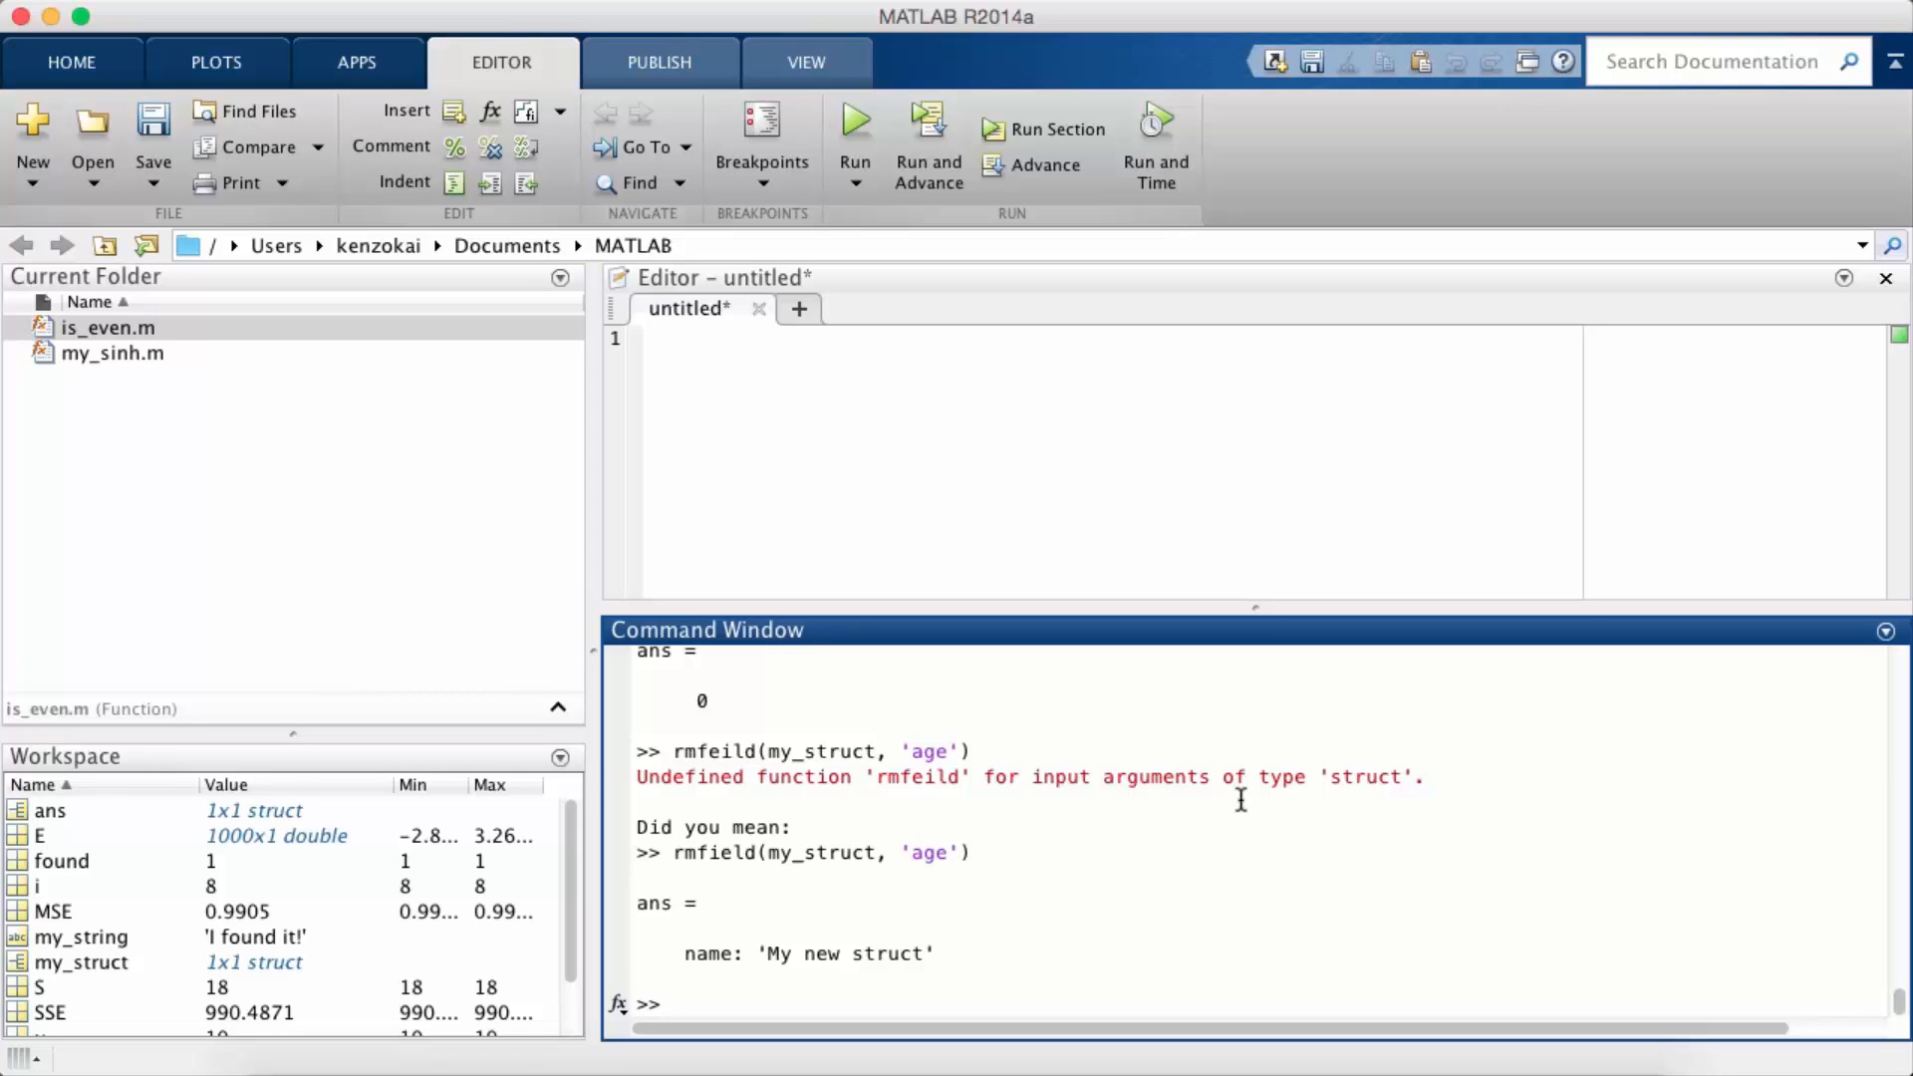
- Add gender 'f' with setfield(my_struct, 'gender', 'f') after fixing the setfeild typo
{"action": "type", "text": "set"}
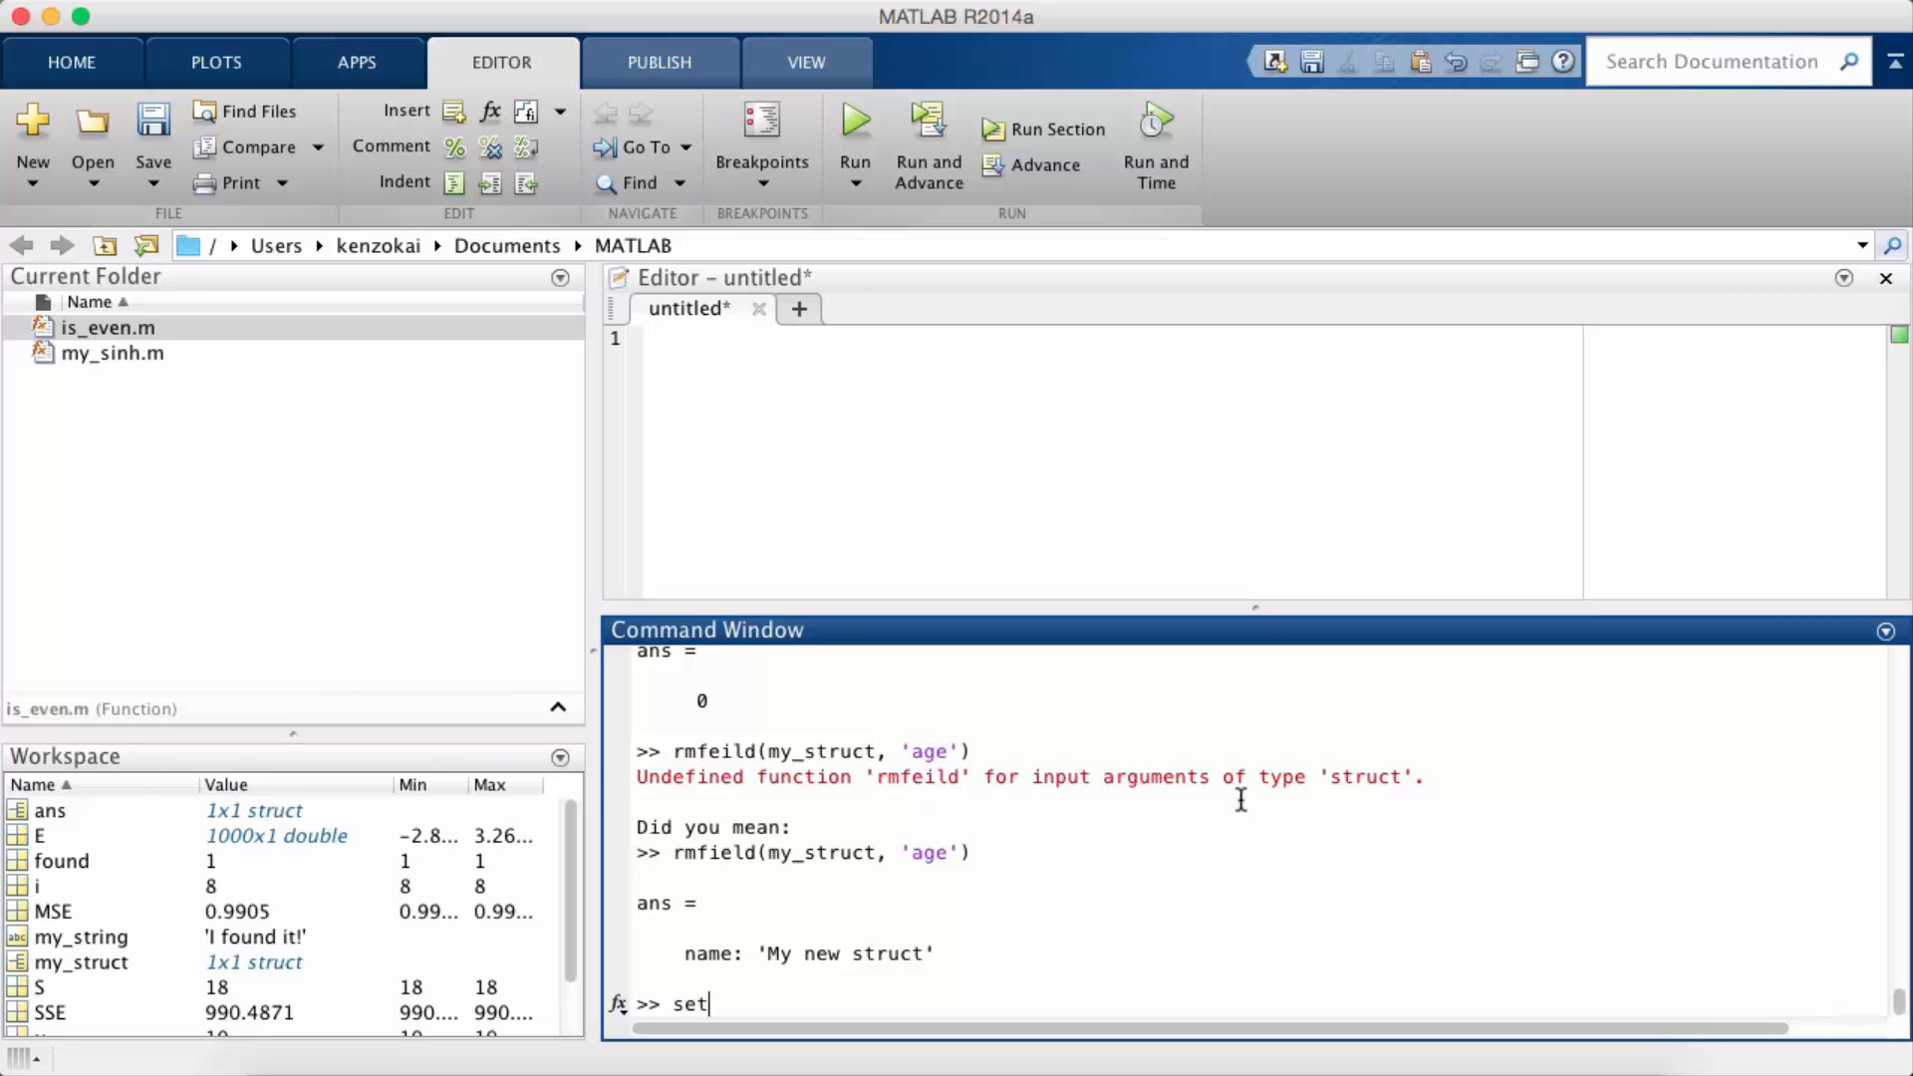
{"action": "type", "text": "feild(my_st"}
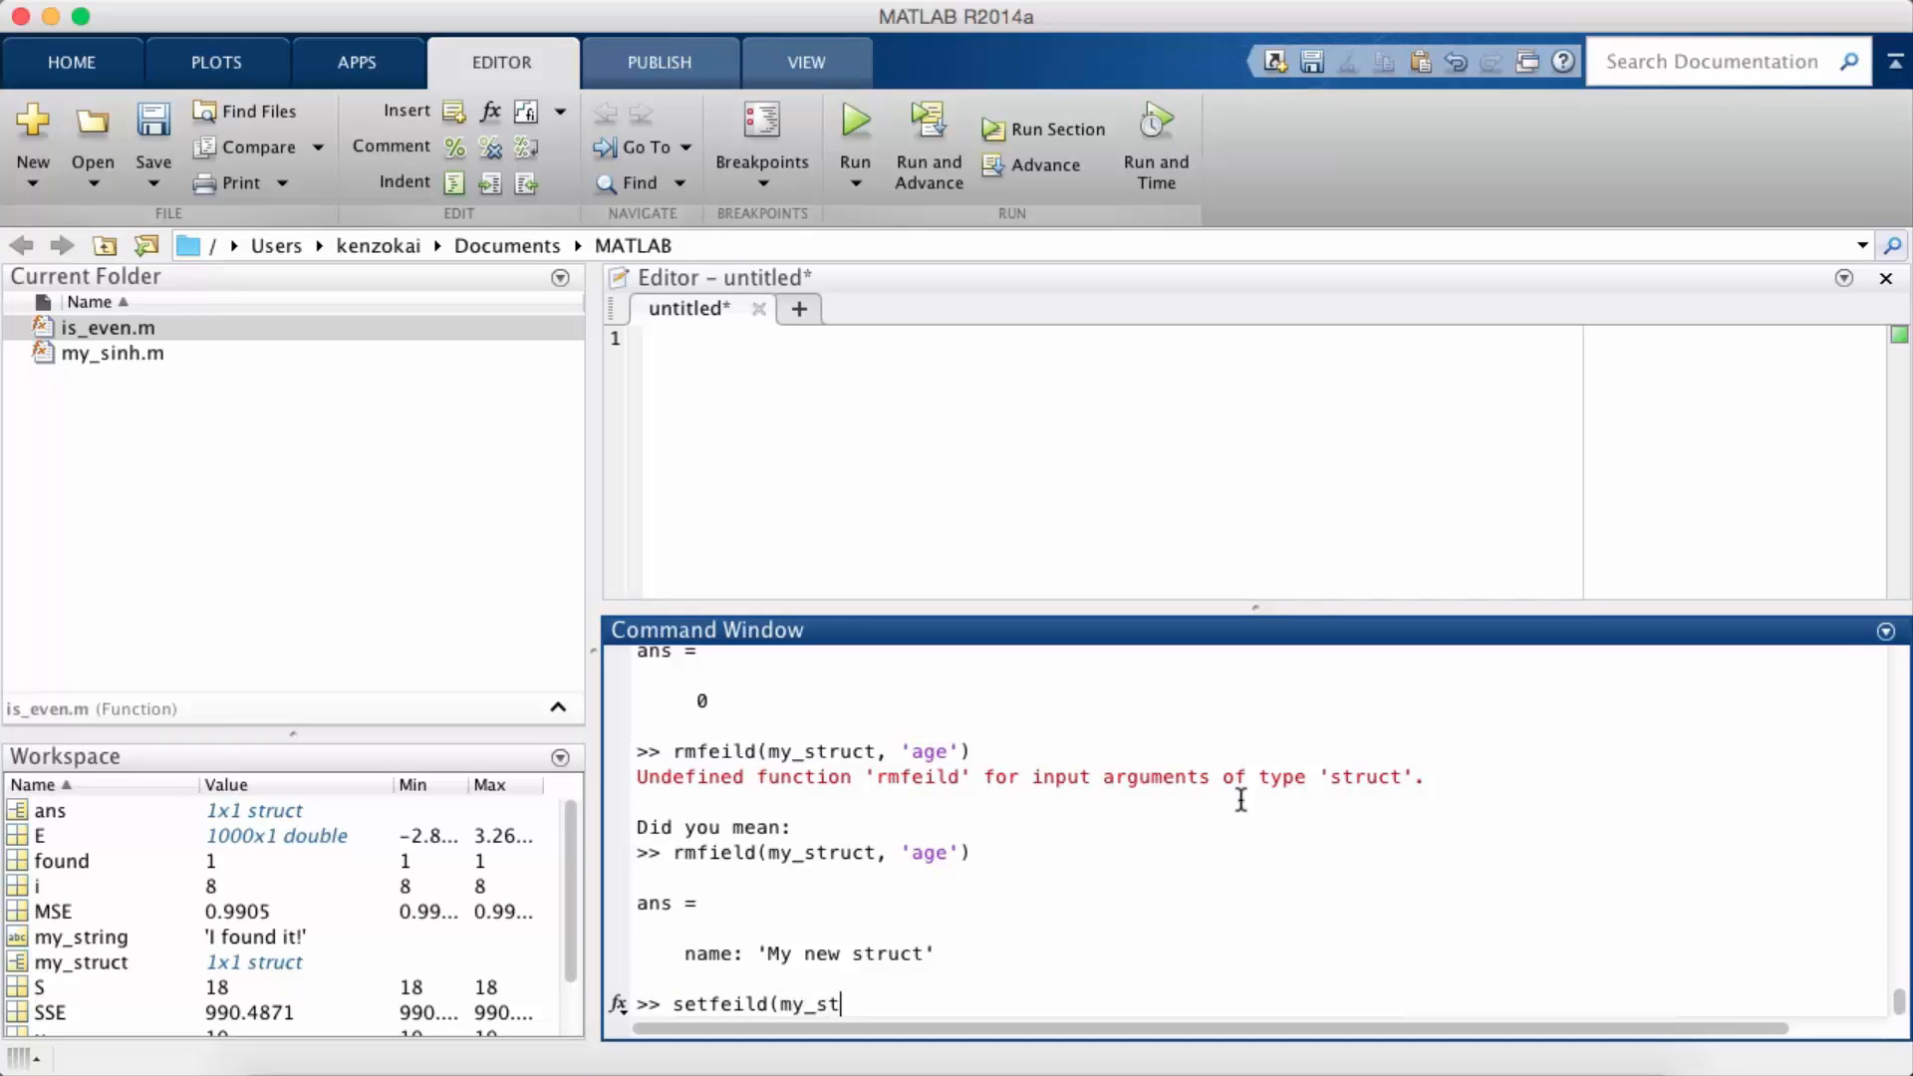
{"action": "type", "text": "ruct,"}
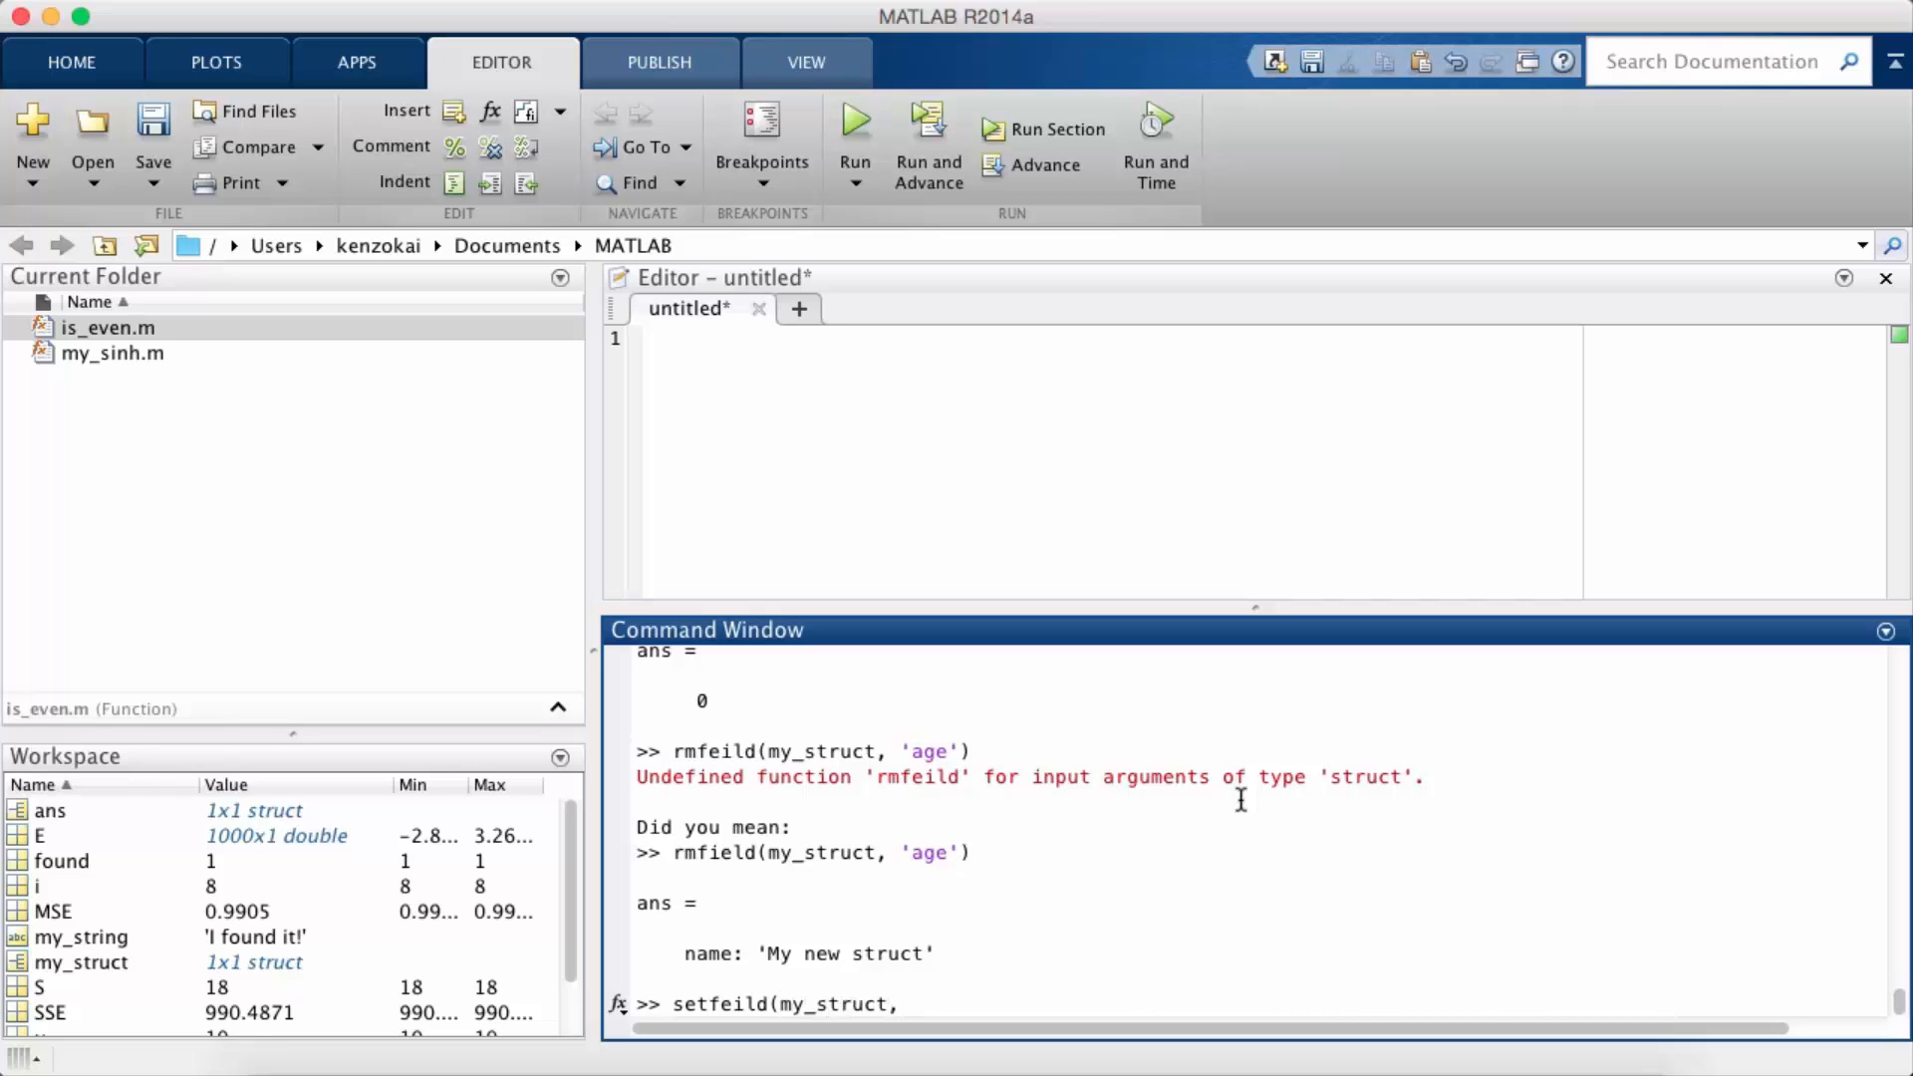
{"action": "type", "text": "'"}
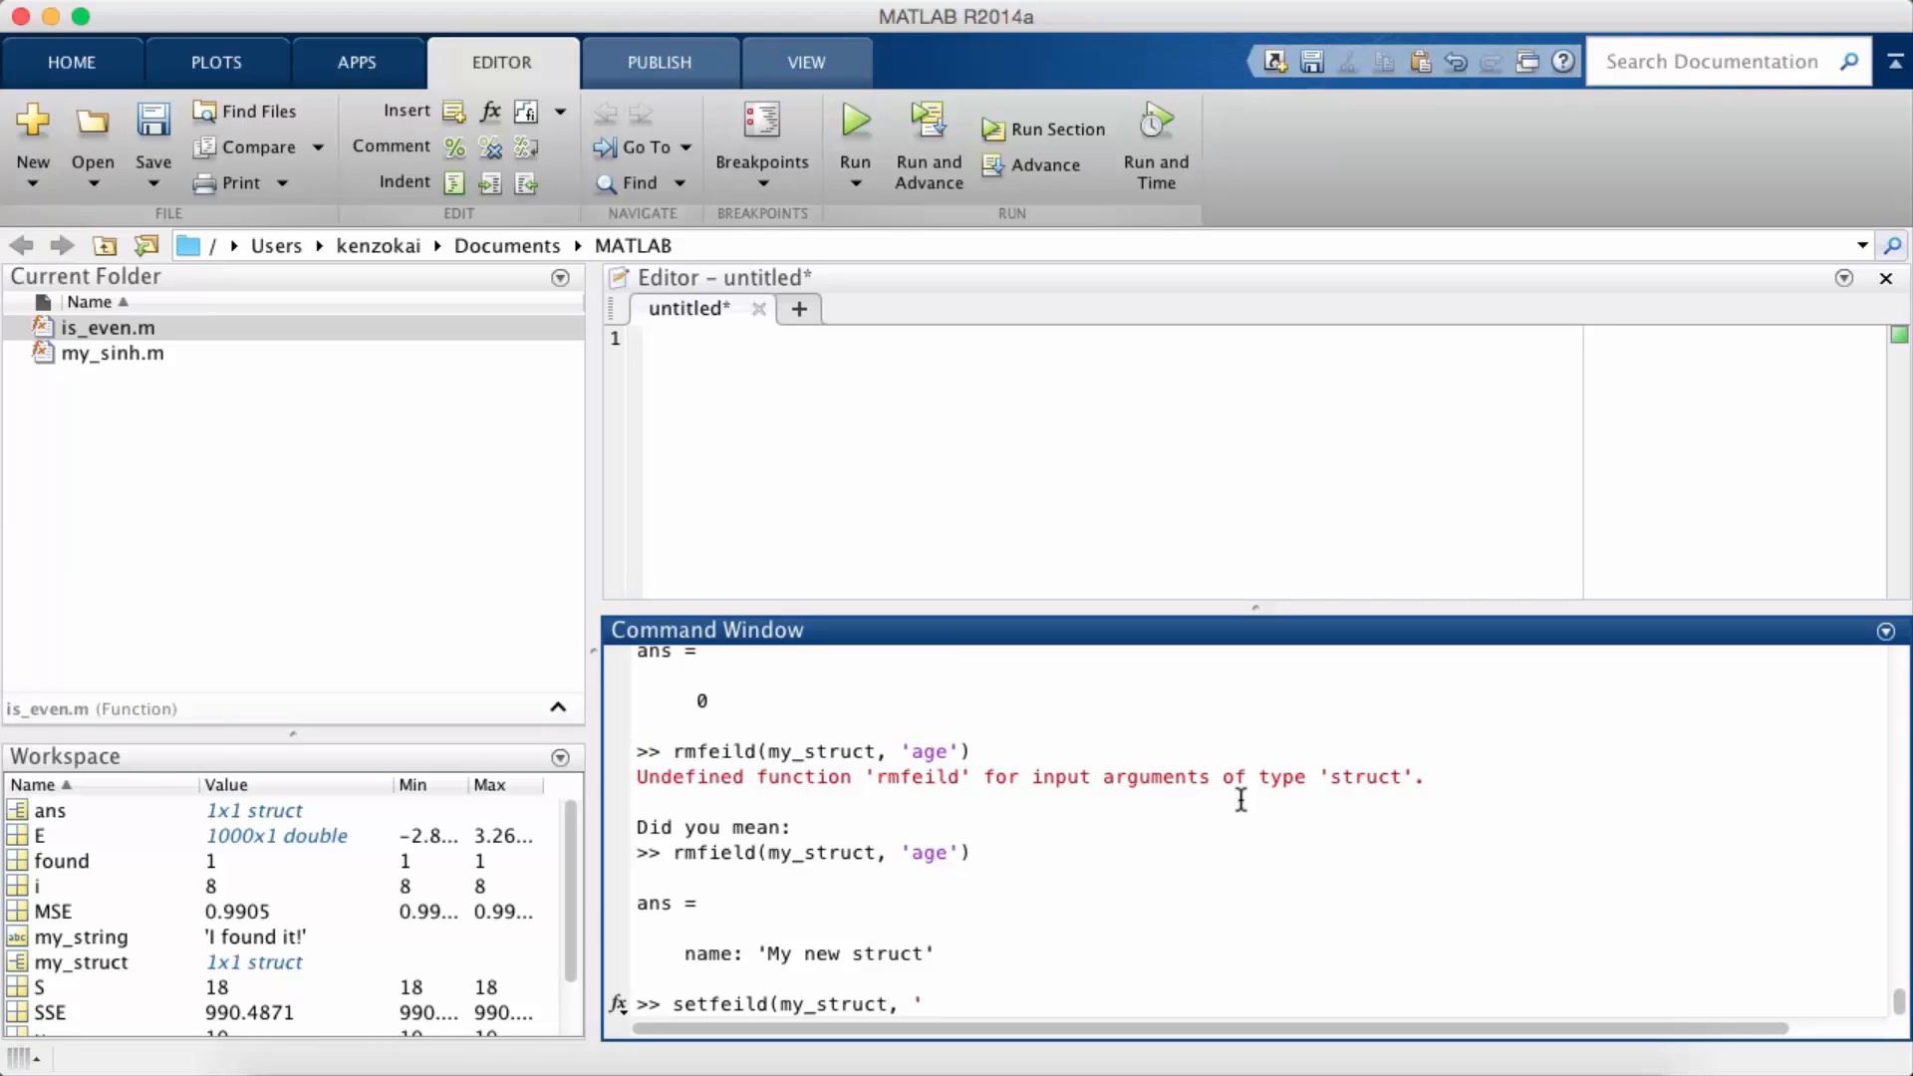
{"action": "type", "text": "'gender', 'f"}
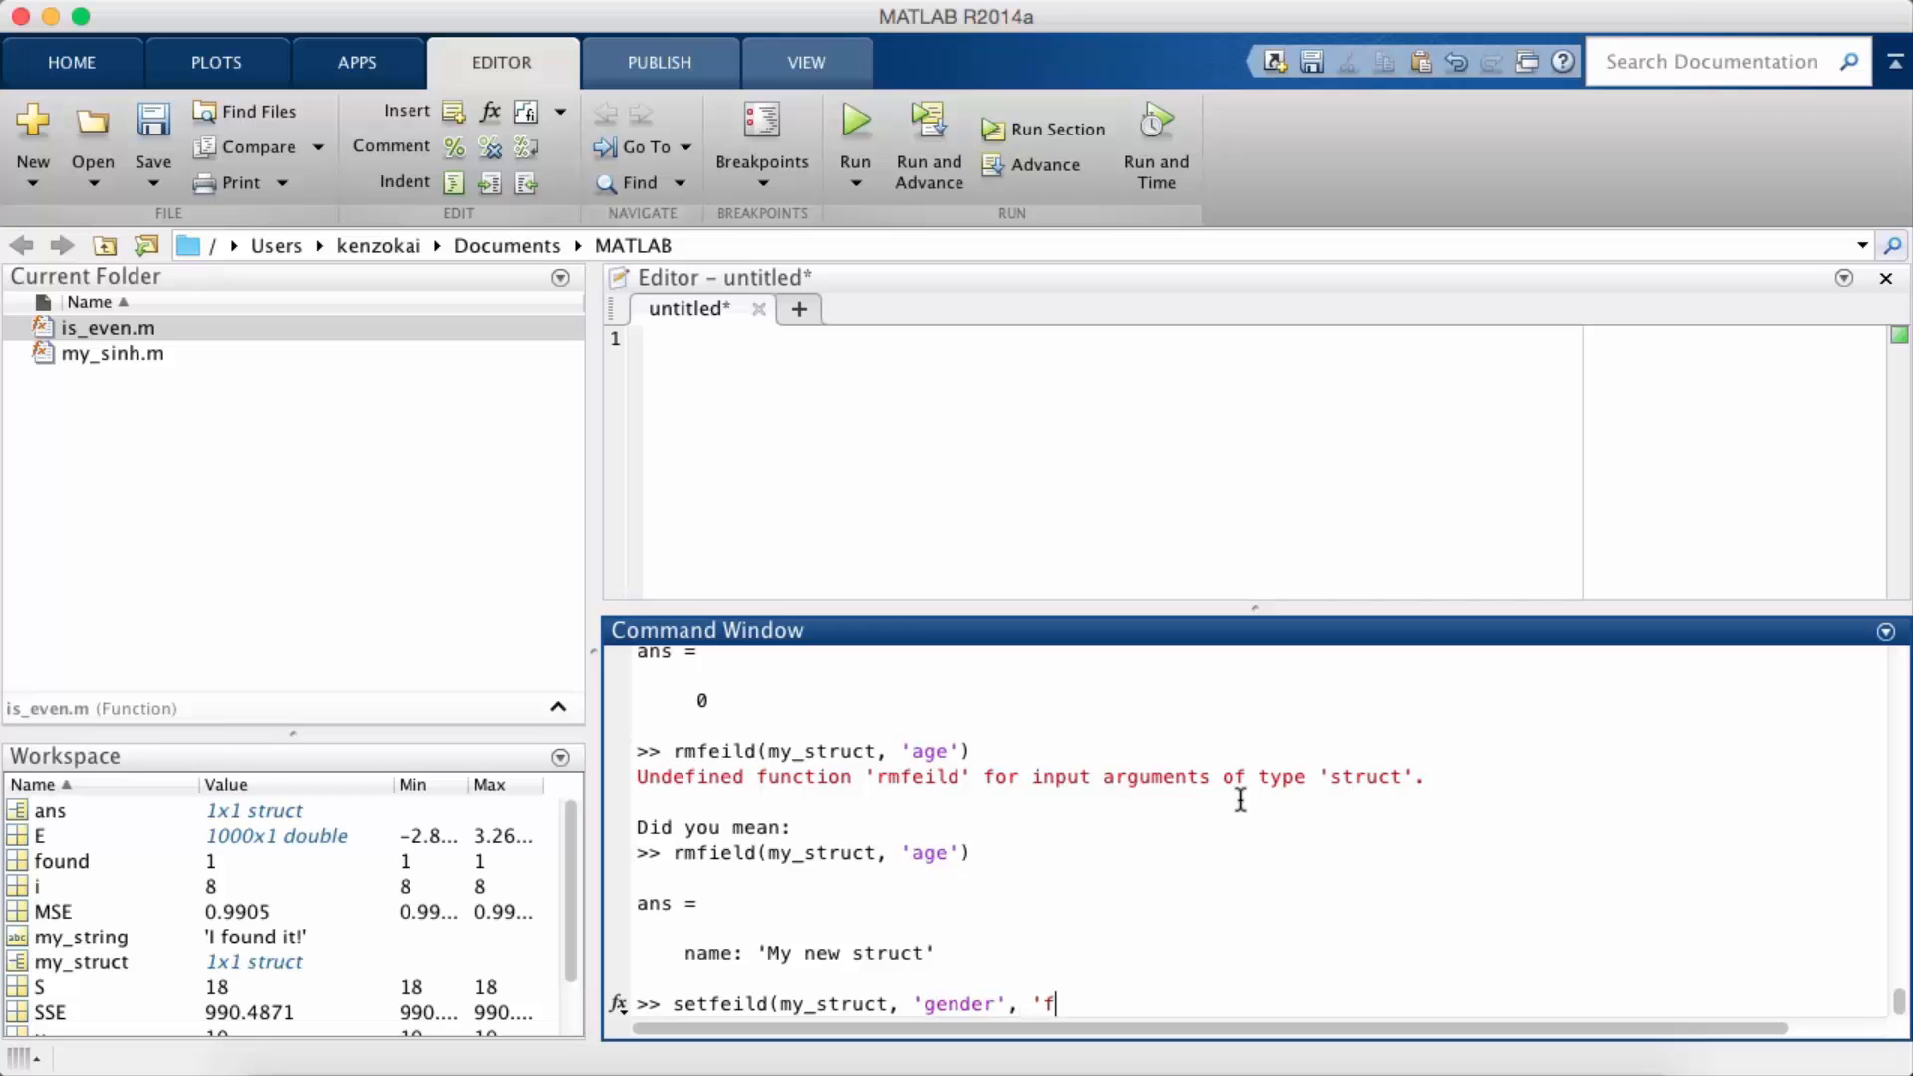
{"action": "type", "text": "')"}
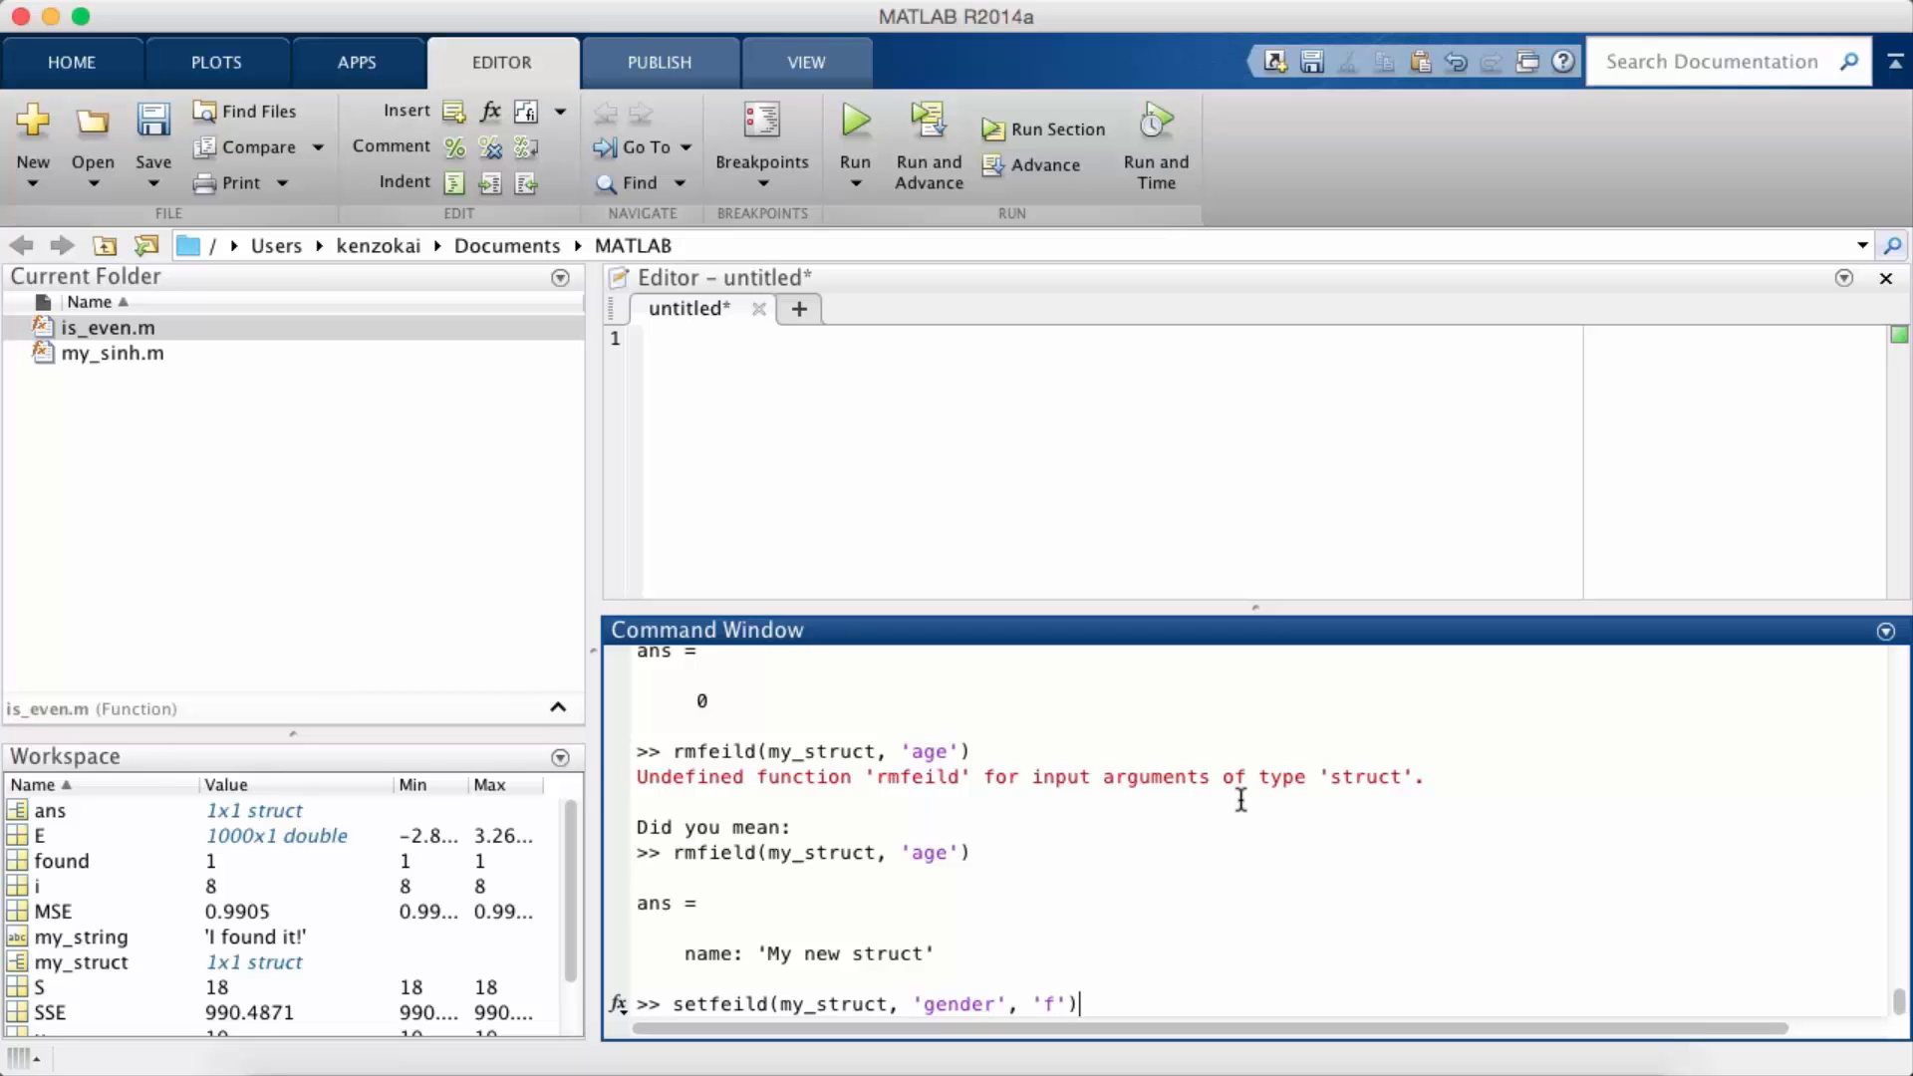
{"action": "key", "text": "enter"}
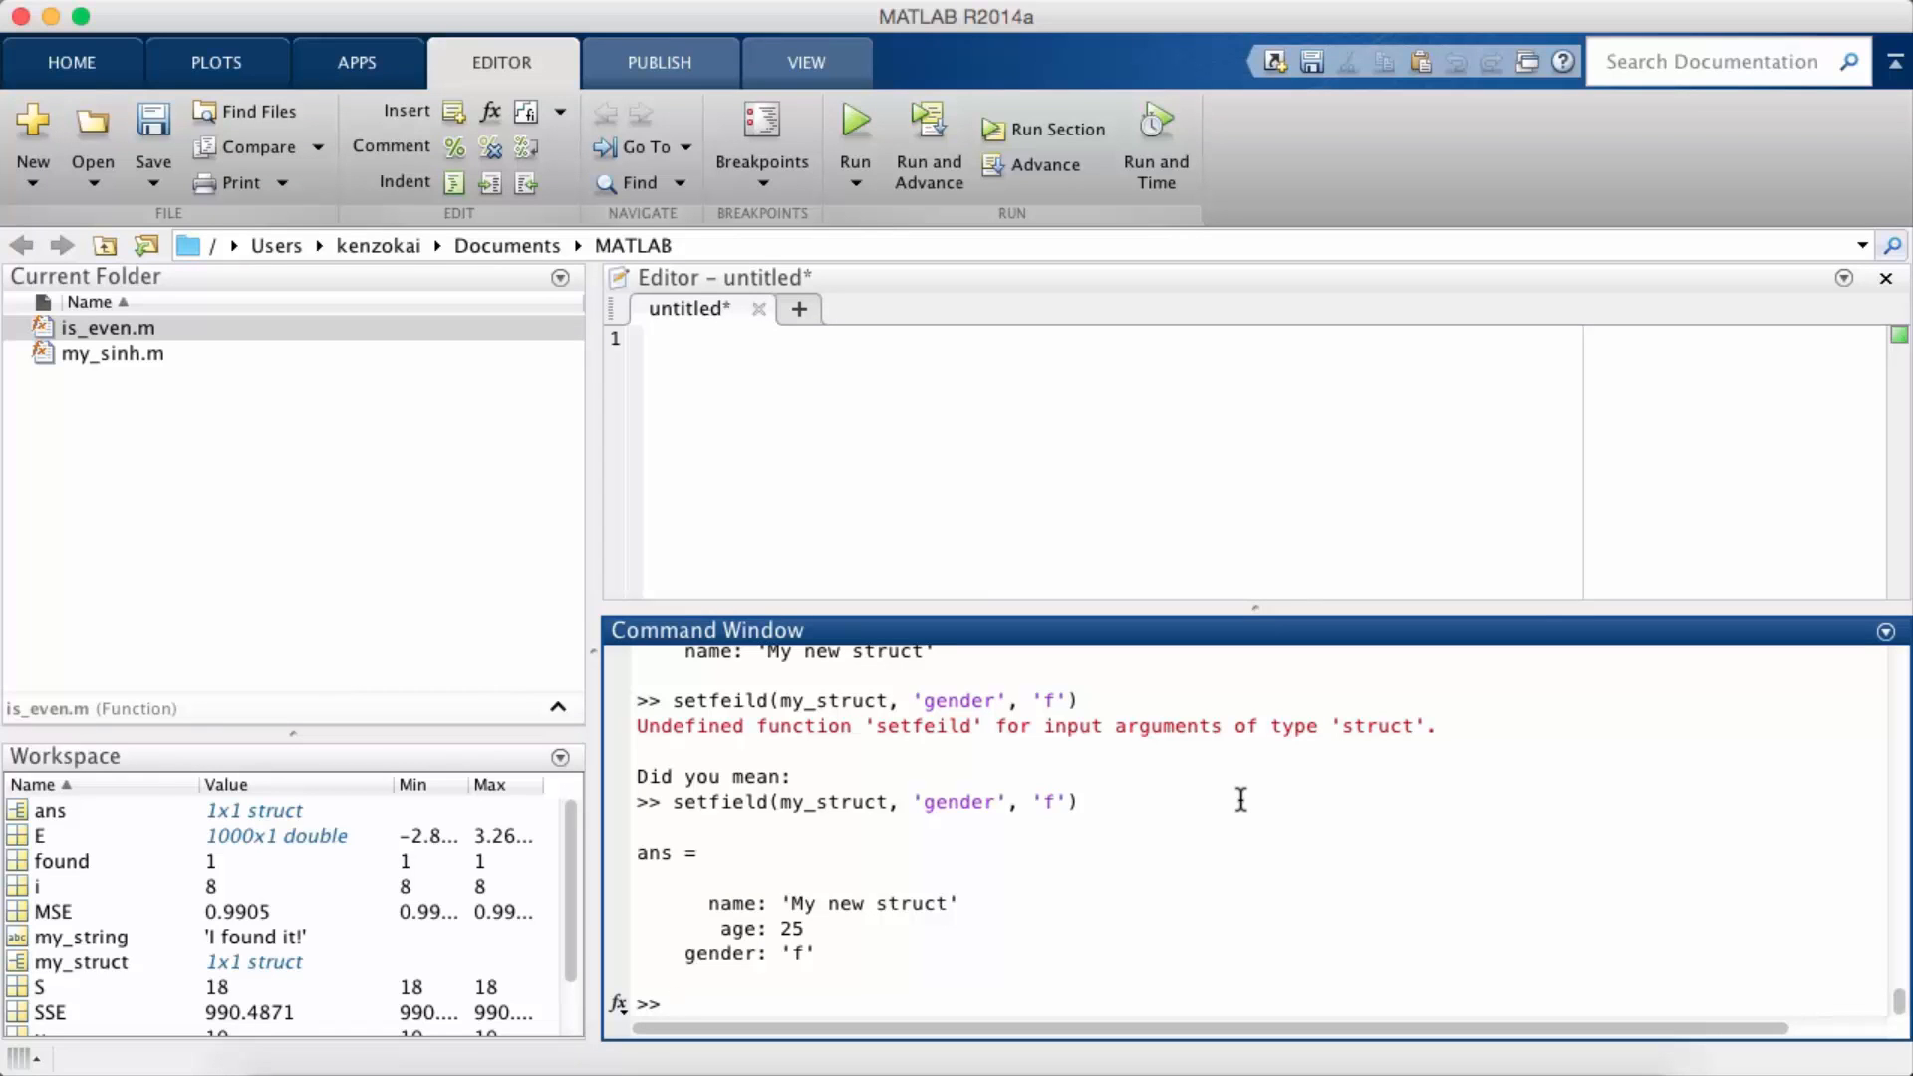
{"action": "mouse_move", "coordinate": [1529, 503]}
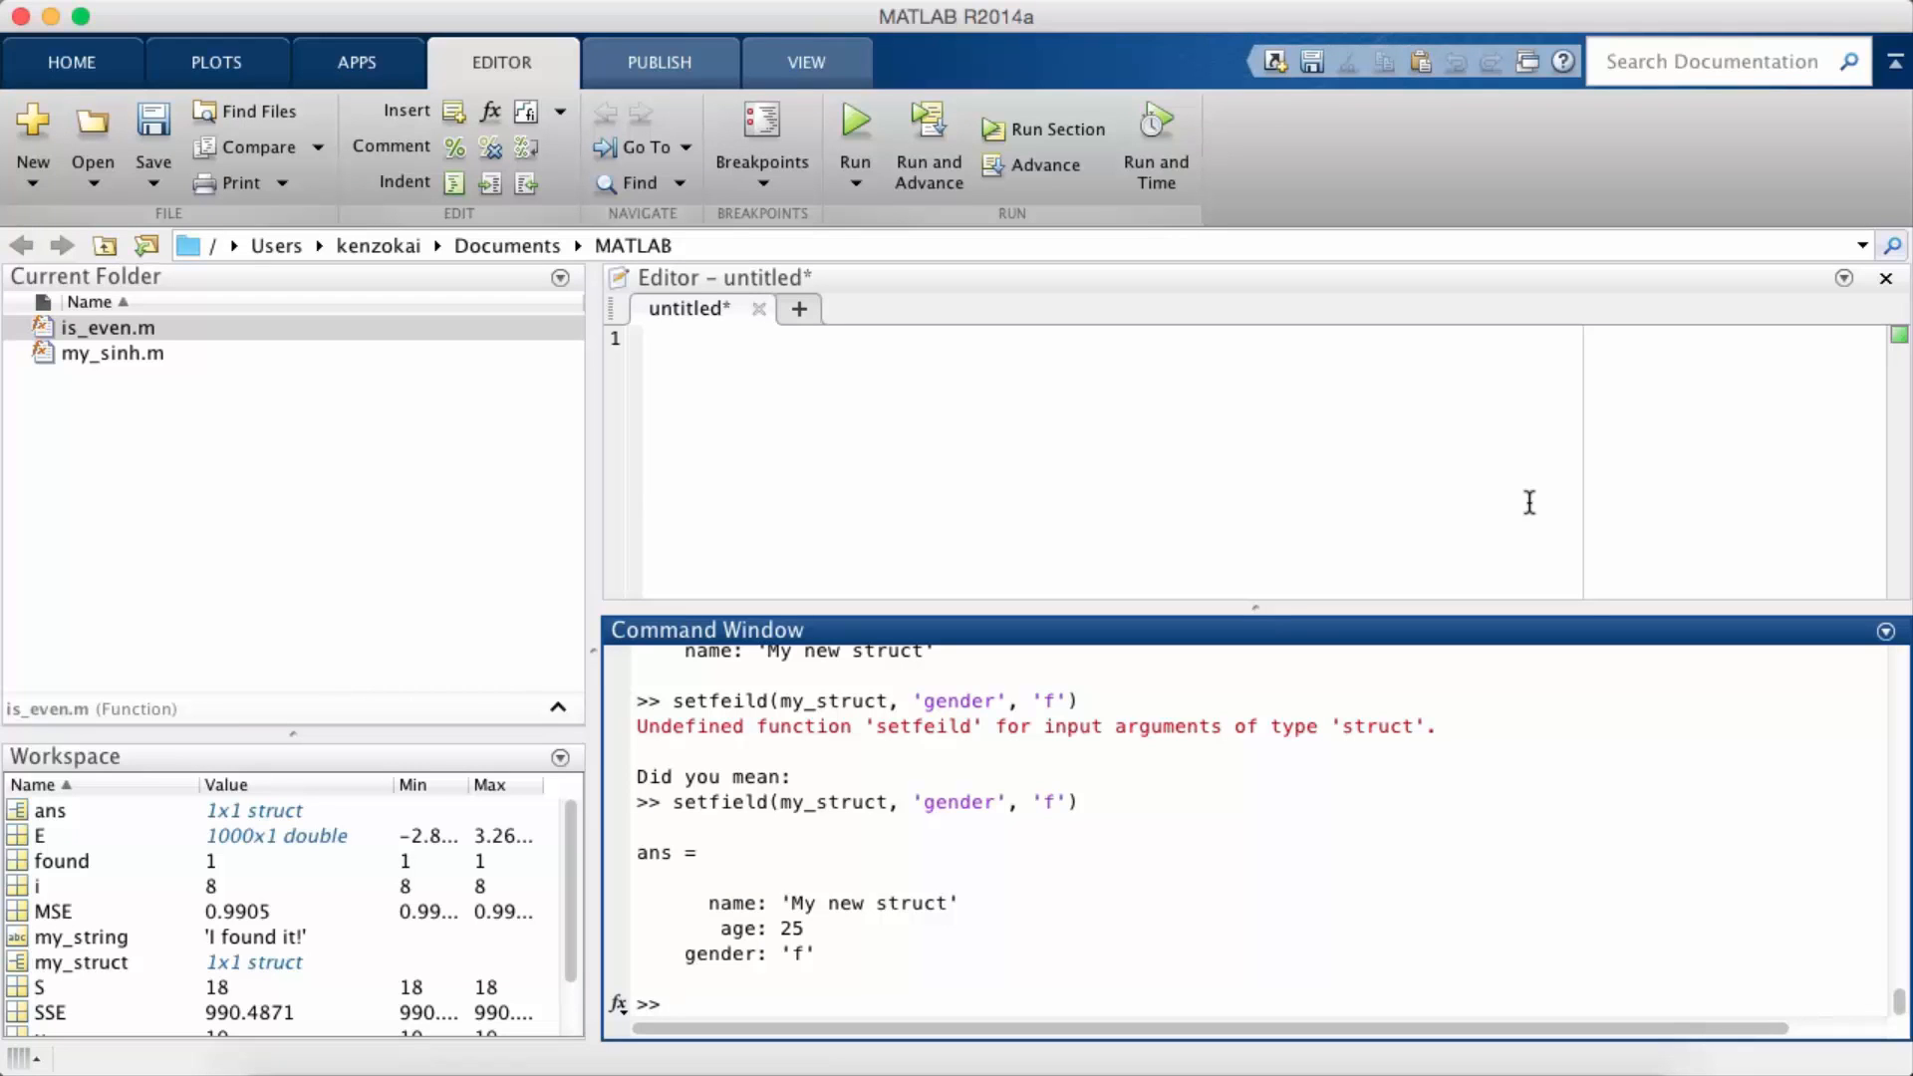
{"action": "type", "text": "my"}
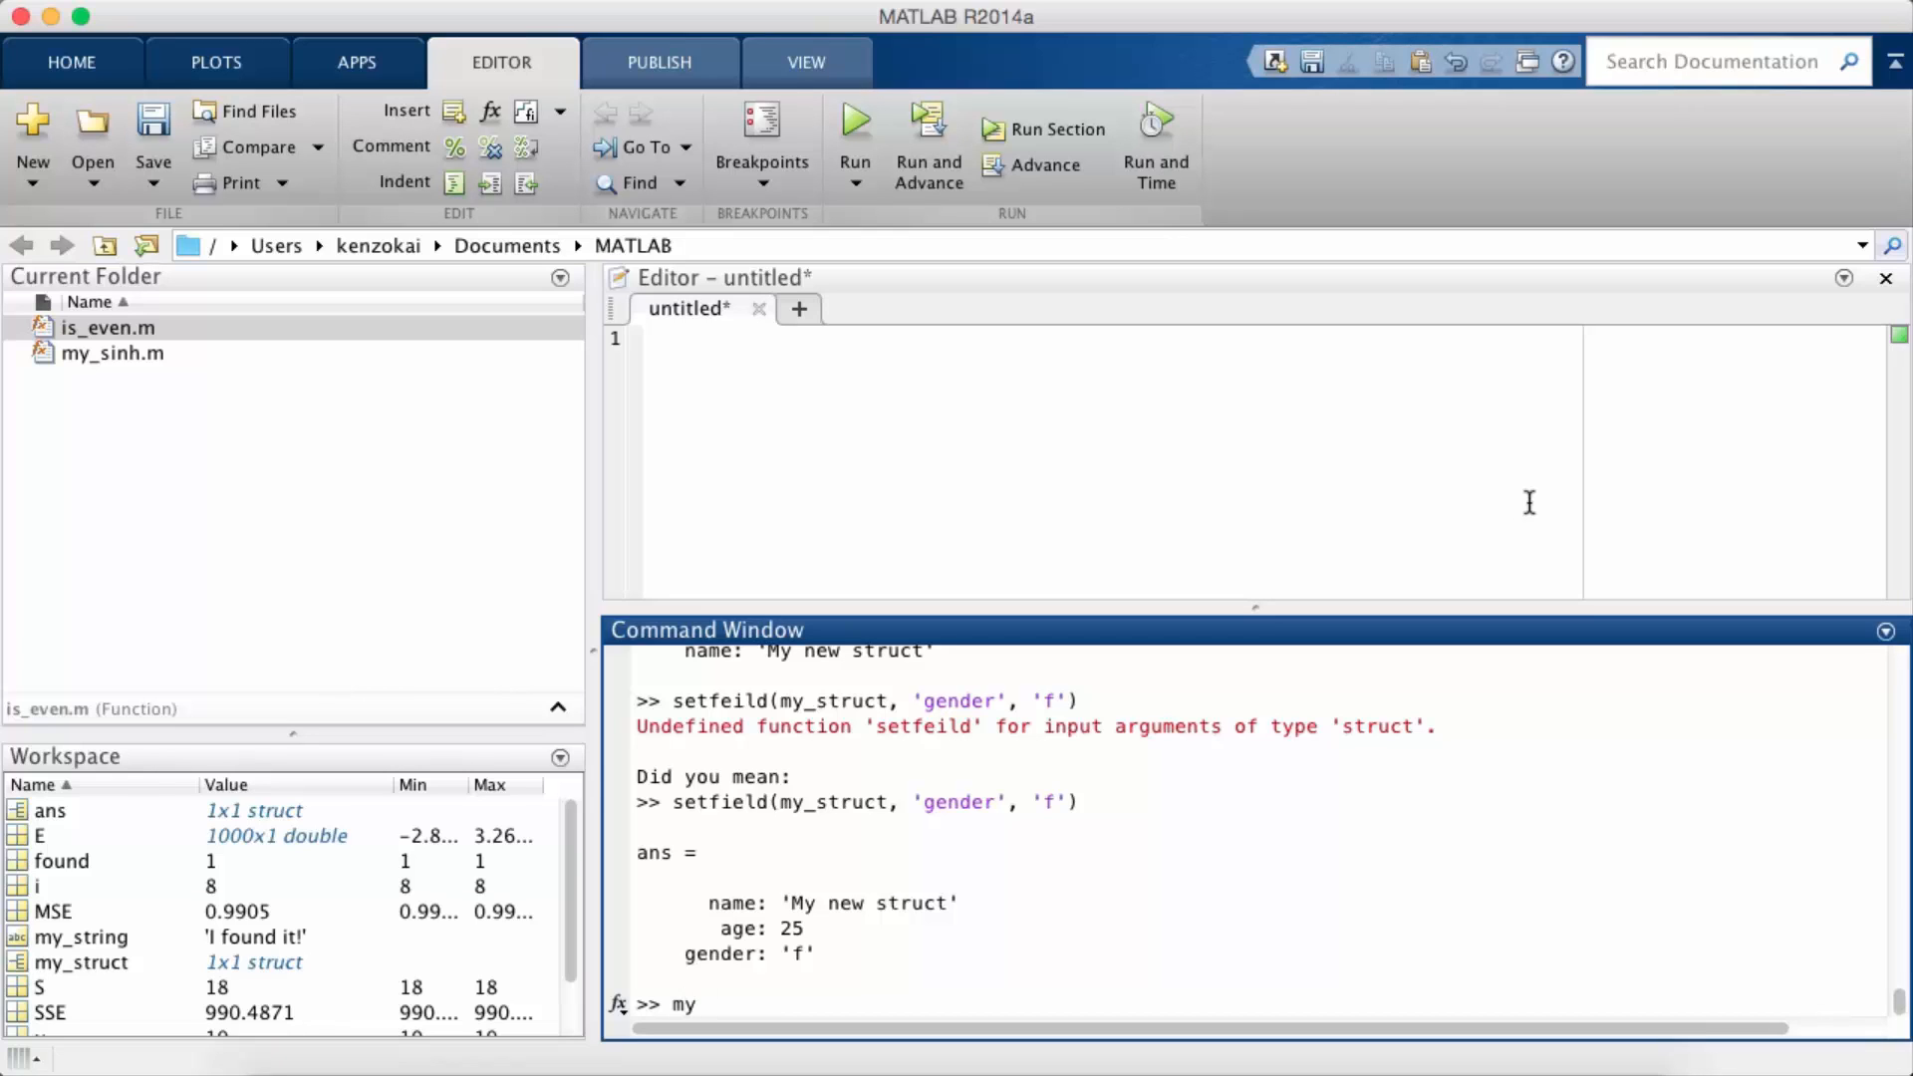
{"action": "type", "text": "_struct.contact."}
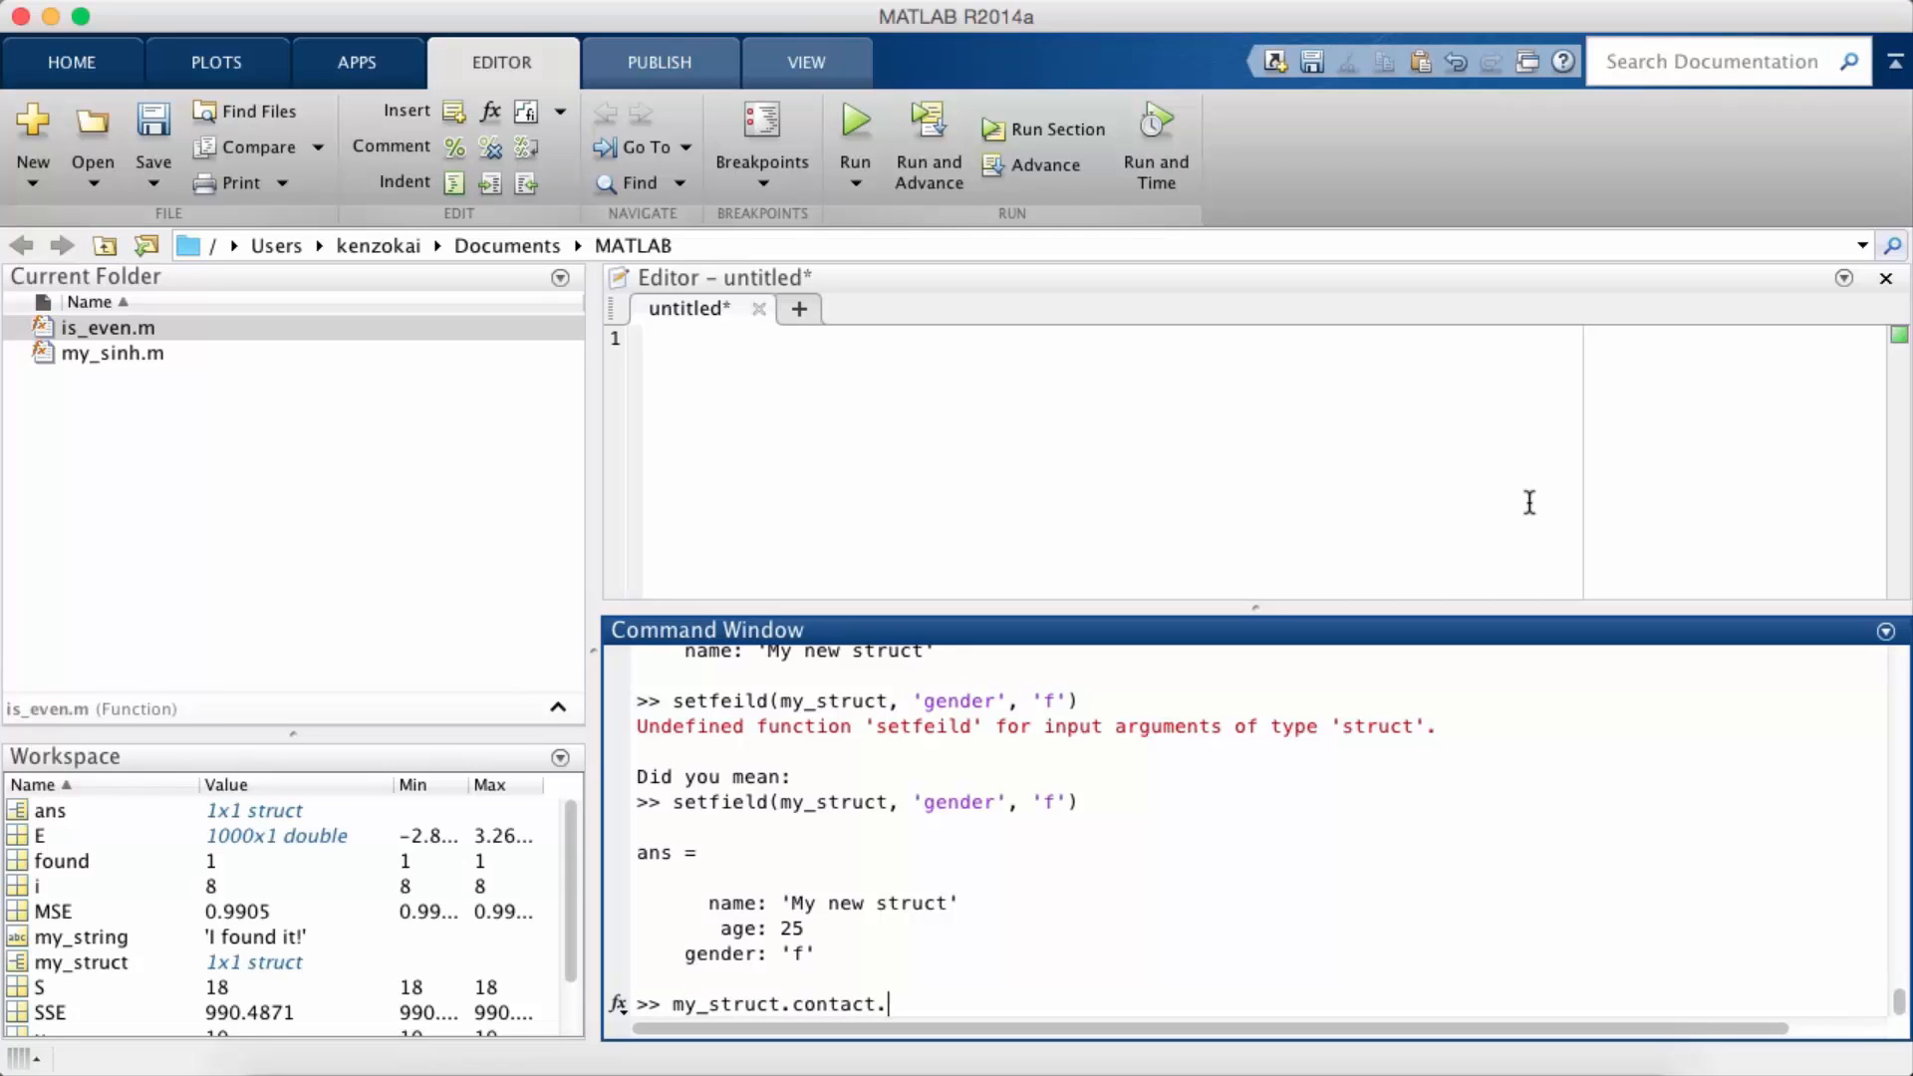
{"action": "type", "text": "phone"}
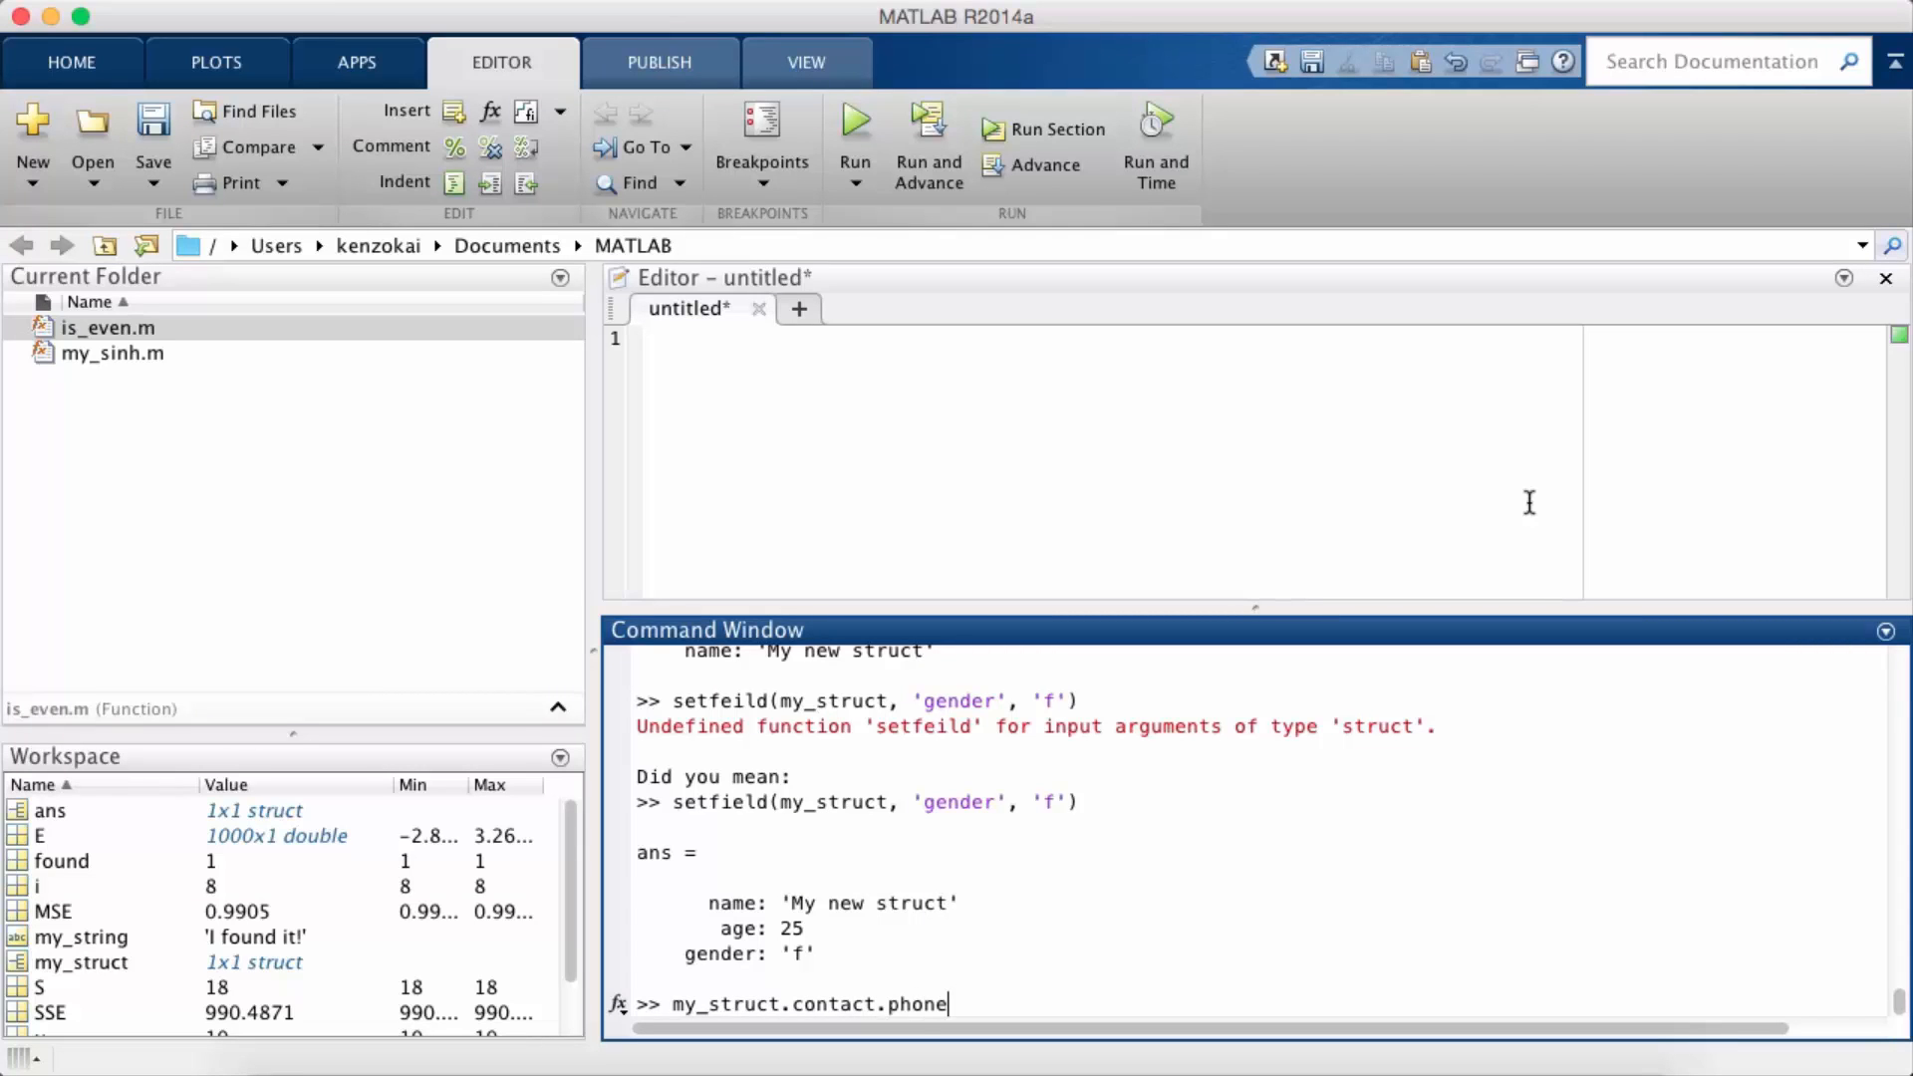
{"action": "type", "text": "="}
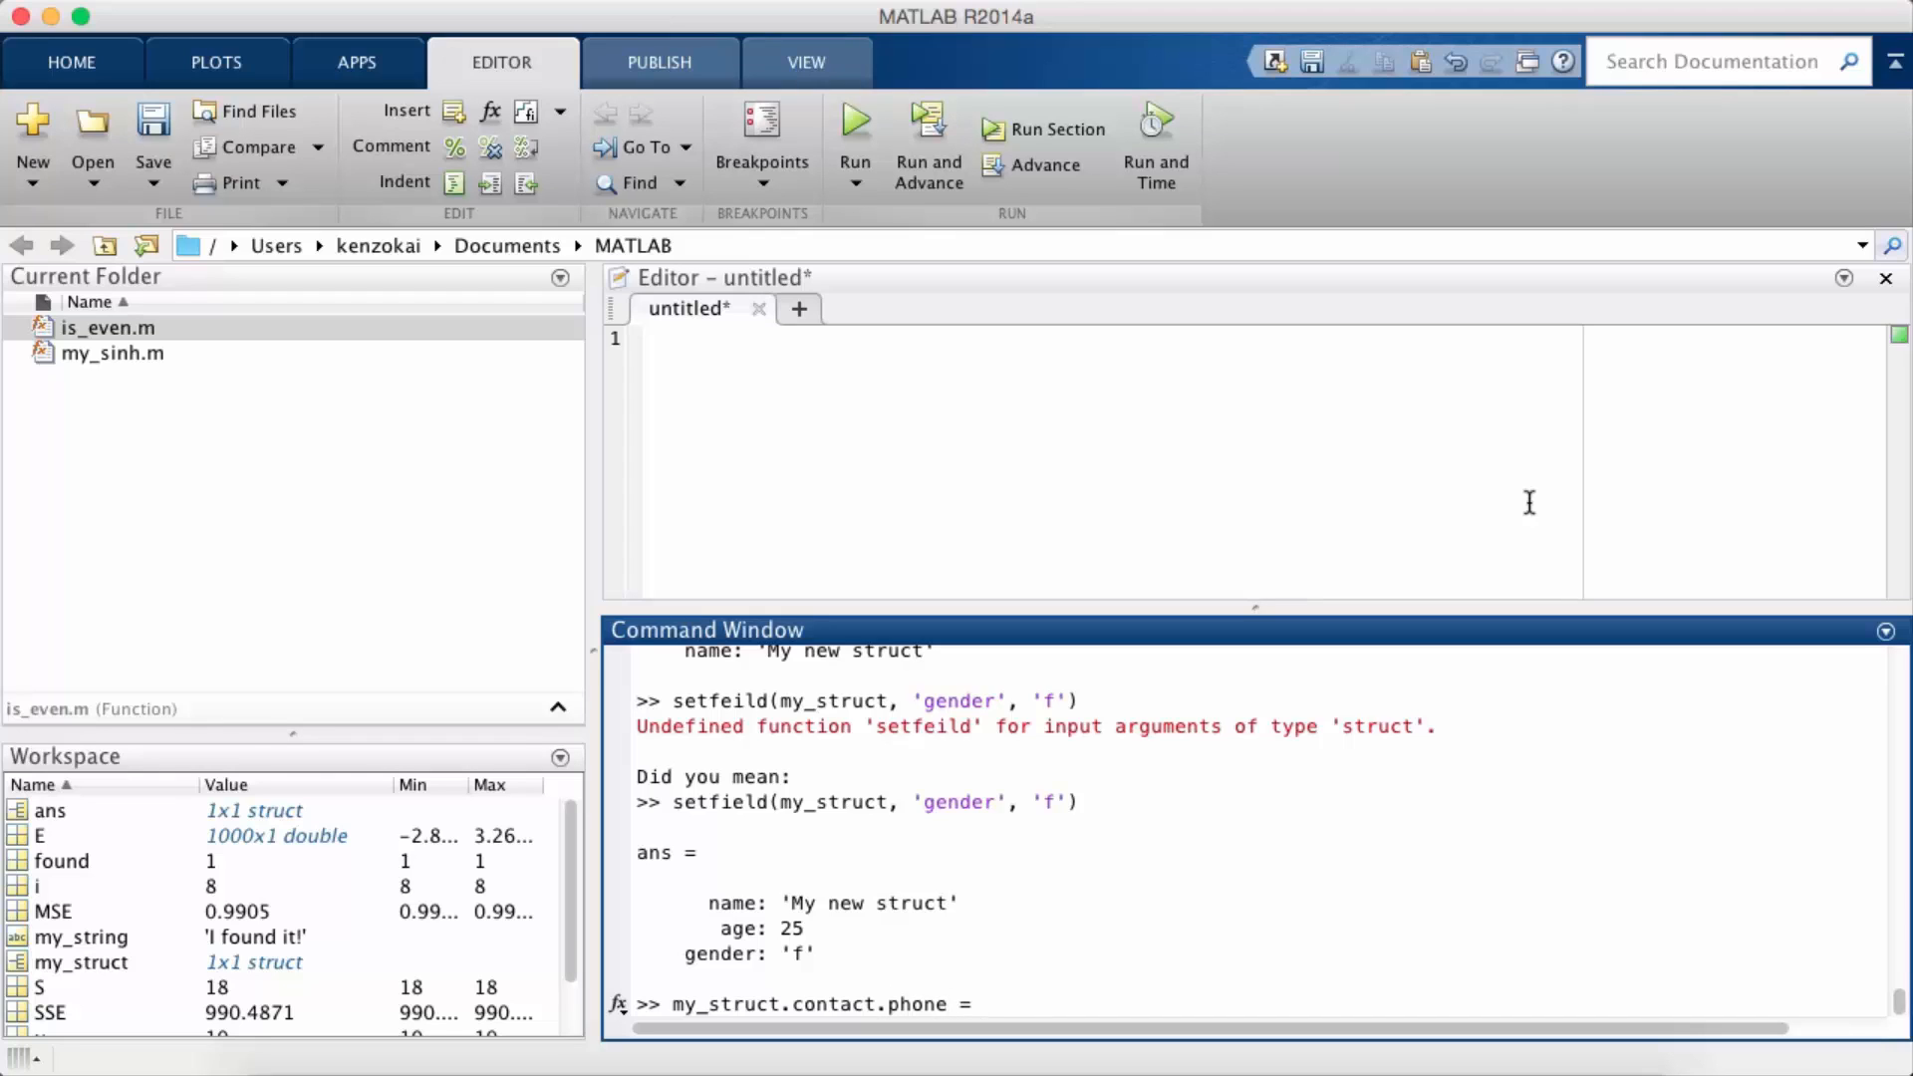
{"action": "type", "text": "1234567890"}
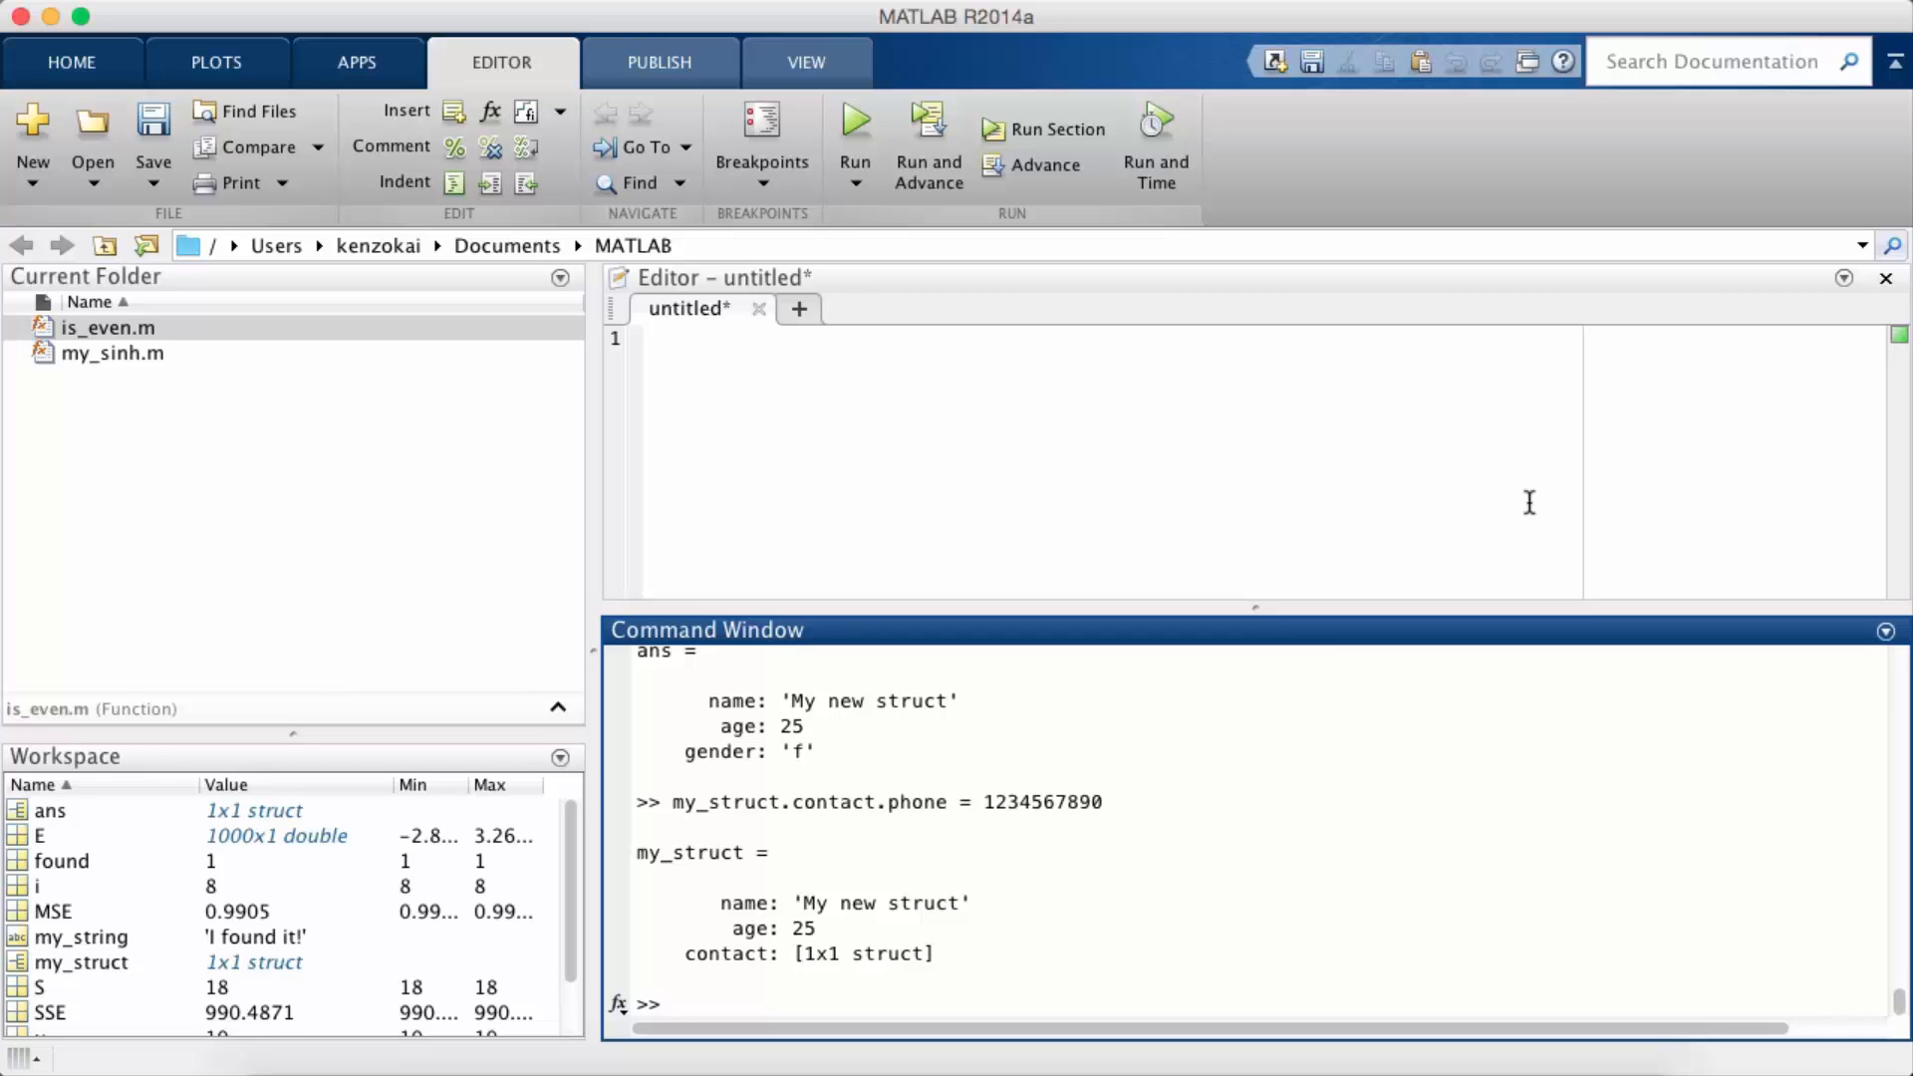
{"action": "type", "text": "my_s"}
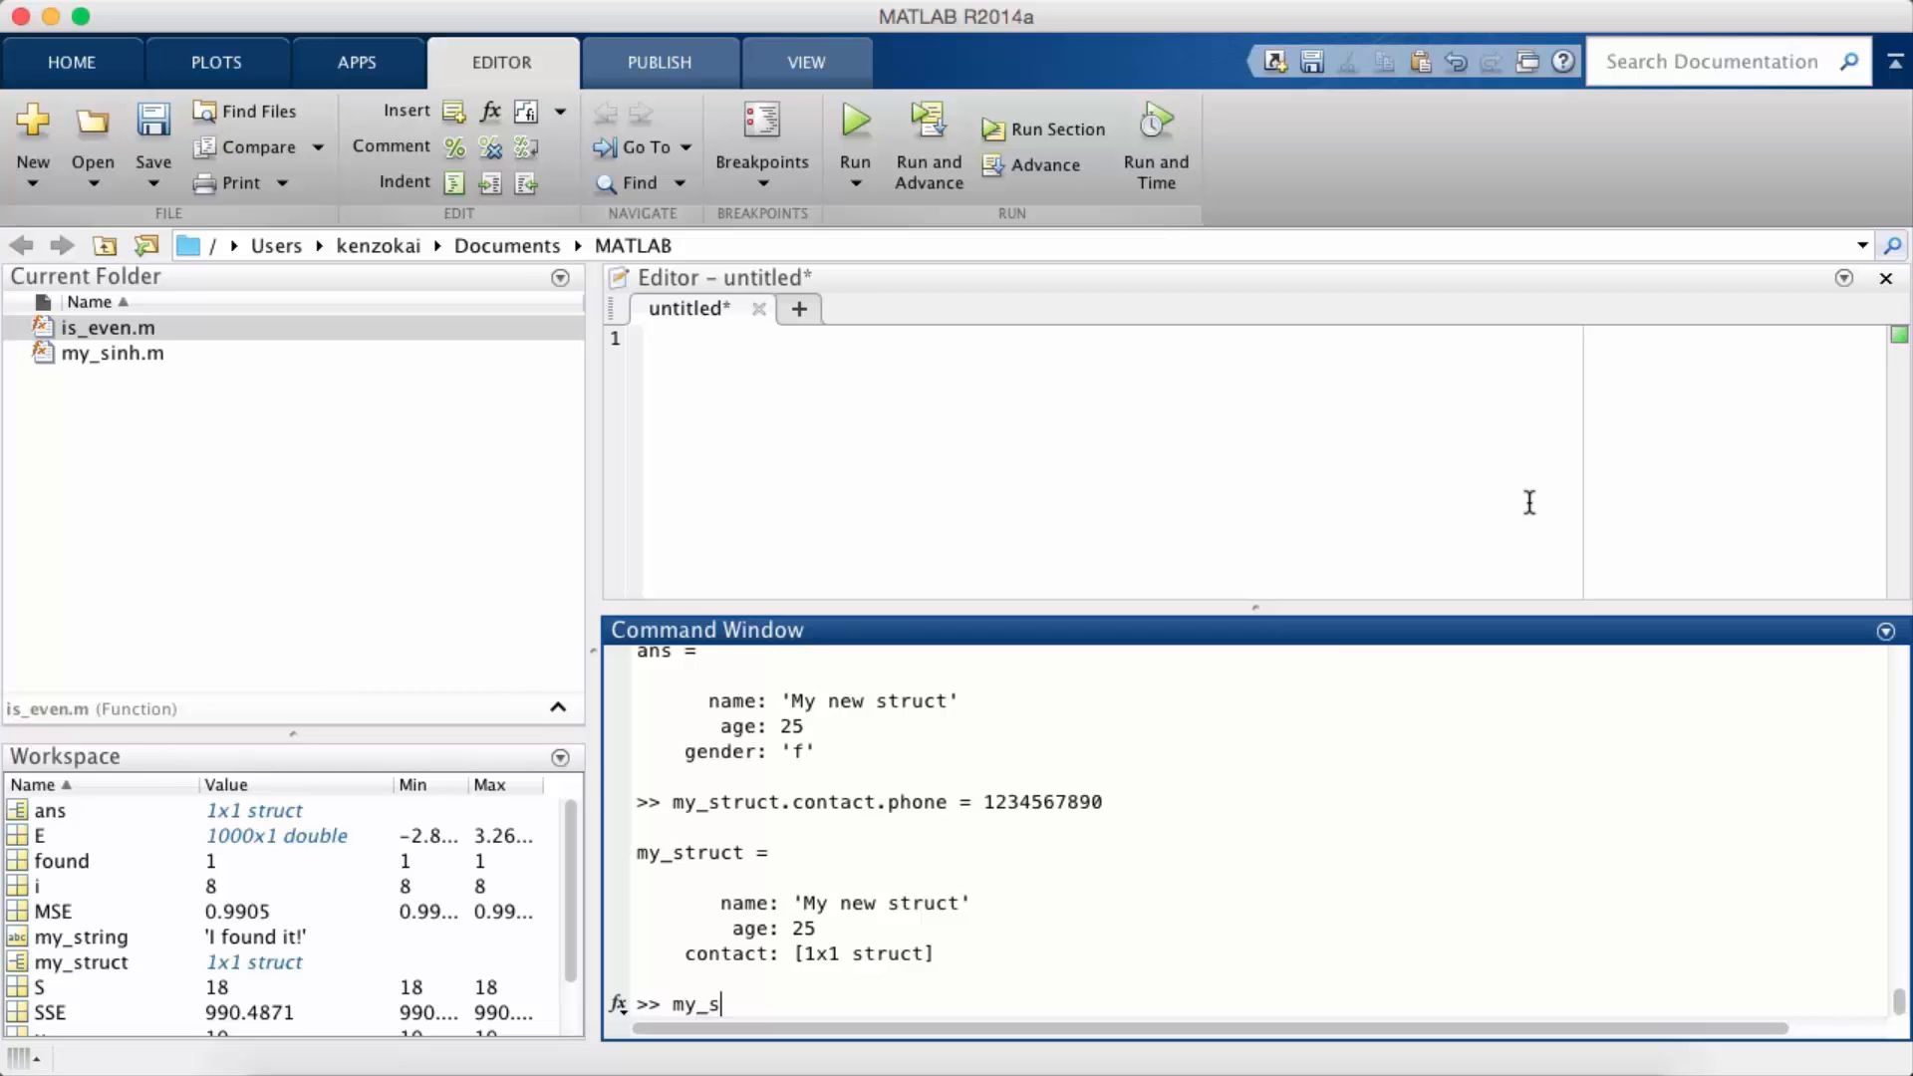
{"action": "type", "text": "truct.conta"}
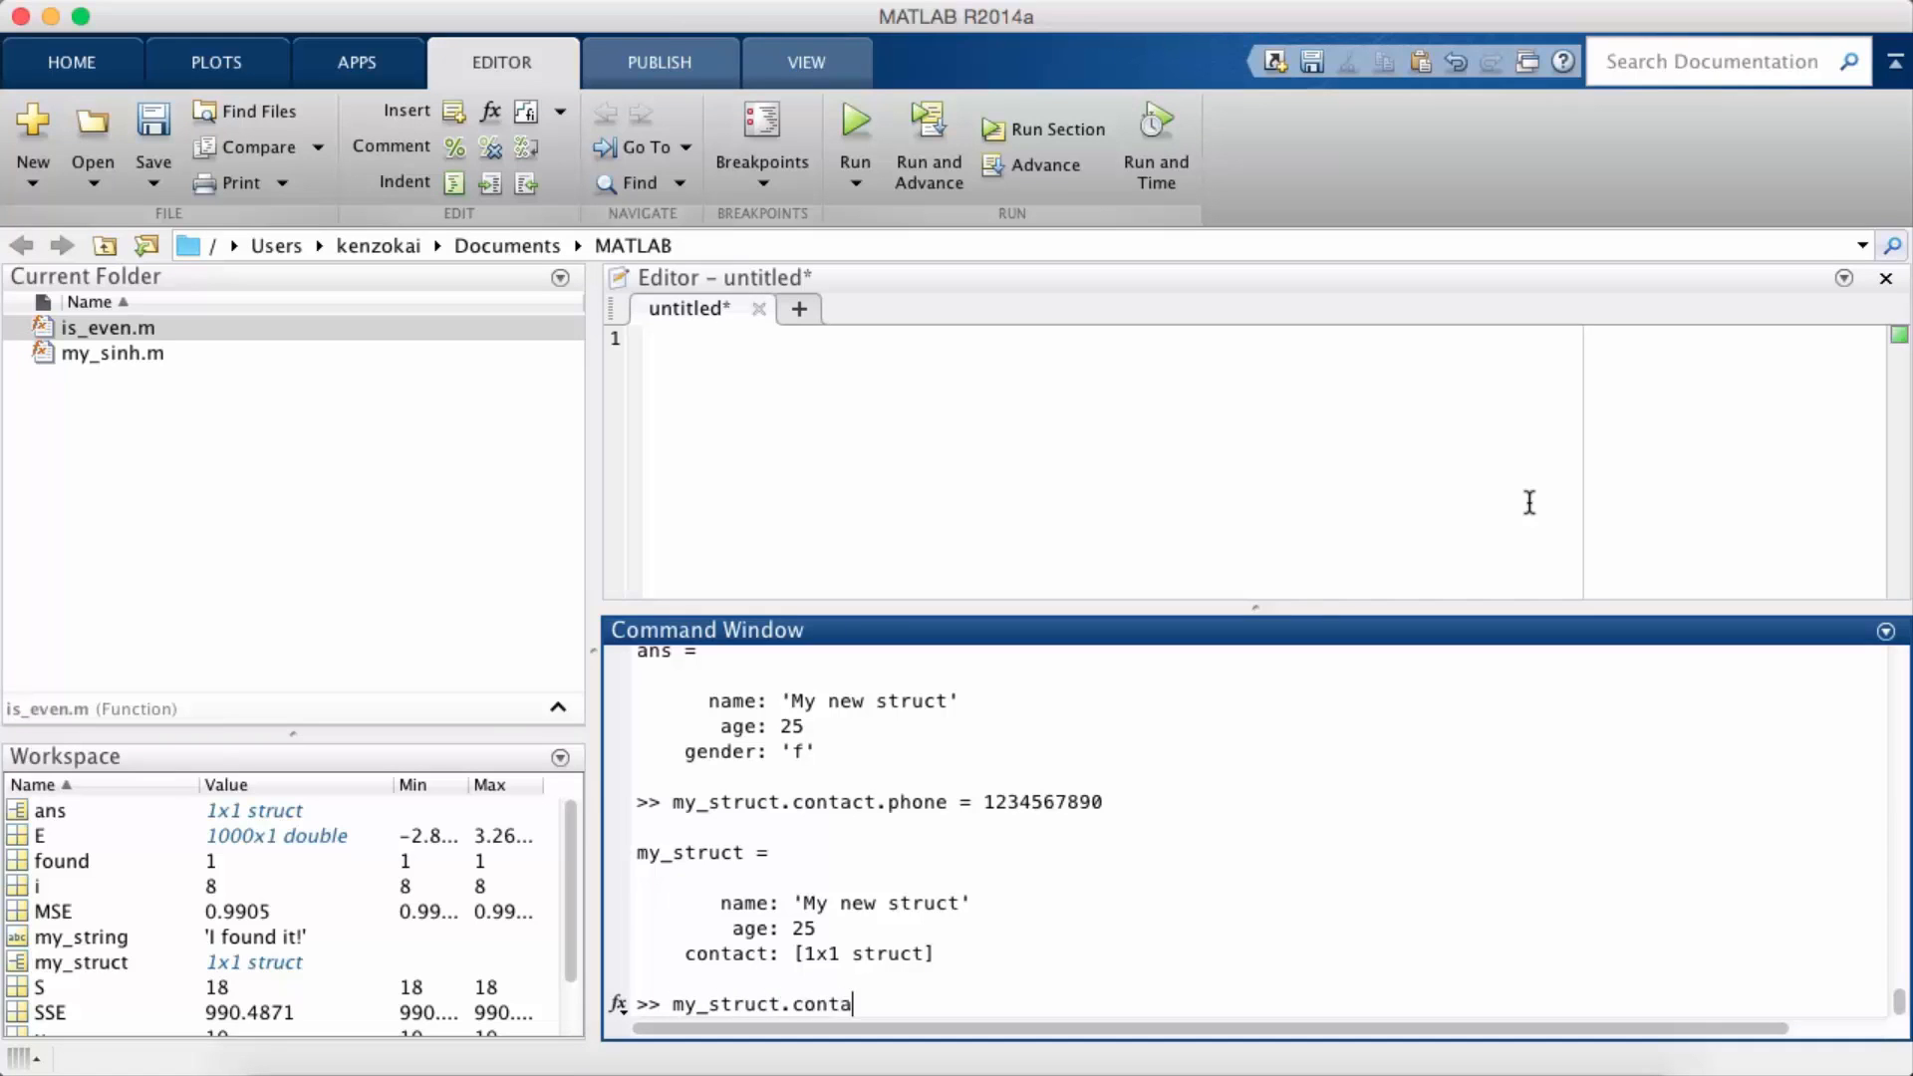
{"action": "type", "text": "ct."}
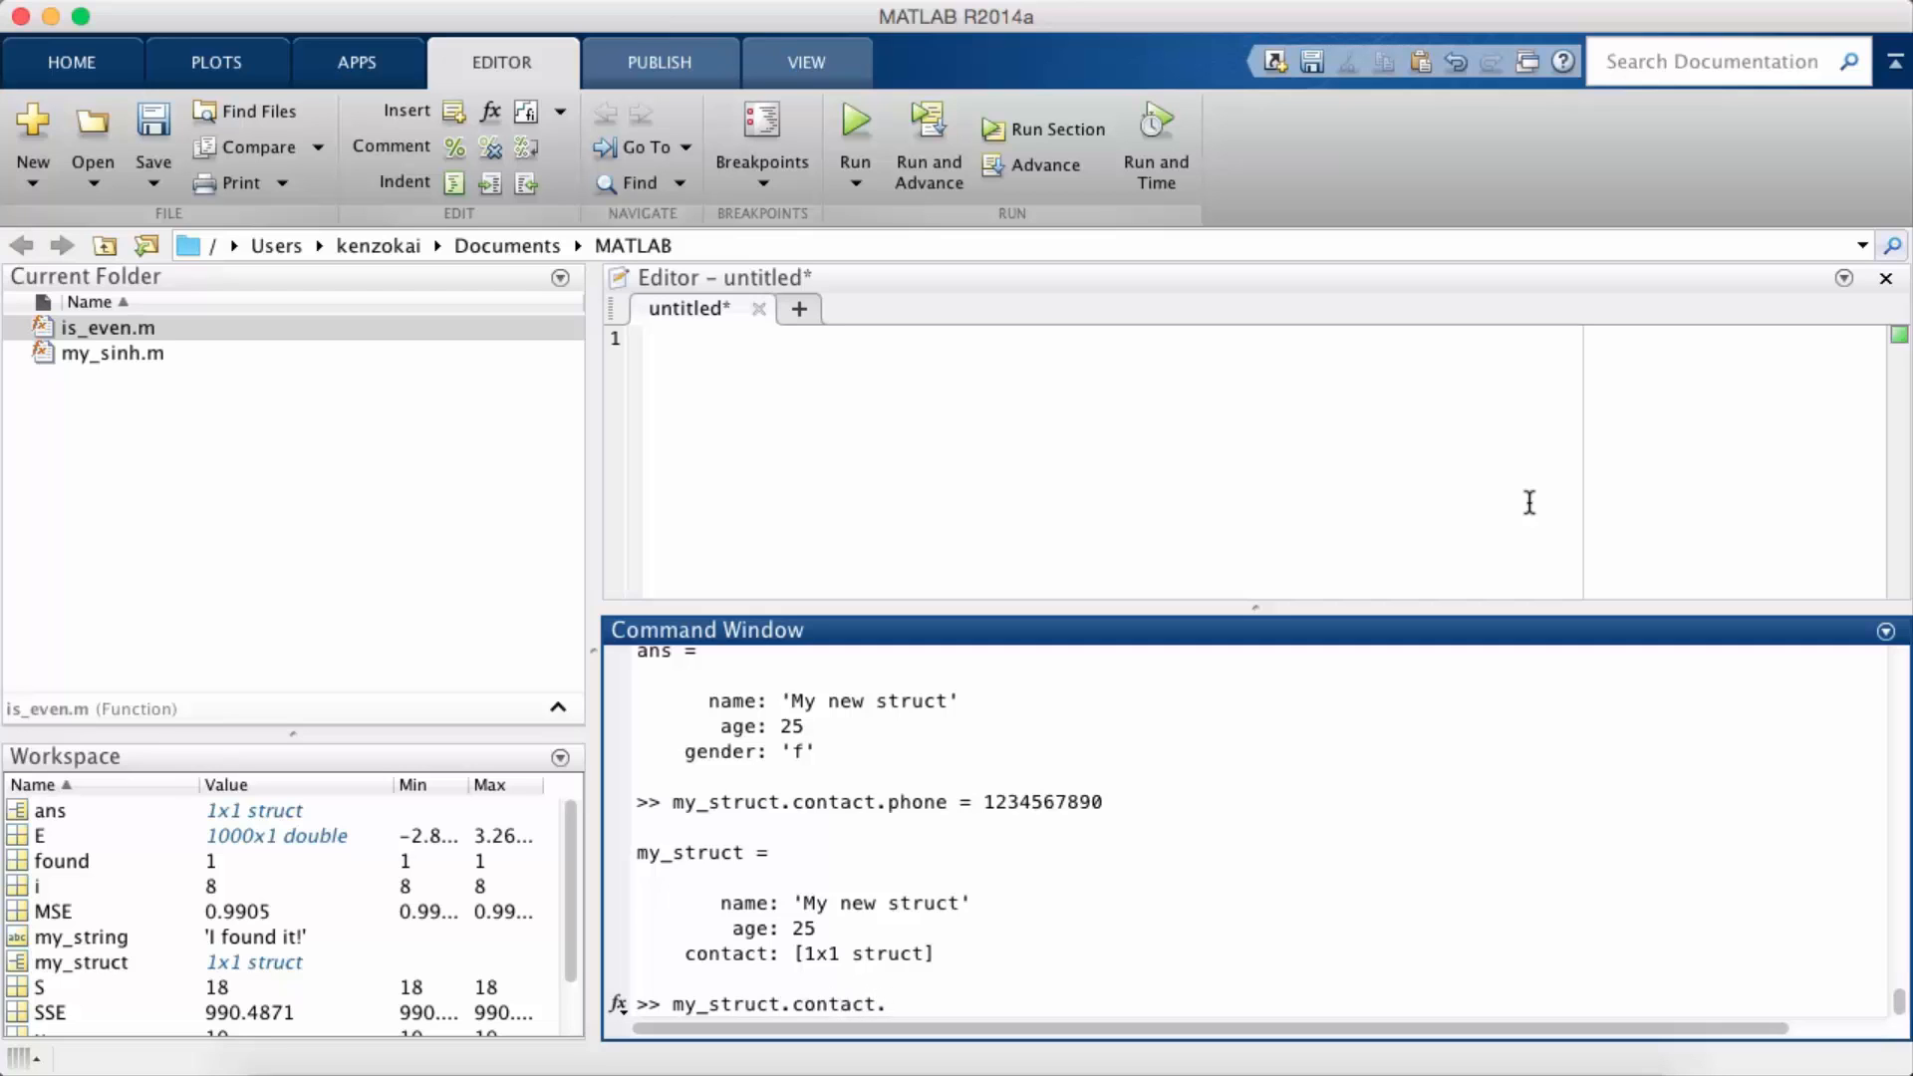
{"action": "type", "text": "email"}
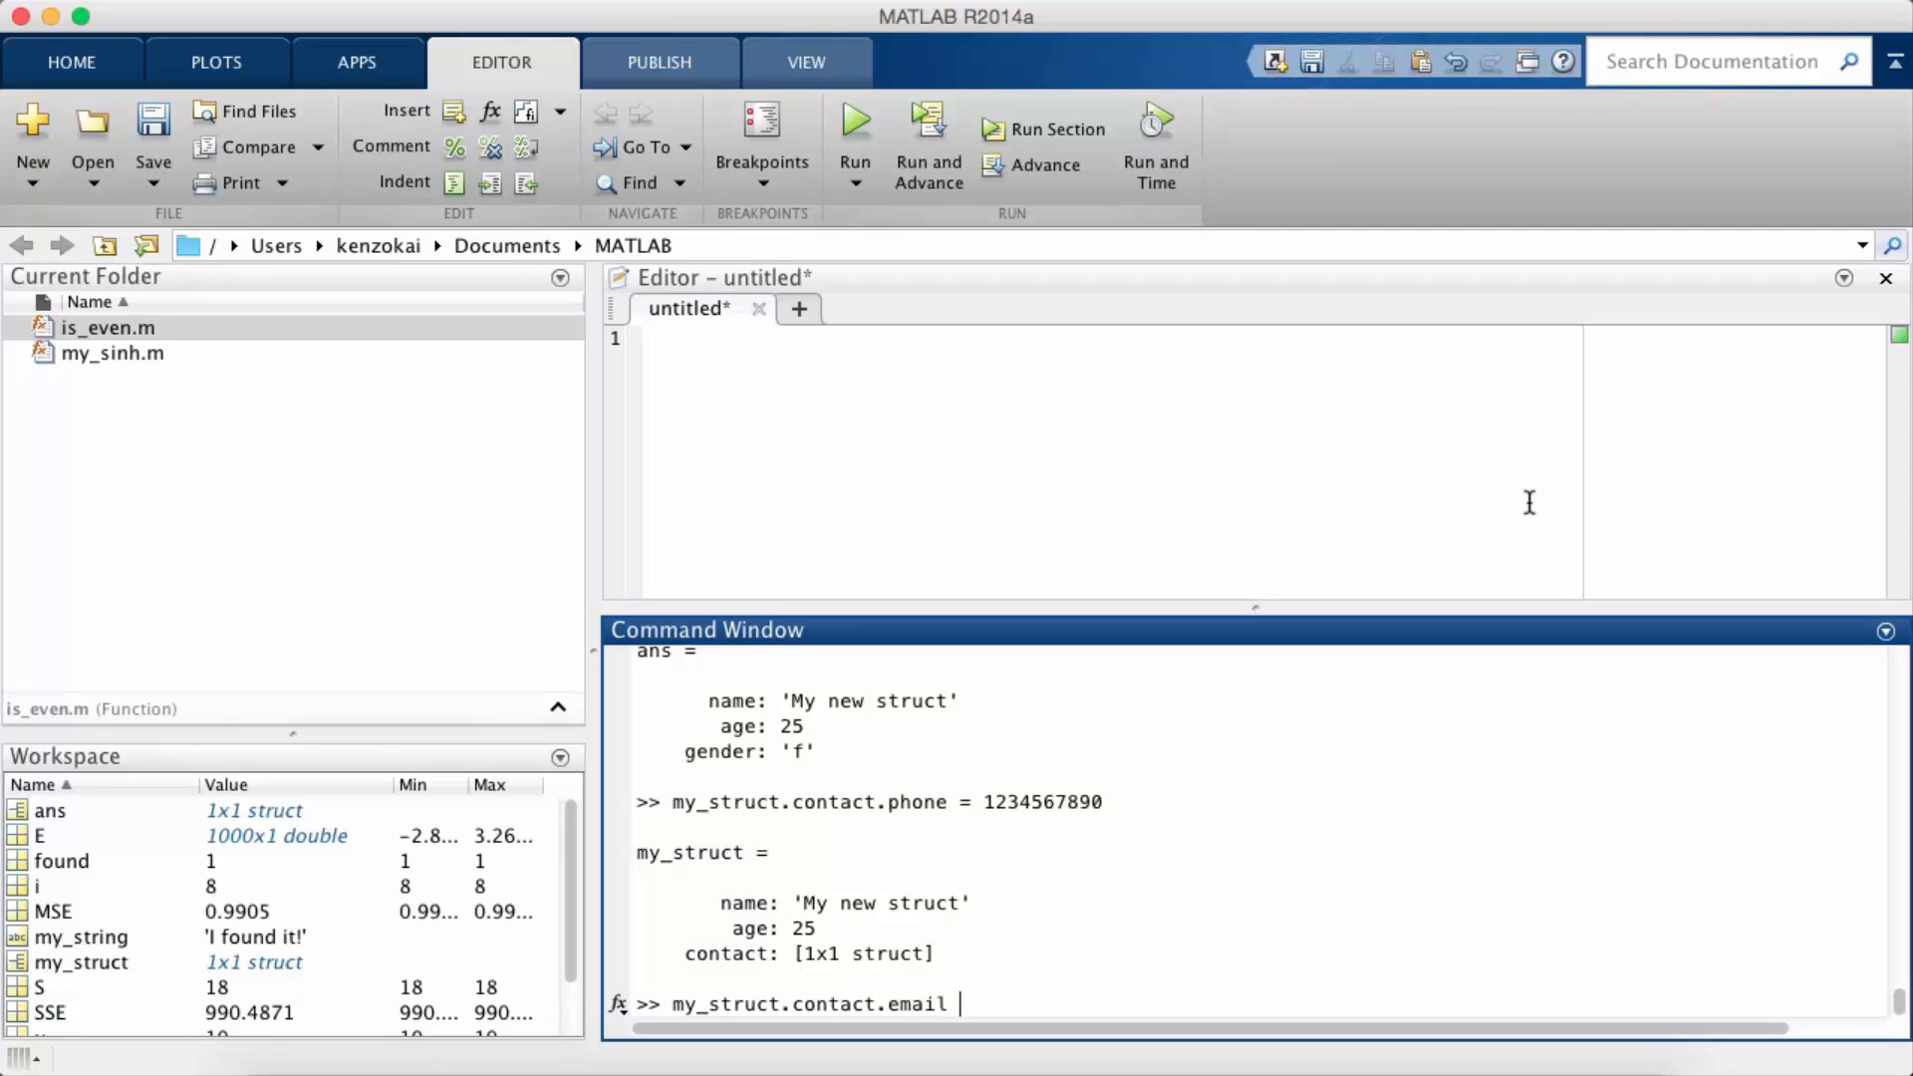
{"action": "type", "text": "= '"}
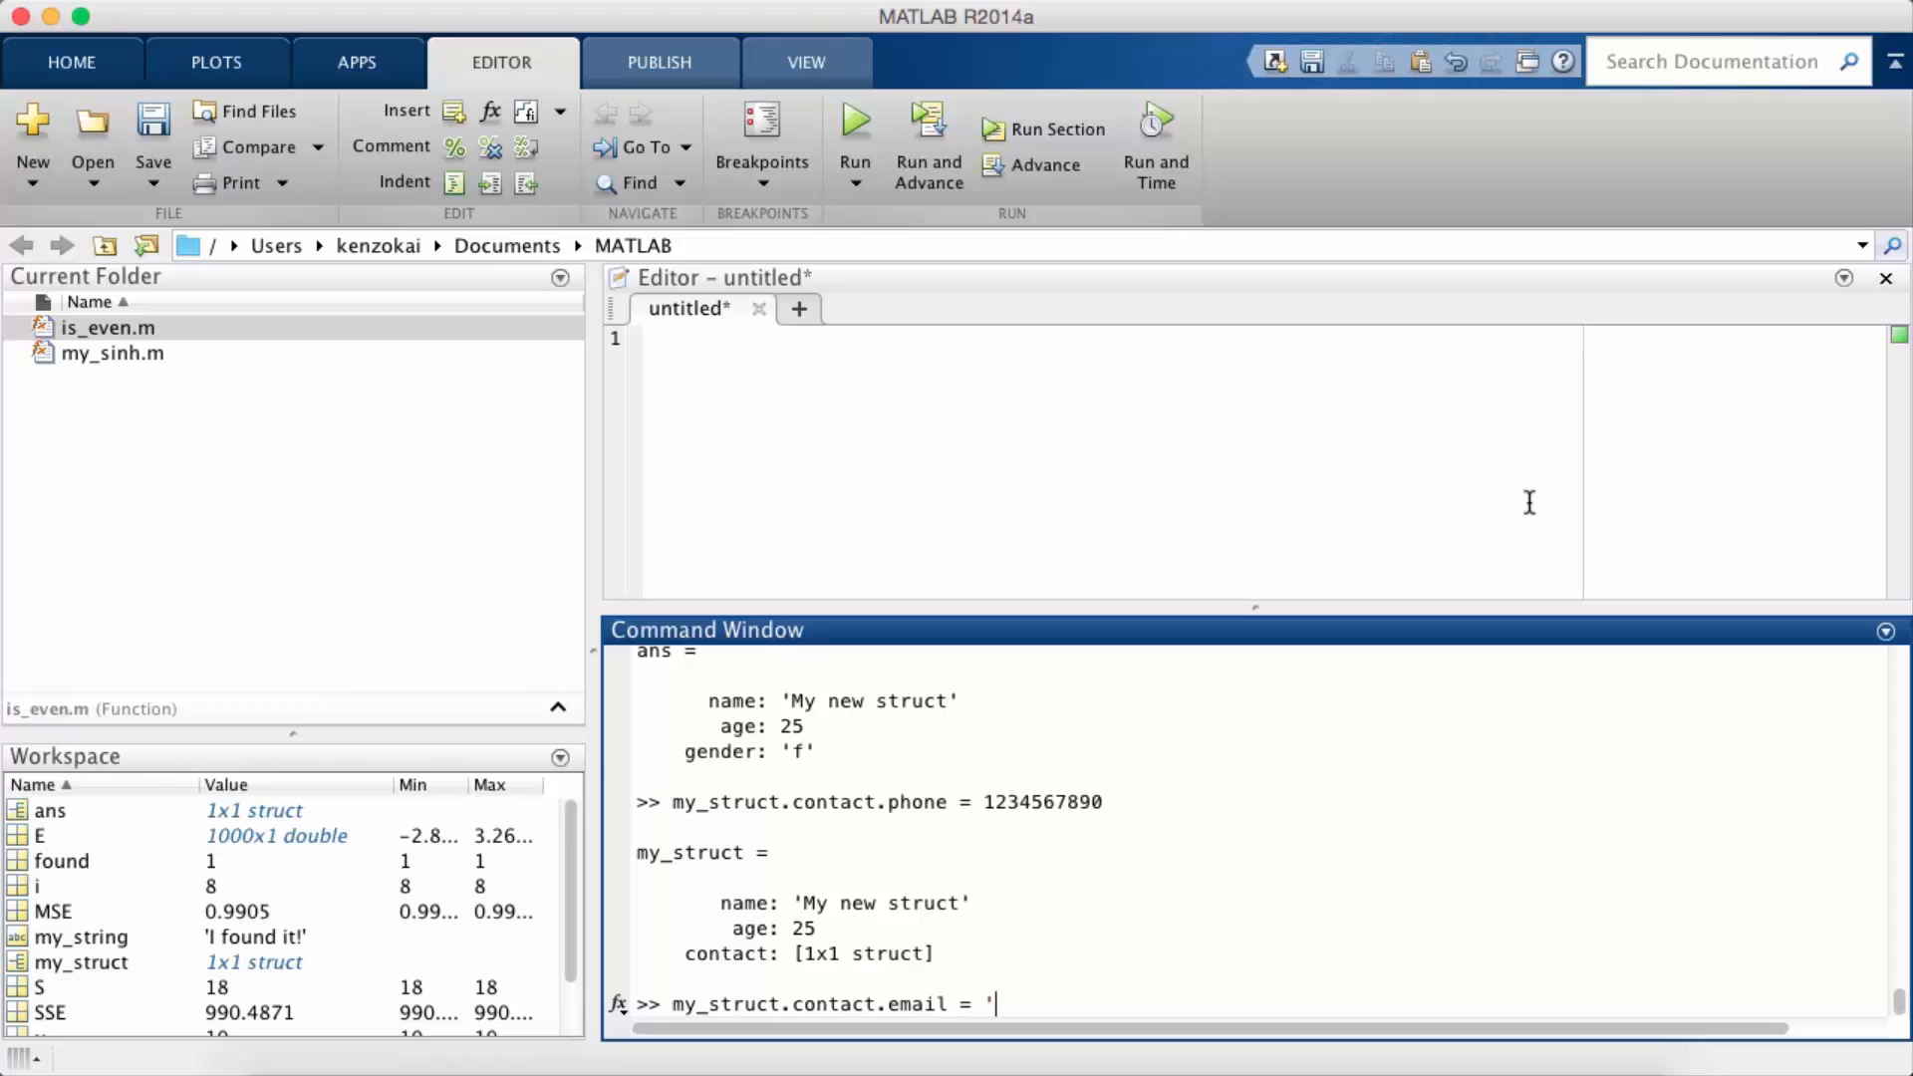
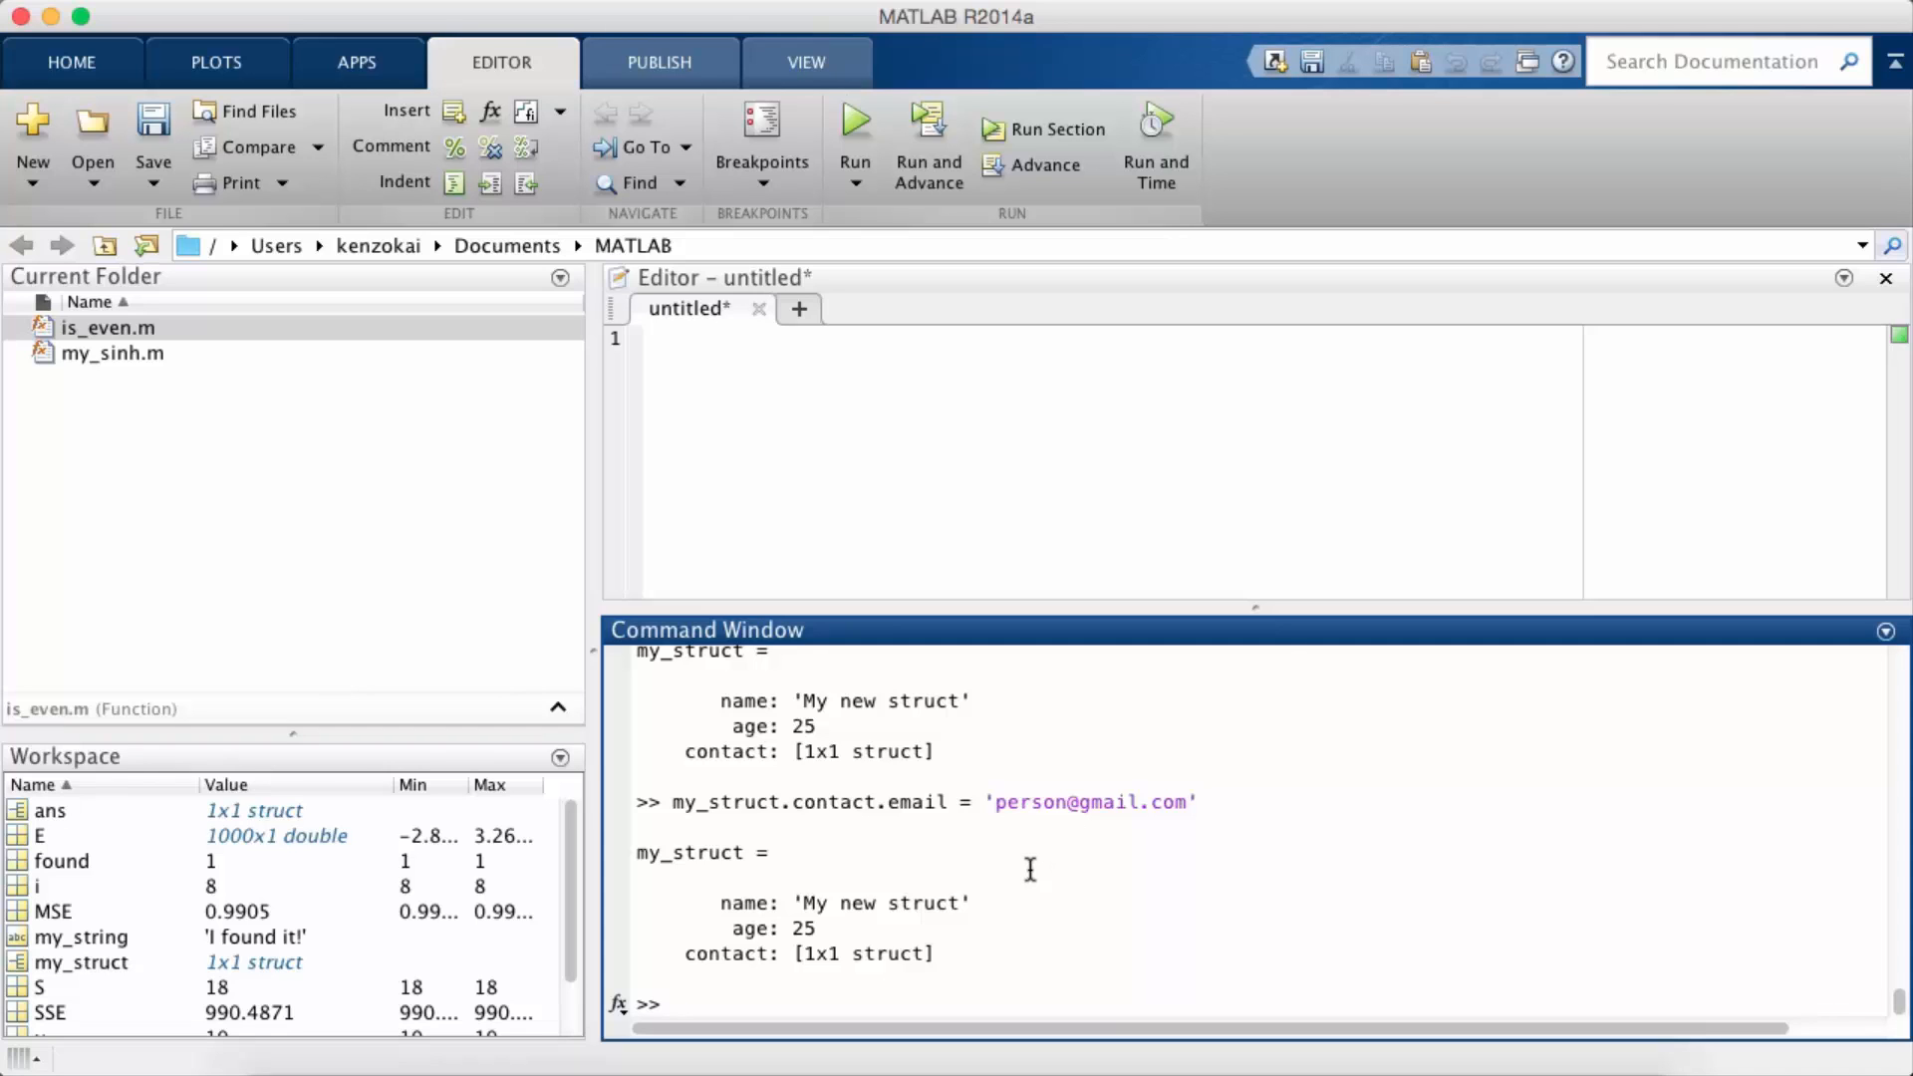
- Display my_struct.contact showing phone and email, then begin the S = assignment
{"action": "type", "text": "my"}
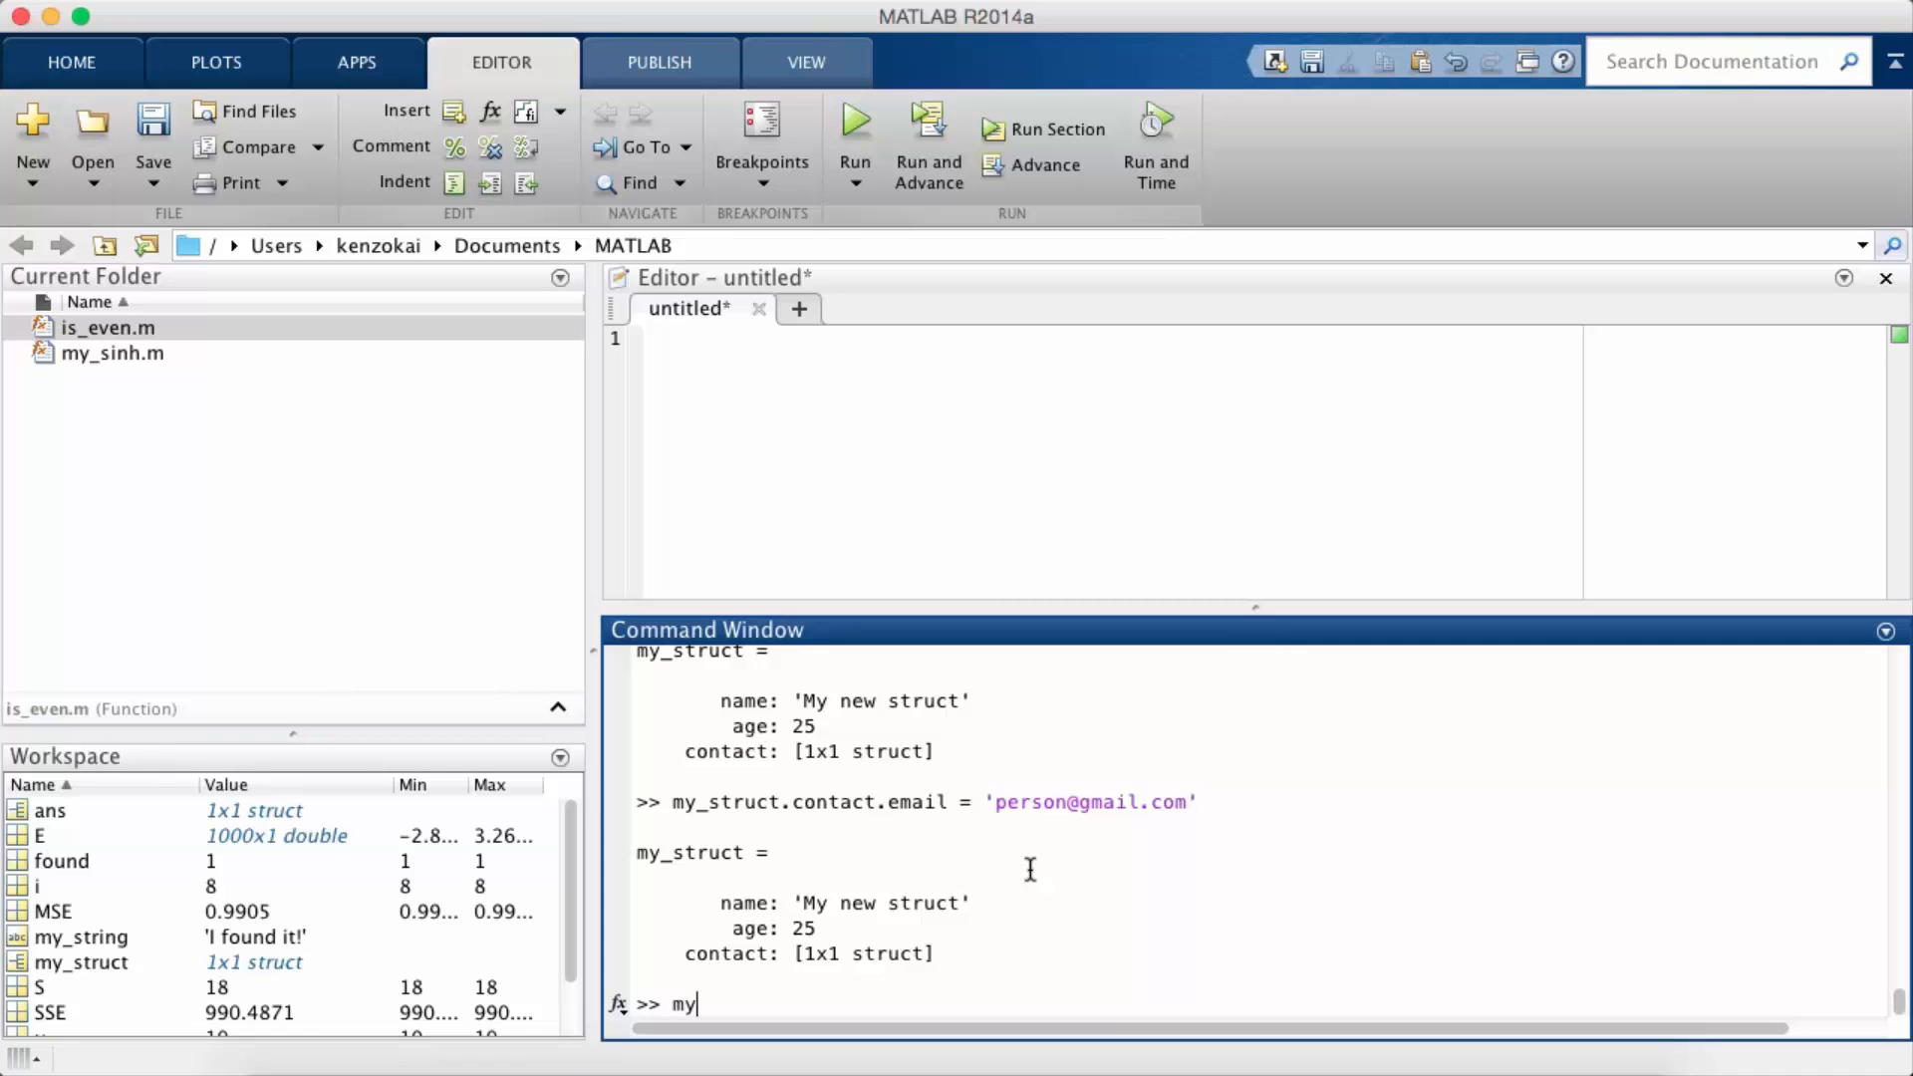
{"action": "type", "text": "_struct."}
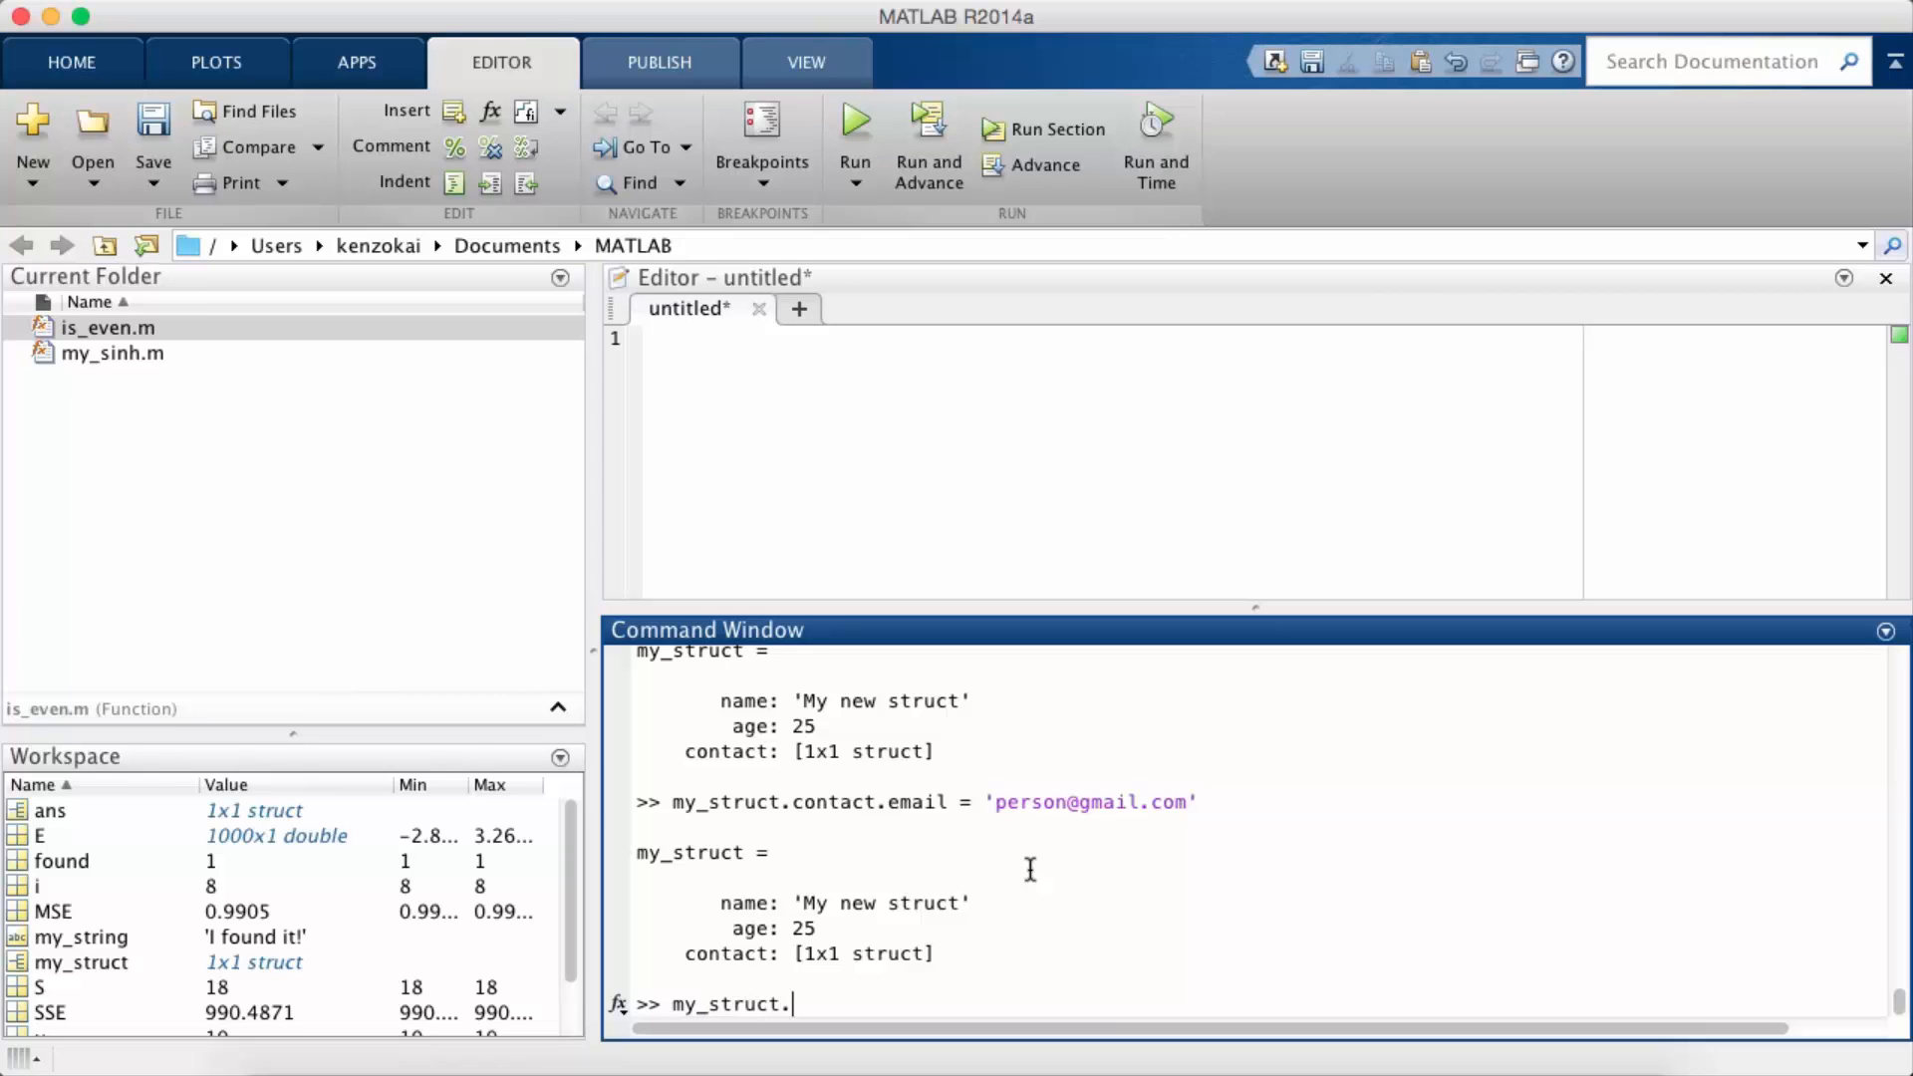
{"action": "type", "text": "contact"}
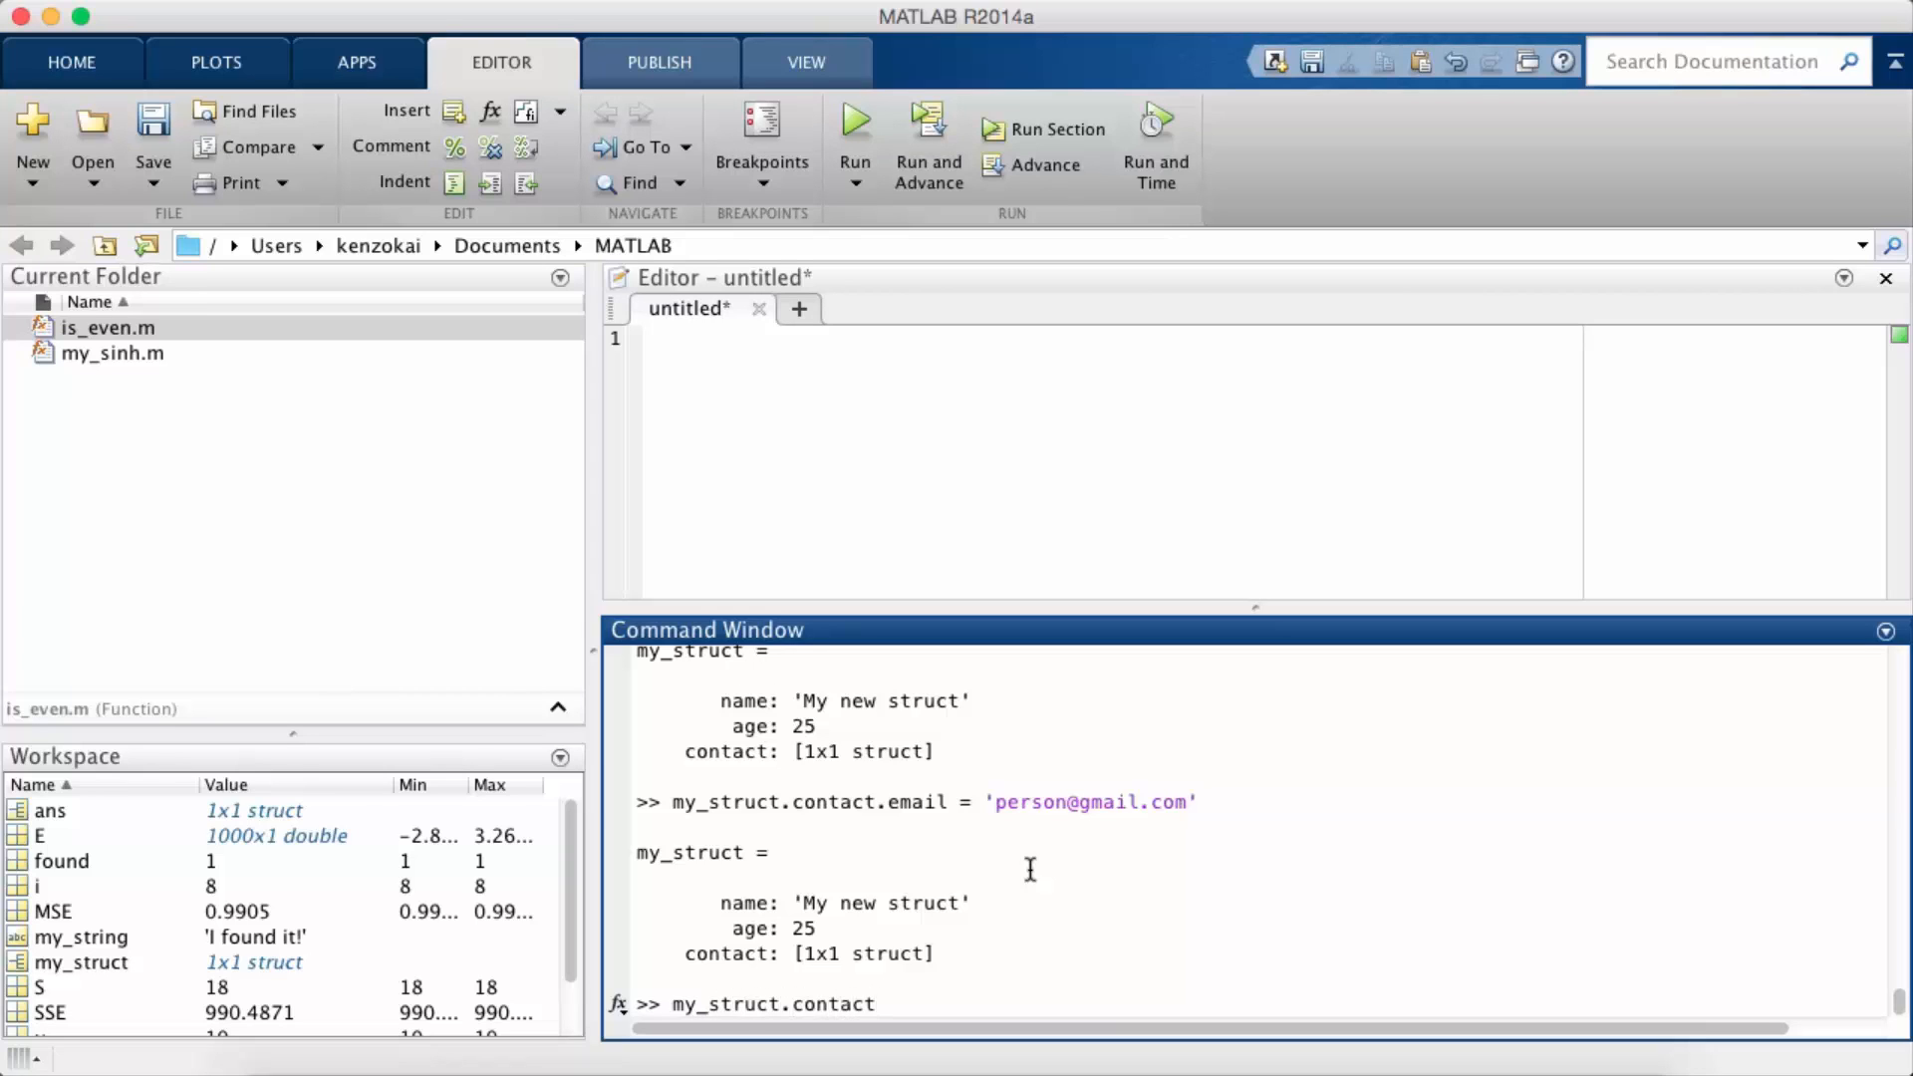
{"action": "key", "text": "enter"}
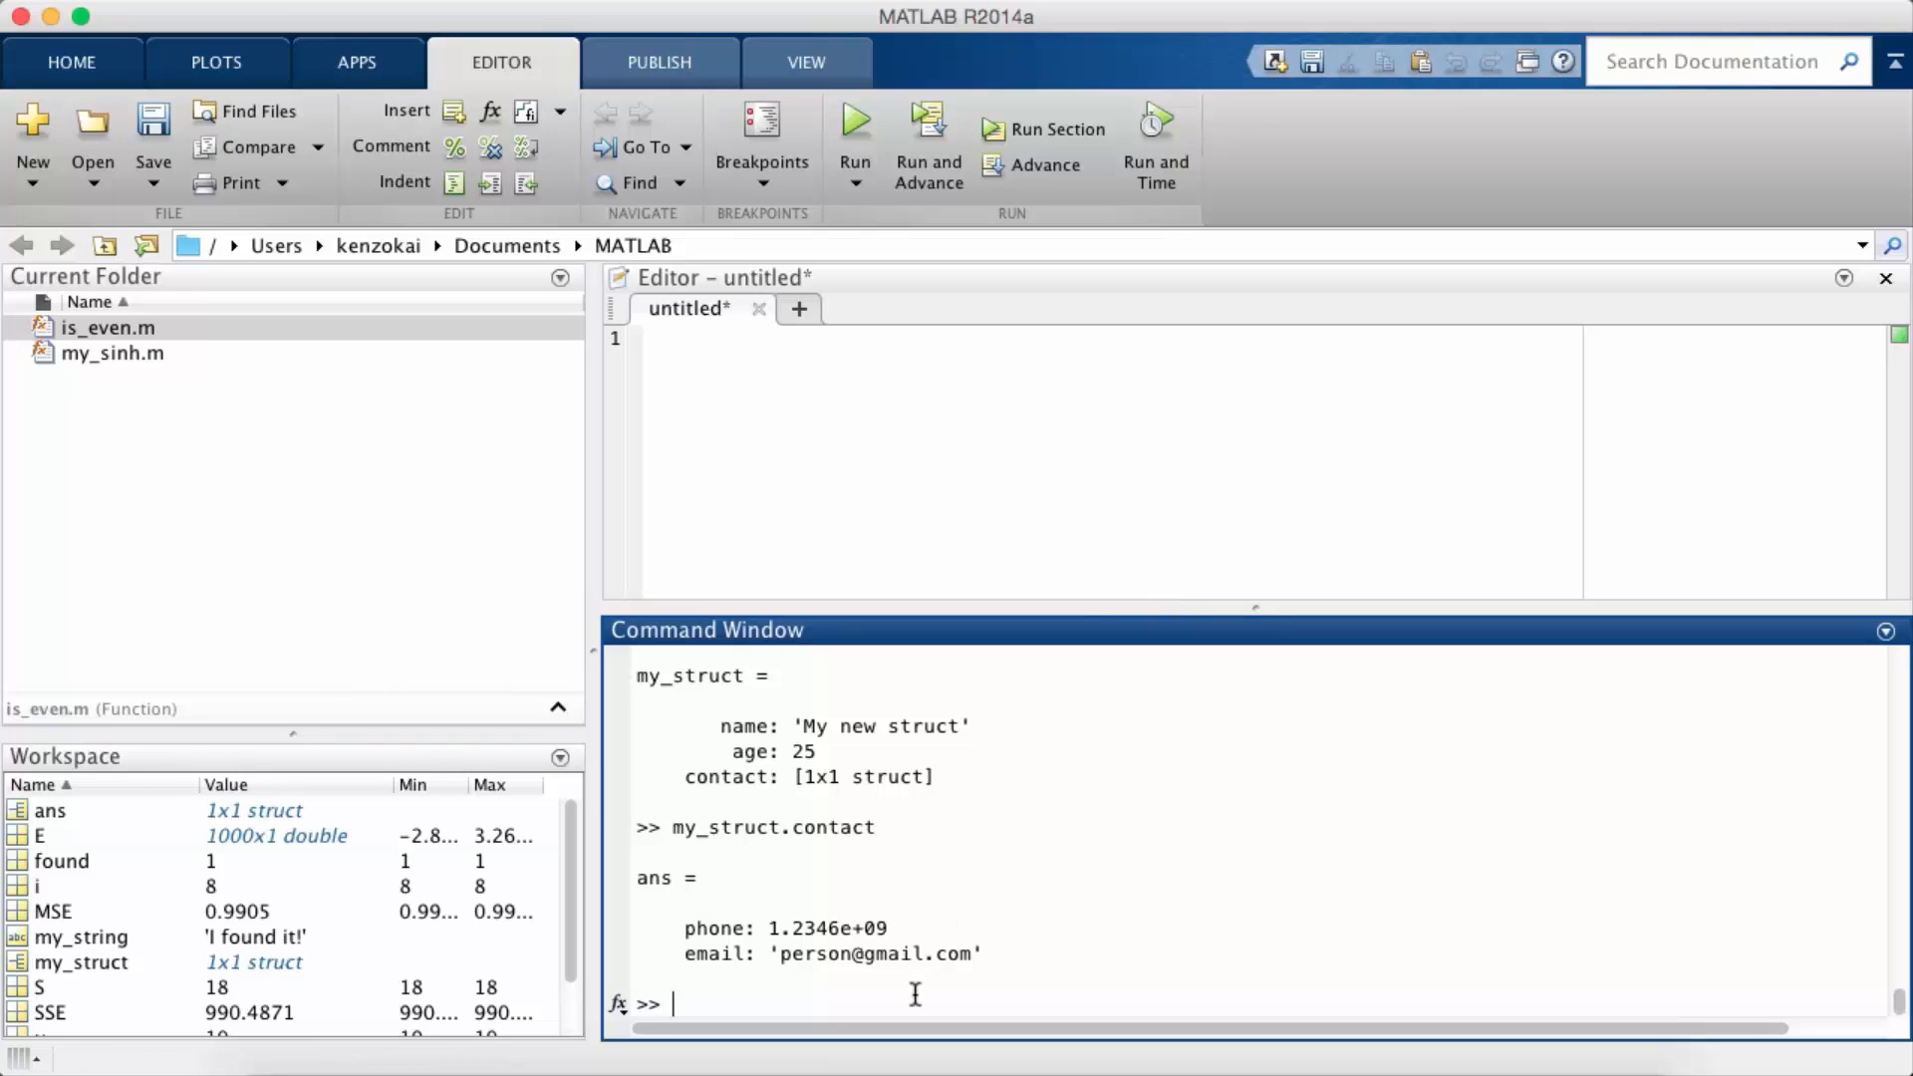
{"action": "type", "text": "S ="}
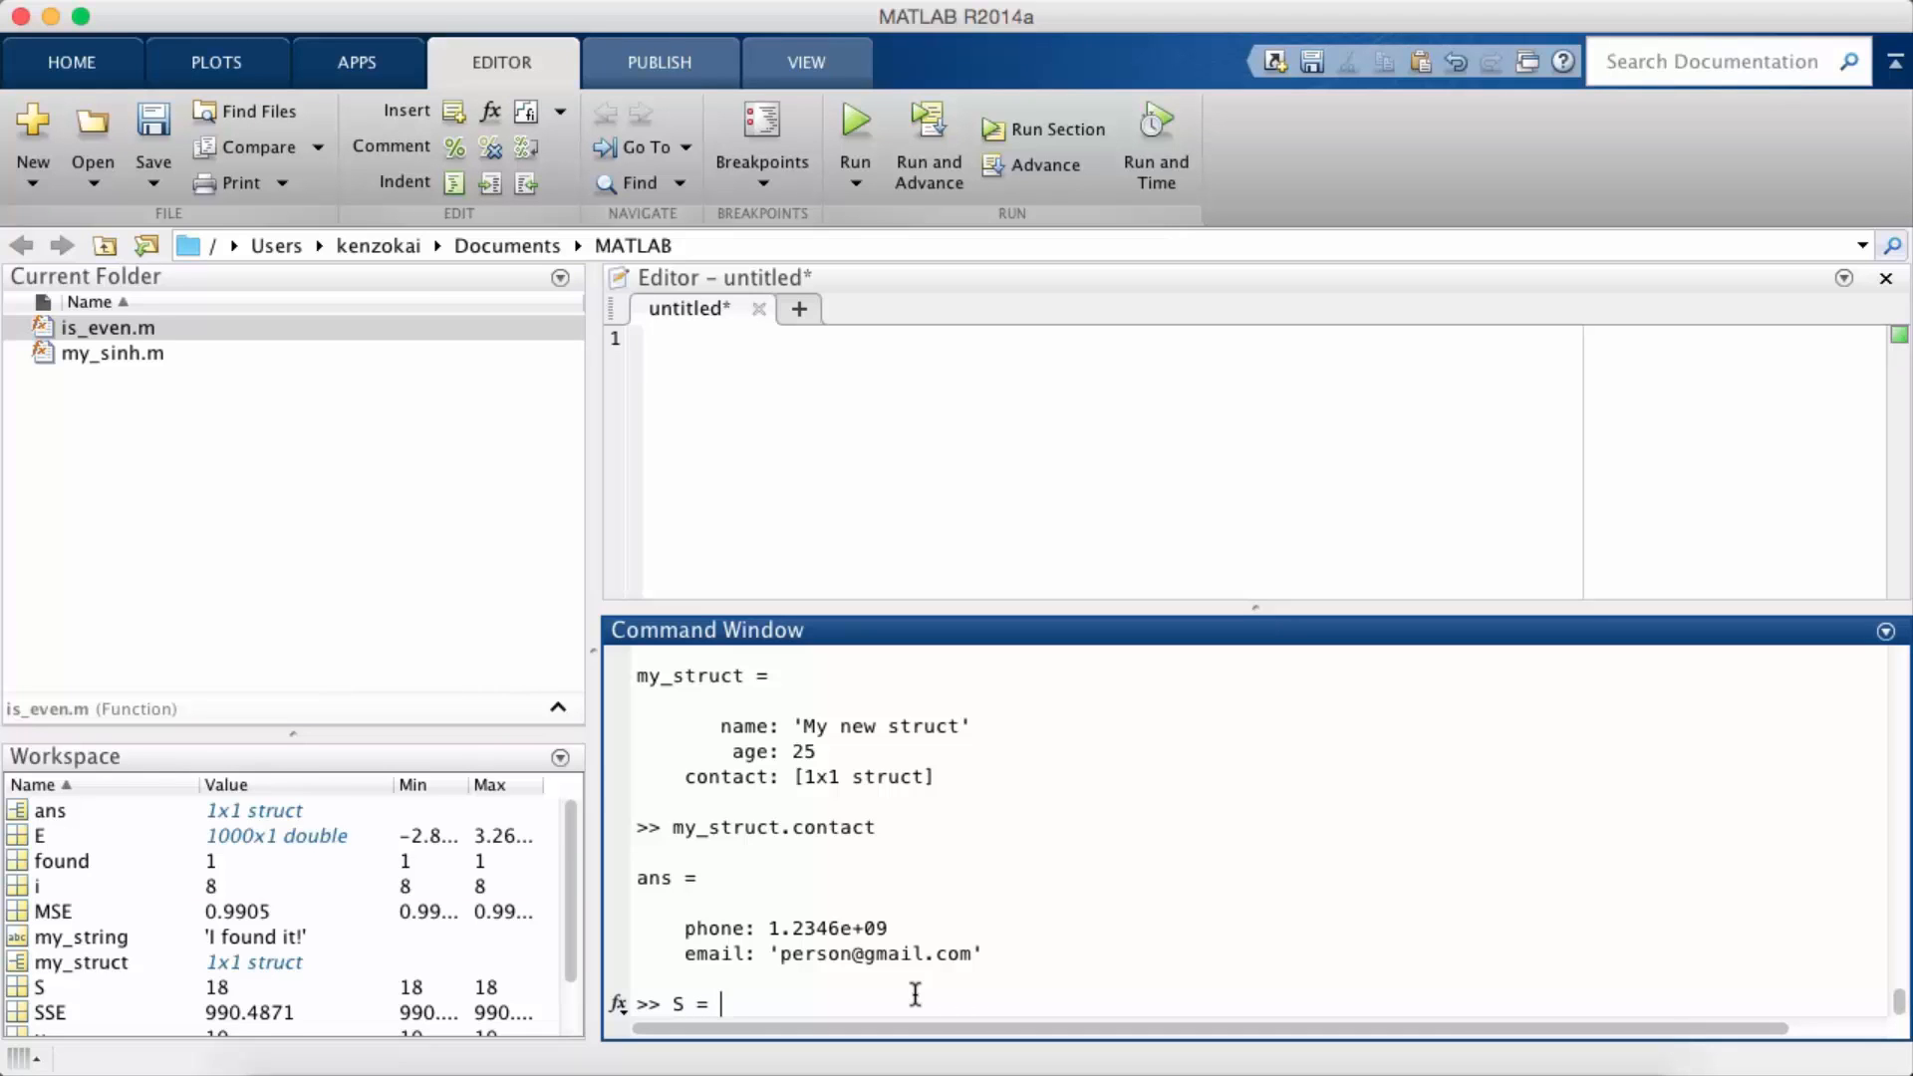
{"action": "type", "text": "struct('"}
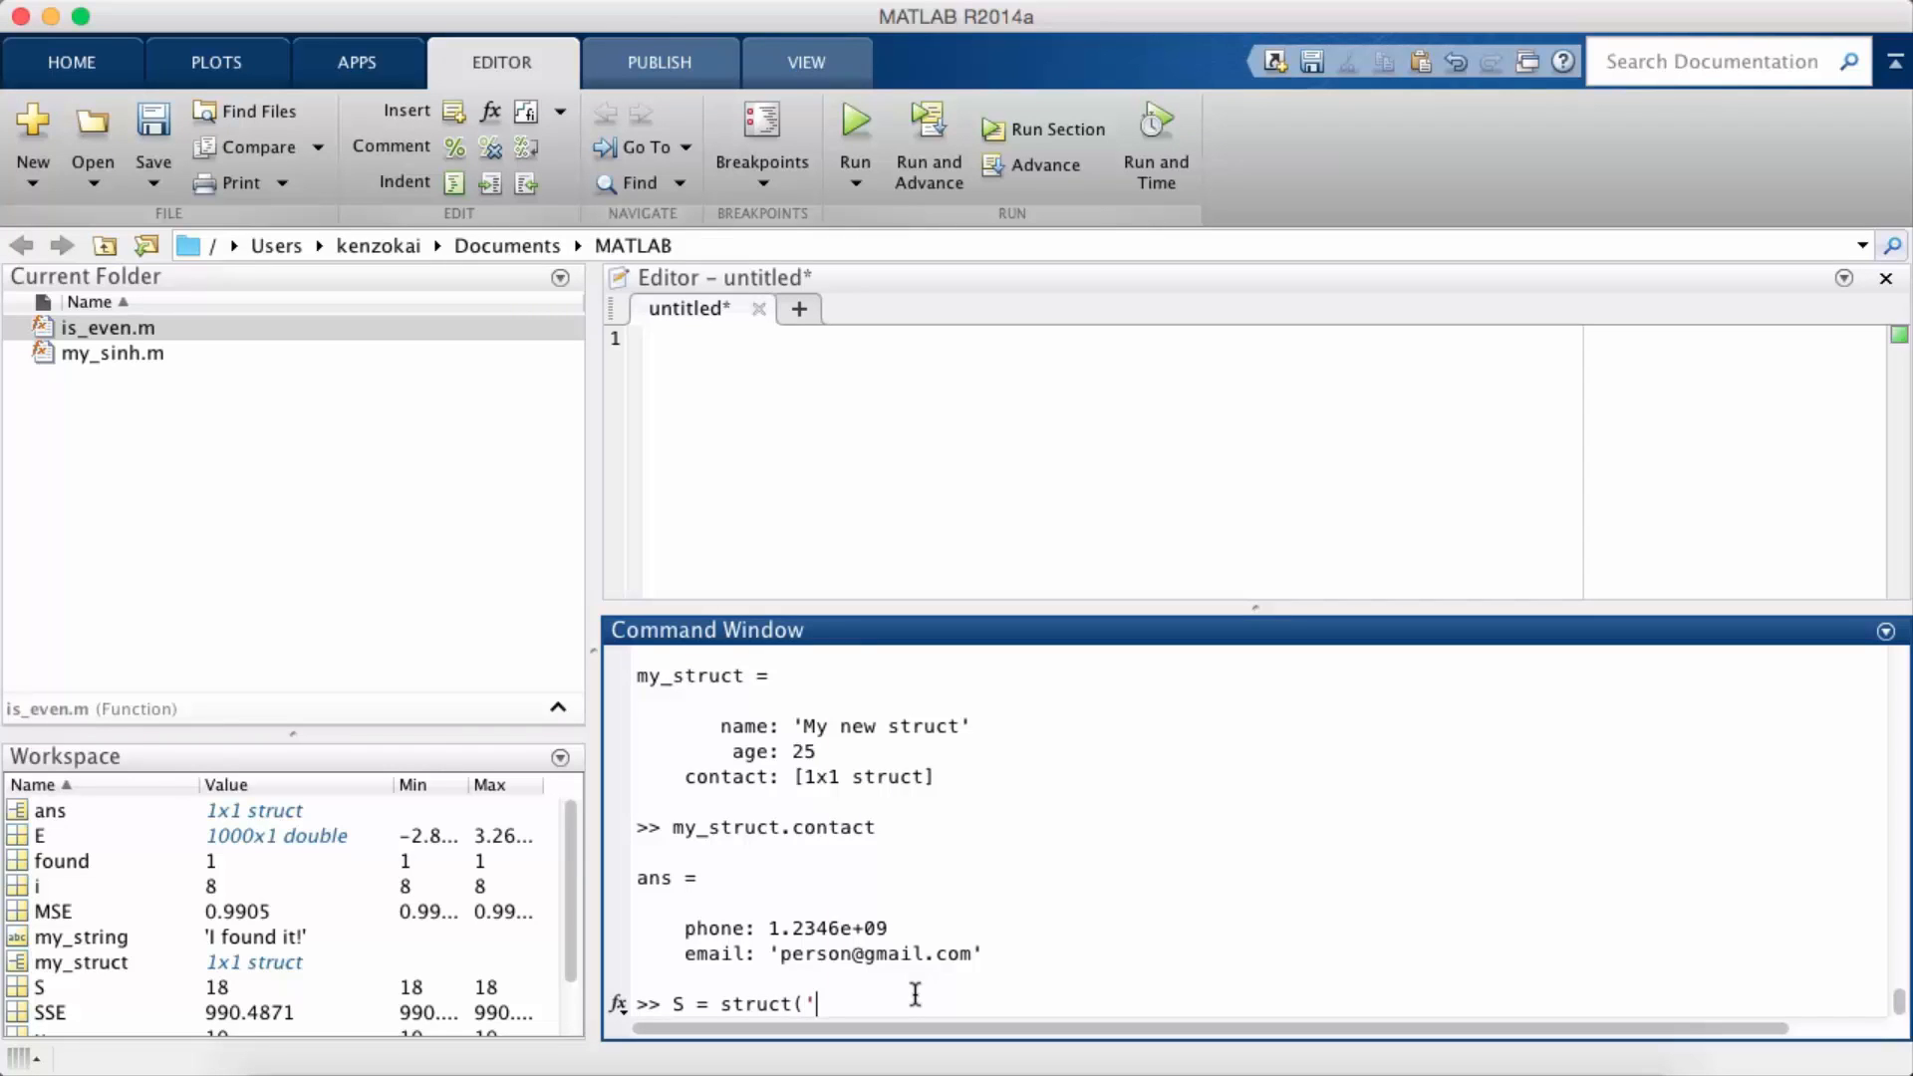
{"action": "type", "text": "name'"}
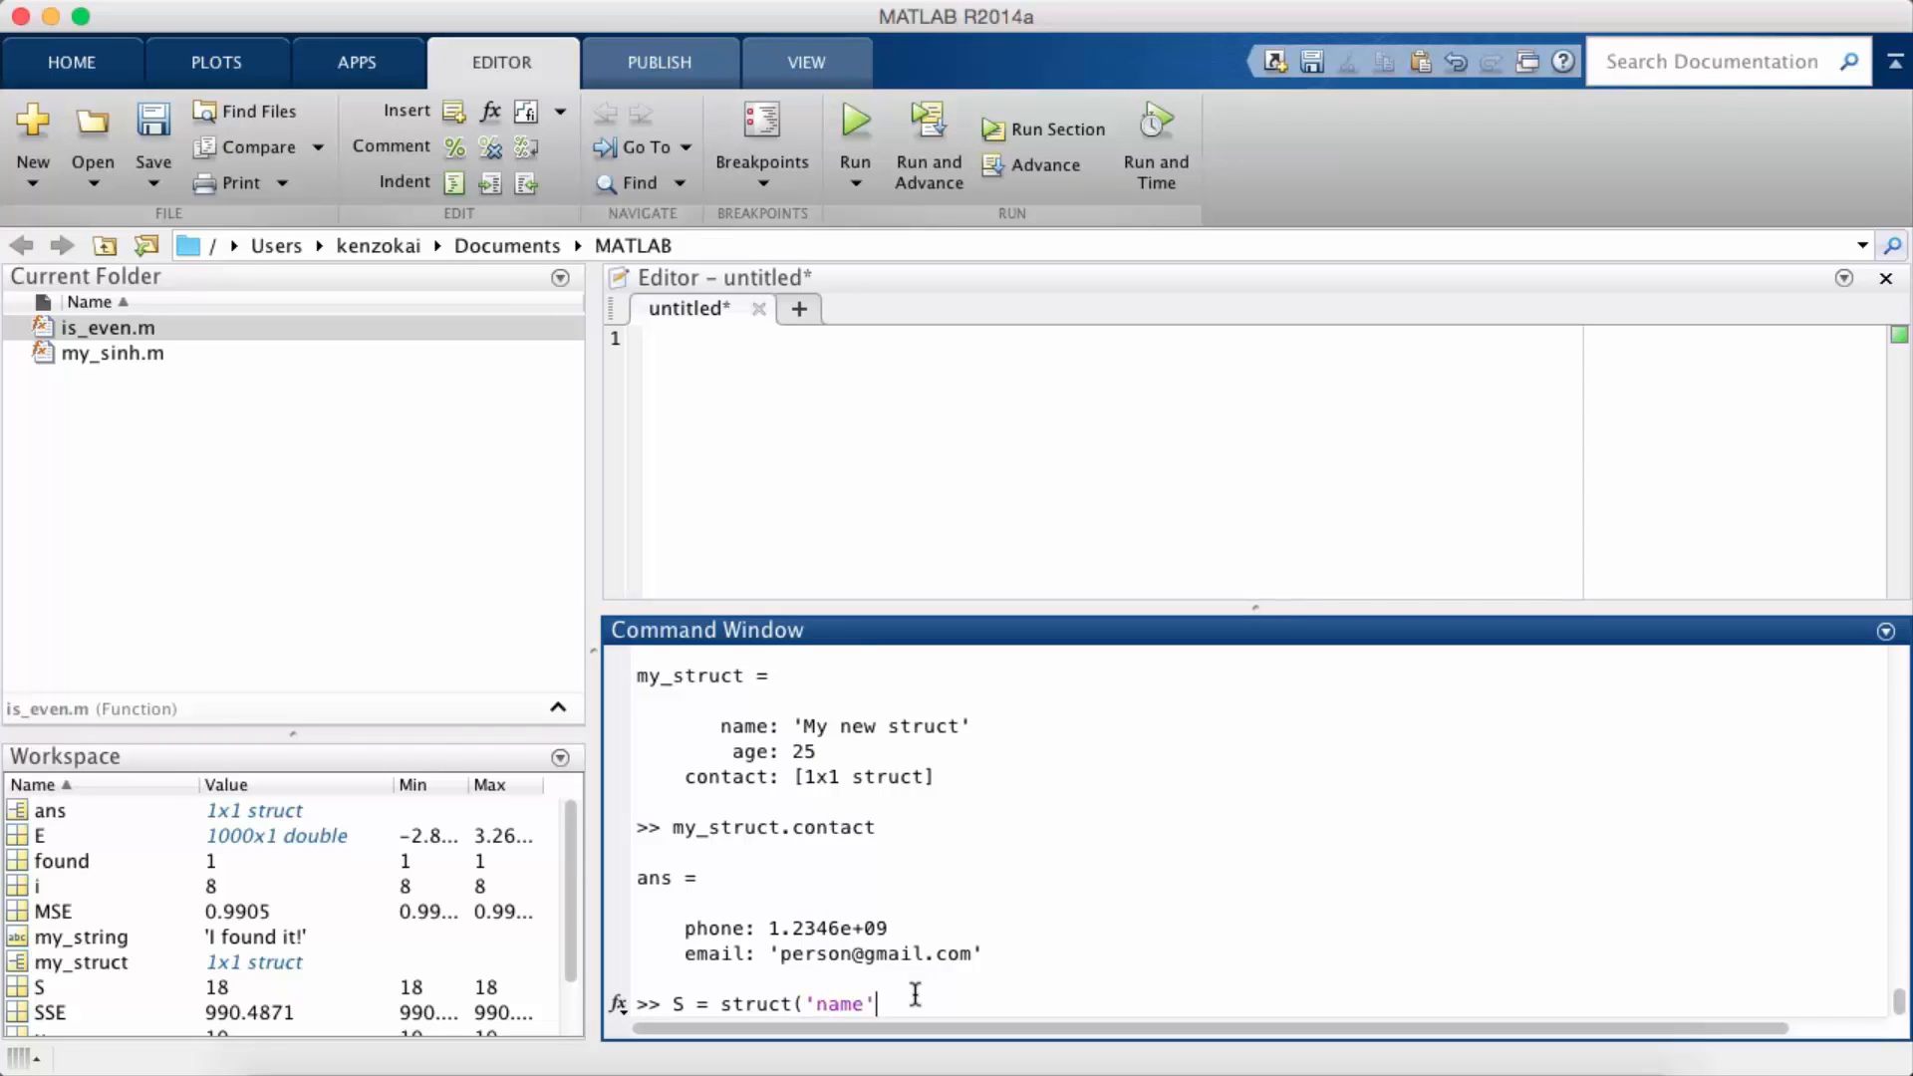
{"action": "type", "text": ", 'Bob',"}
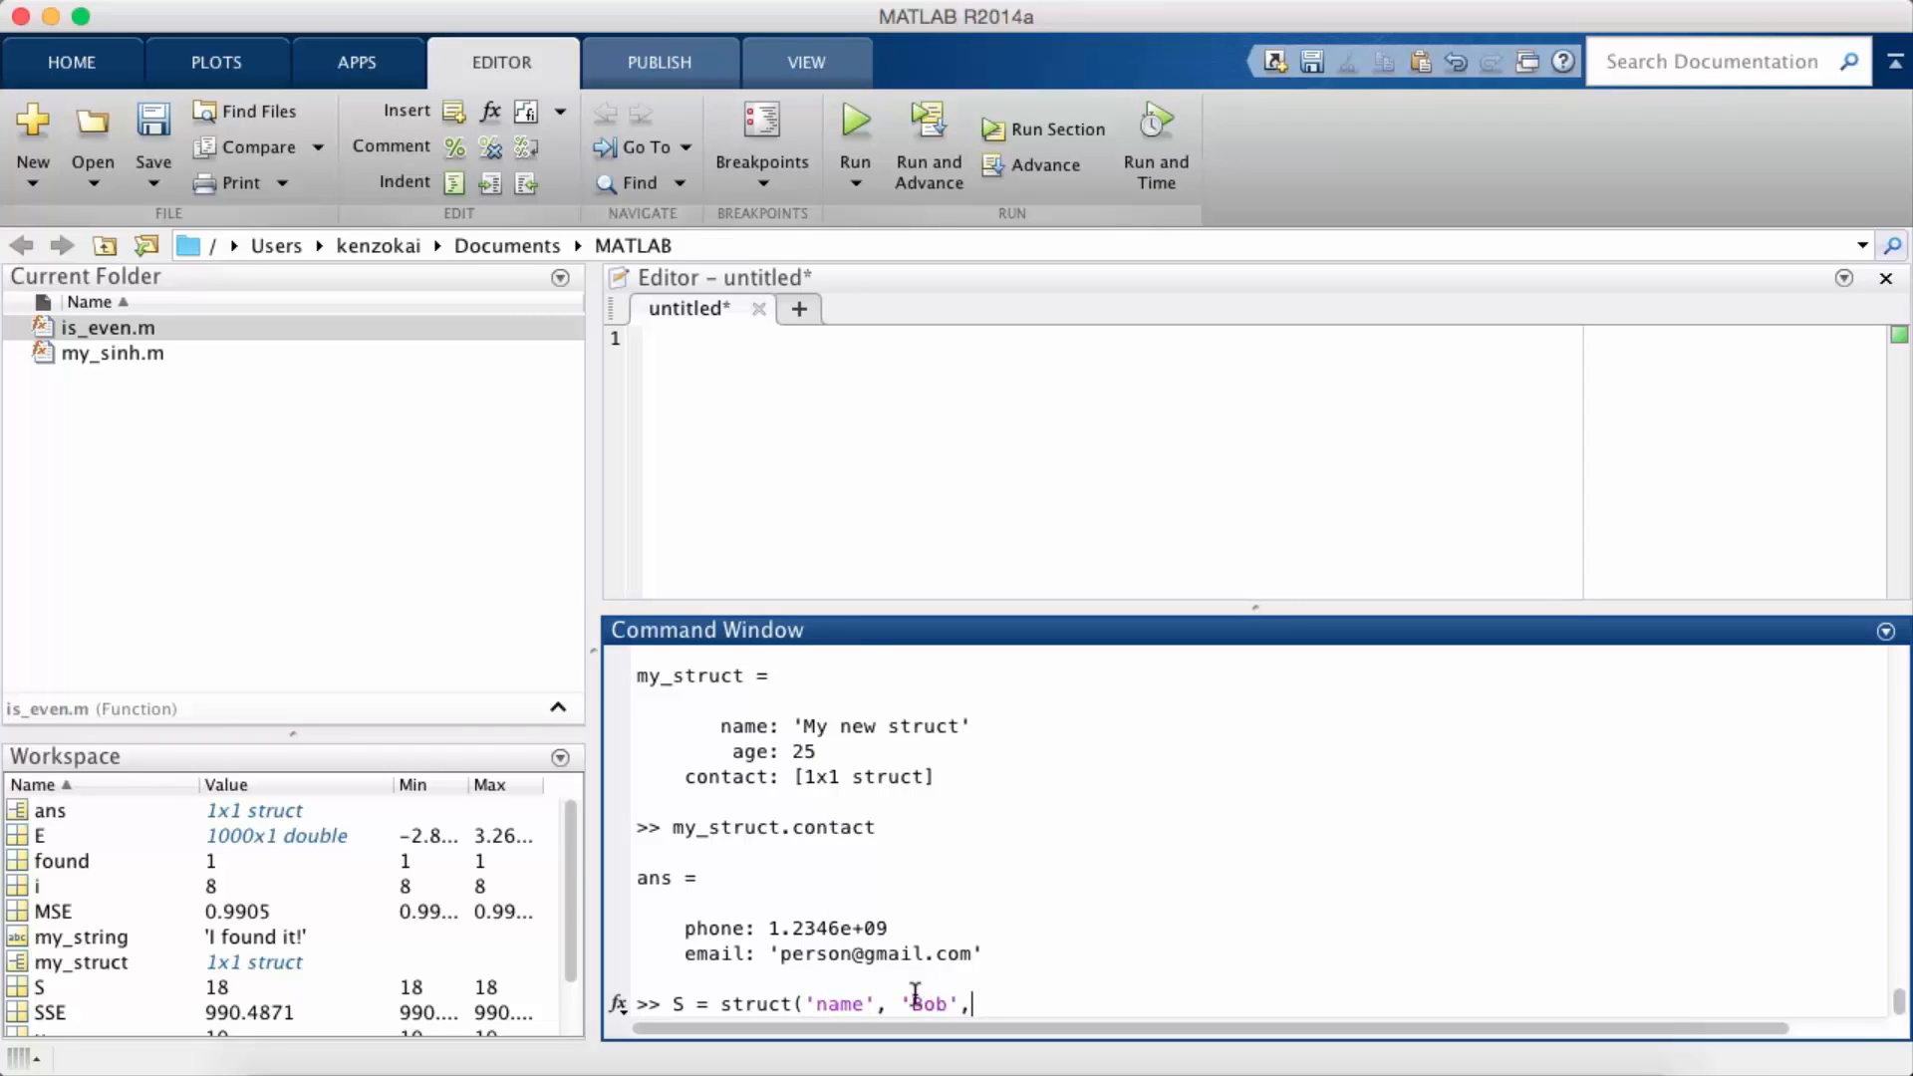
{"action": "type", "text": "'email', '"}
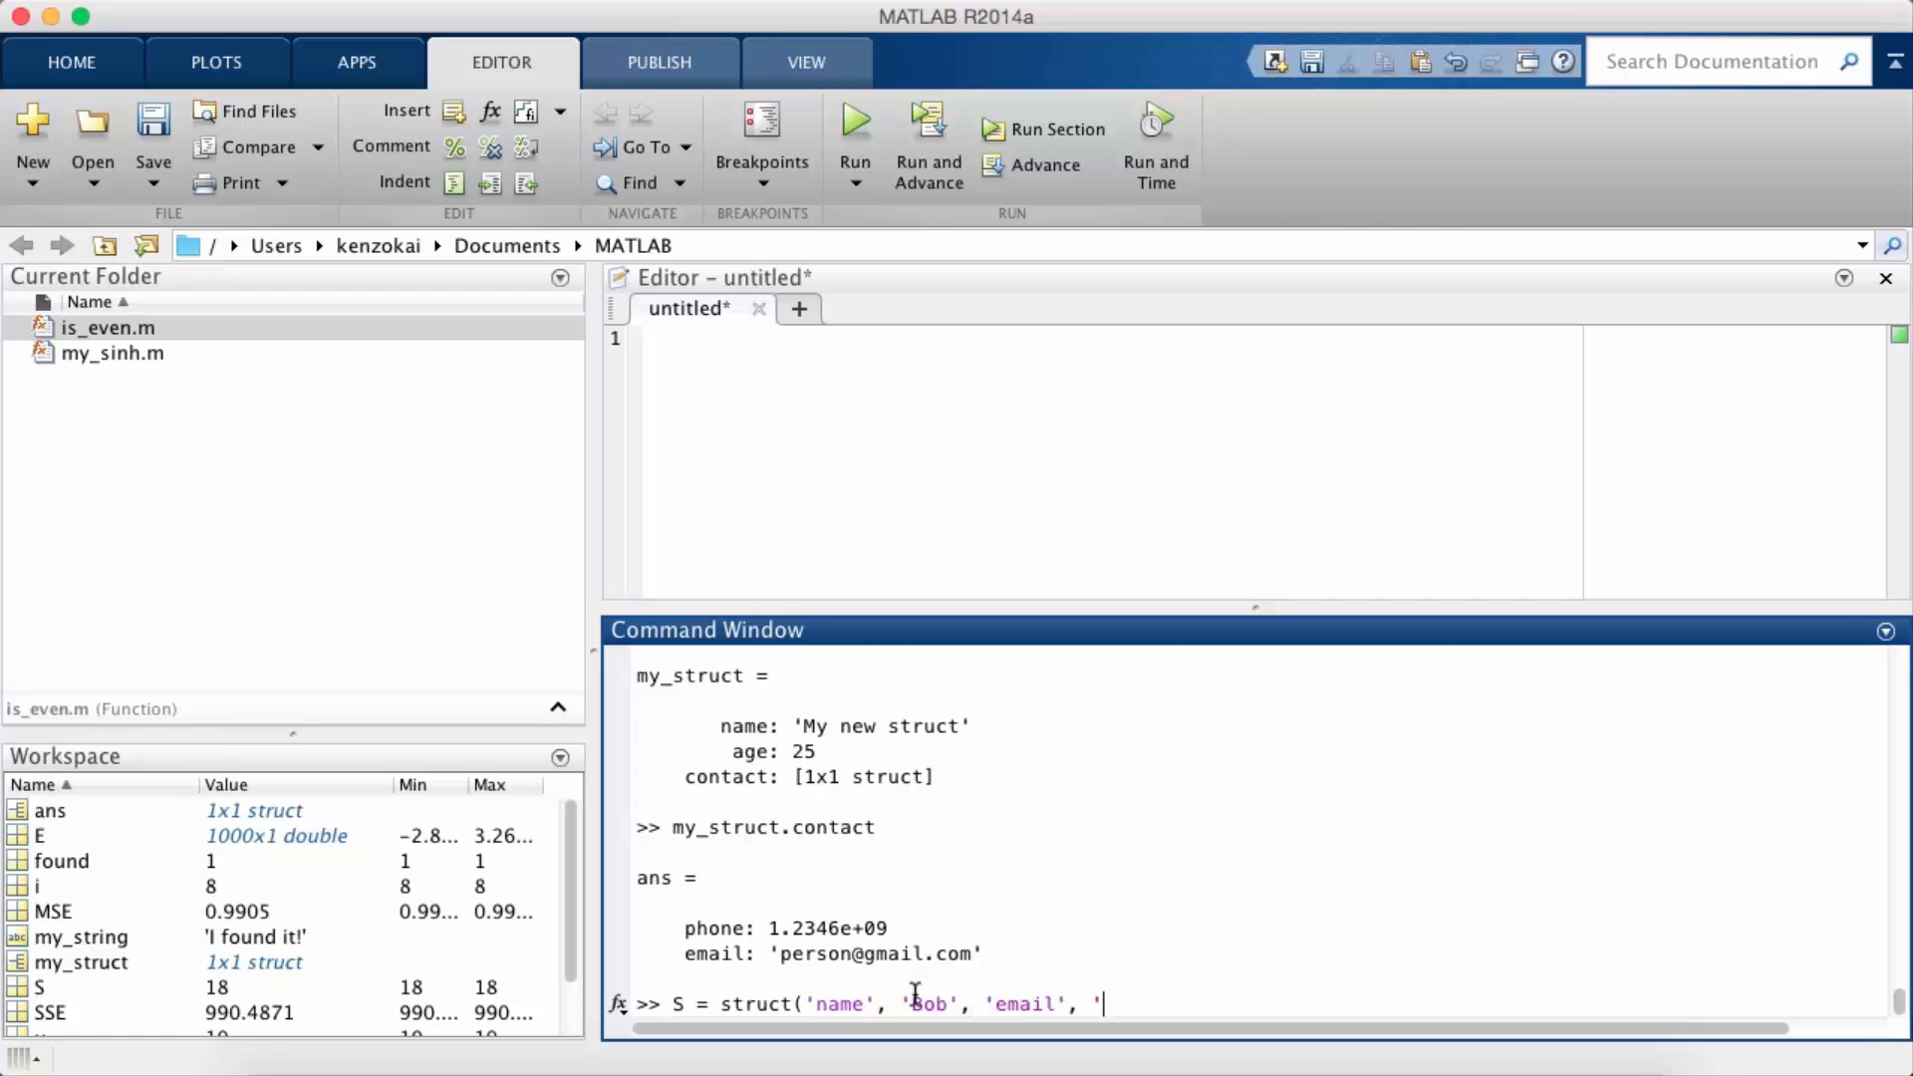
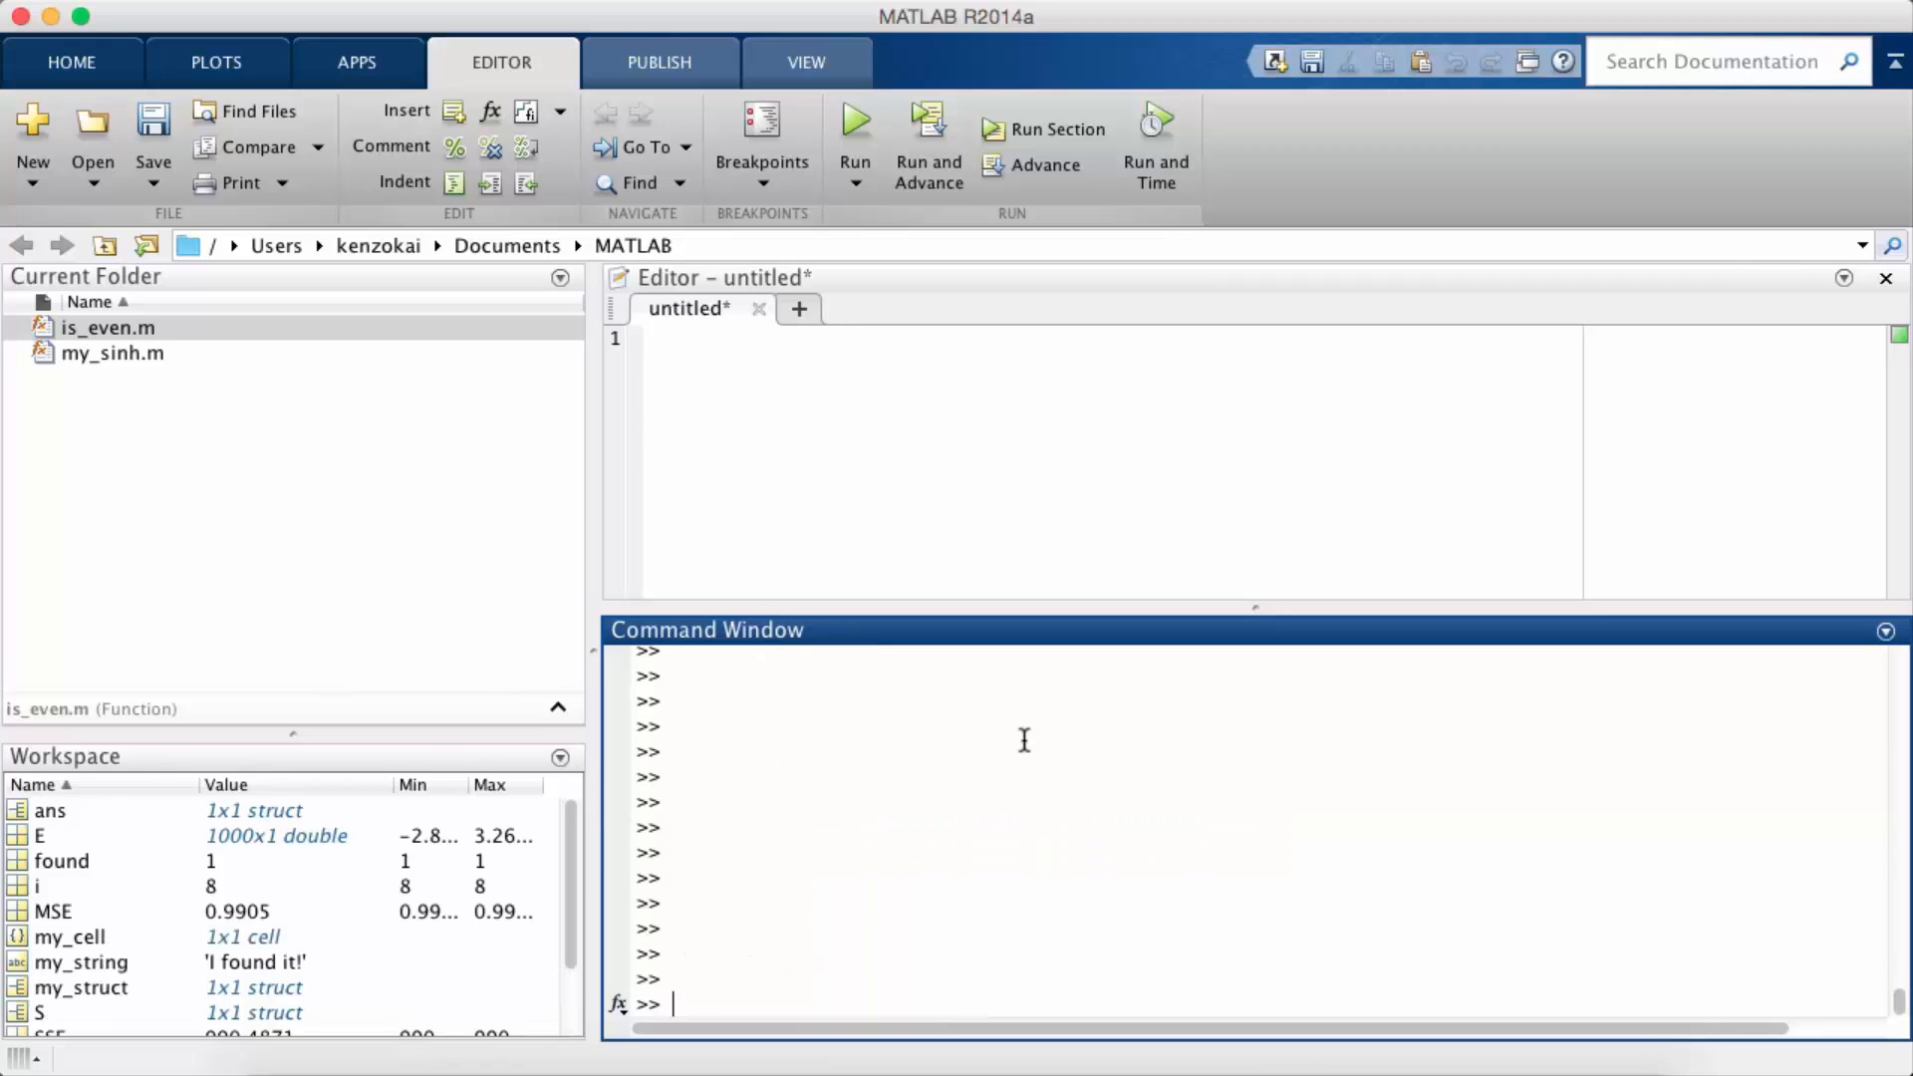
- Assign my_cell{1} = 'hello world!'; using brace indexing
{"action": "type", "text": "my_cell{"}
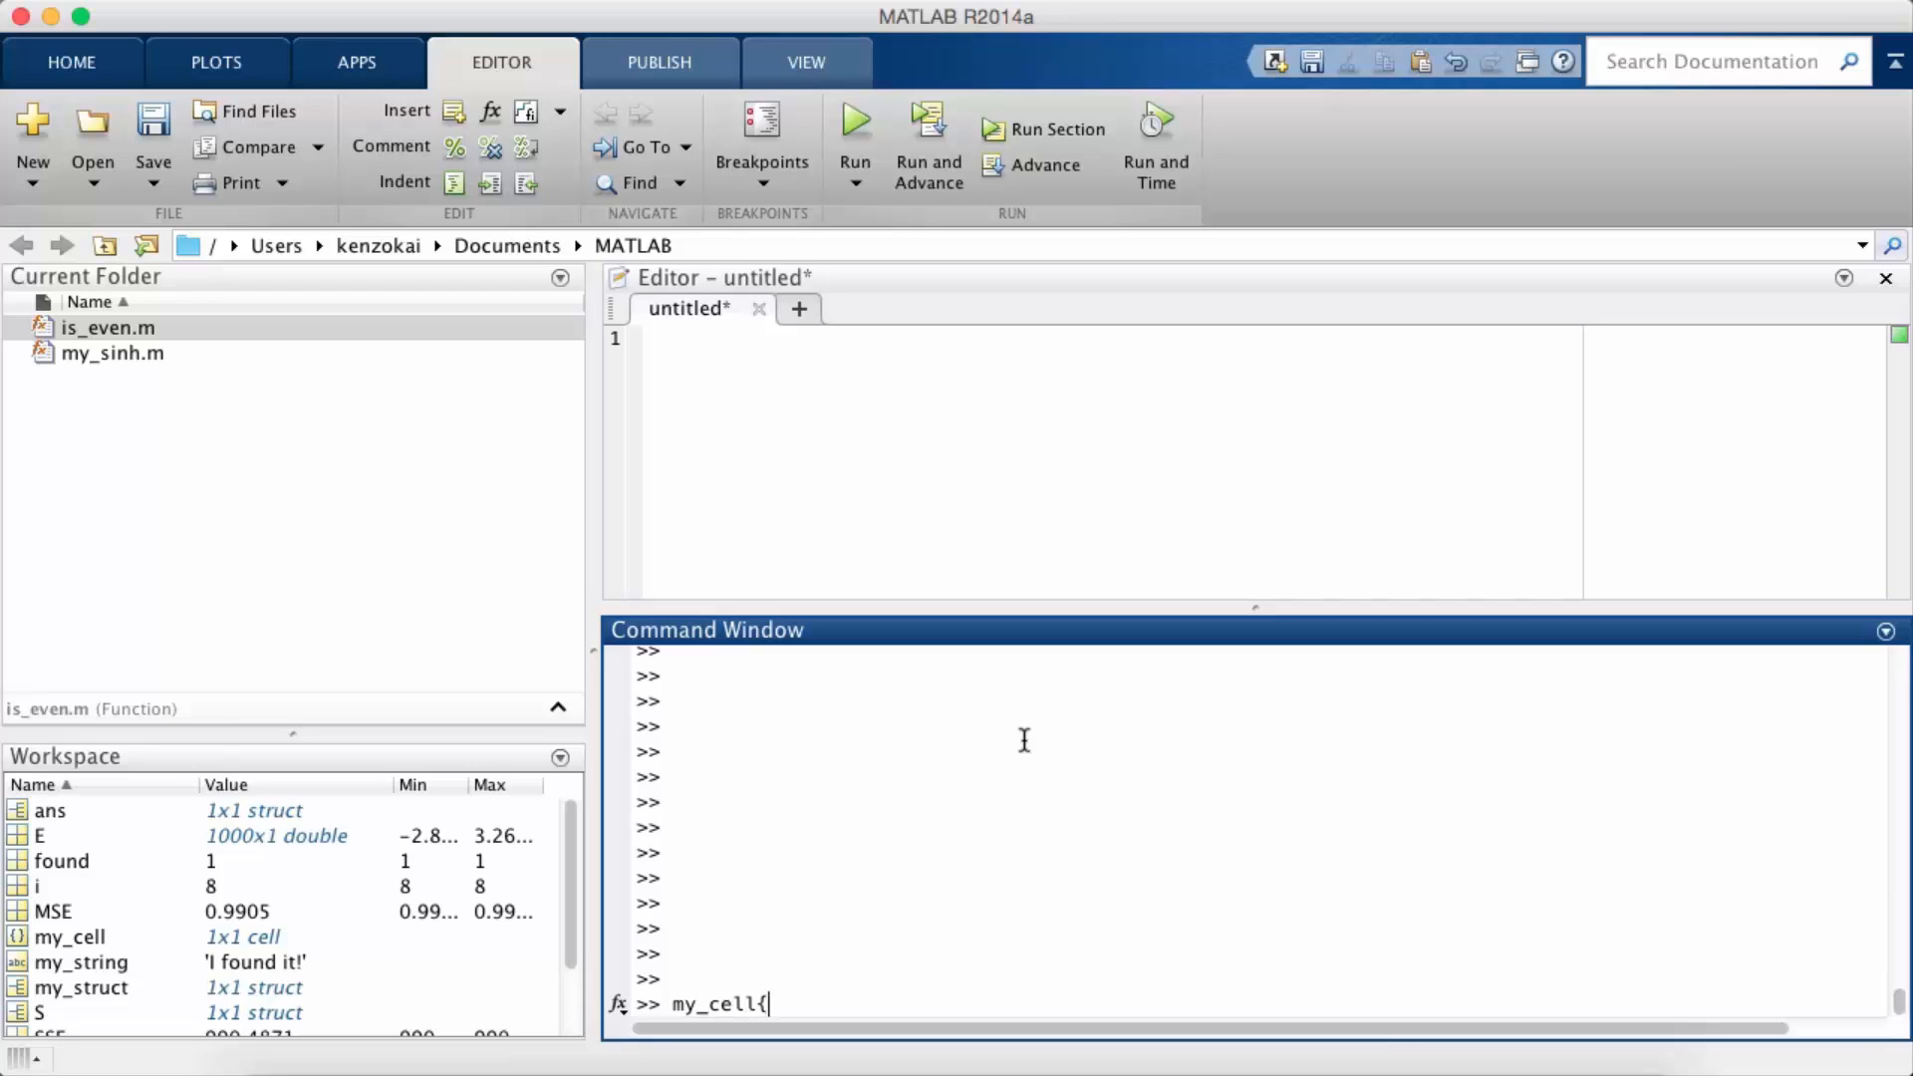
{"action": "type", "text": "1"}
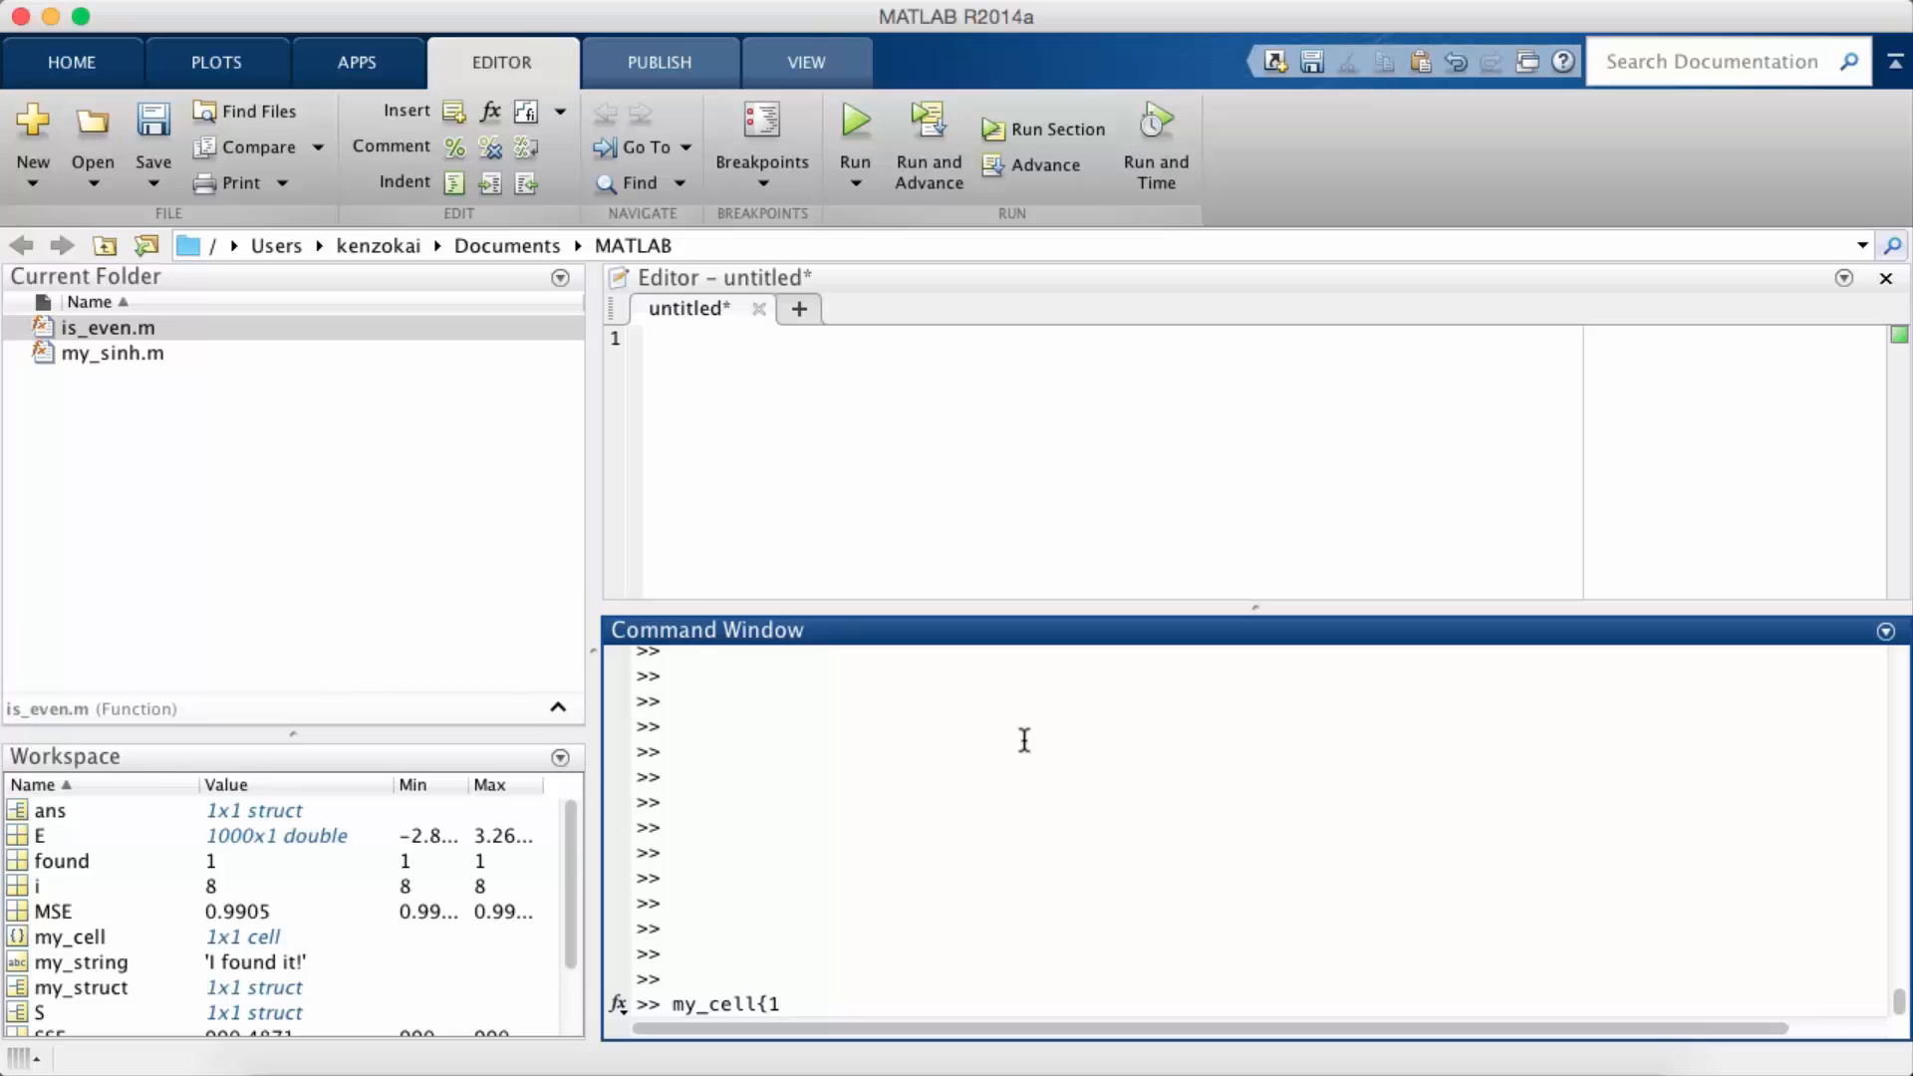
{"action": "type", "text": "}"}
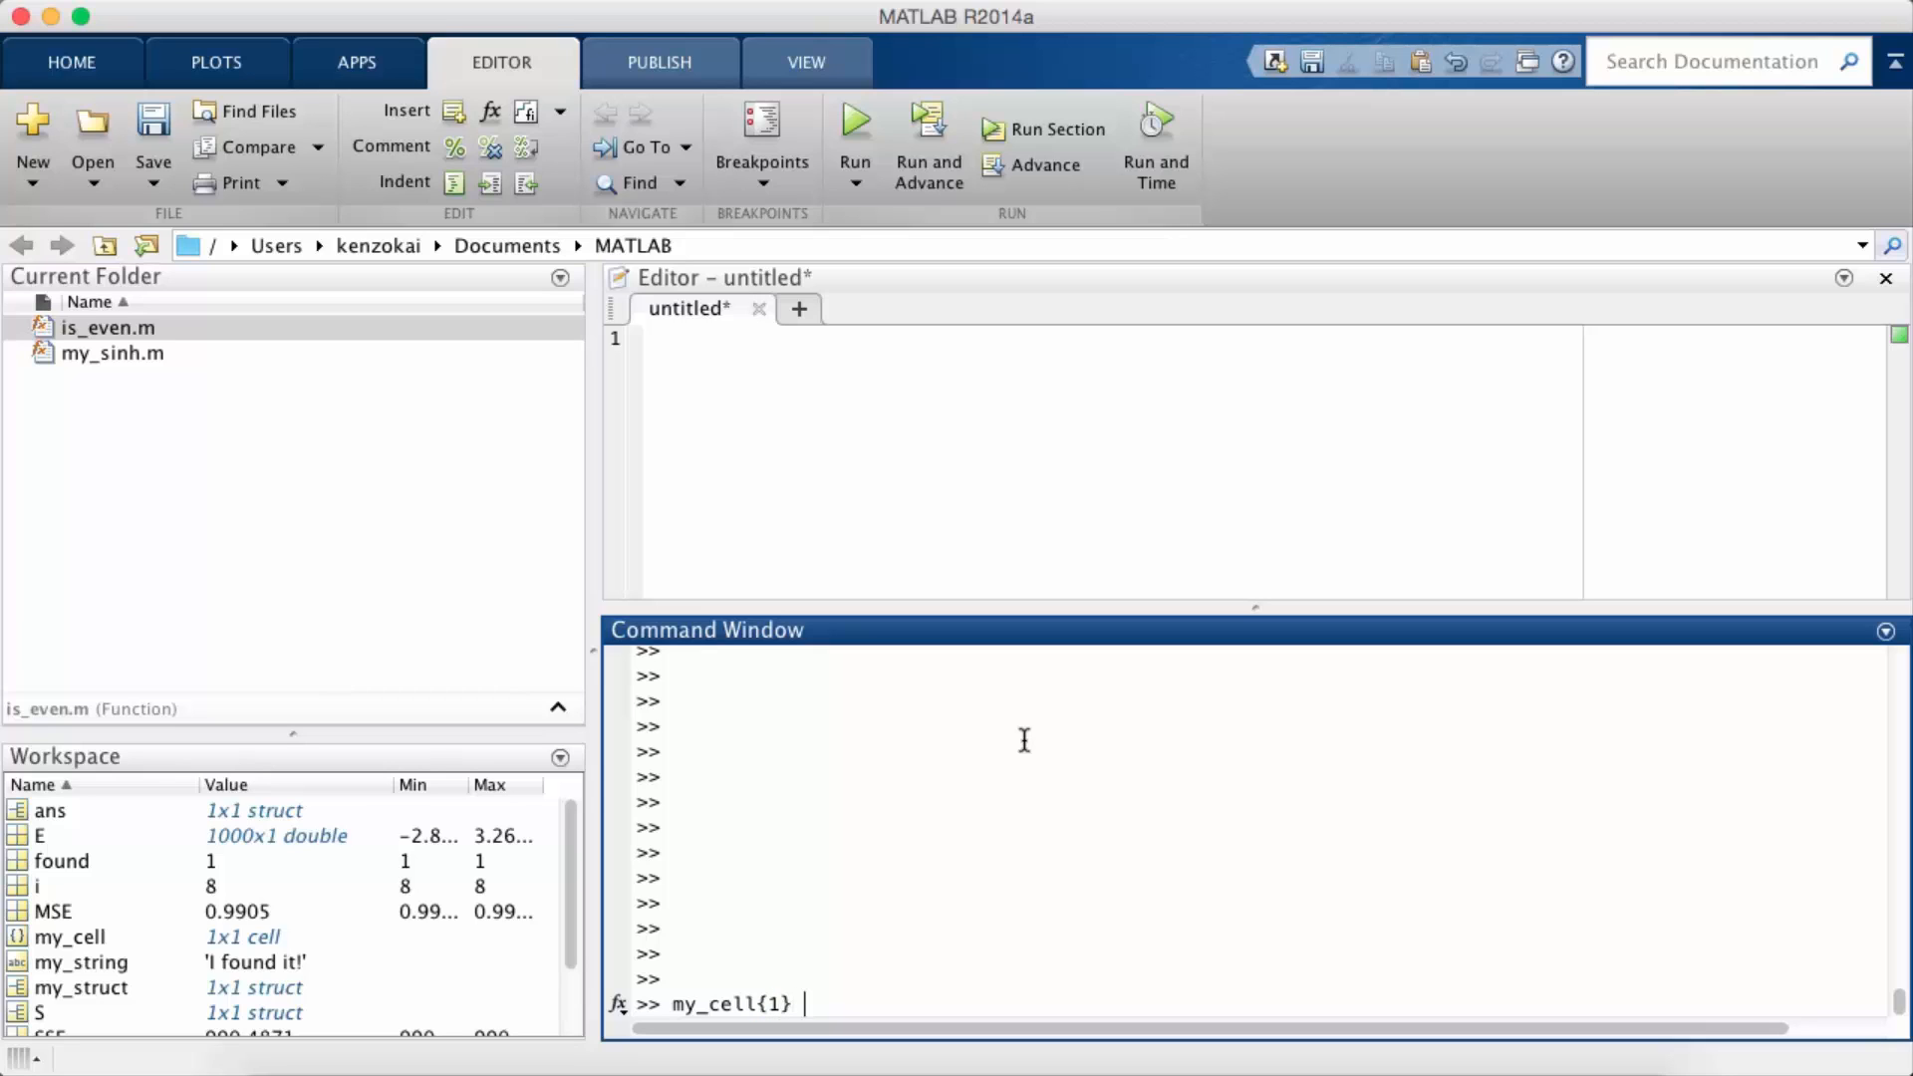
{"action": "type", "text": "="}
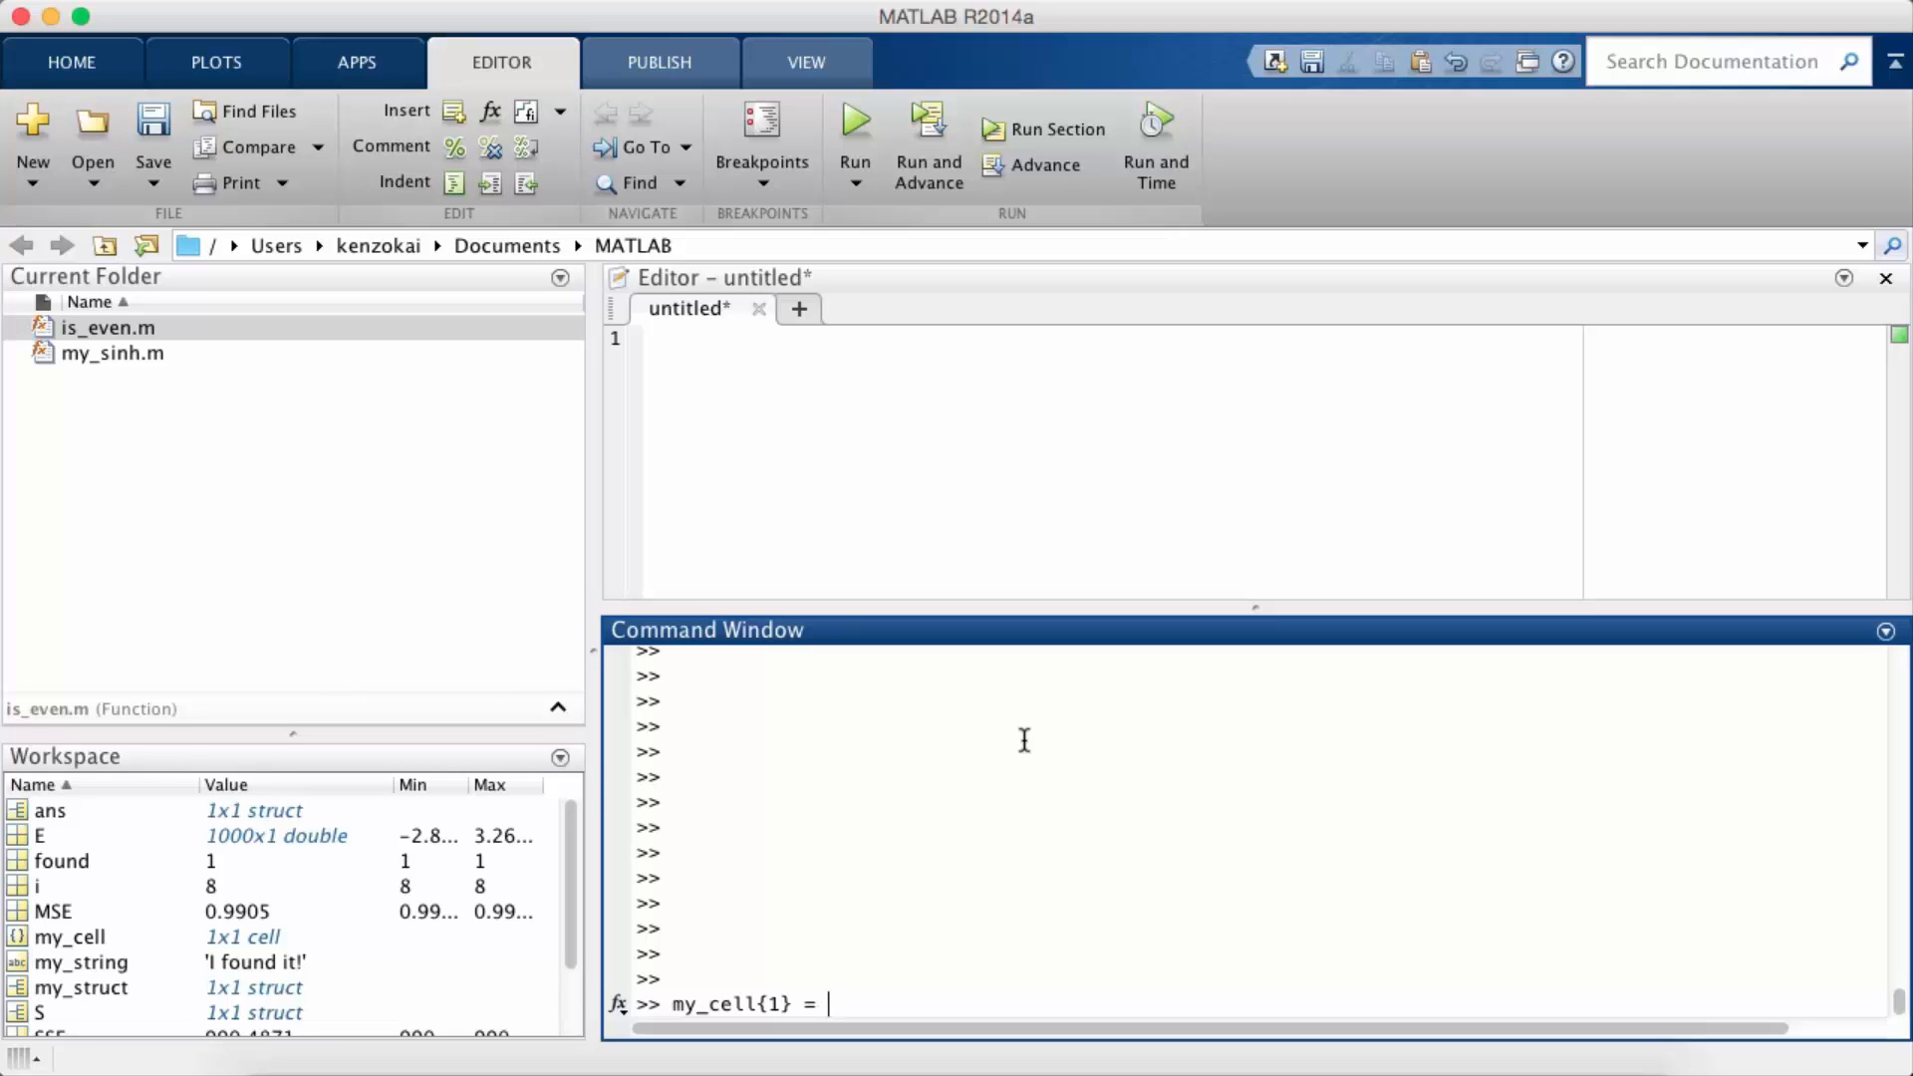
{"action": "type", "text": "'"}
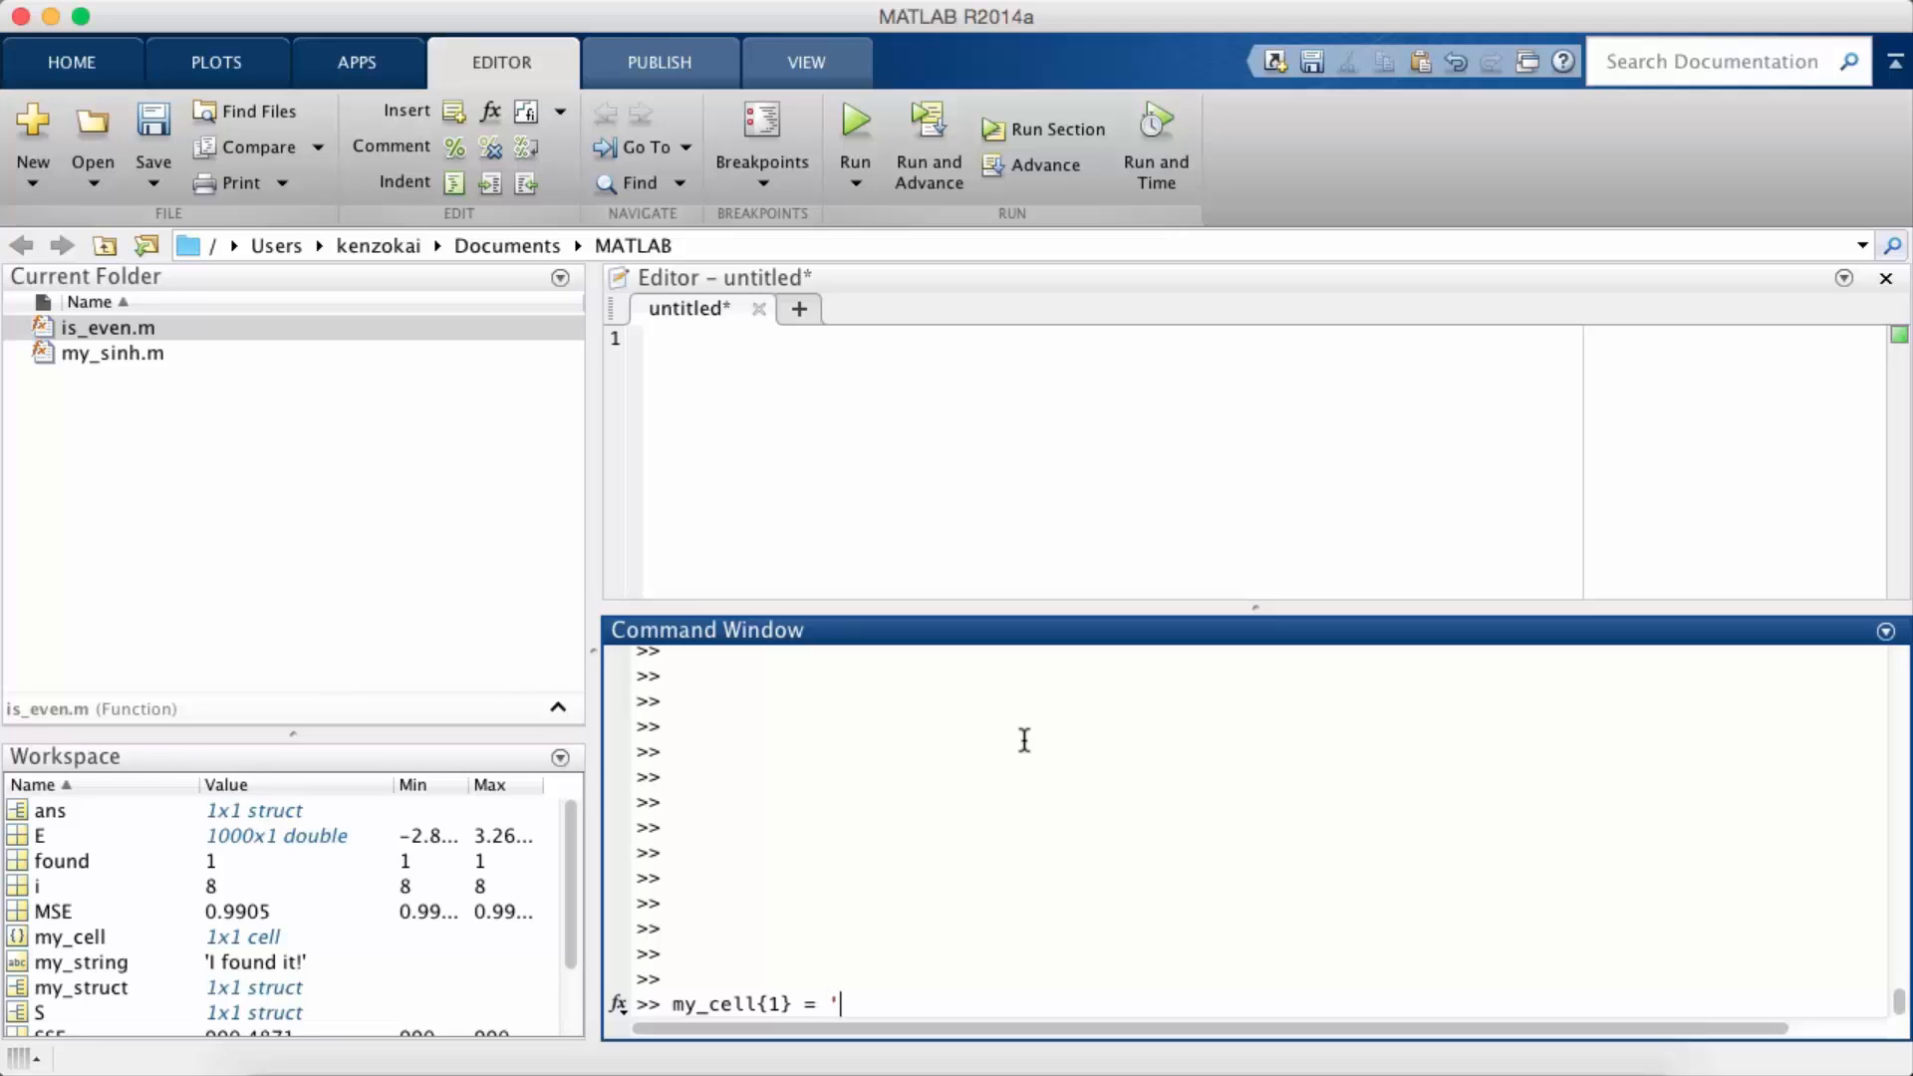
{"action": "type", "text": "hello world!"}
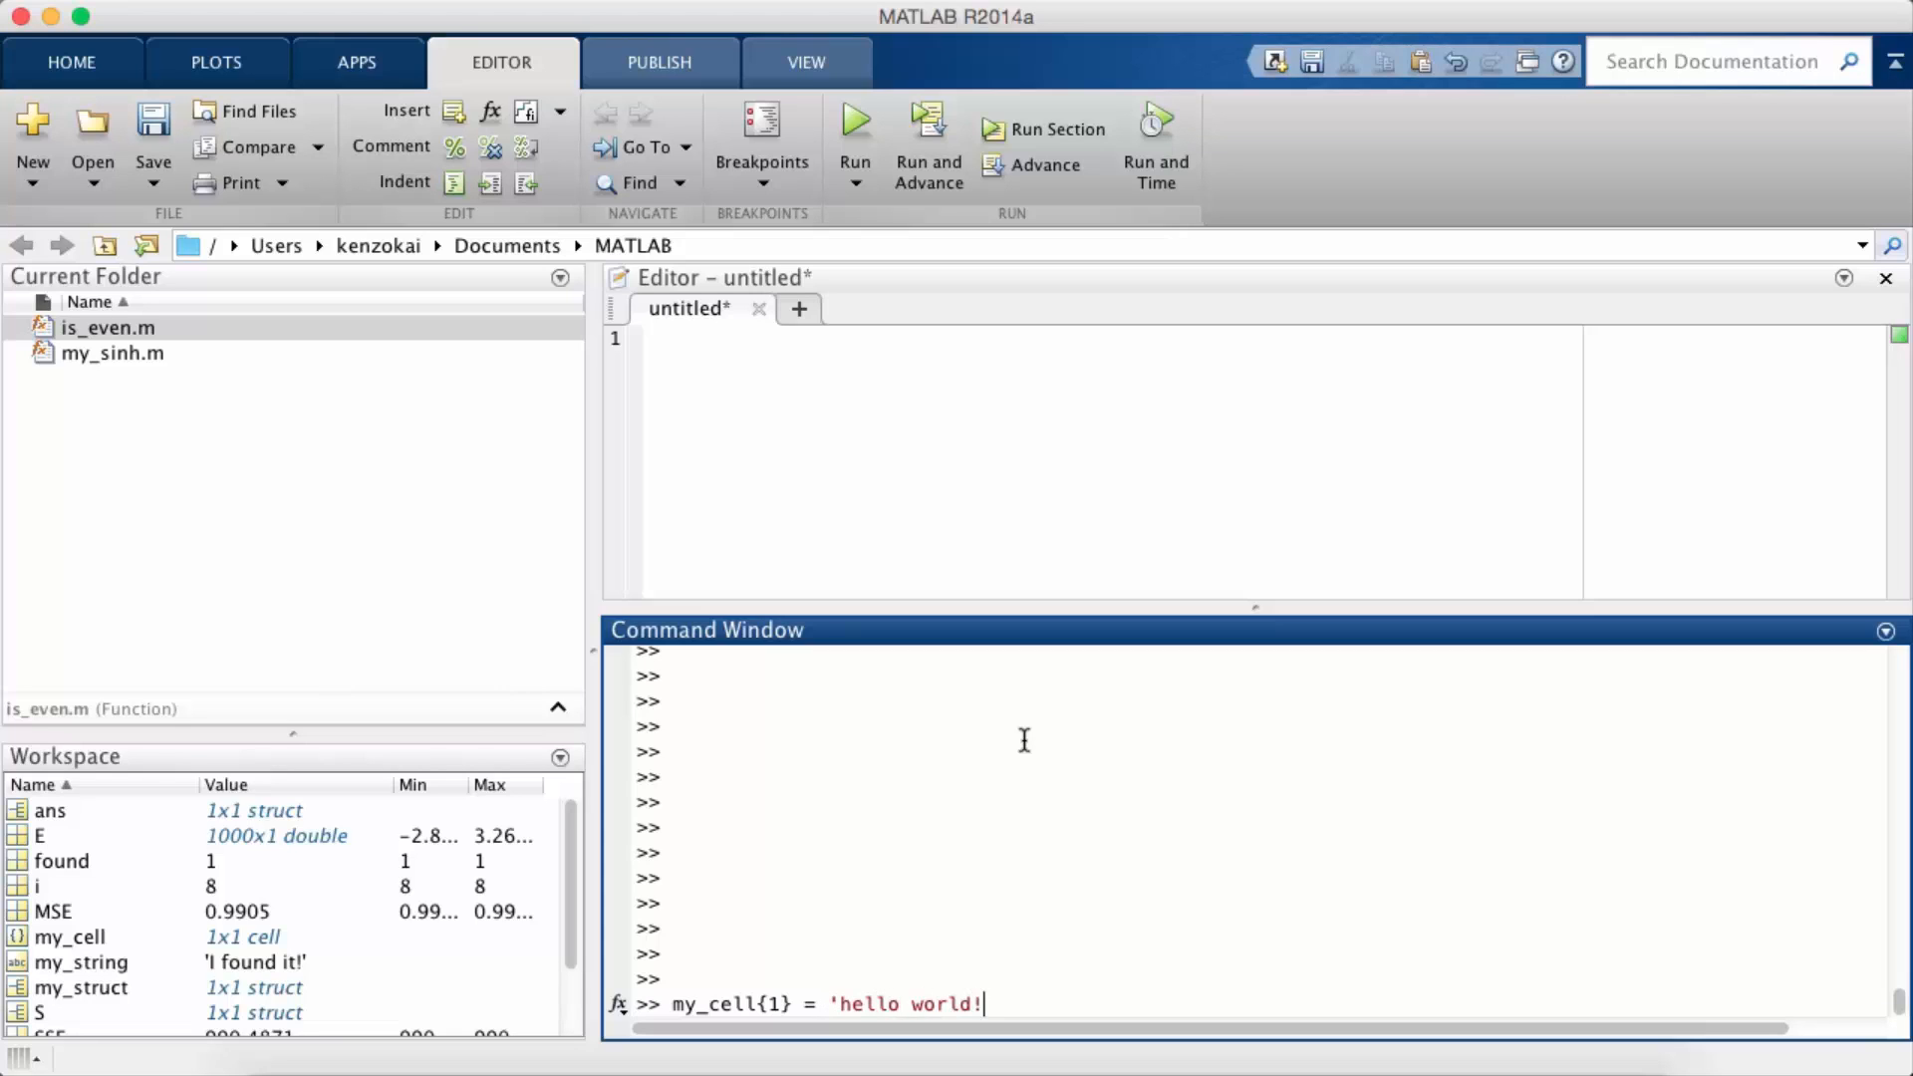
{"action": "type", "text": ";"}
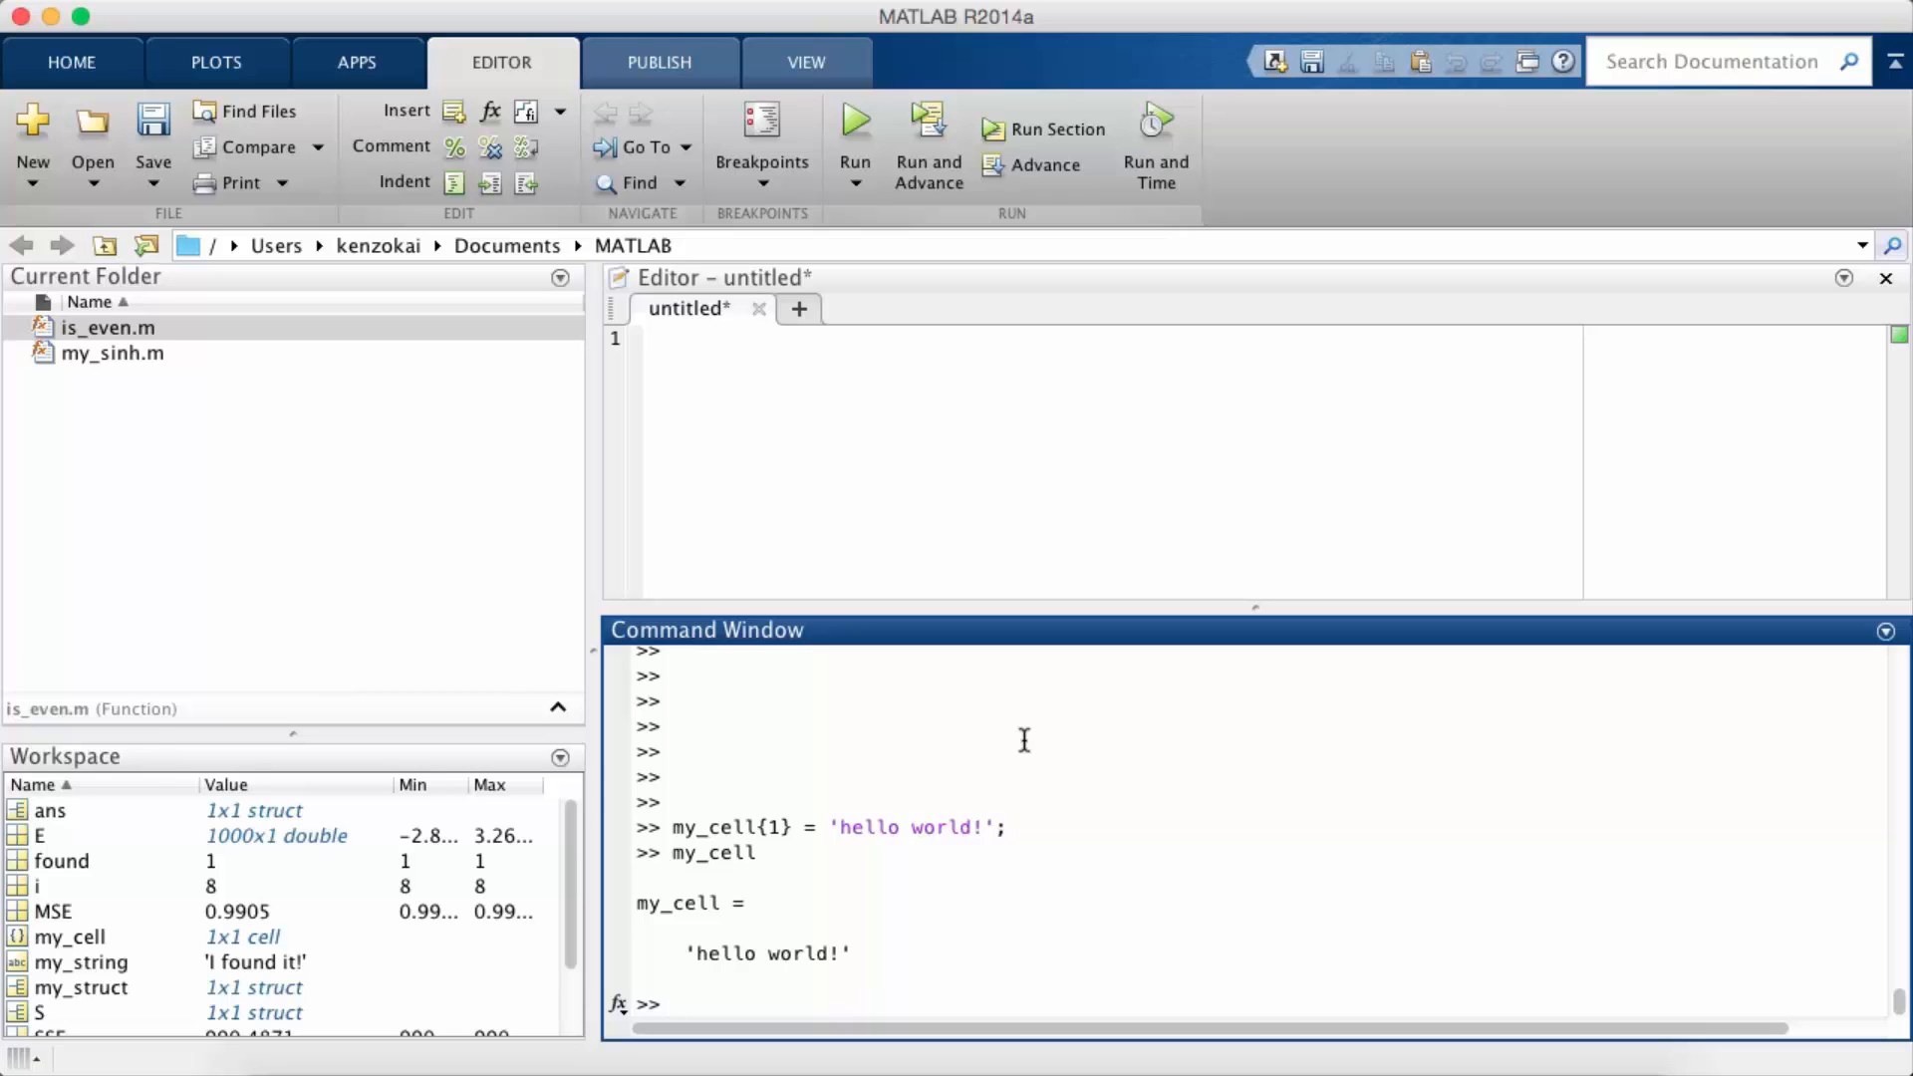
- Assign my_cell{'A'} = [1 2; 3 4]; storing a 2x2 matrix
{"action": "type", "text": "m"}
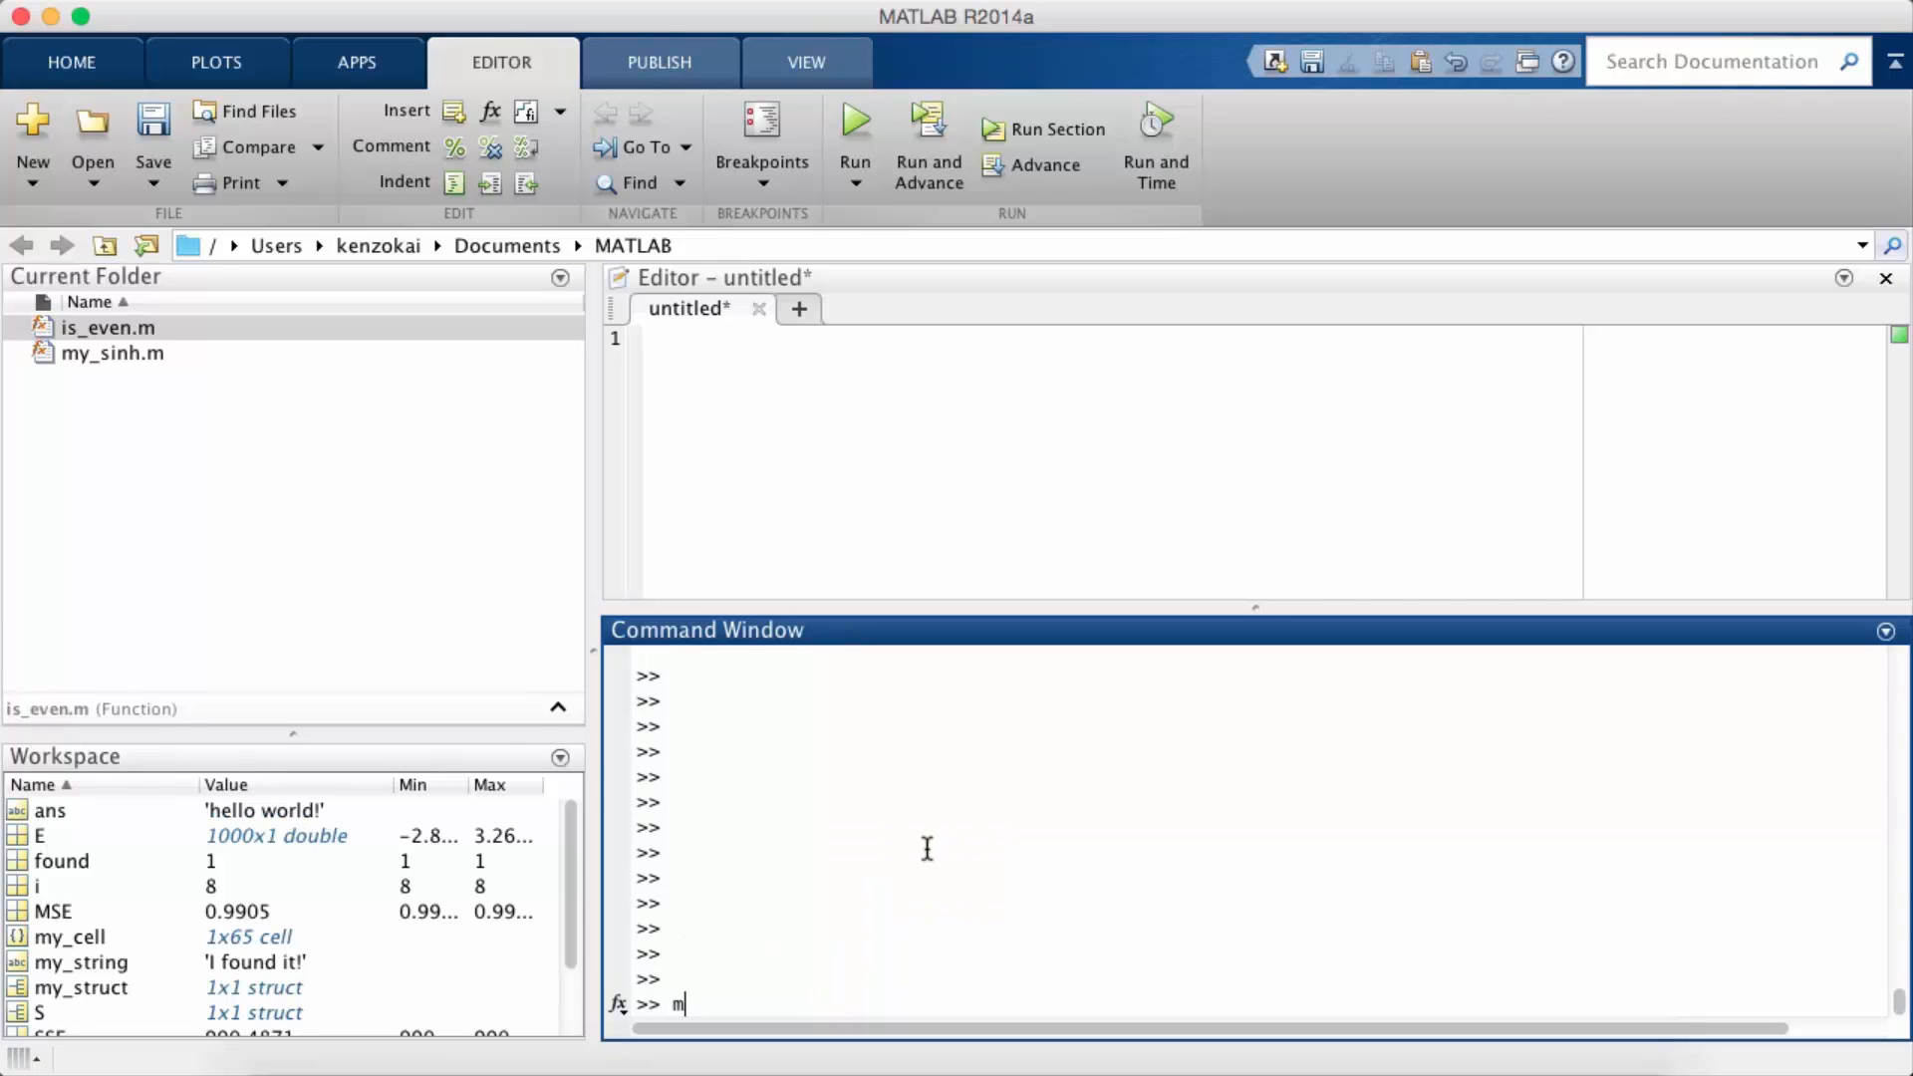
{"action": "type", "text": "y_cell{"}
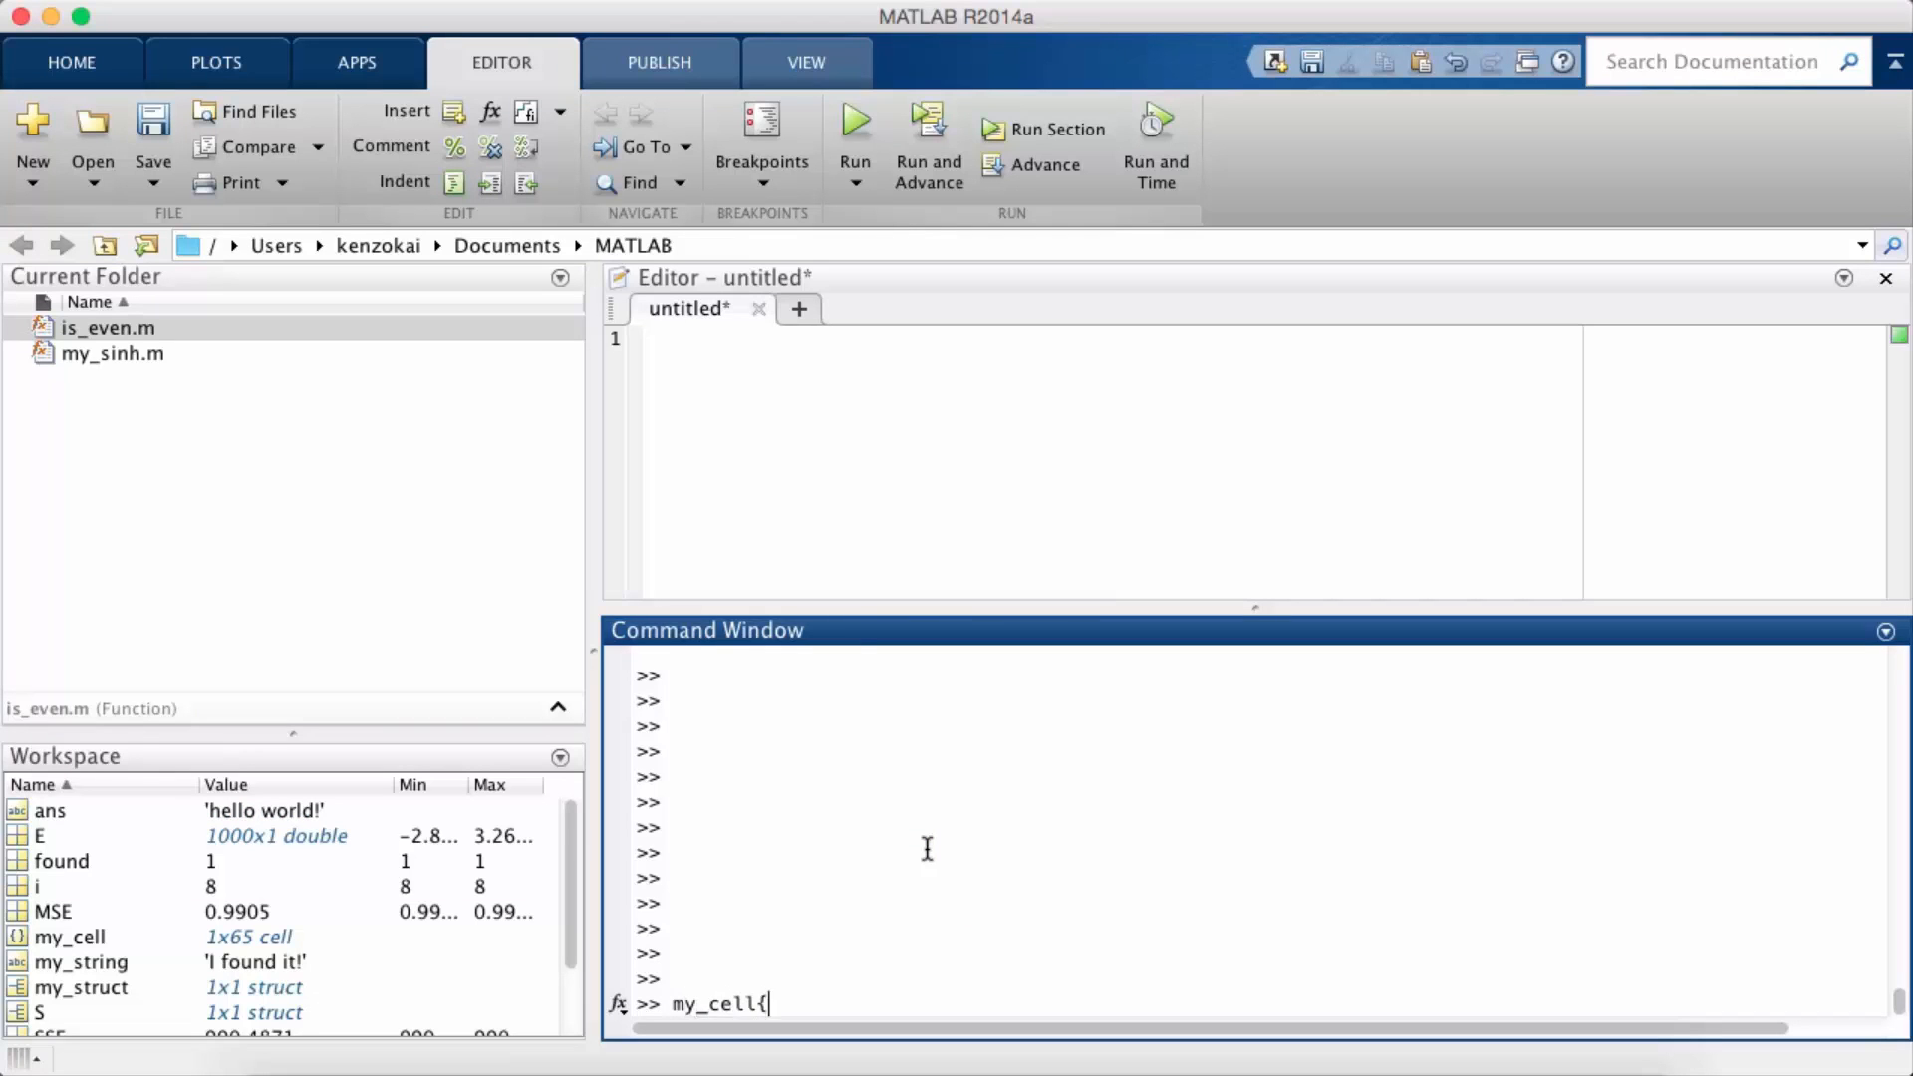
{"action": "type", "text": "'A'}"}
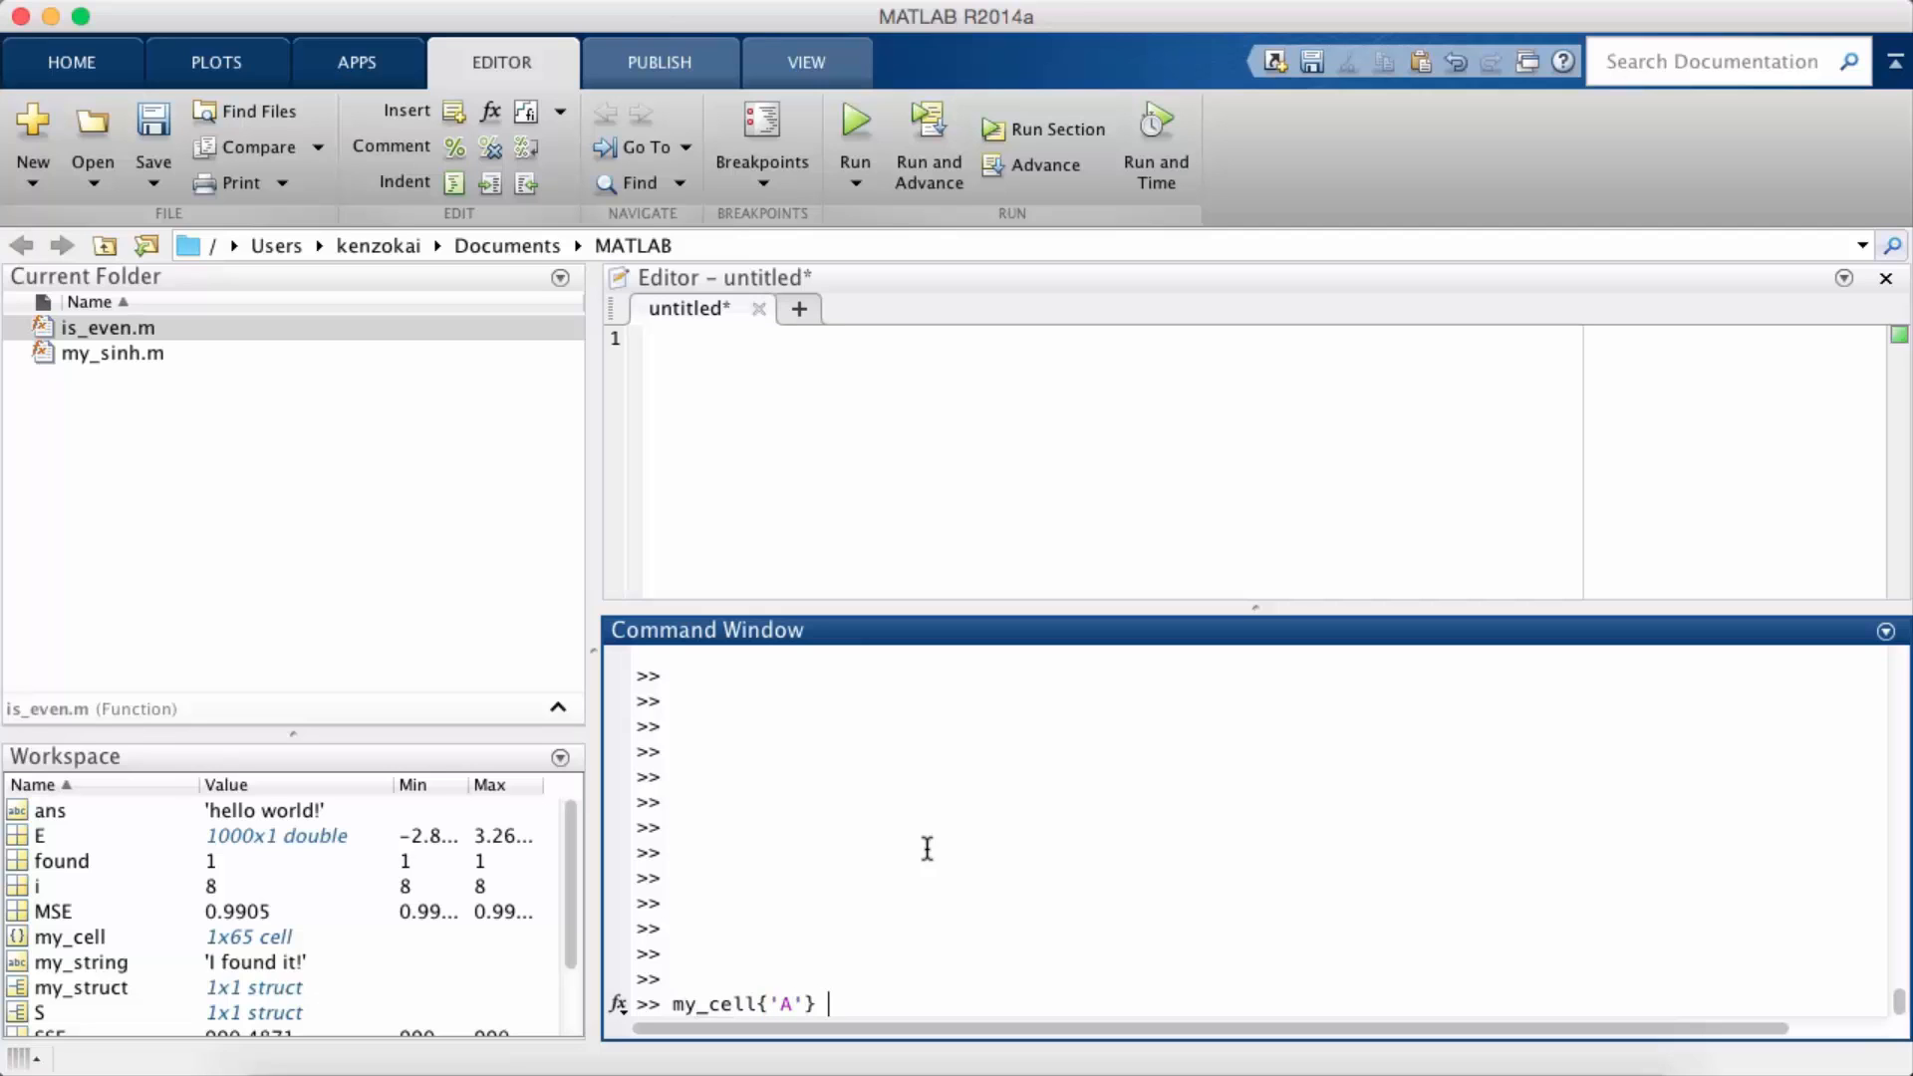
{"action": "type", "text": "="}
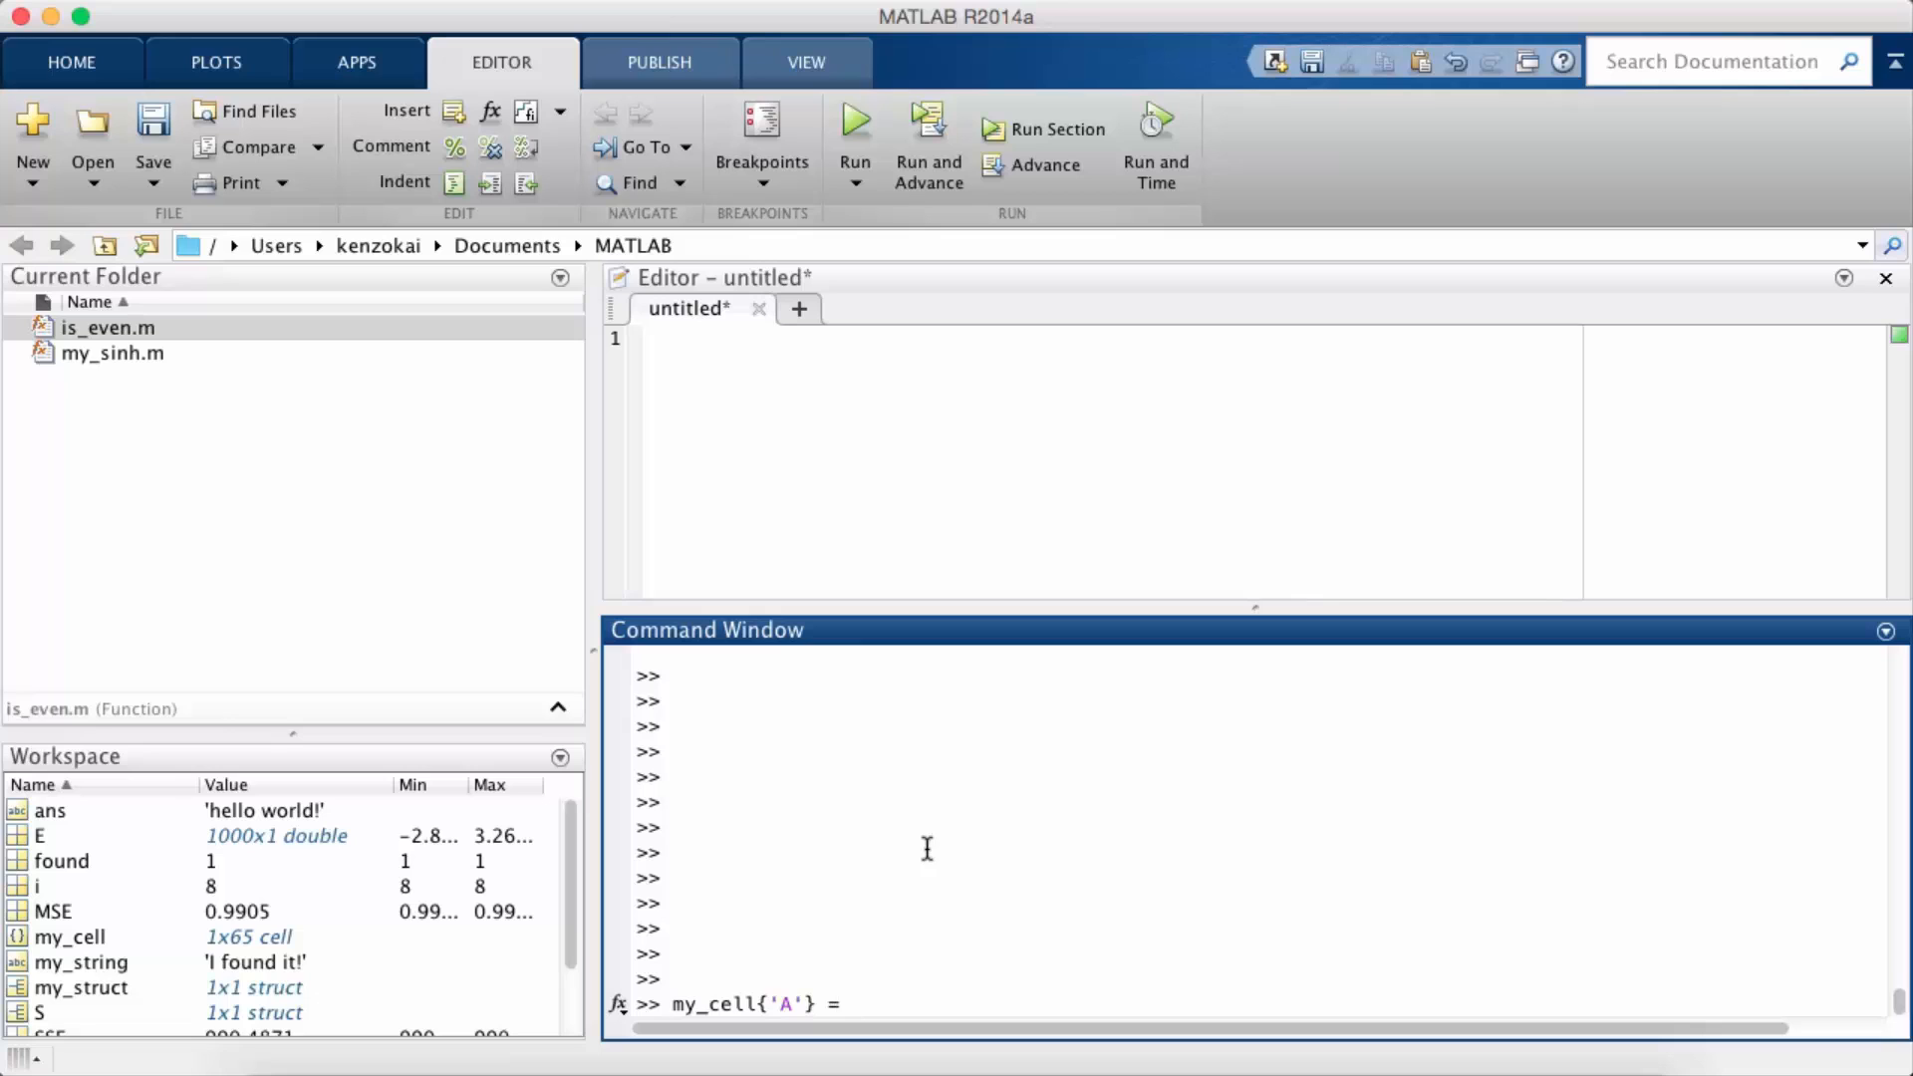
{"action": "type", "text": "[1 2;"}
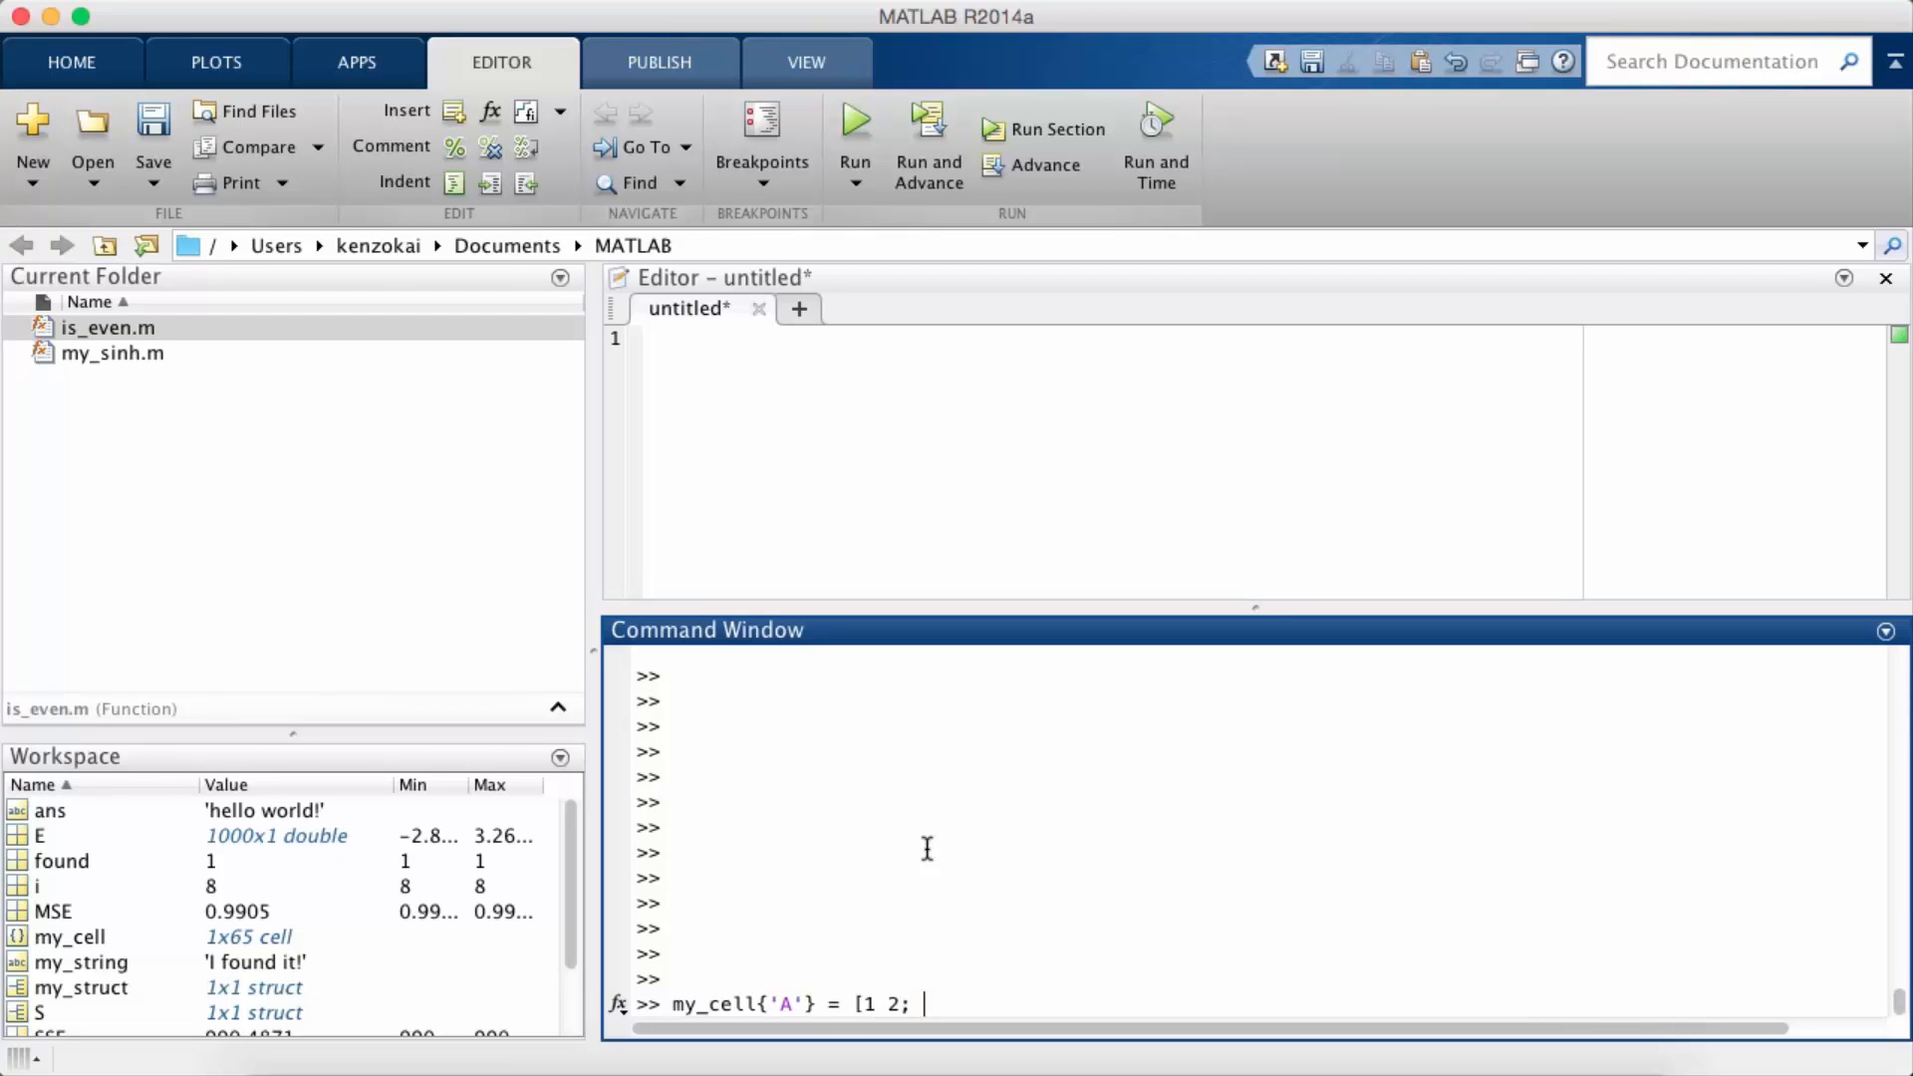
{"action": "type", "text": "3 4];"}
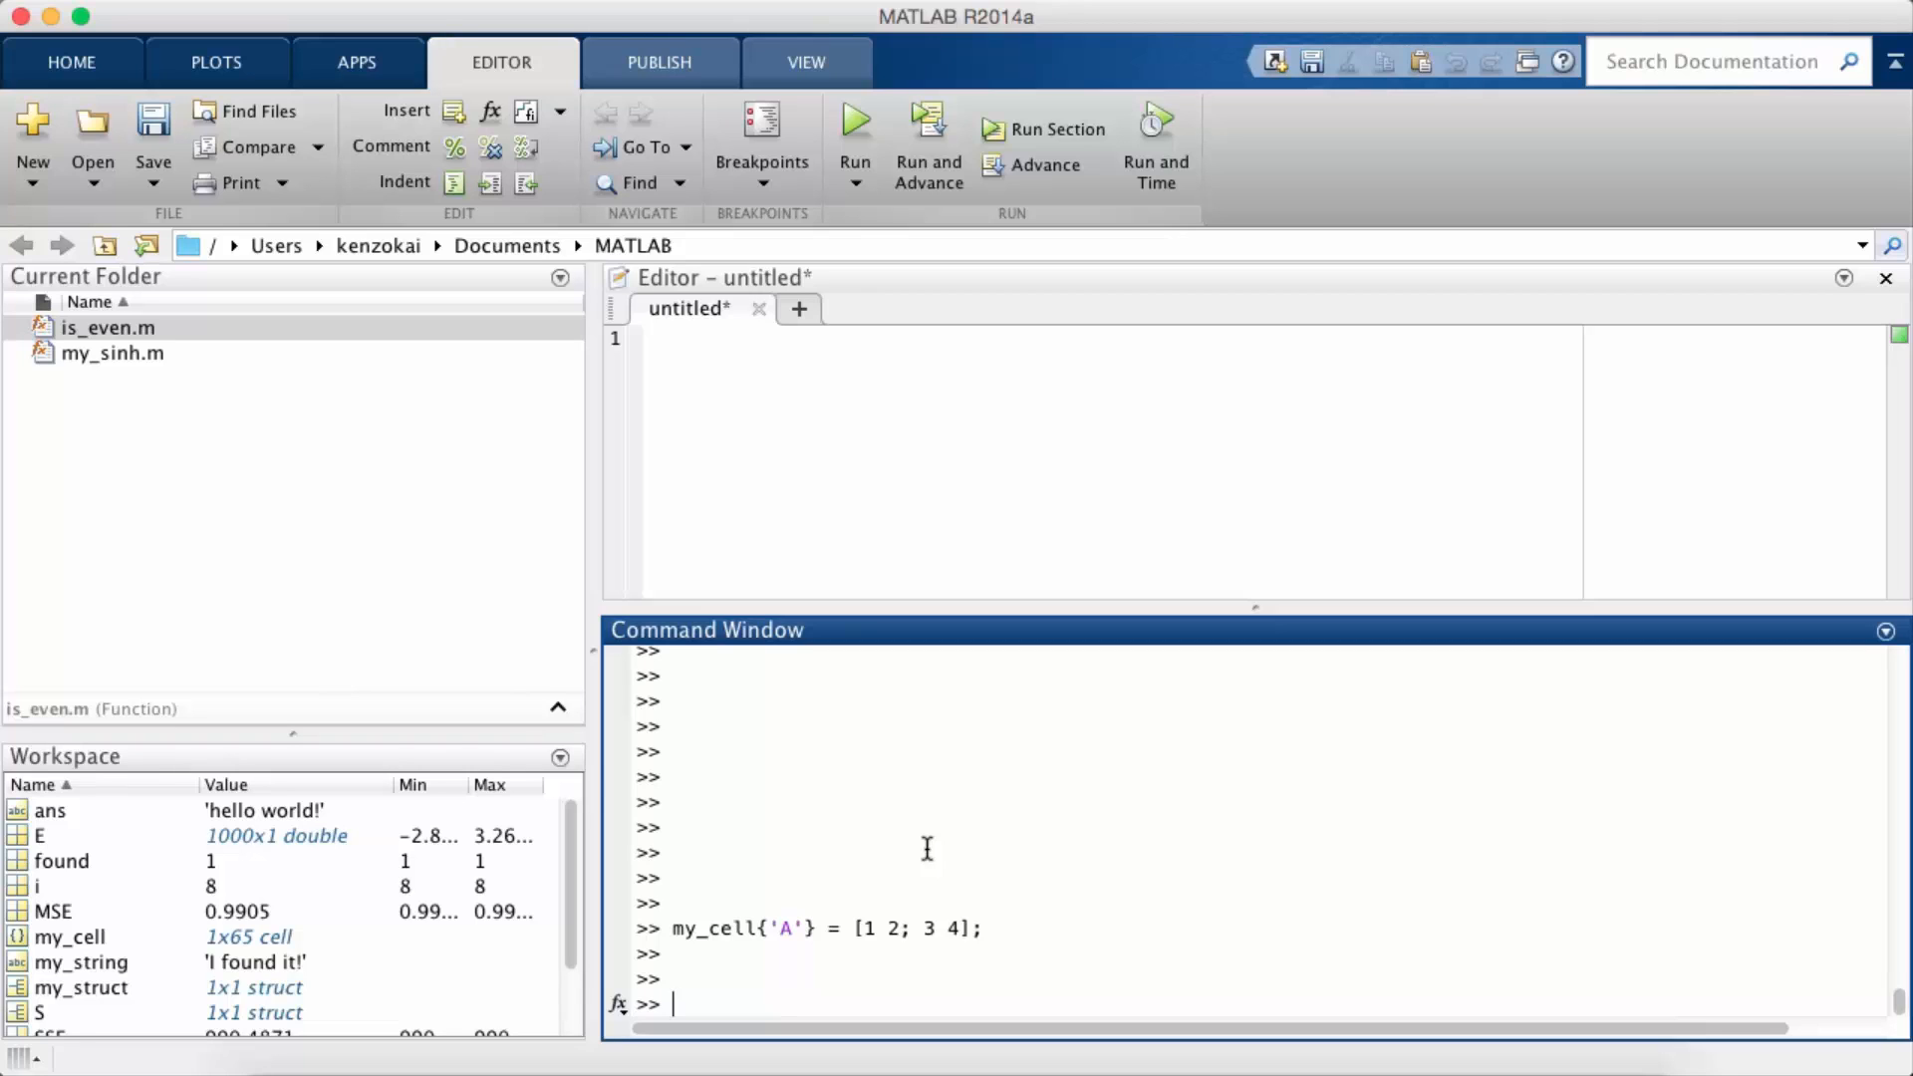
- Display my_cell, now a 1x65 cell starting with 'hello world!'
{"action": "type", "text": "my_cell"}
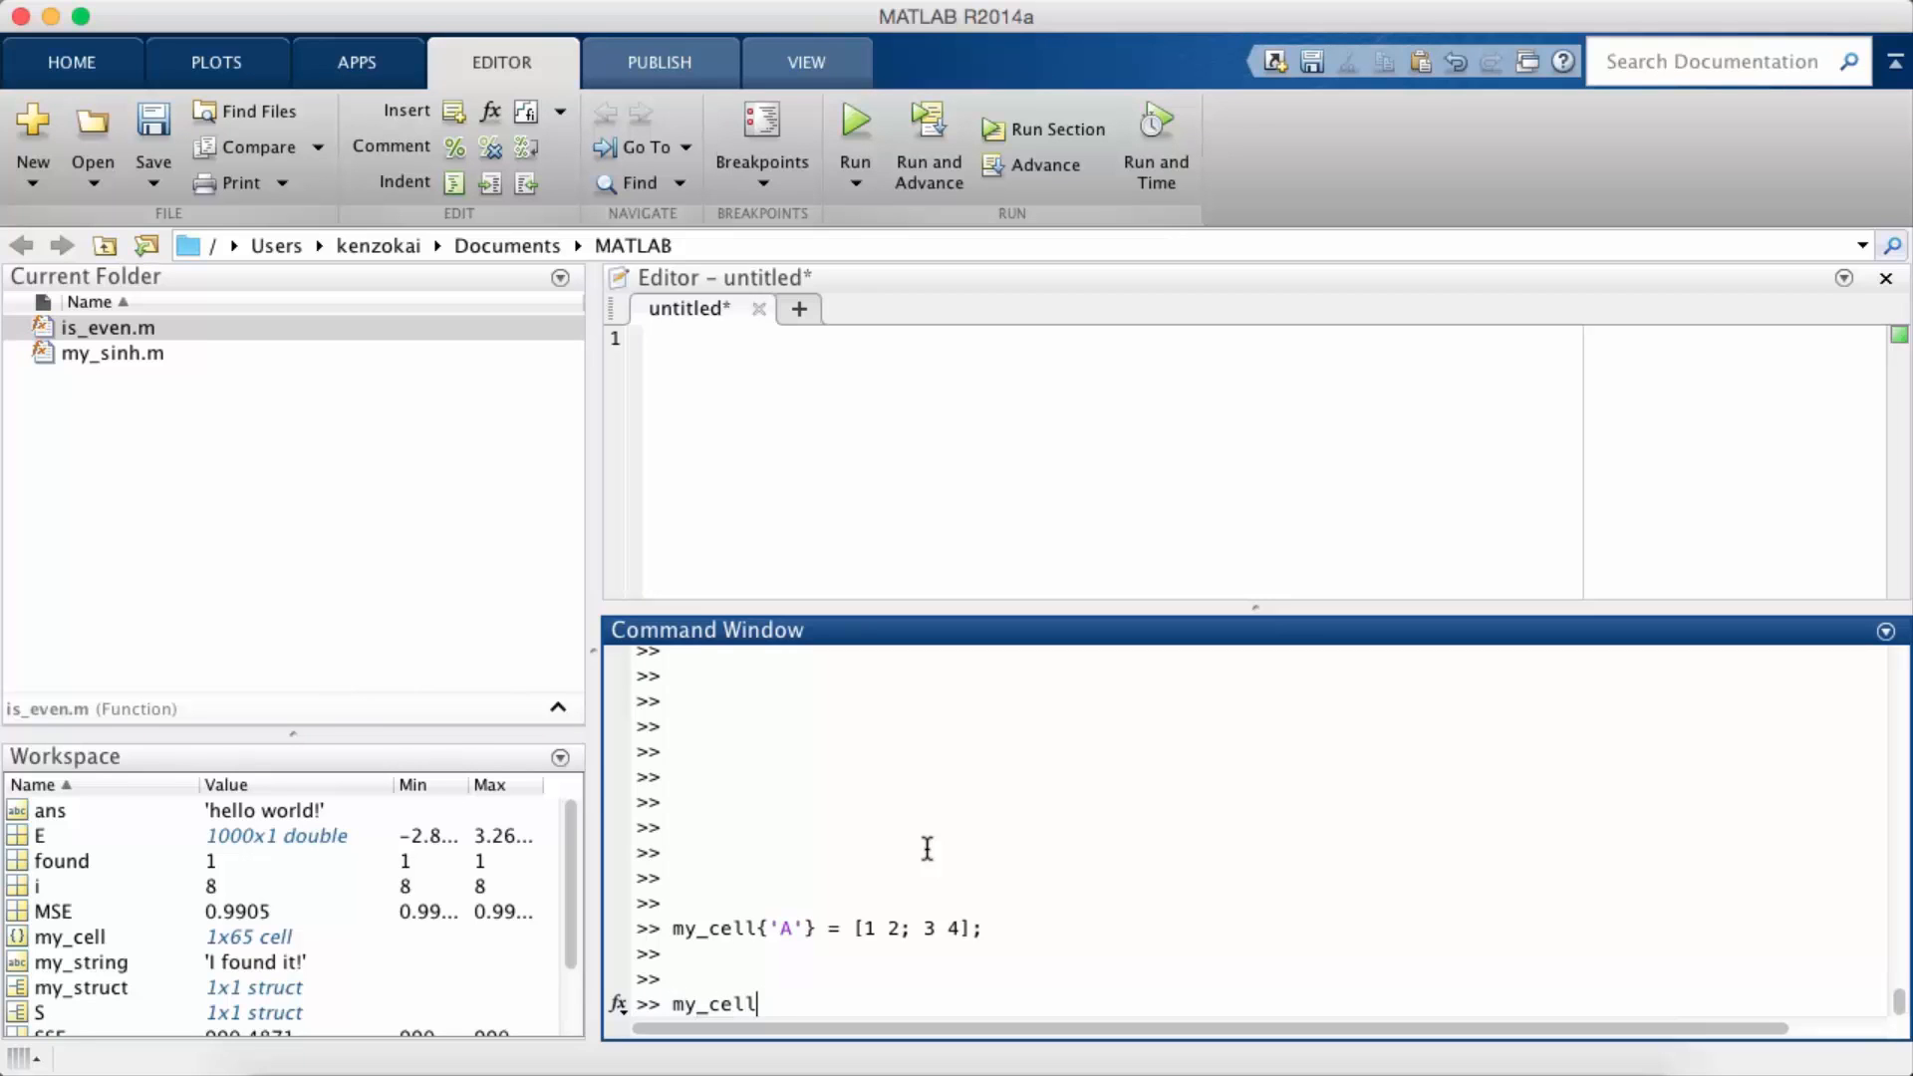
{"action": "key", "text": "enter"}
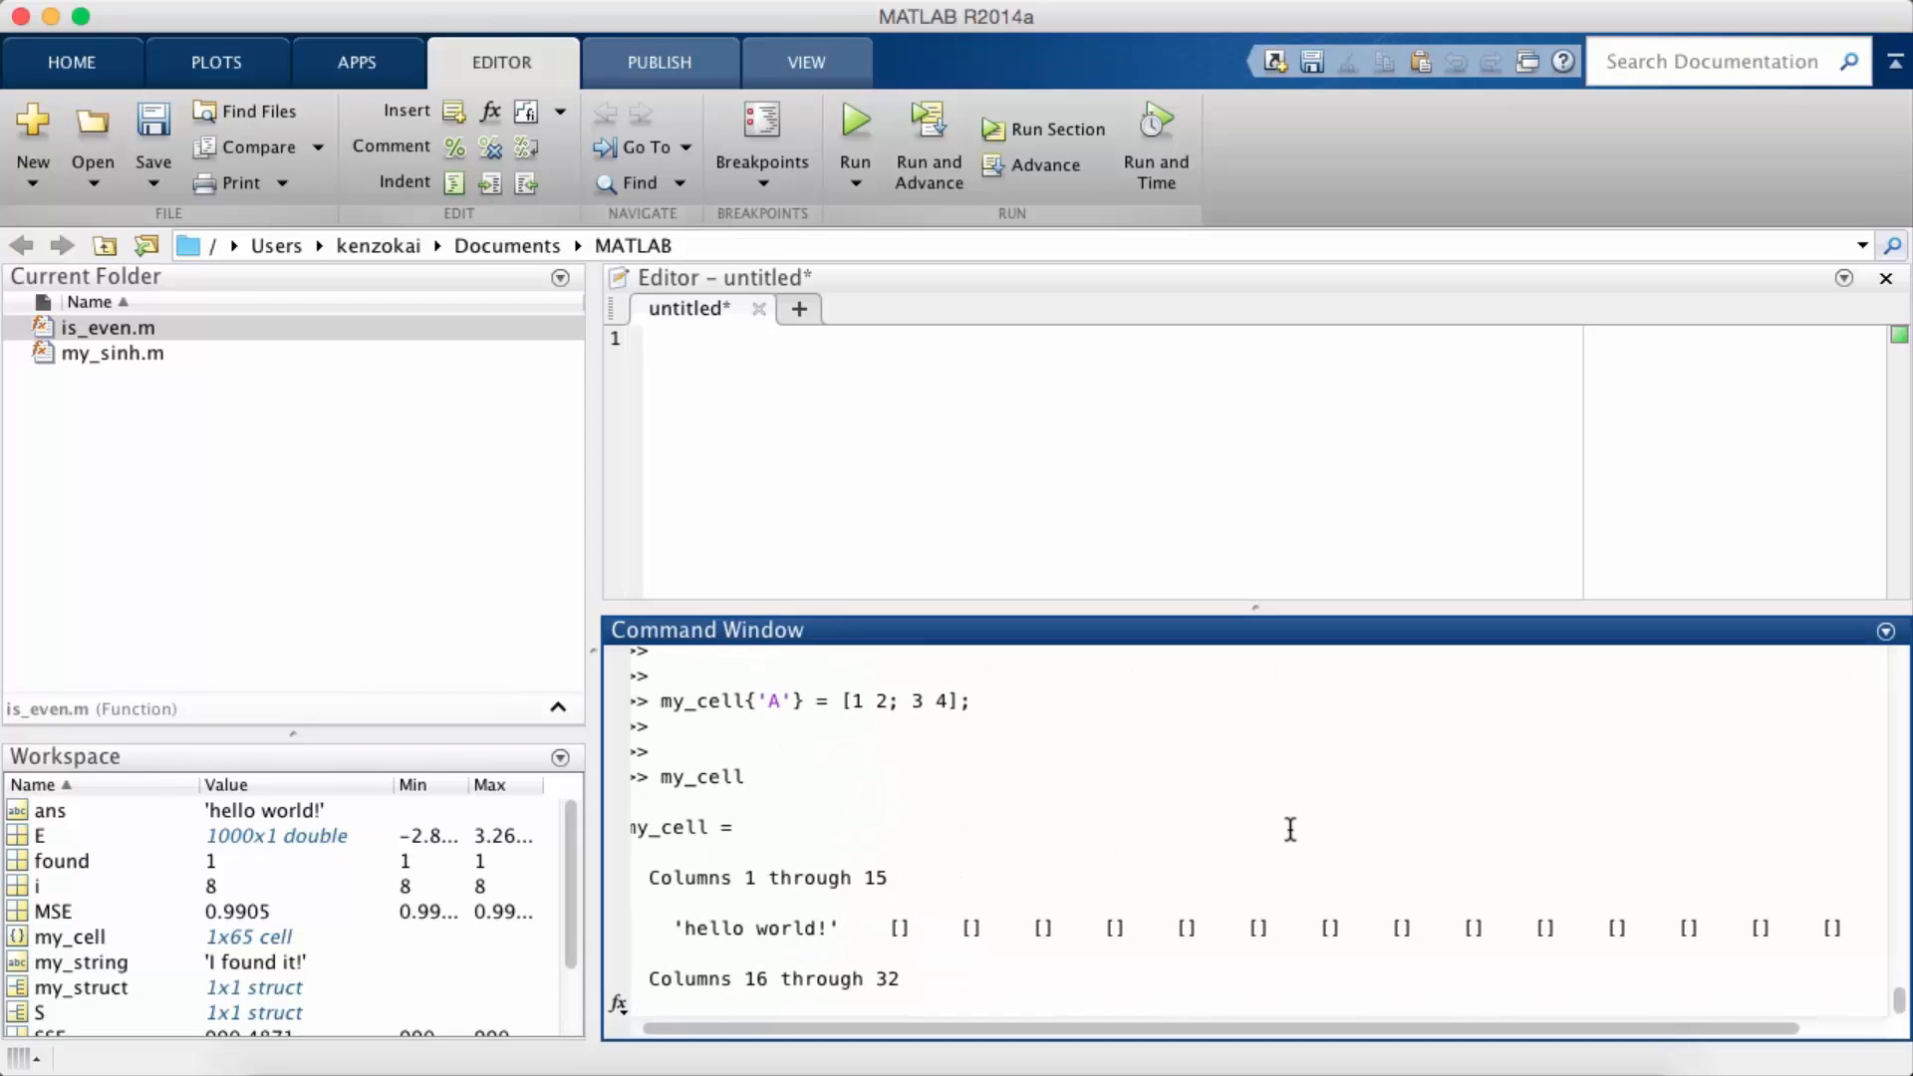
- Retrieve my_cell{1}, returning hello world!
{"action": "scroll", "scroll_direction": "down", "scroll_amount": 3}
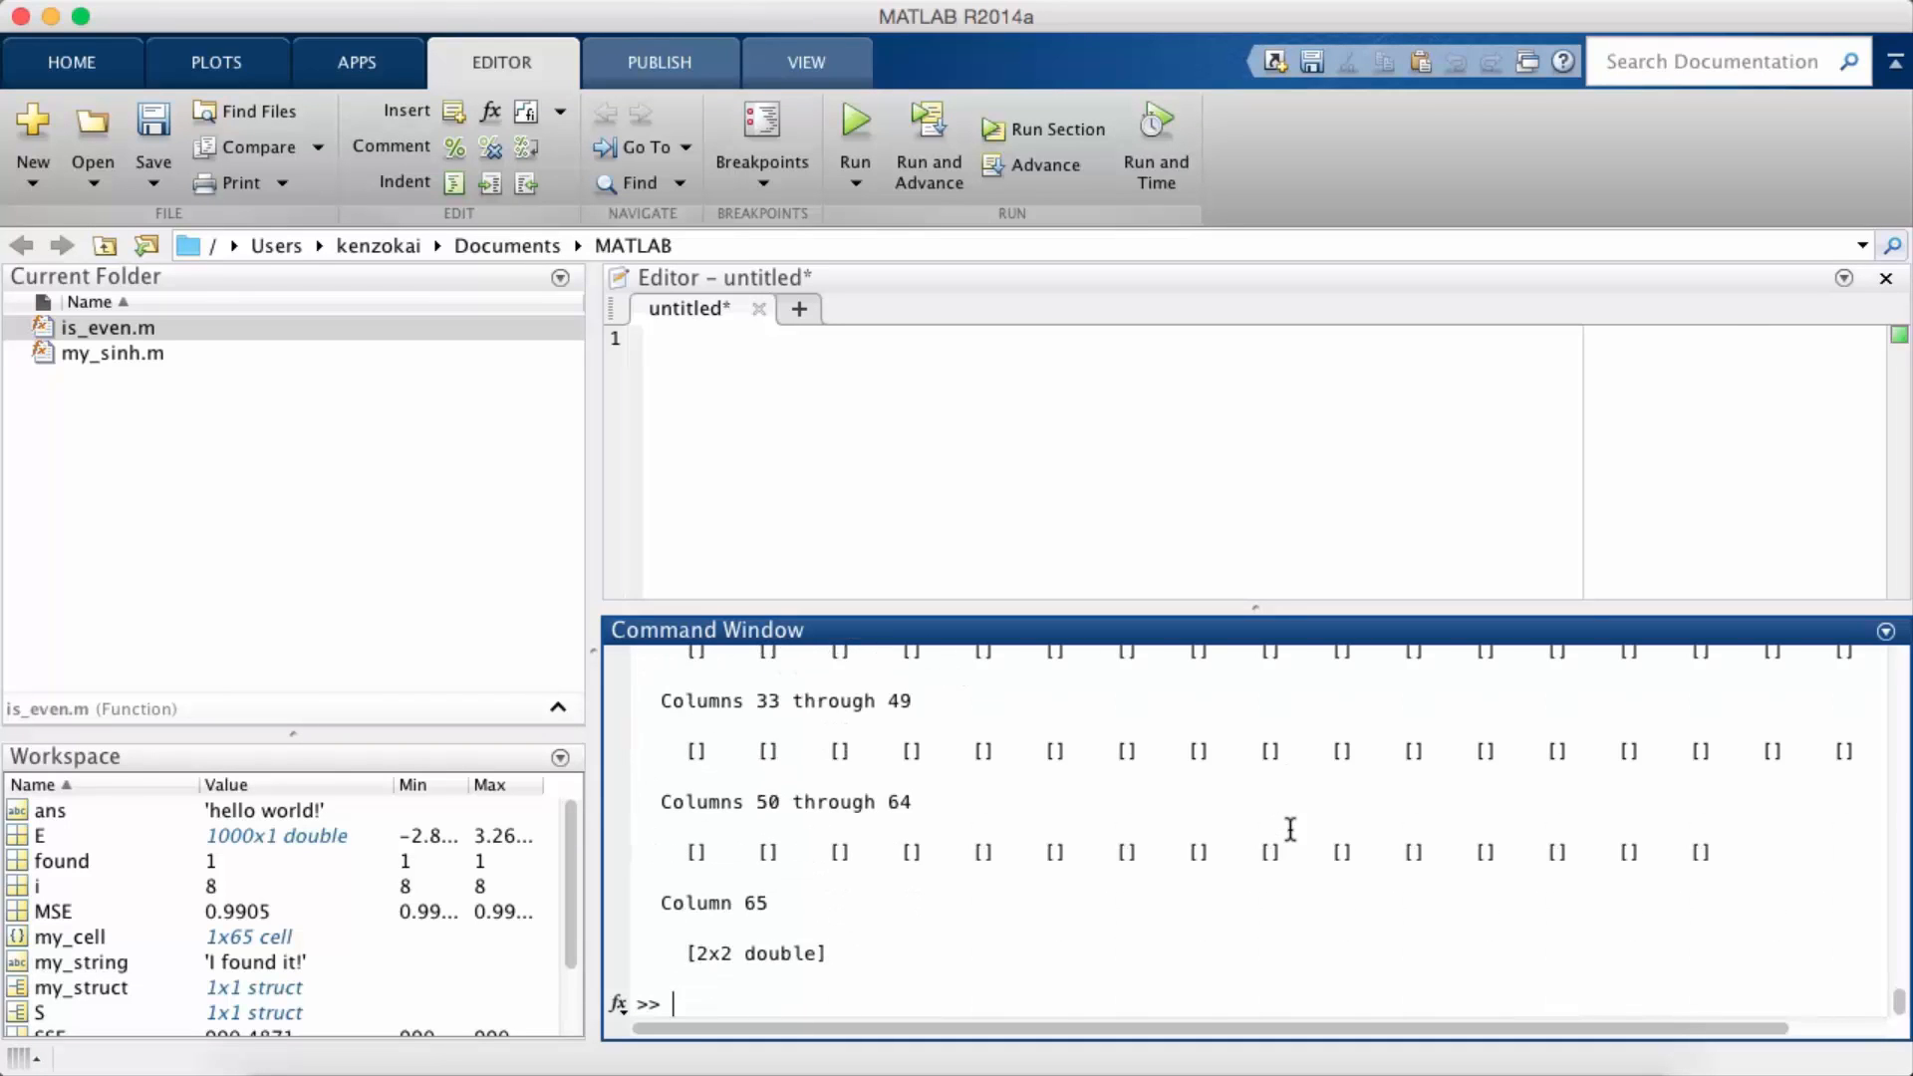
{"action": "type", "text": "my_"}
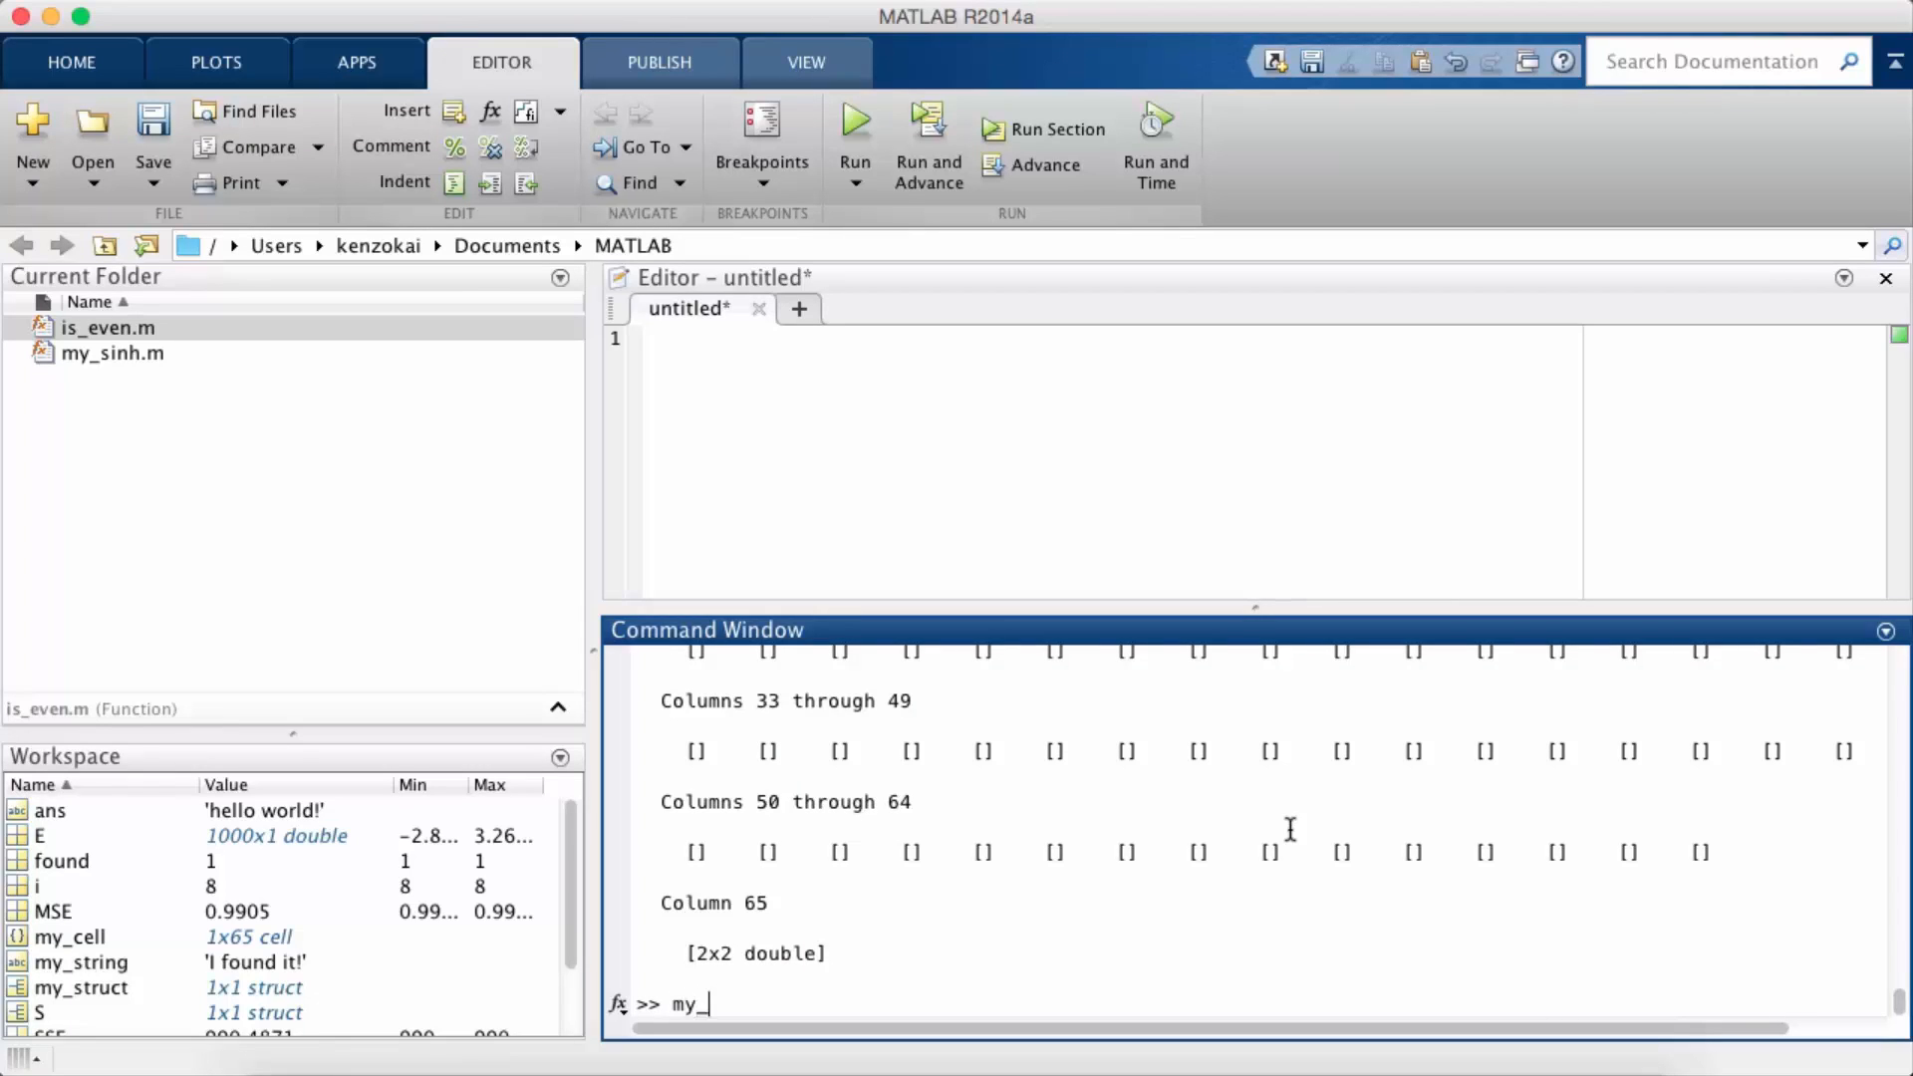
{"action": "type", "text": "cell{"}
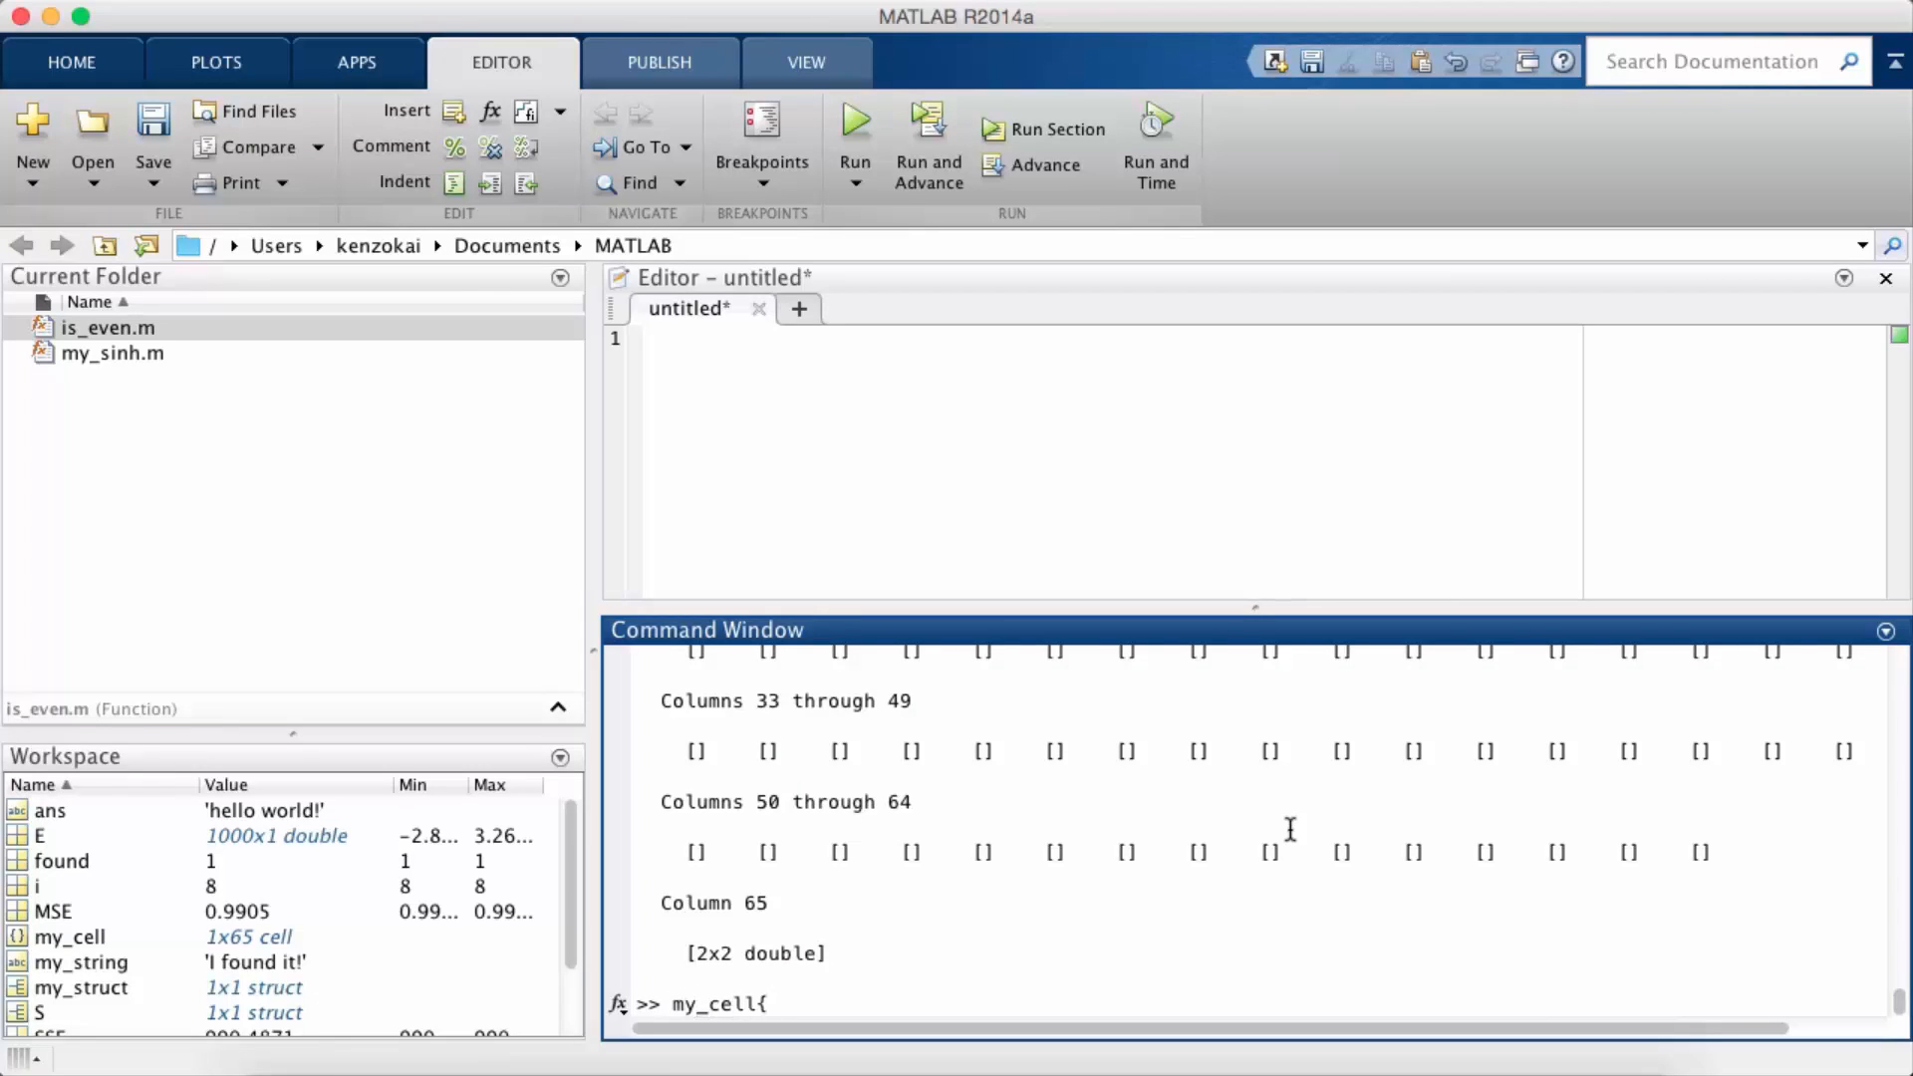
{"action": "type", "text": "1}"}
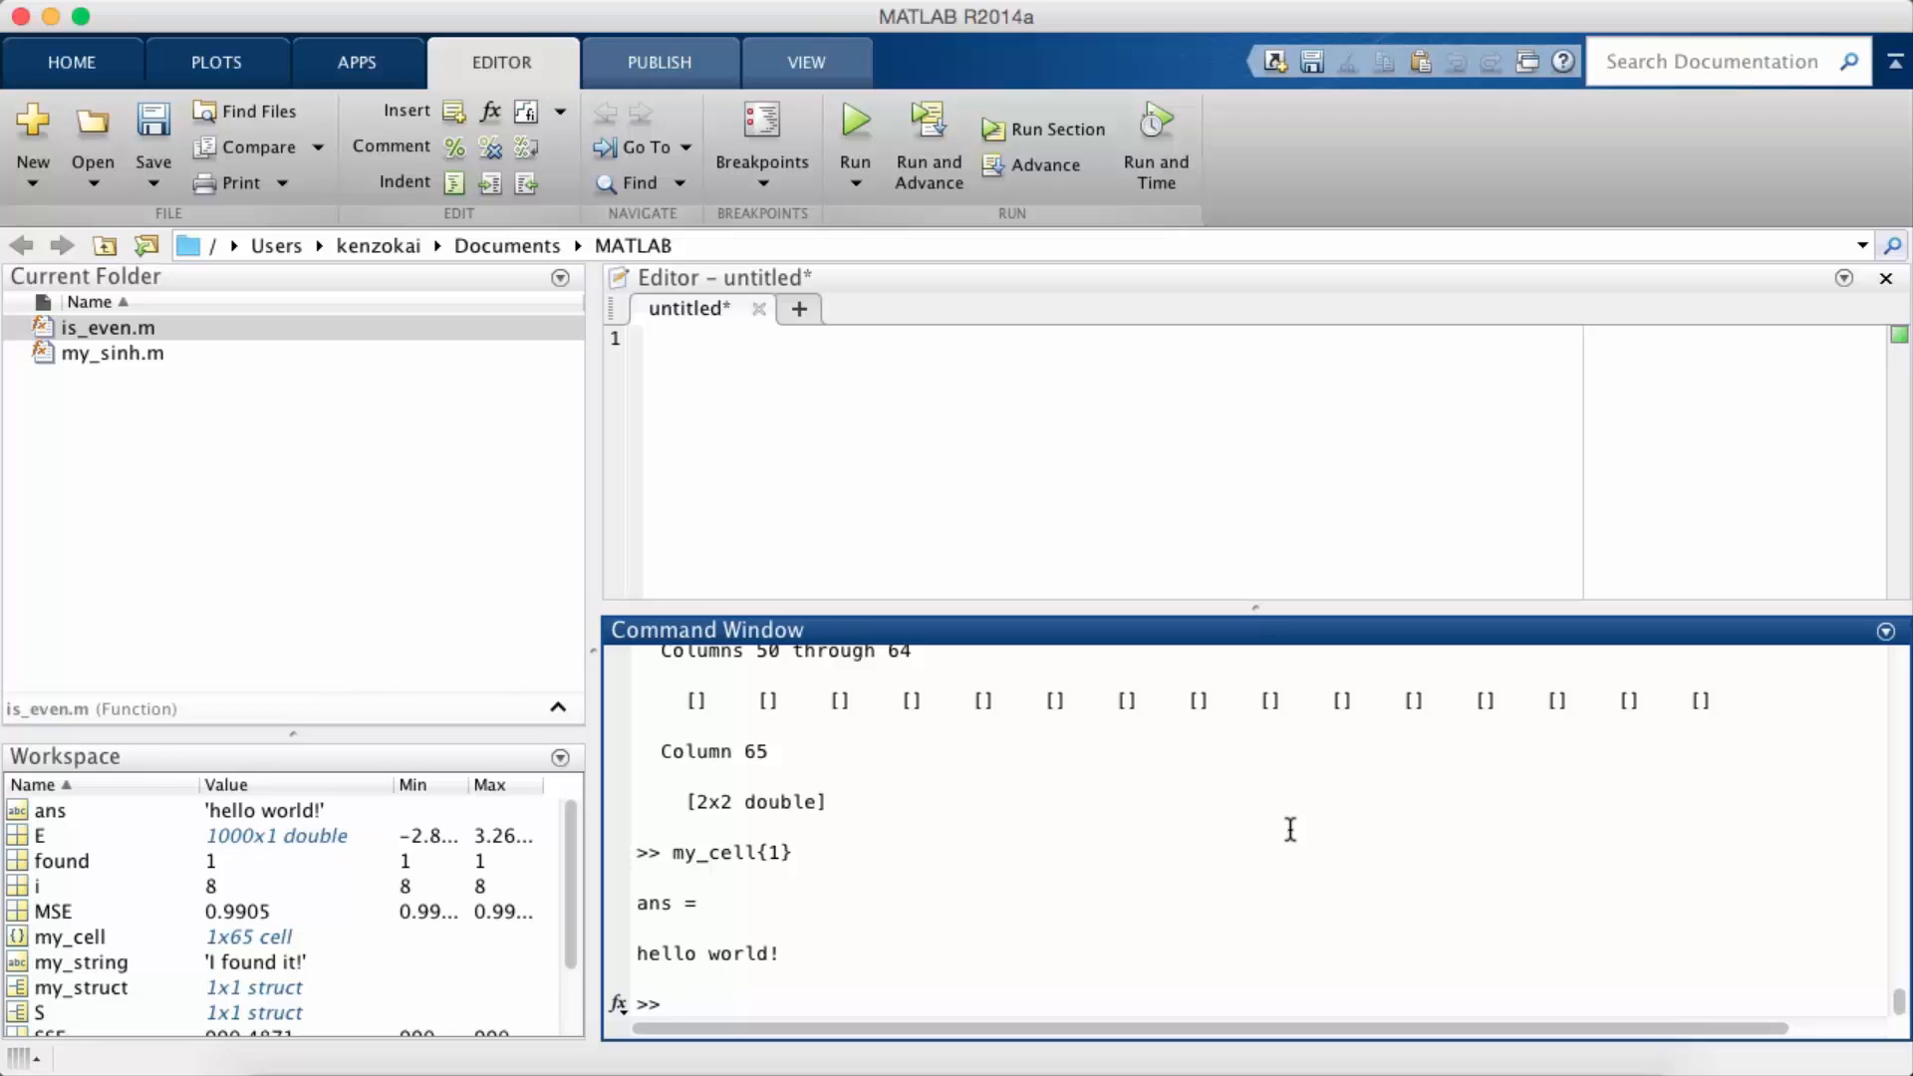
- Retrieve my_cell{'A'}, returning the matrix [1 2; 3 4]
{"action": "type", "text": "my_cell{"}
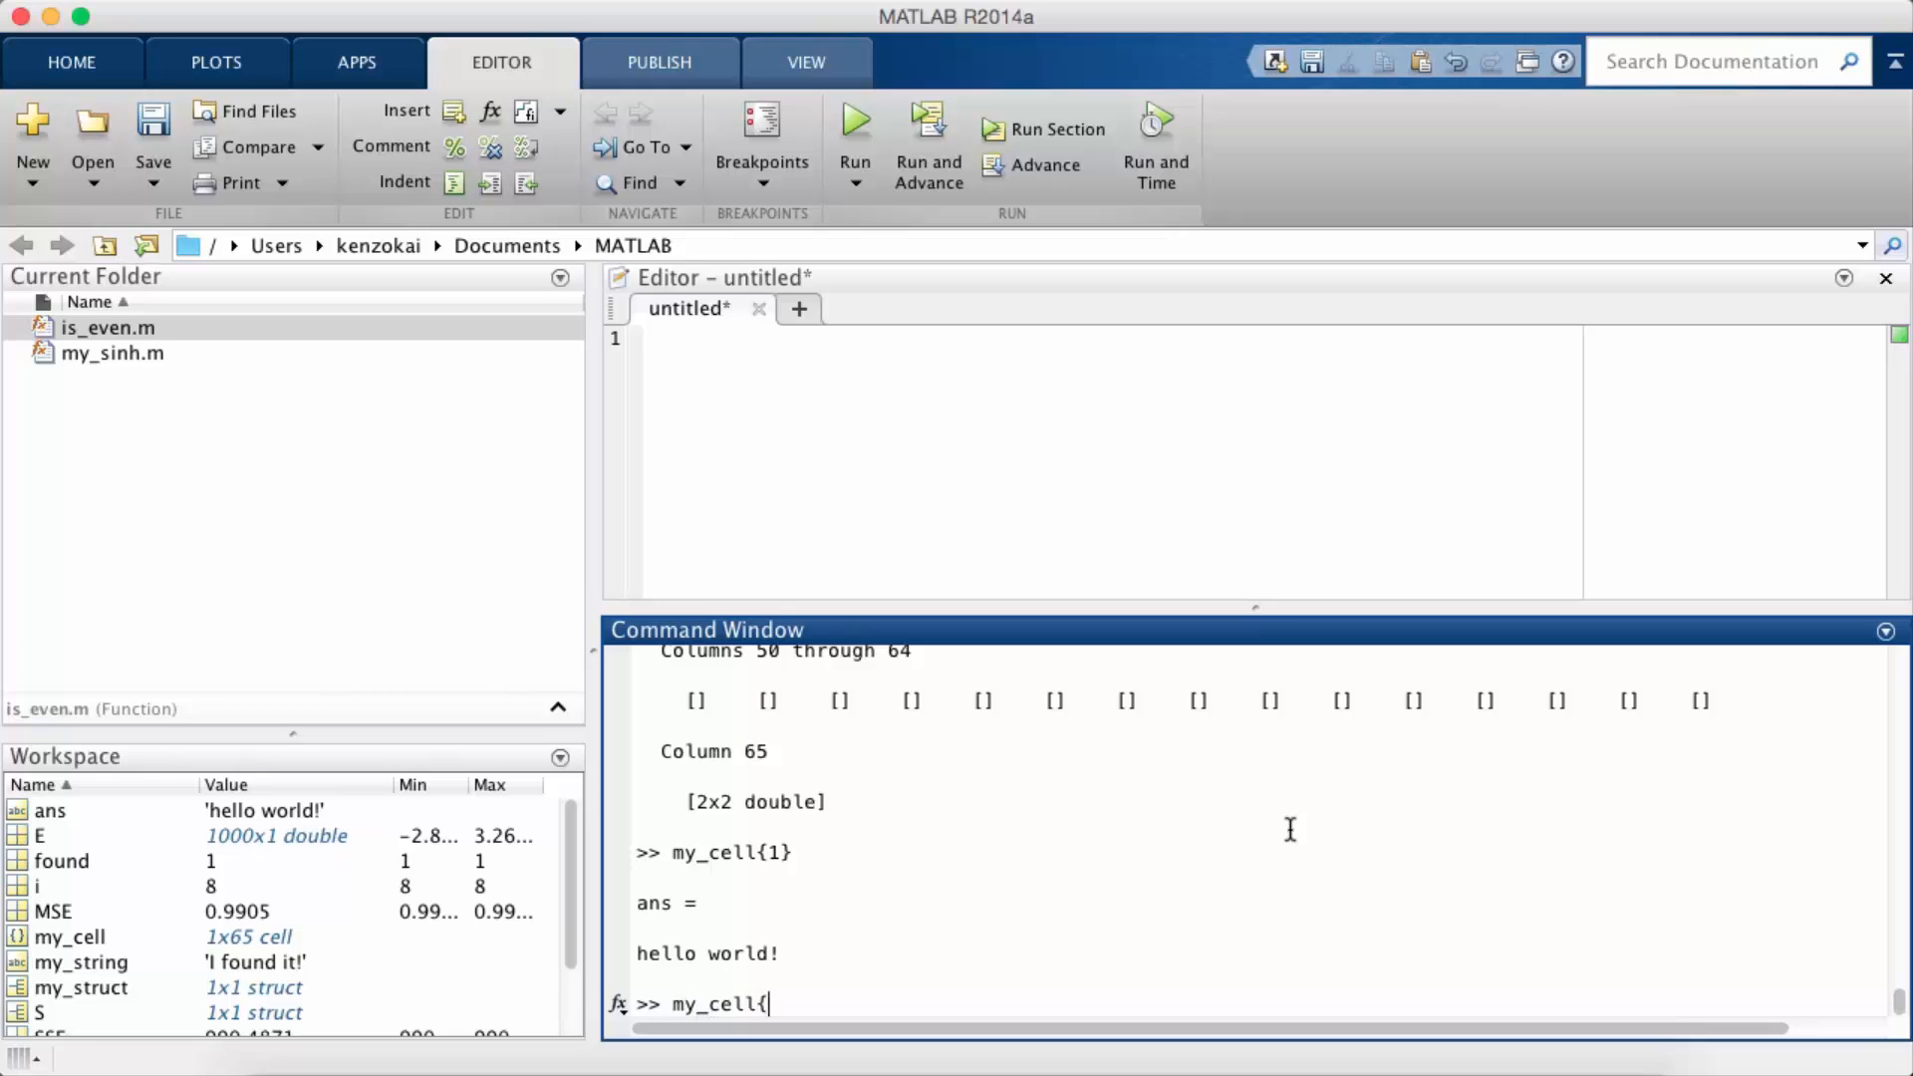
{"action": "type", "text": "'A'}"}
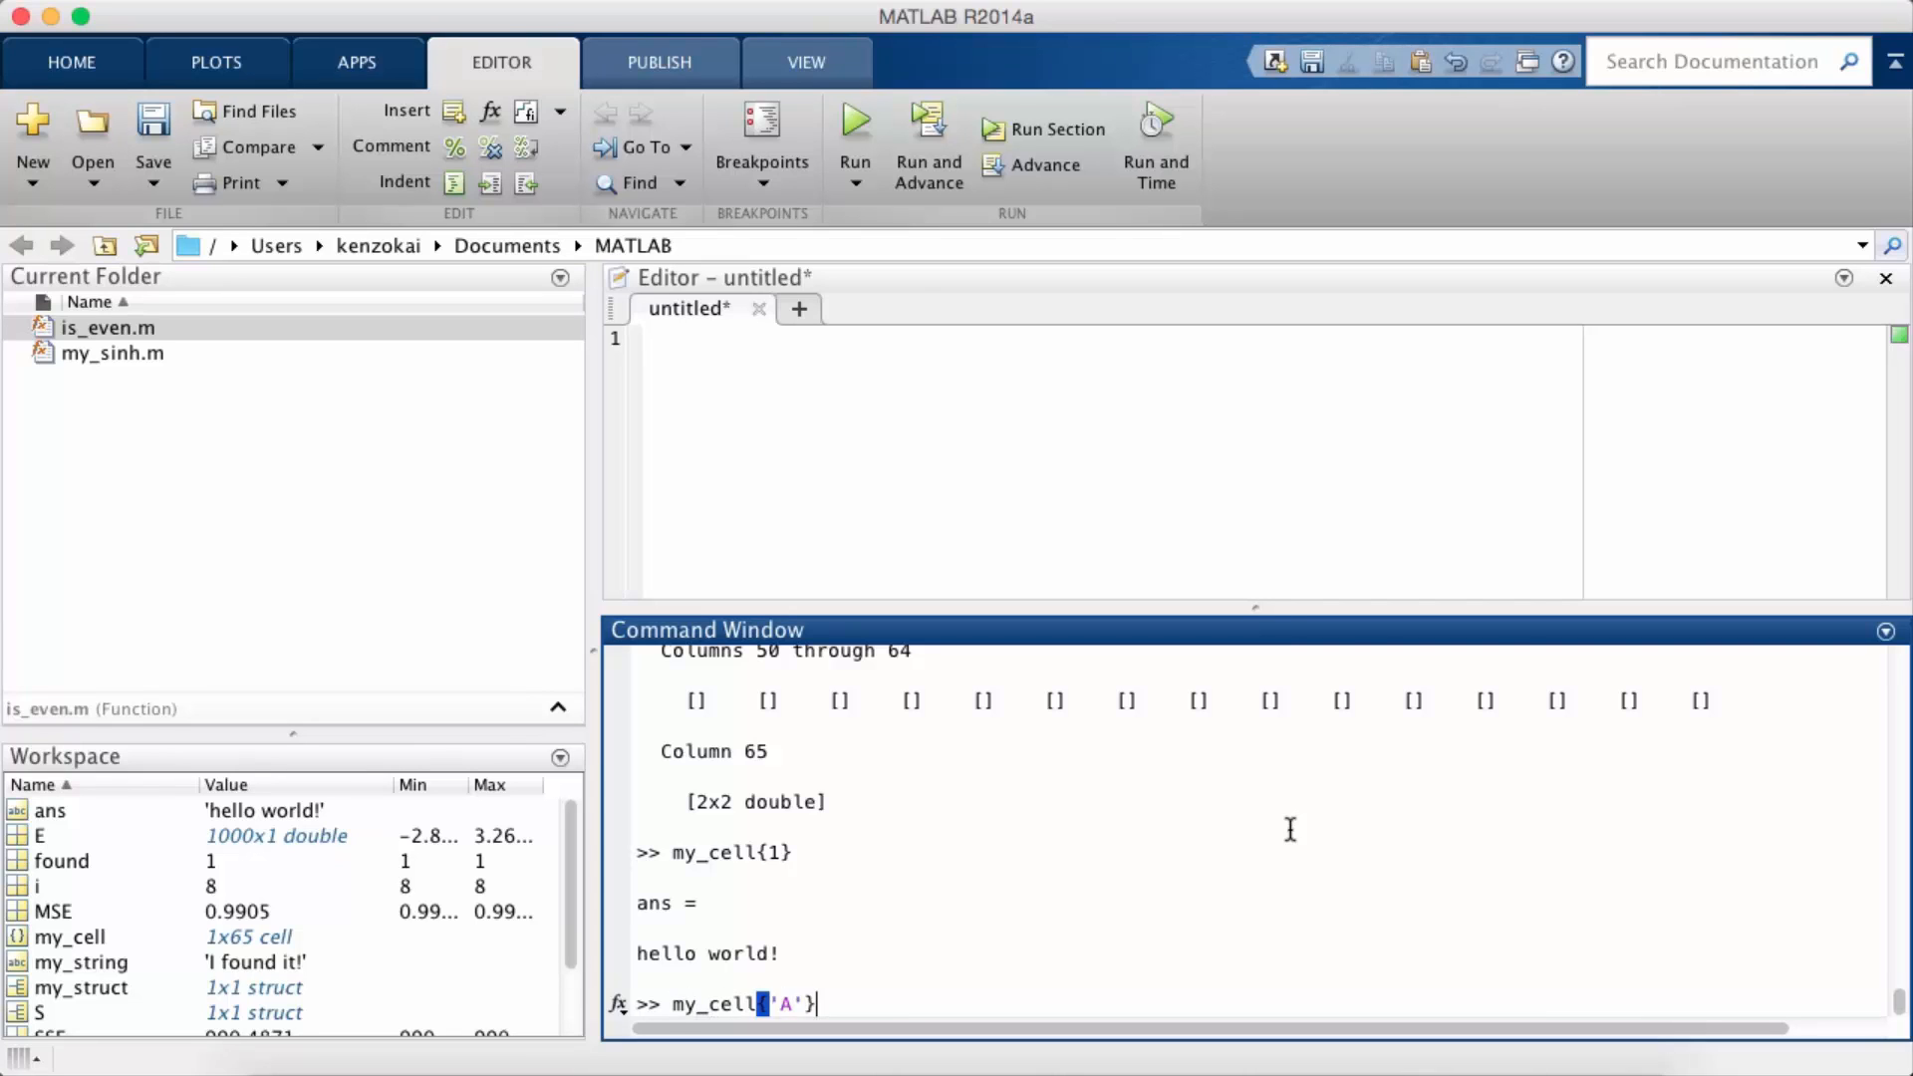
{"action": "key", "text": "enter"}
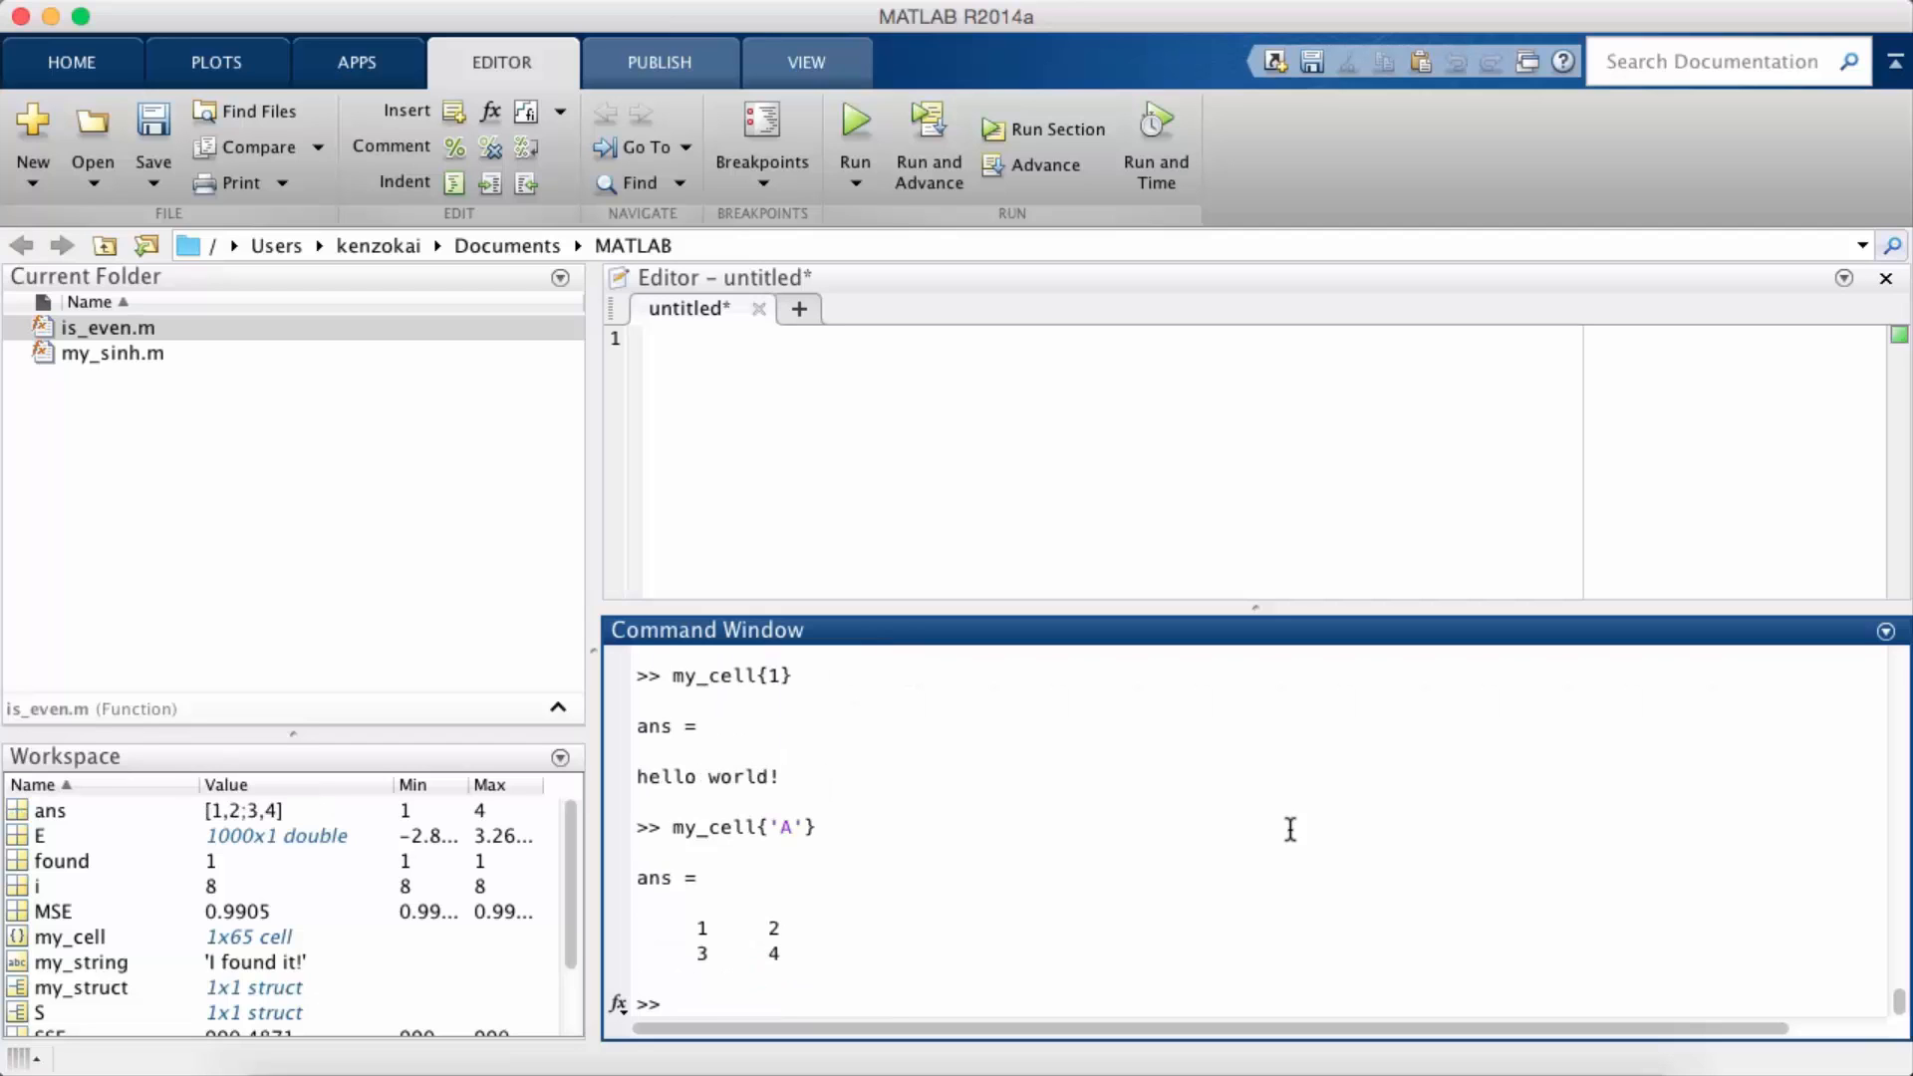